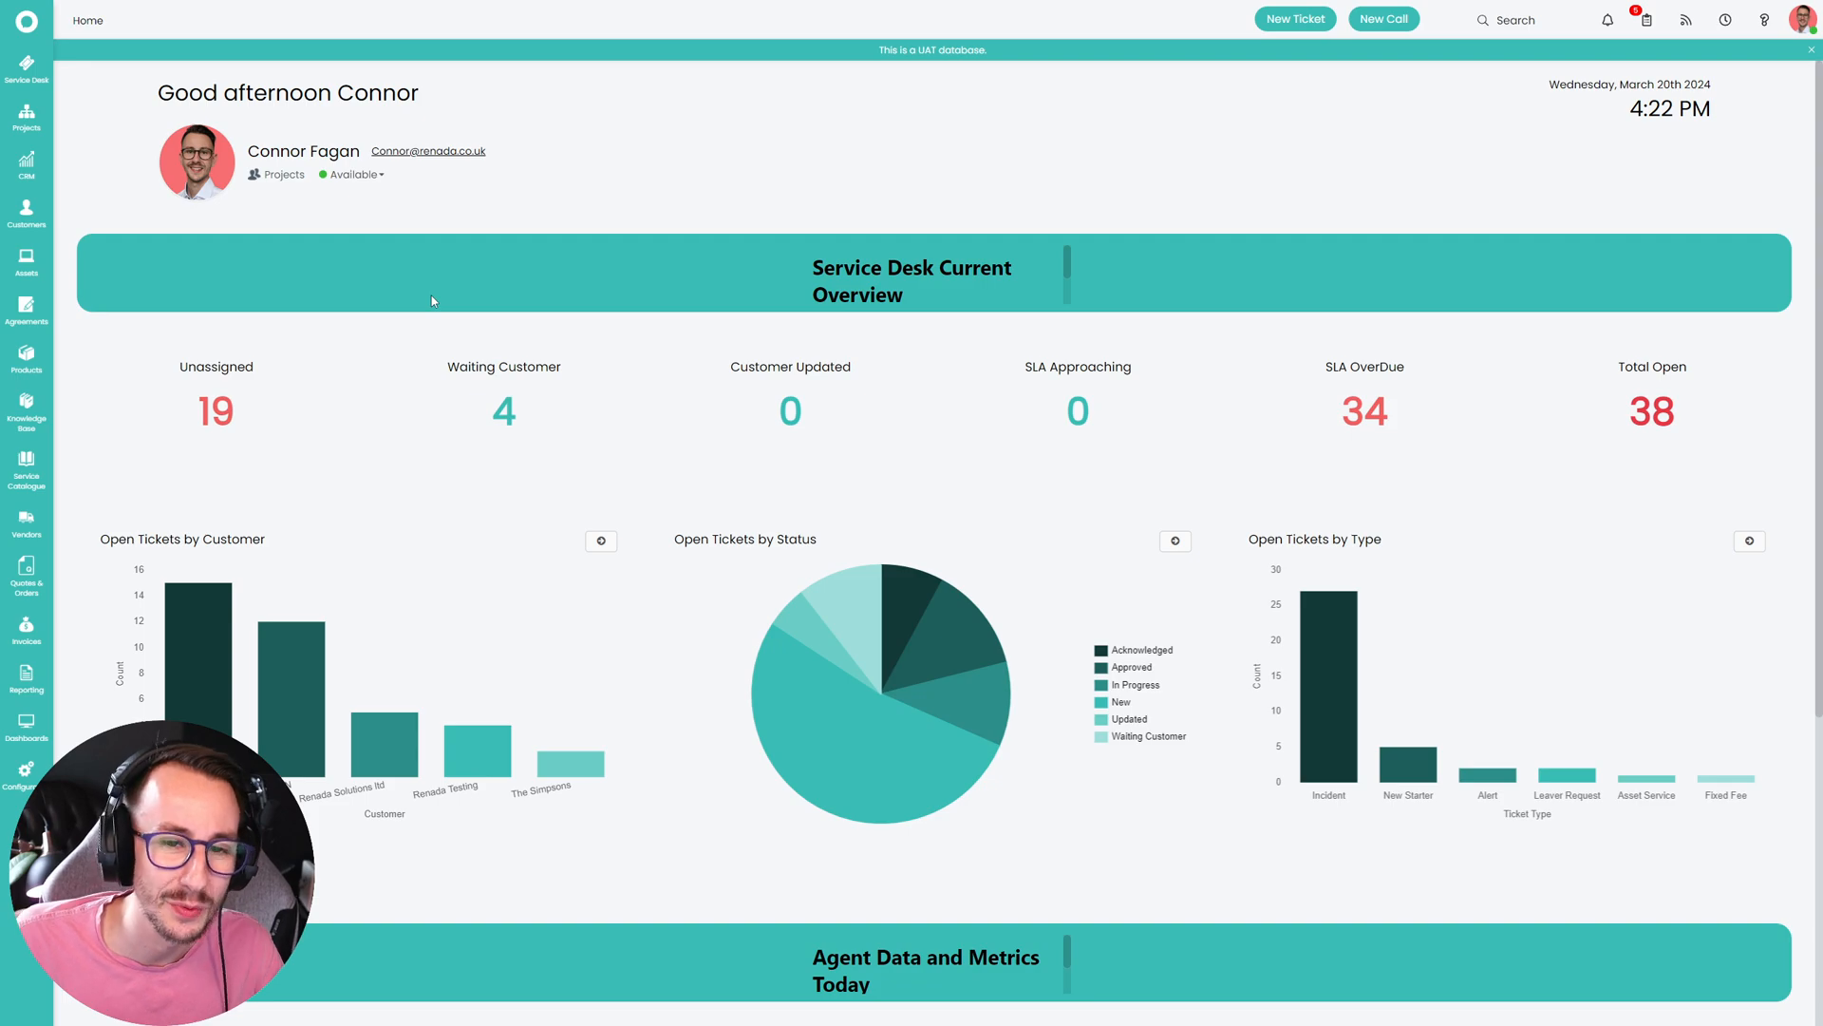
mouse_move(25, 215)
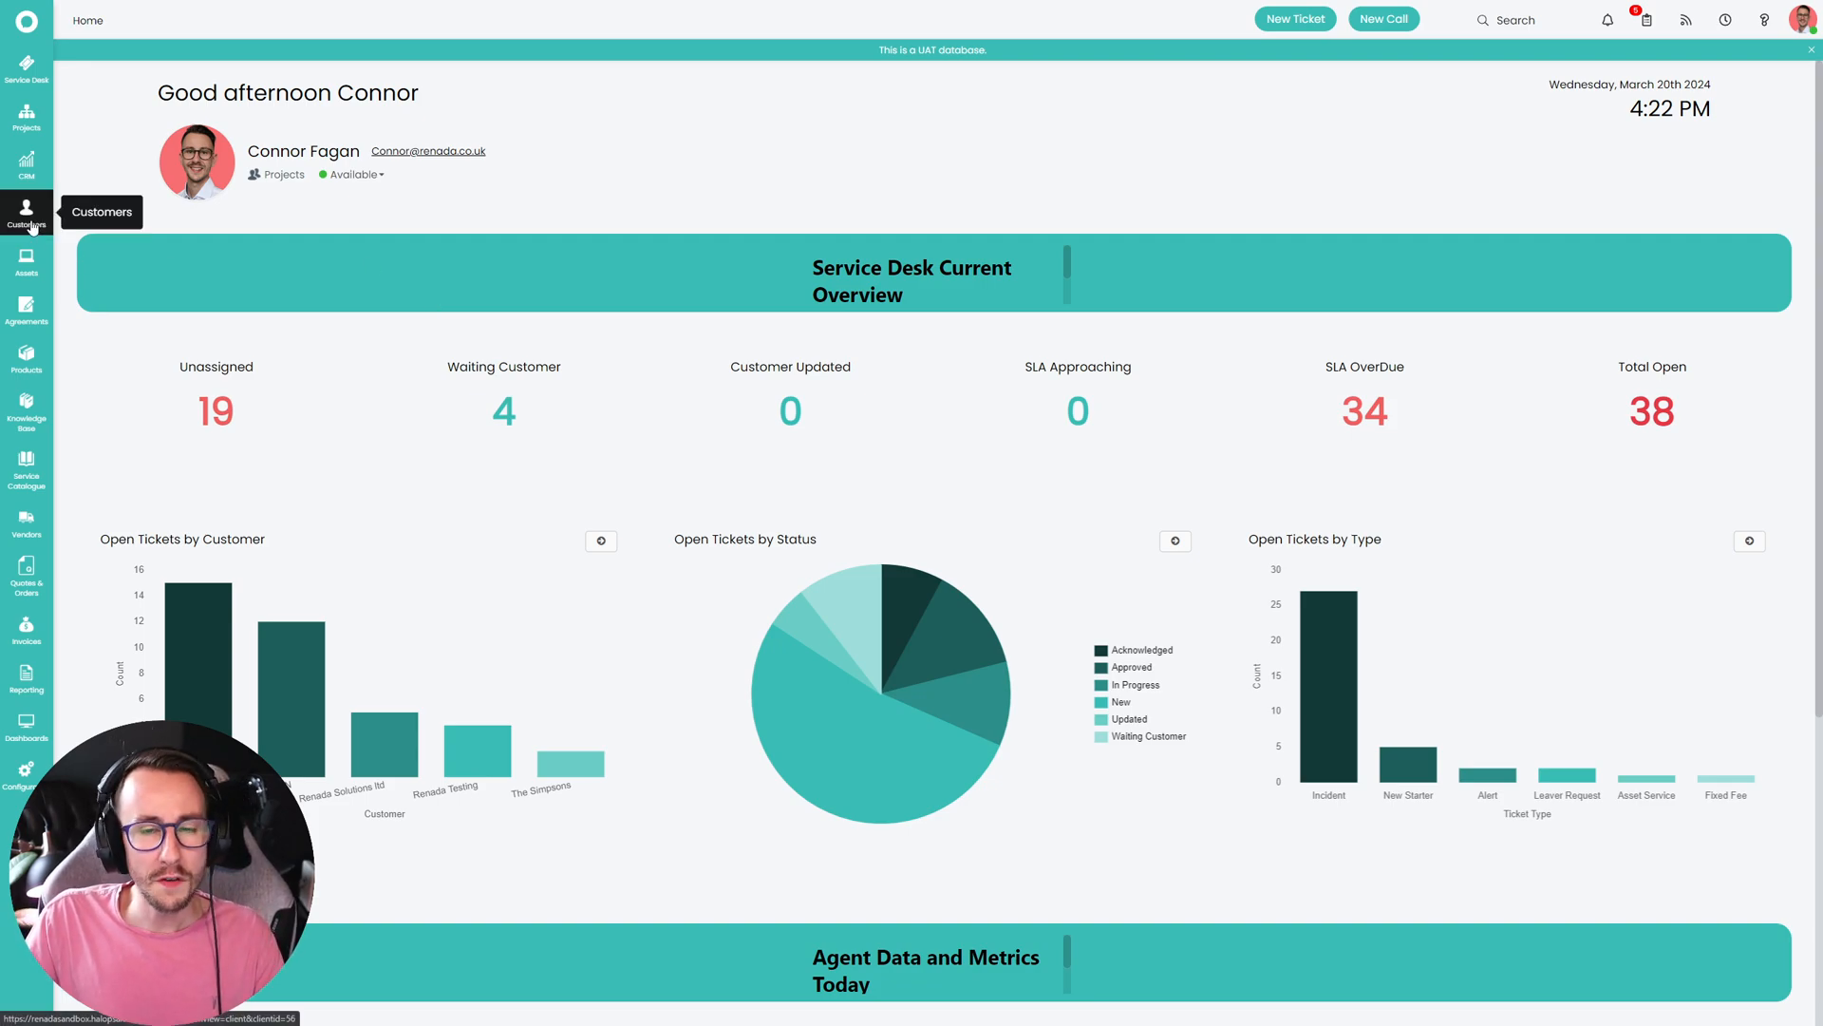
Delete the existing CRM note from the Renada Testing customer so none remain.
click(25, 213)
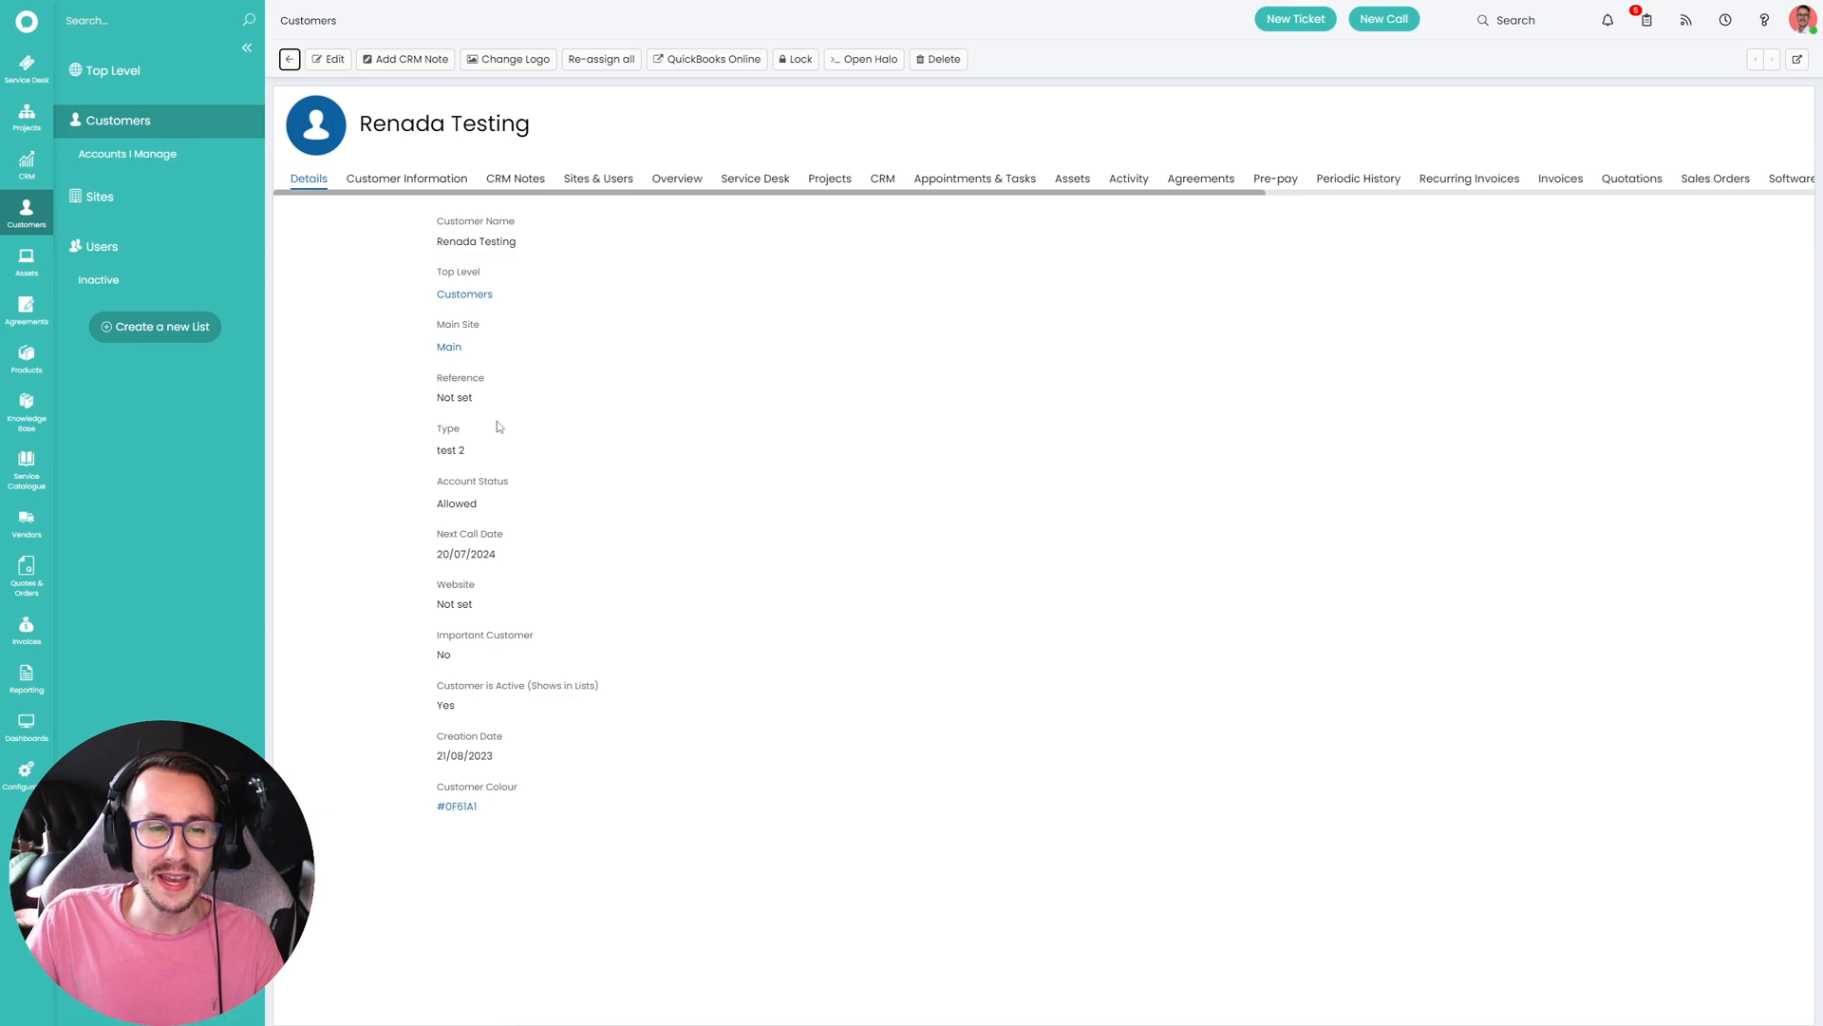
click(515, 179)
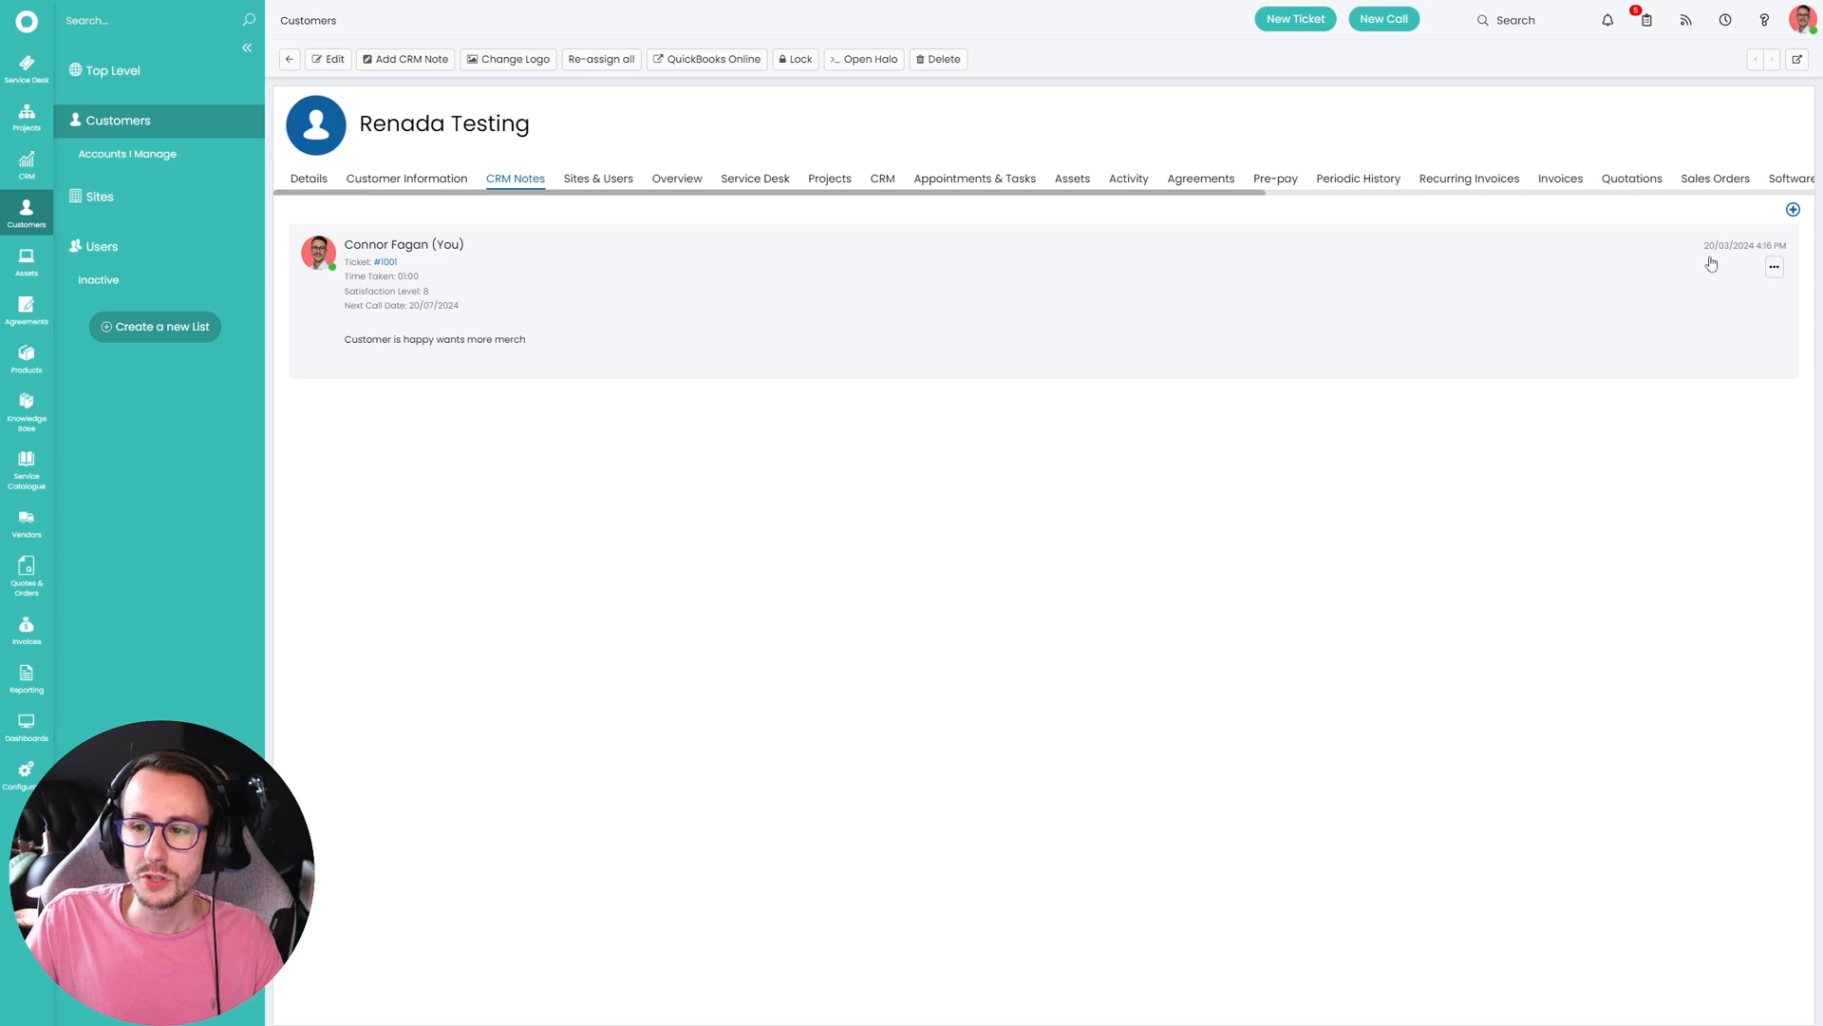
click(1772, 266)
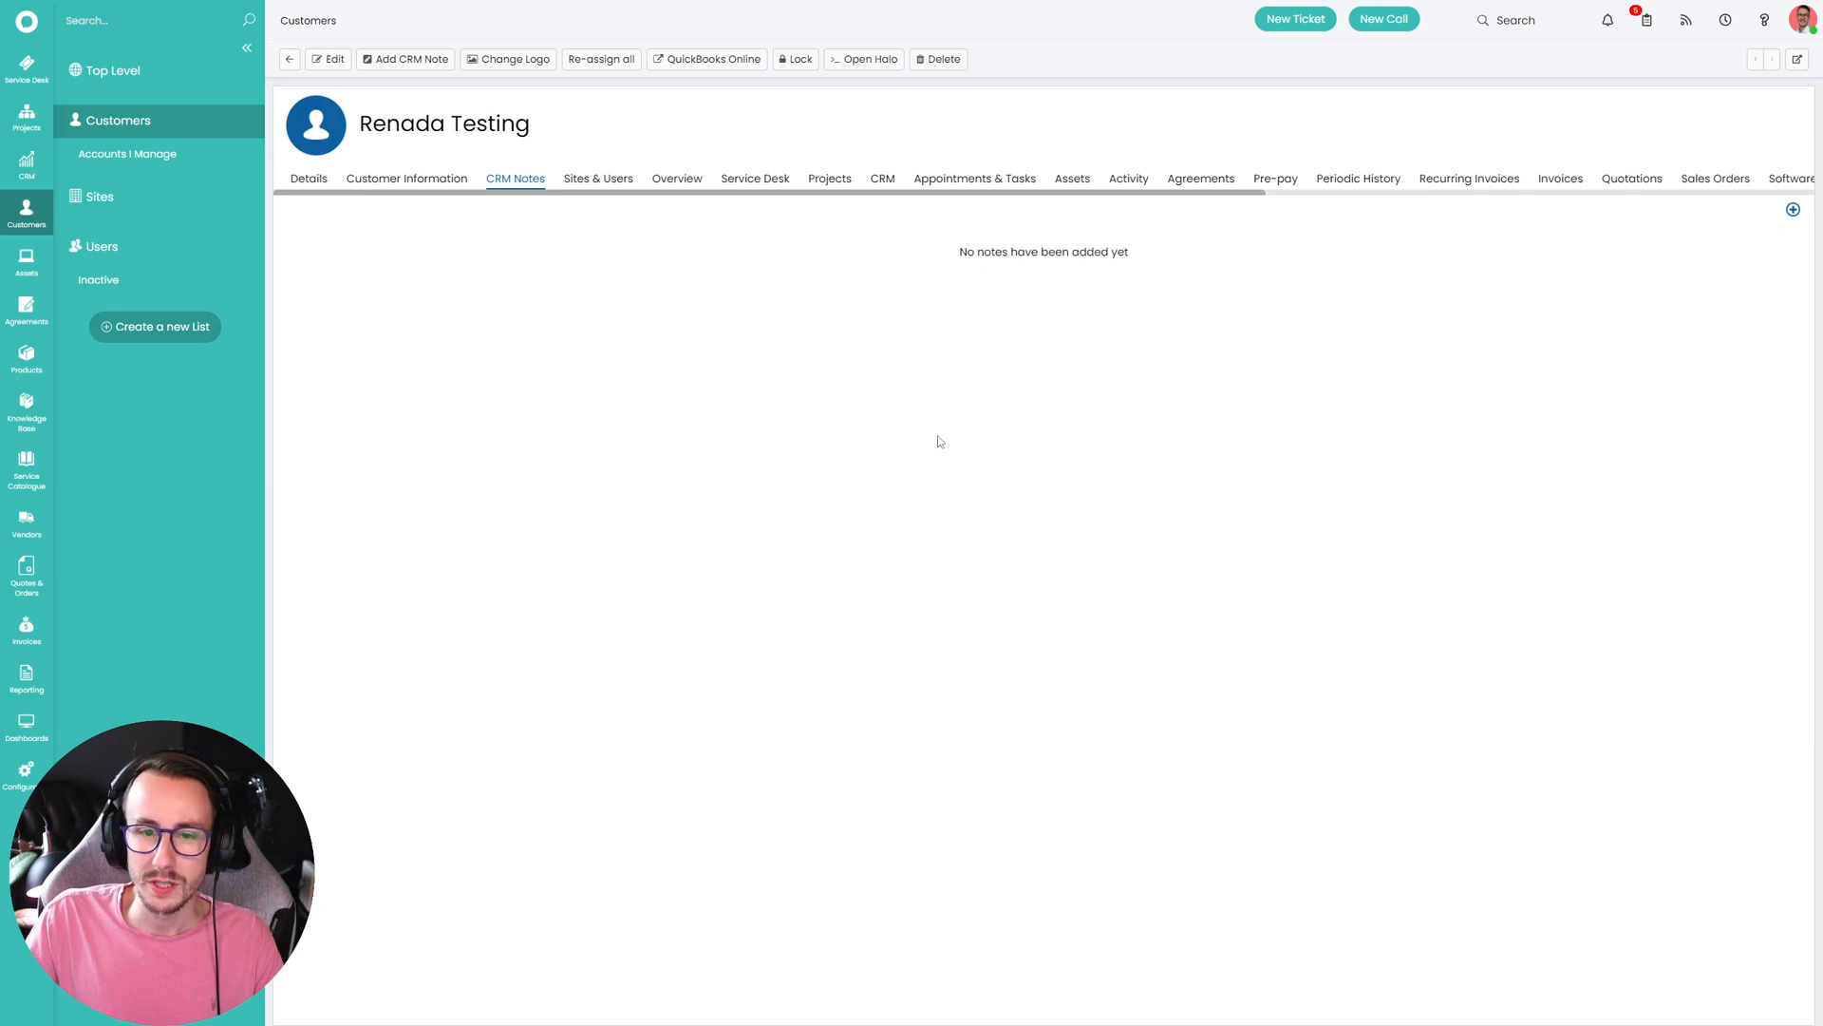
mouse_move(984, 644)
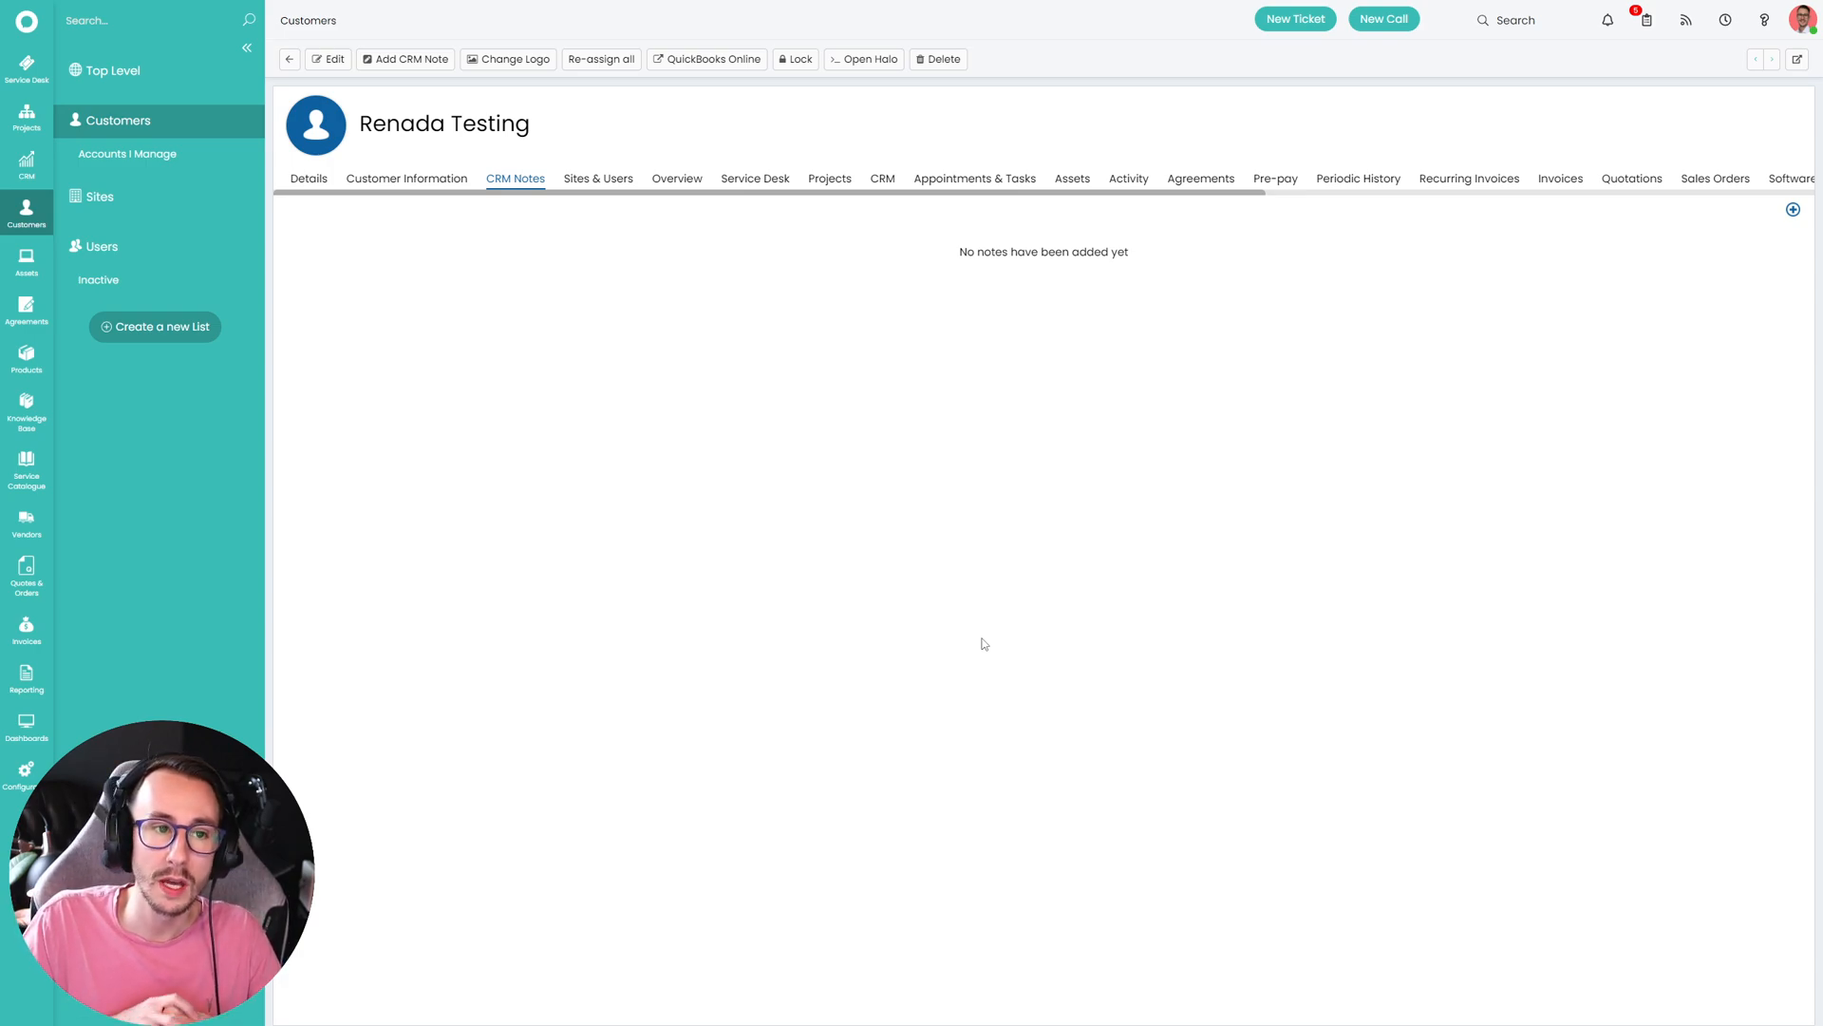
mouse_move(906, 566)
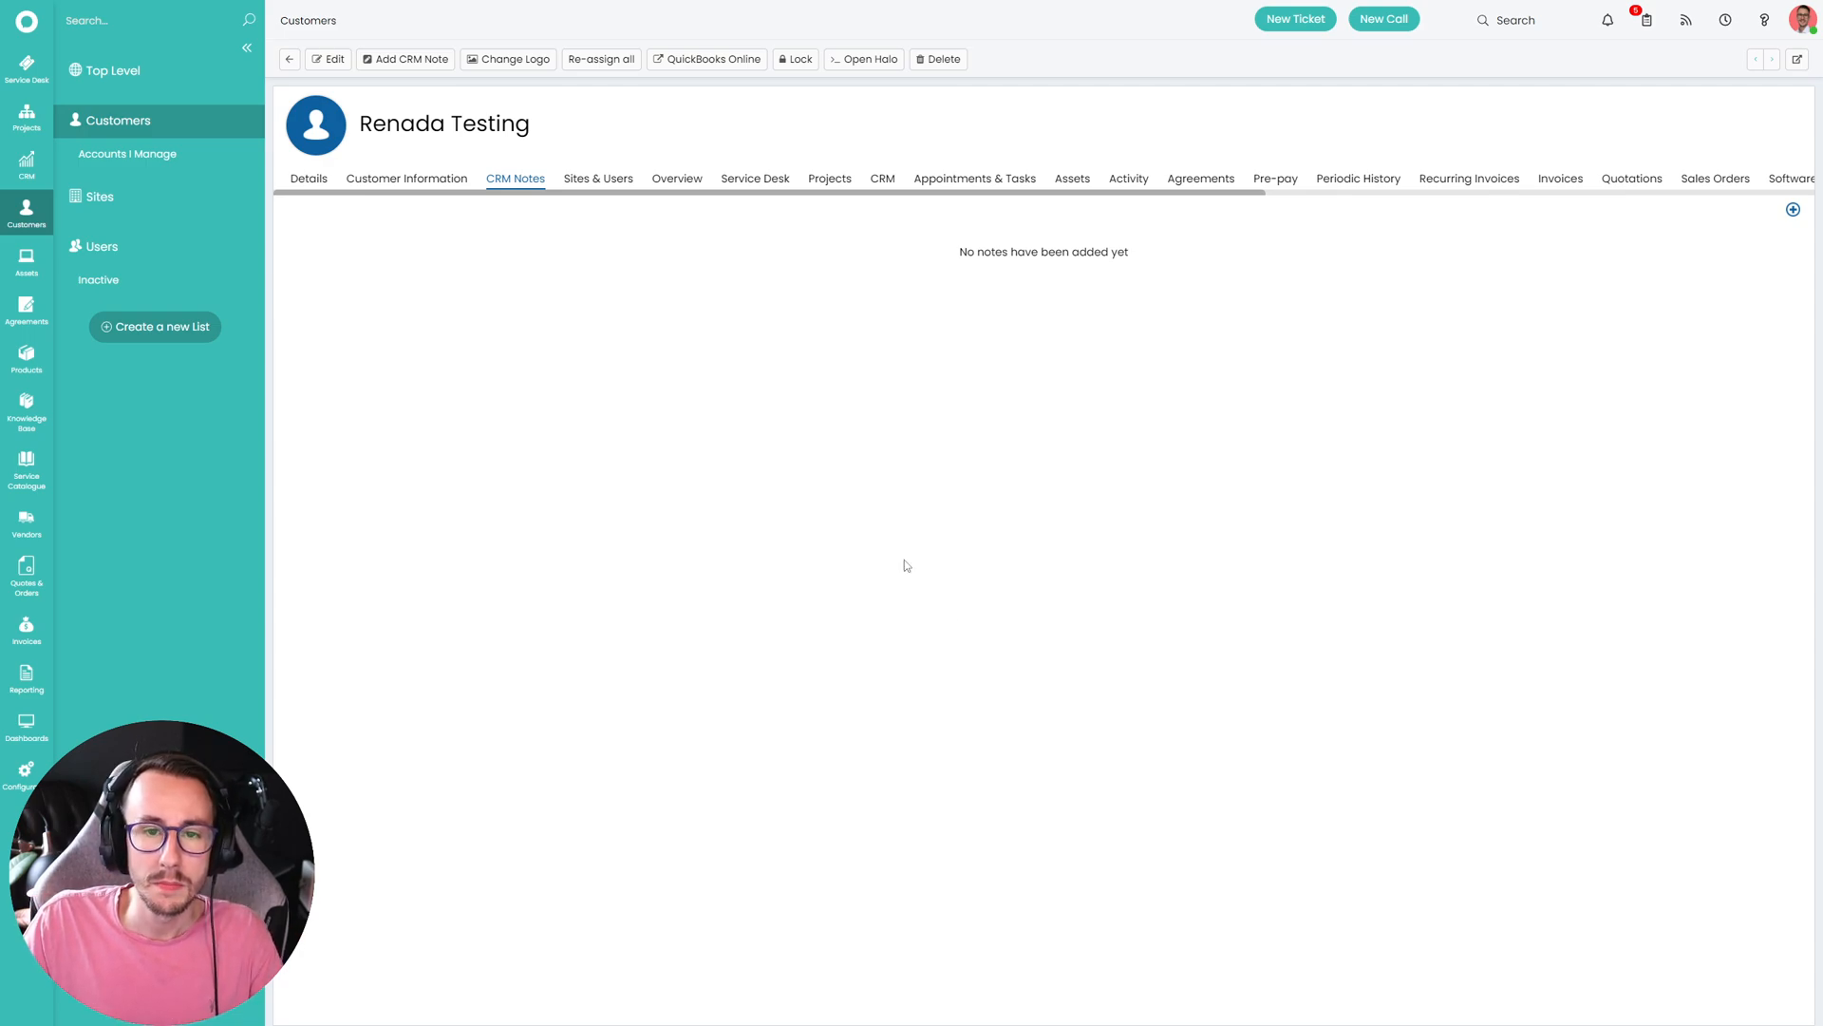
mouse_move(1191, 205)
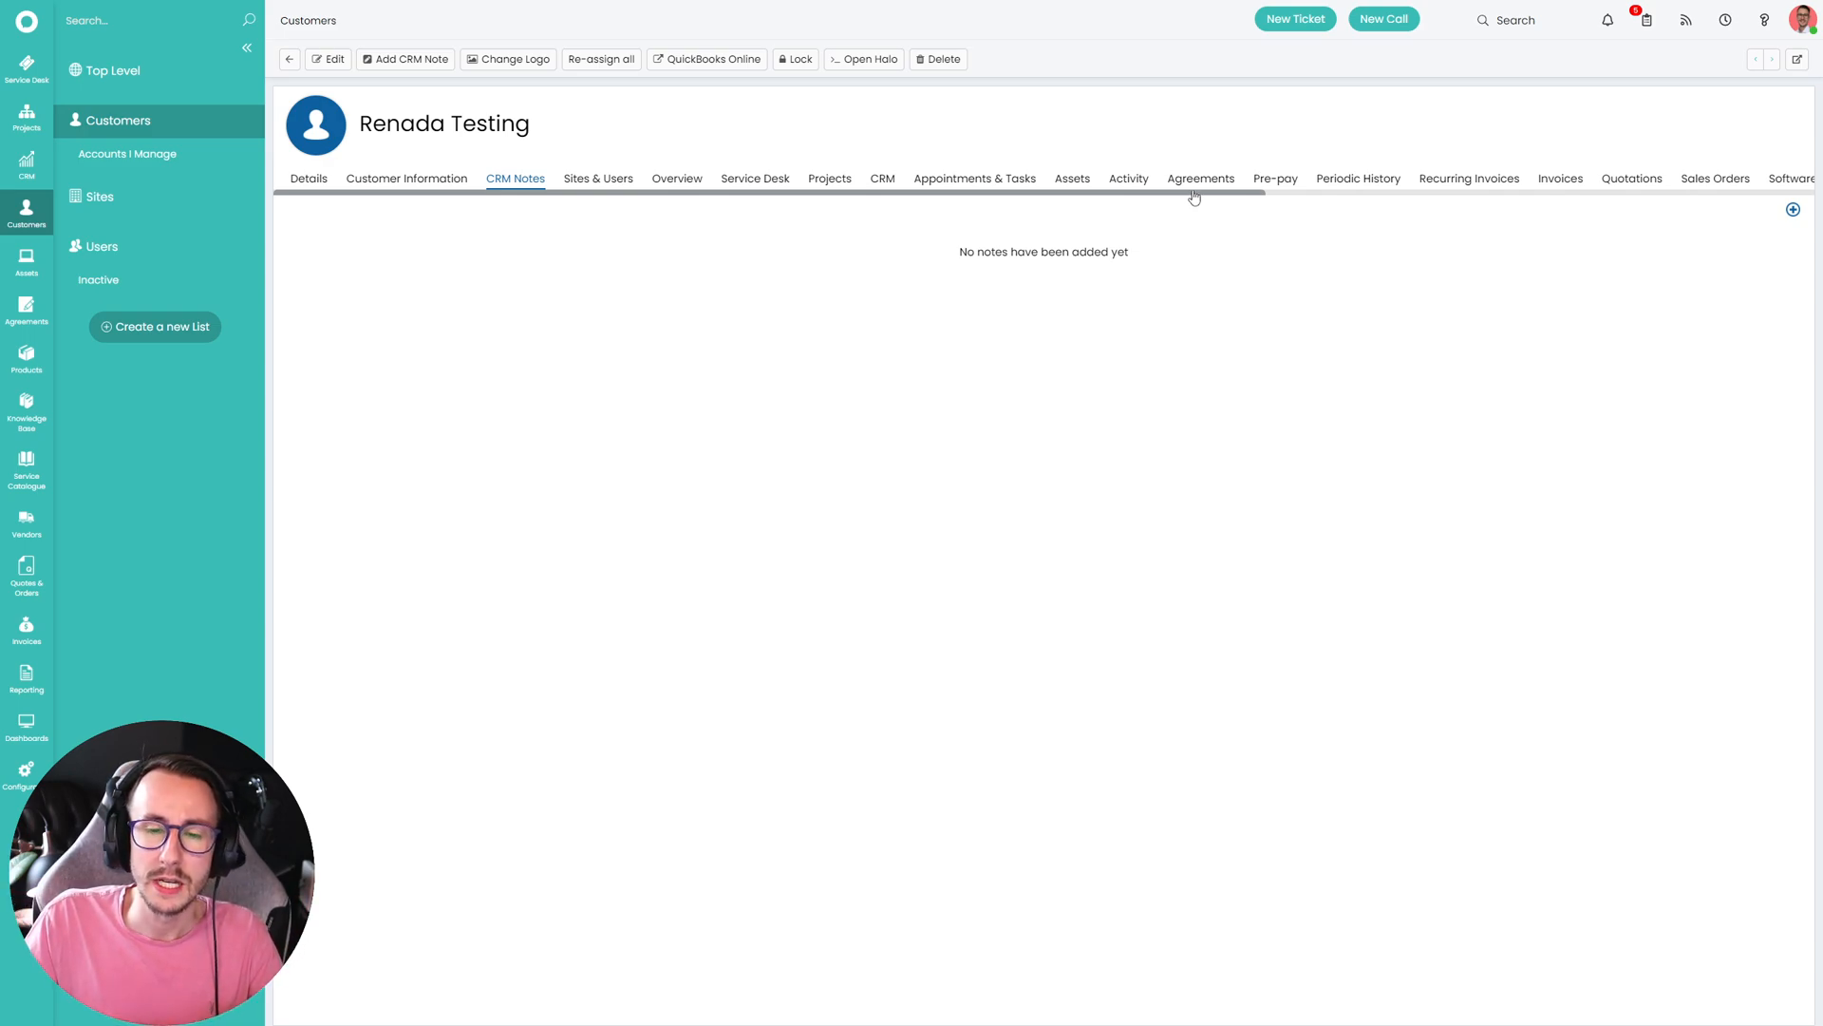
mouse_move(1446, 190)
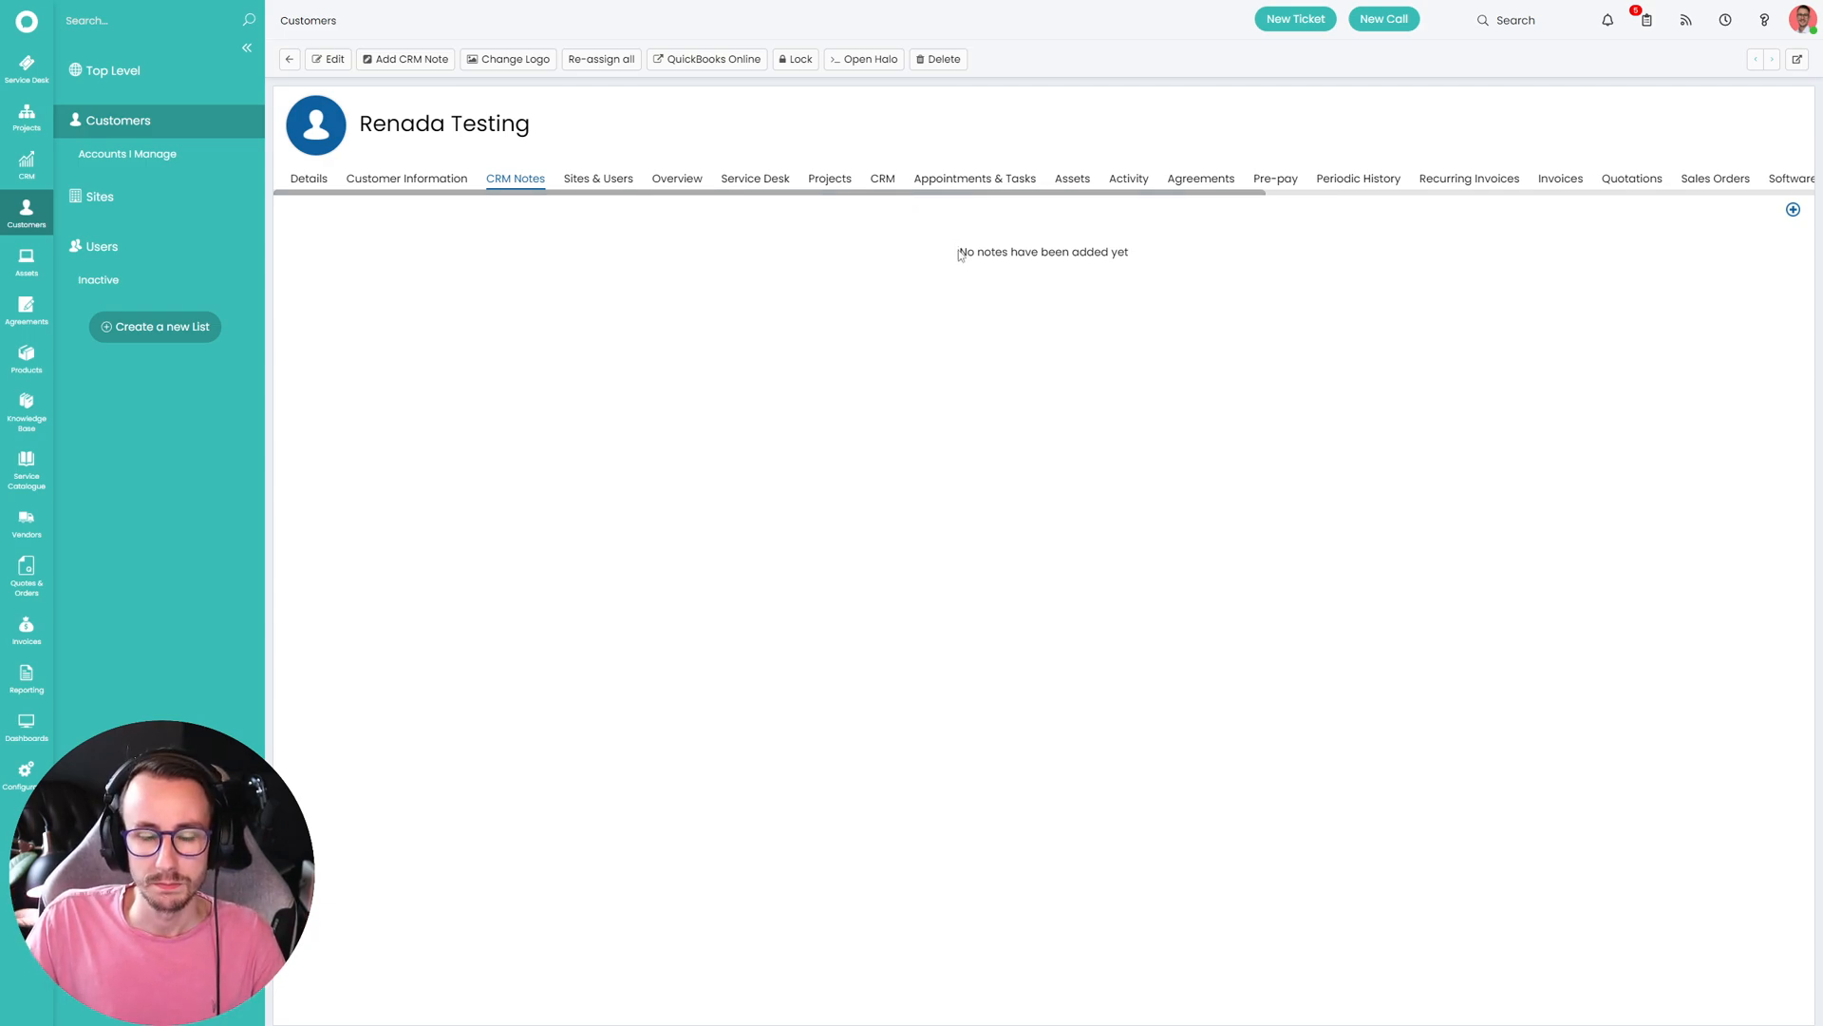
mouse_move(1106, 365)
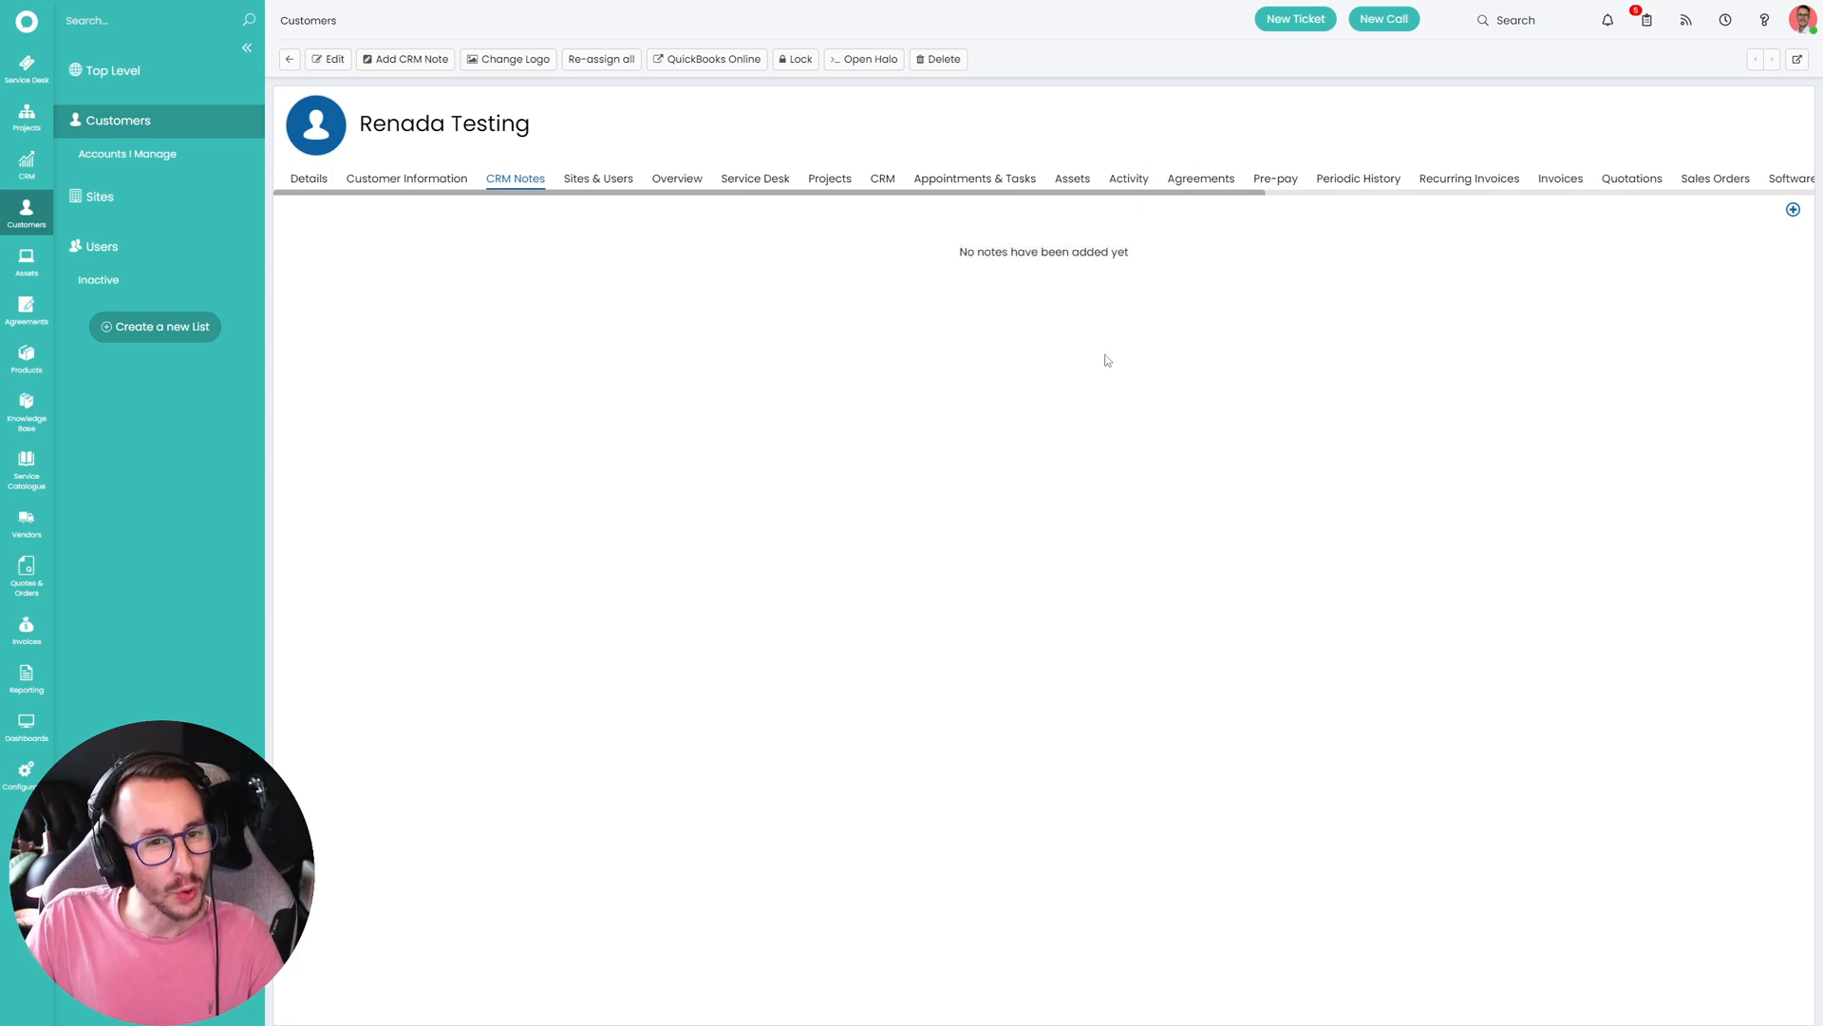
mouse_move(25, 163)
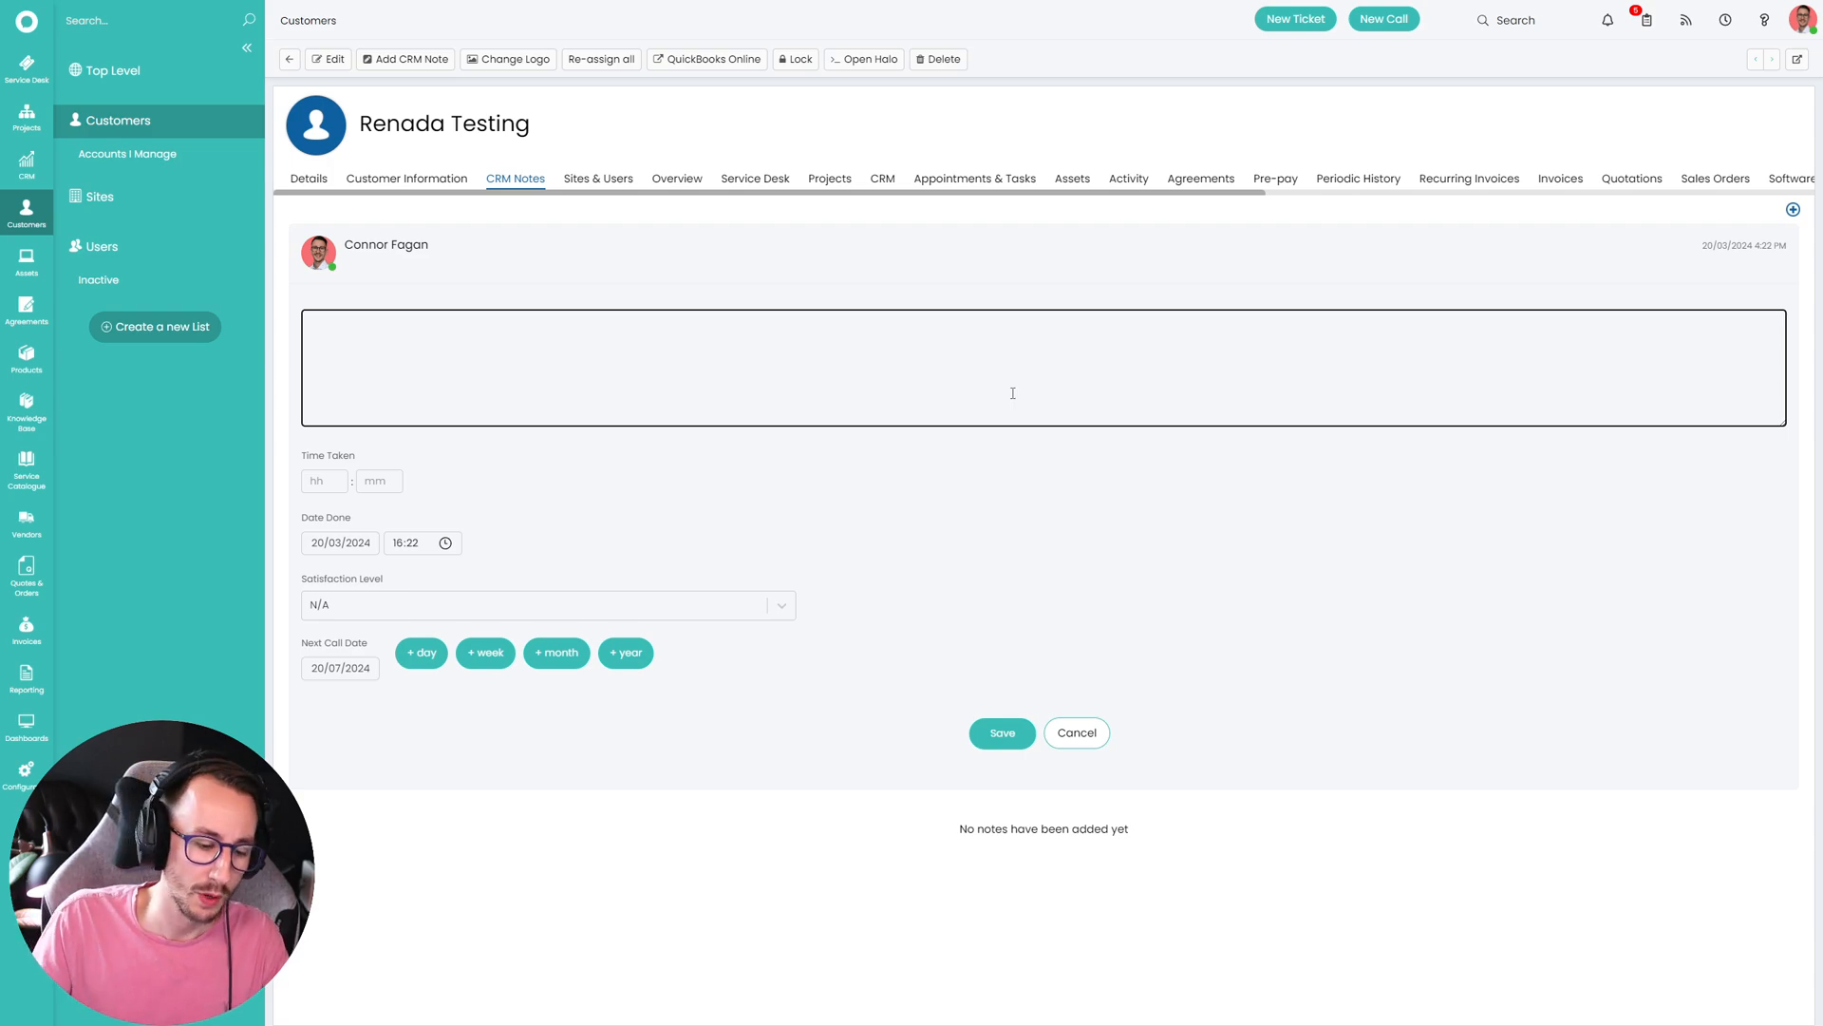
Write the call summary: spoke to Renada Testing, they love us but need some top tier merch.
text(Hello)
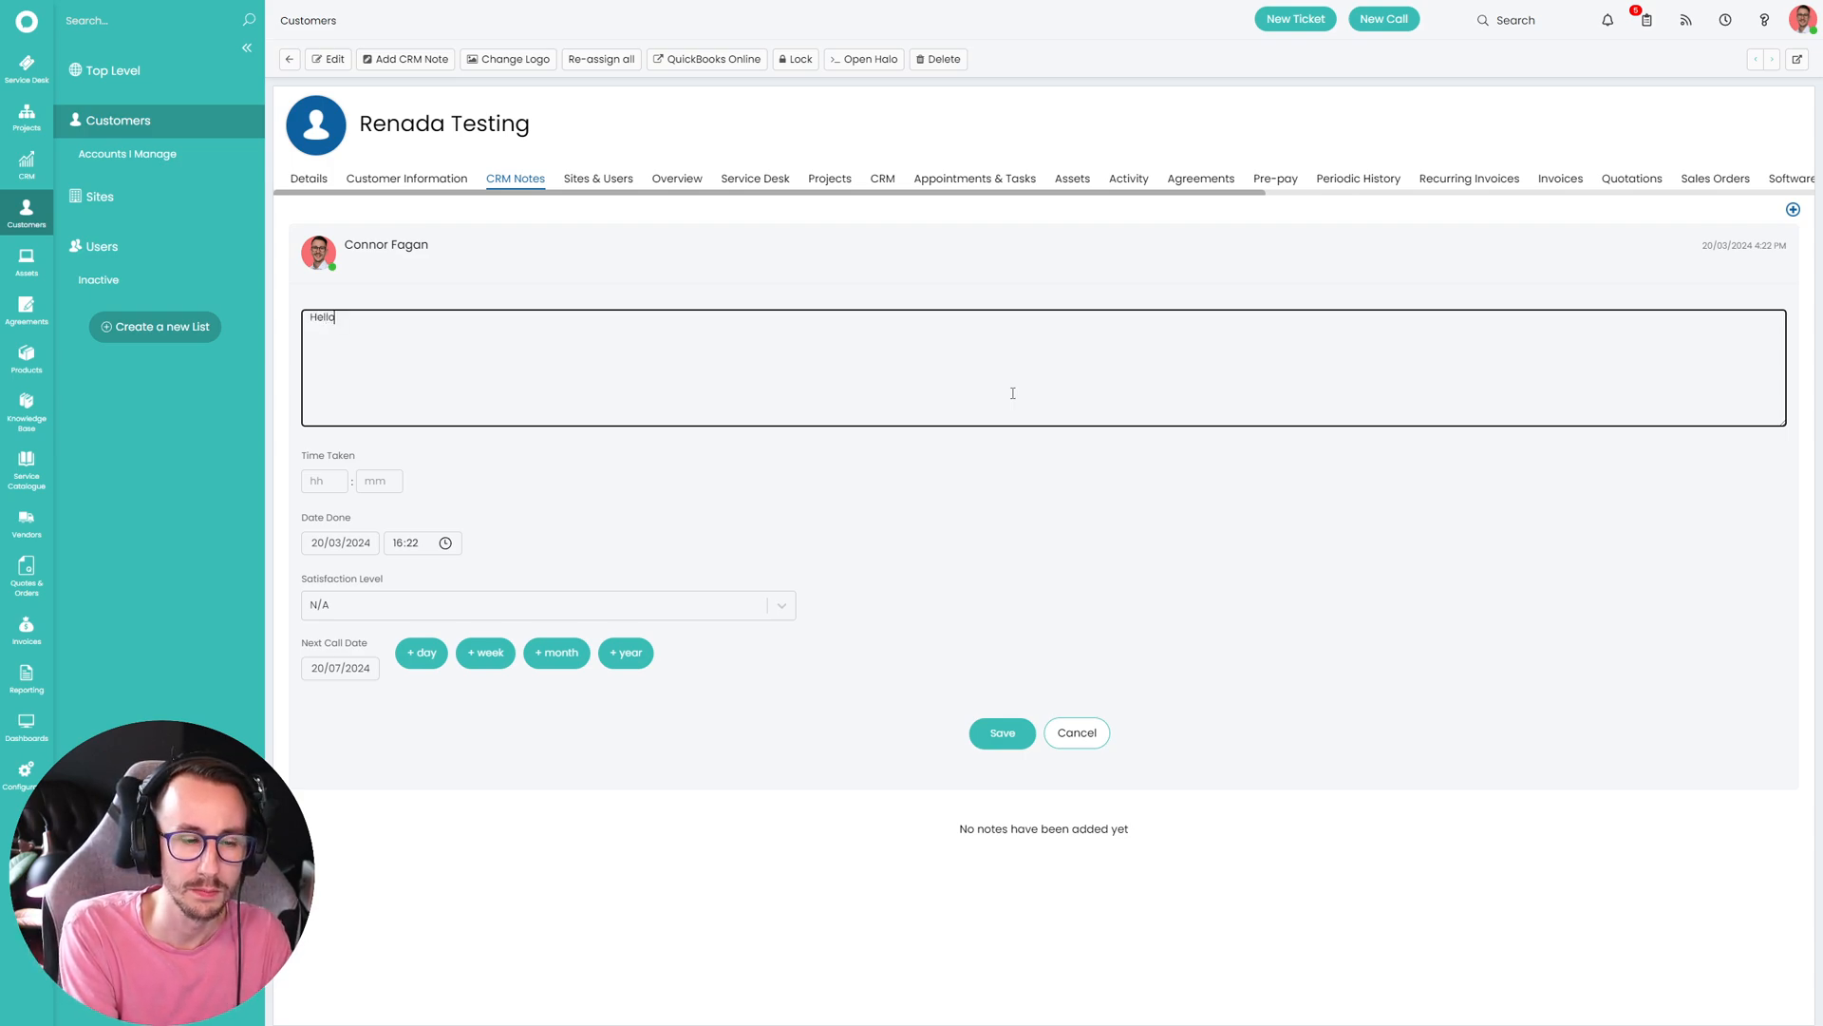
text(spoke to)
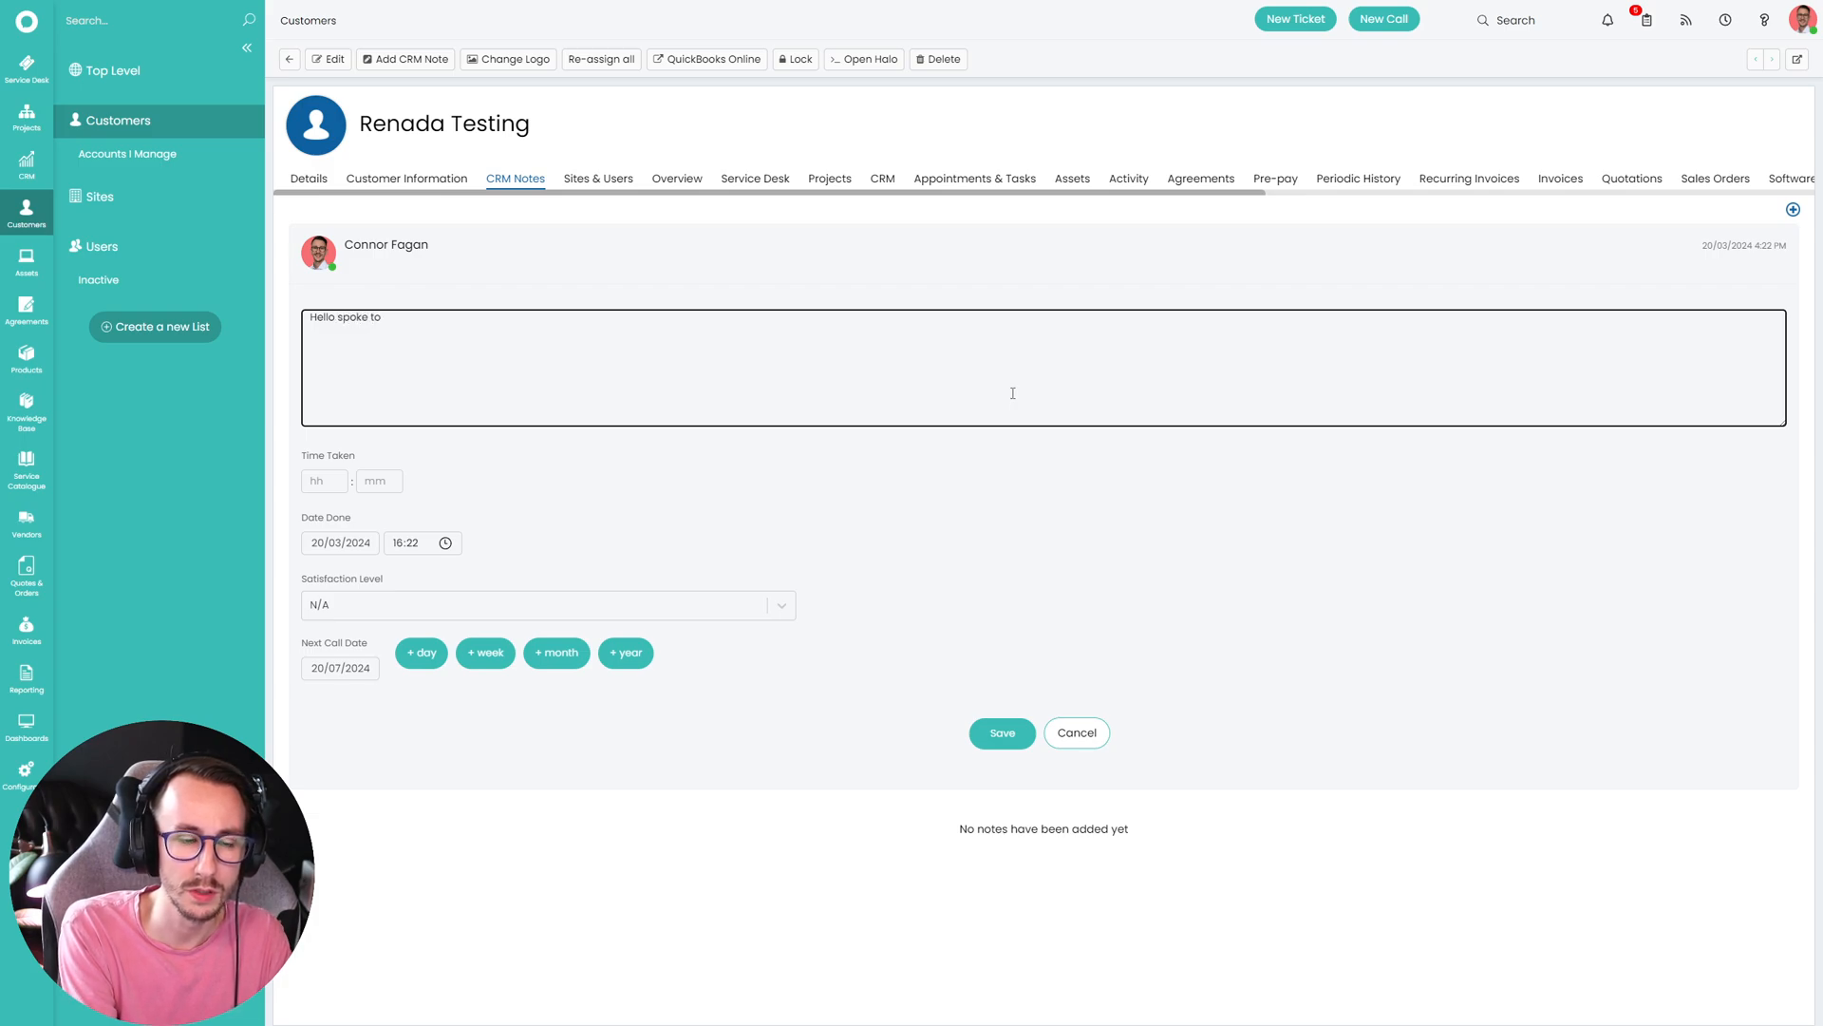
text(Renada Testnig, Th)
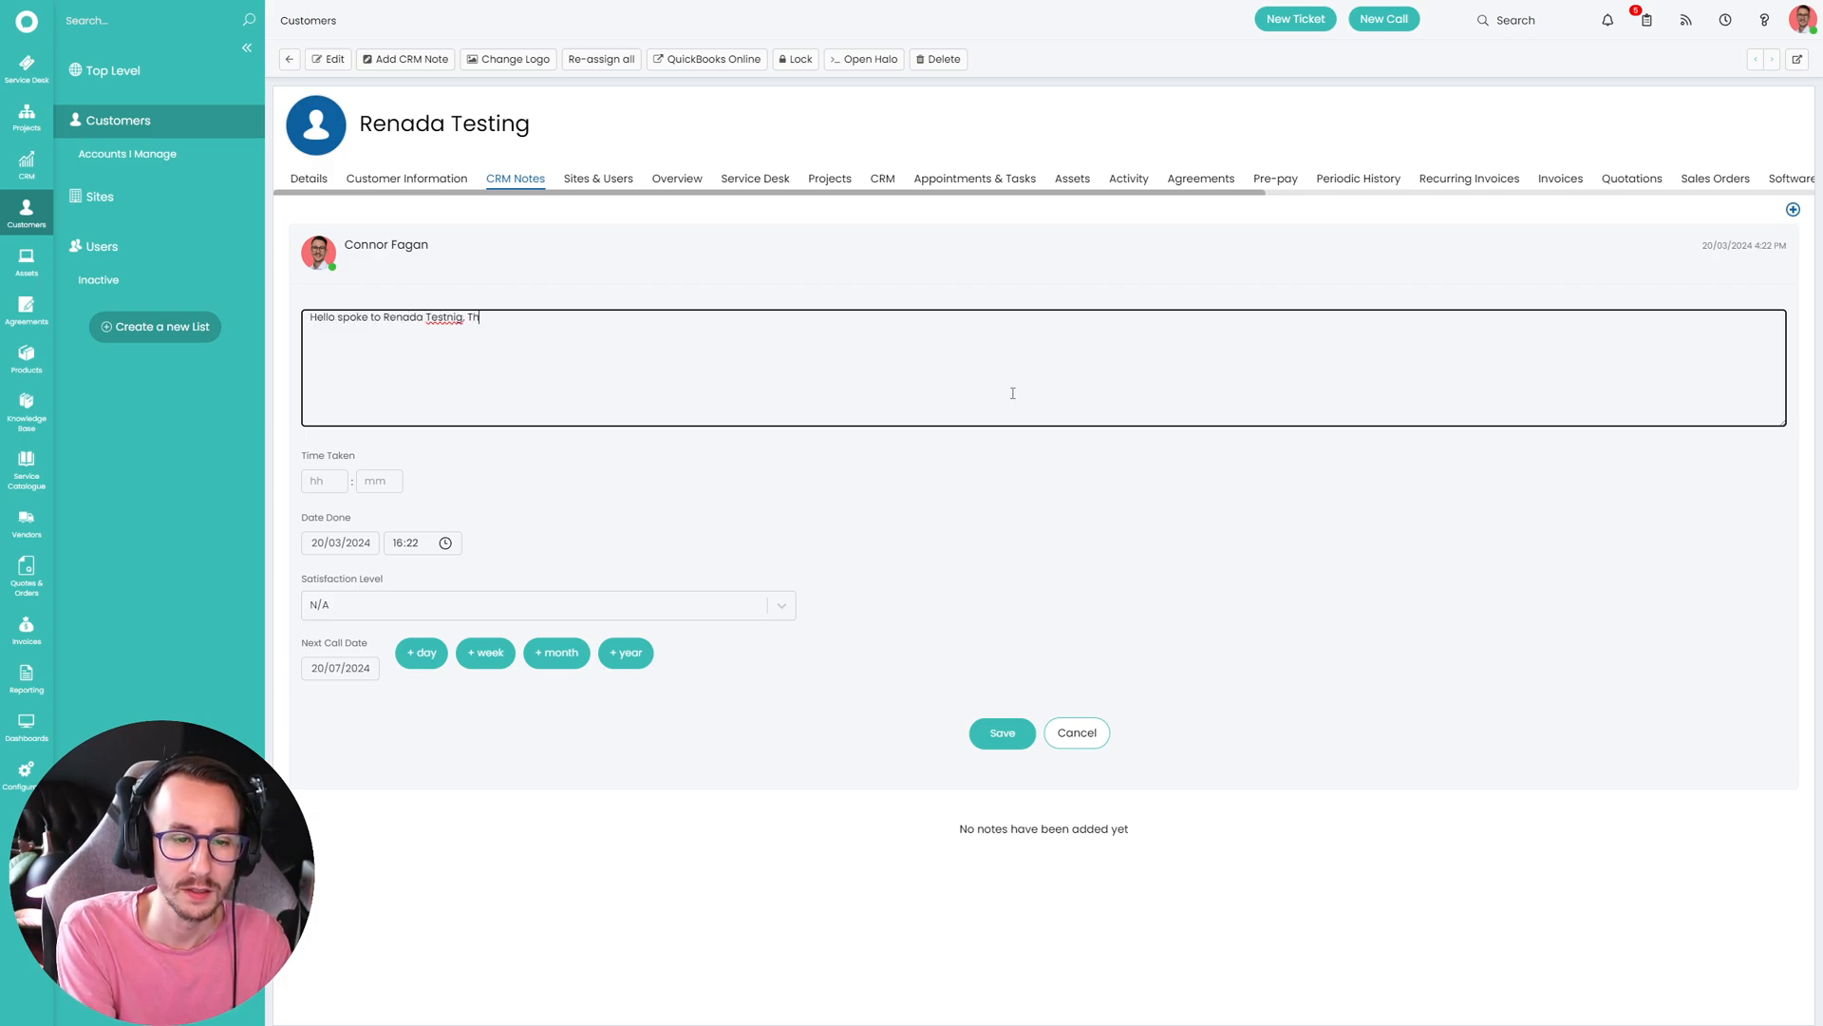
key(Backspace)
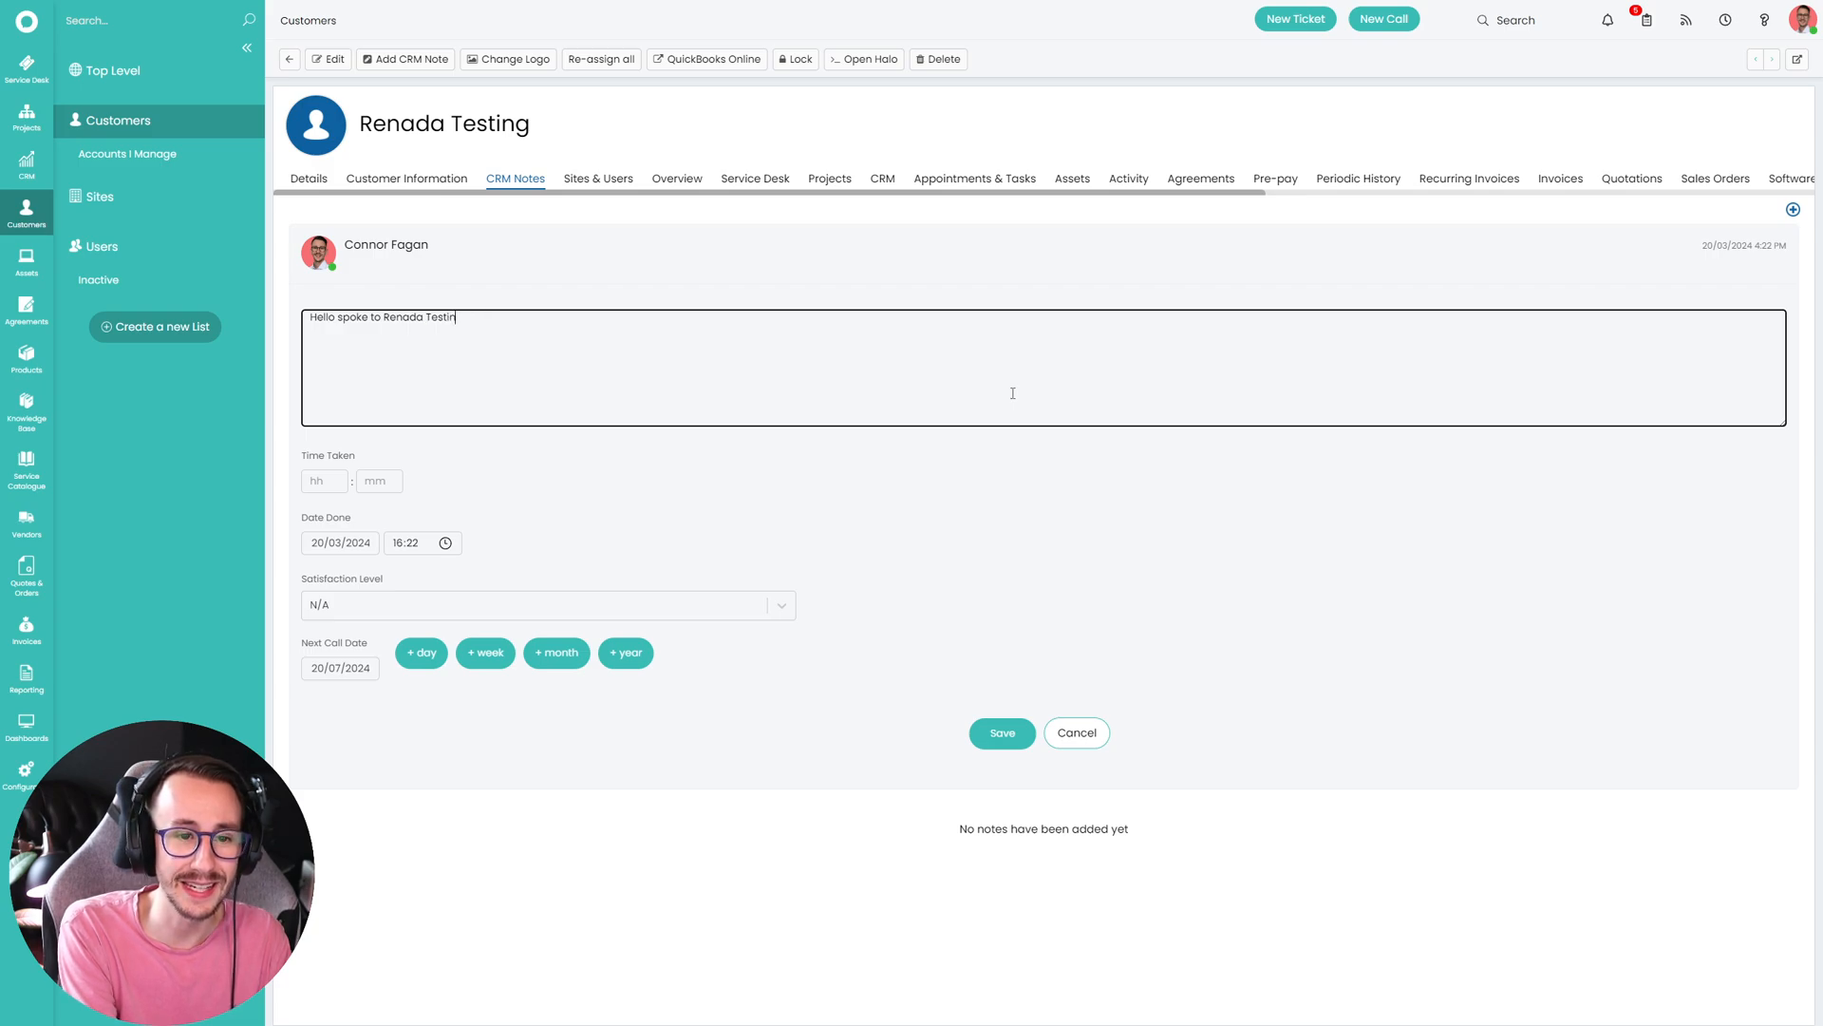
text(g, They Love us)
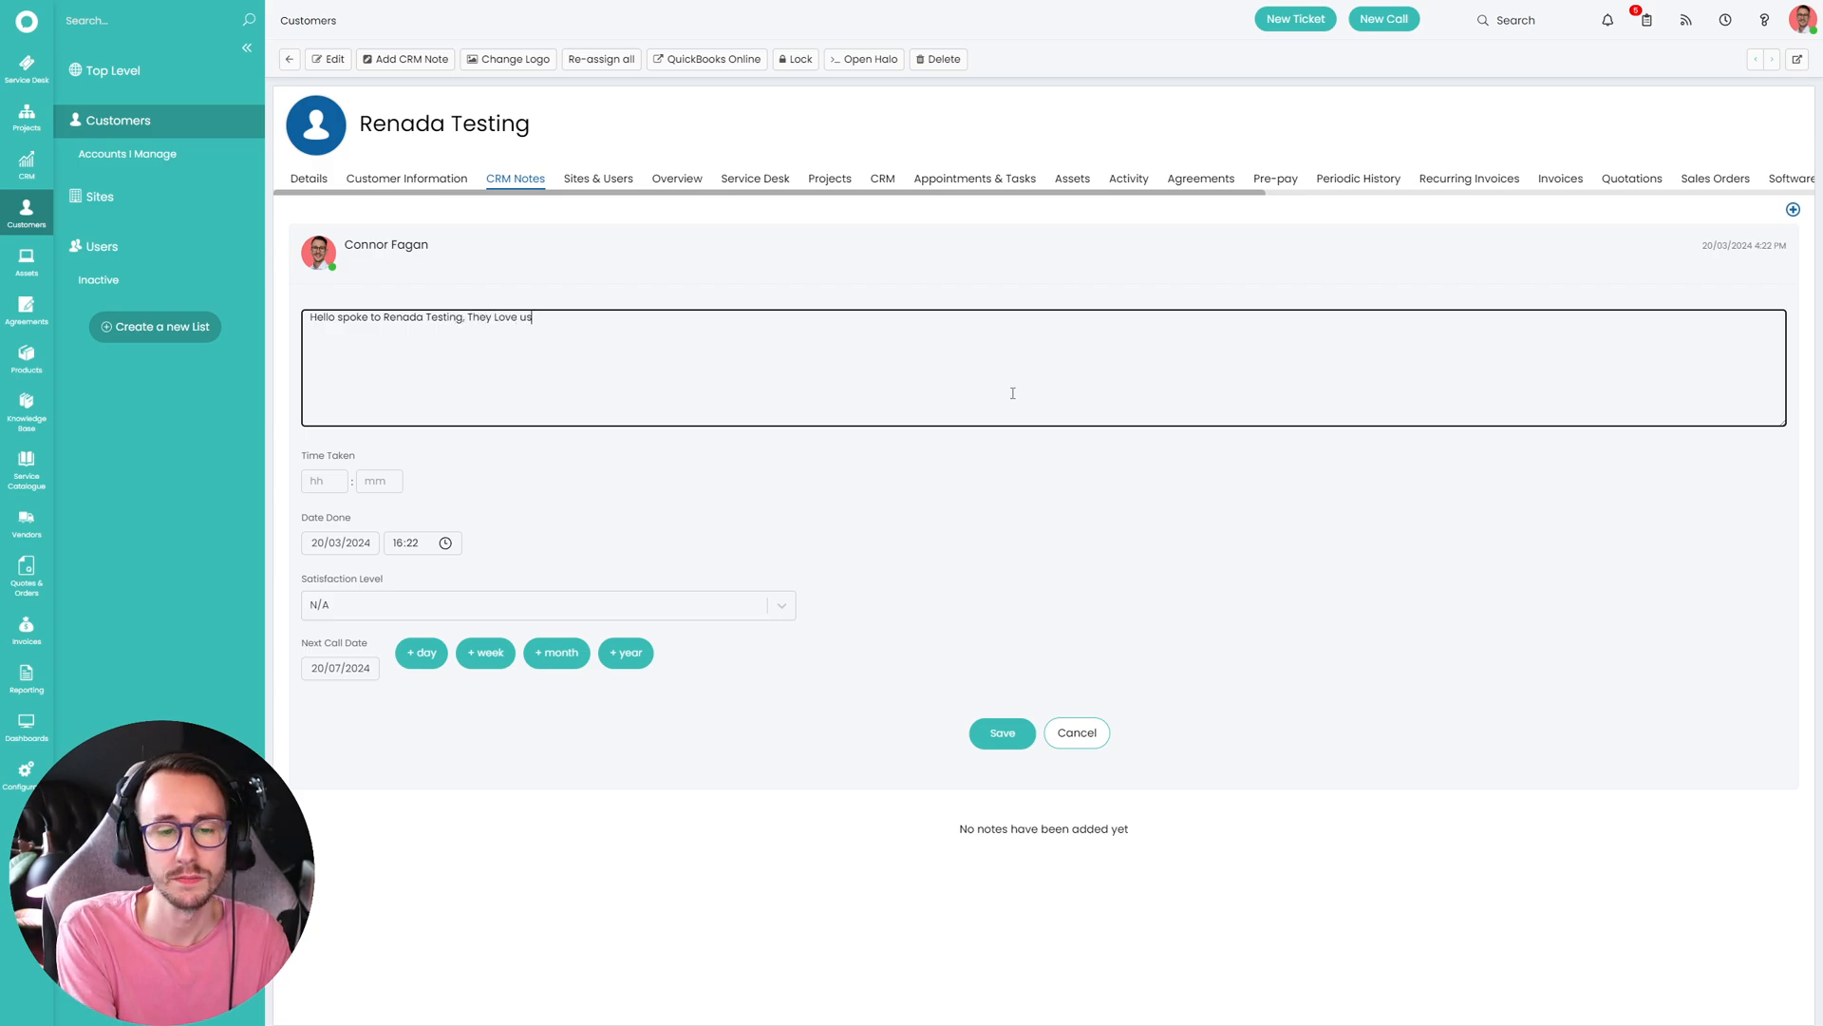
text(But they need)
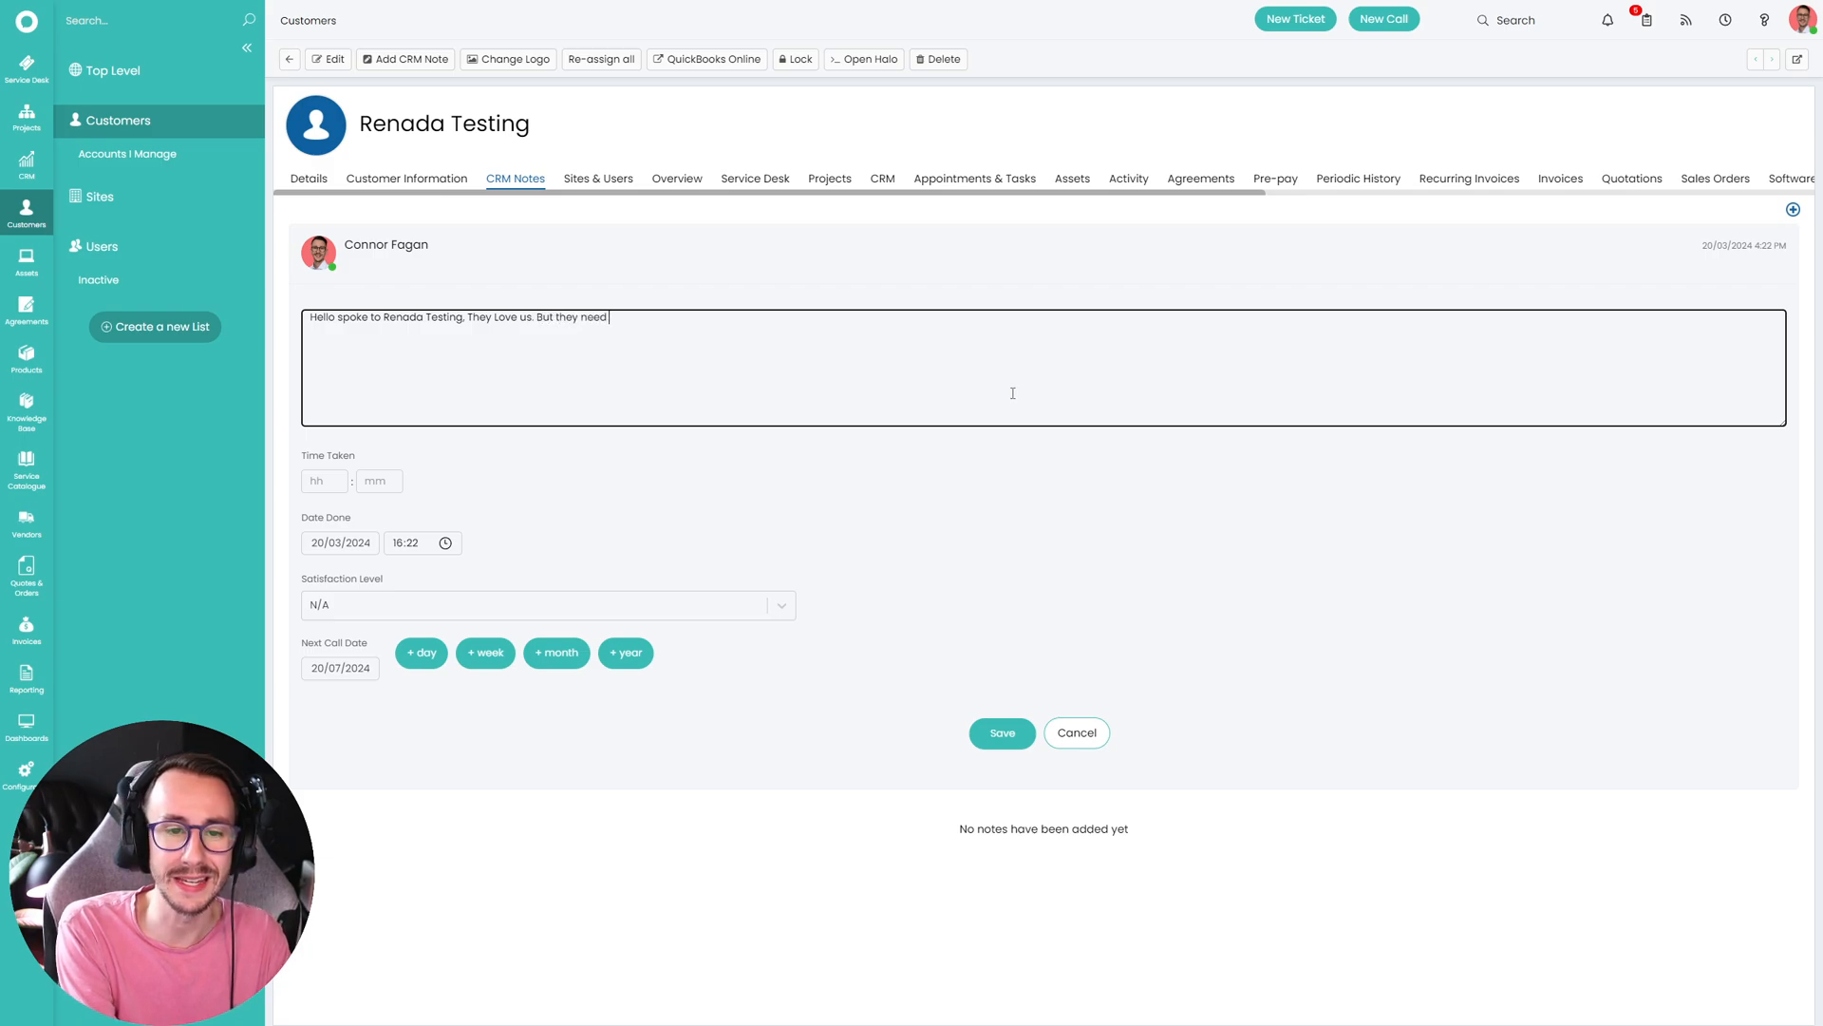
text(some top tier Me)
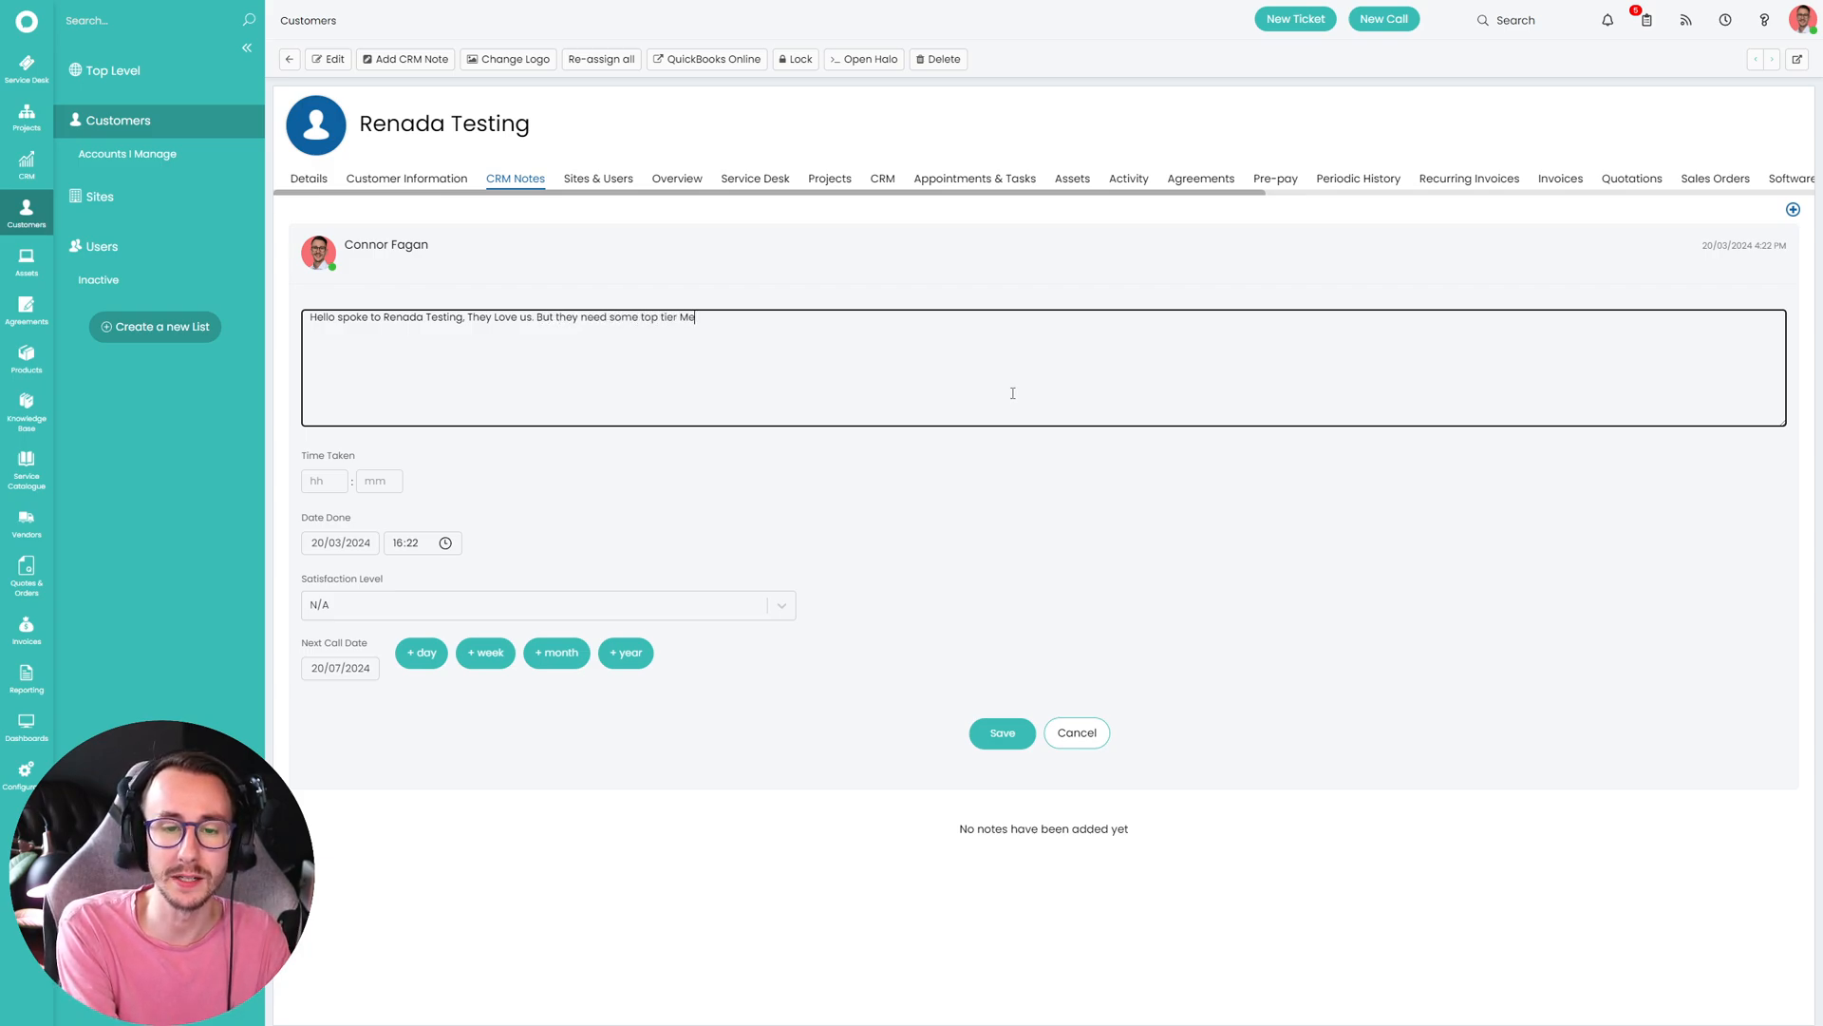
text(rch)
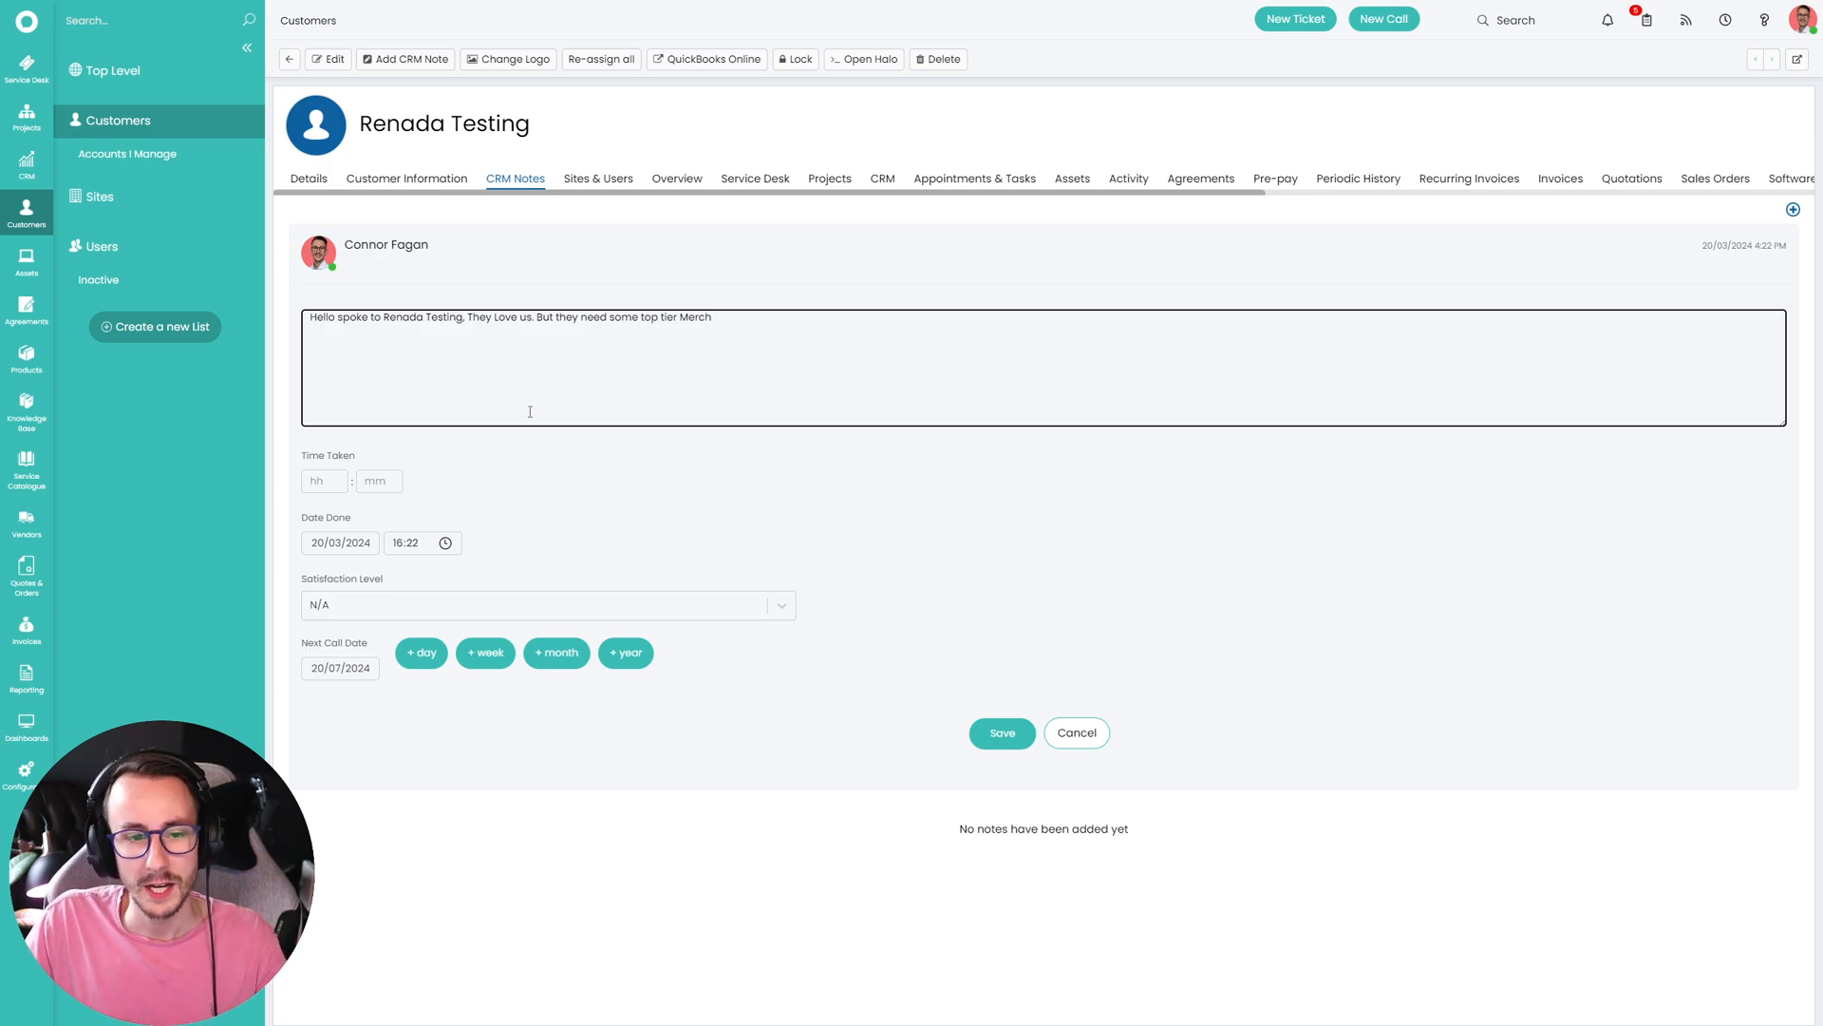
text(1)
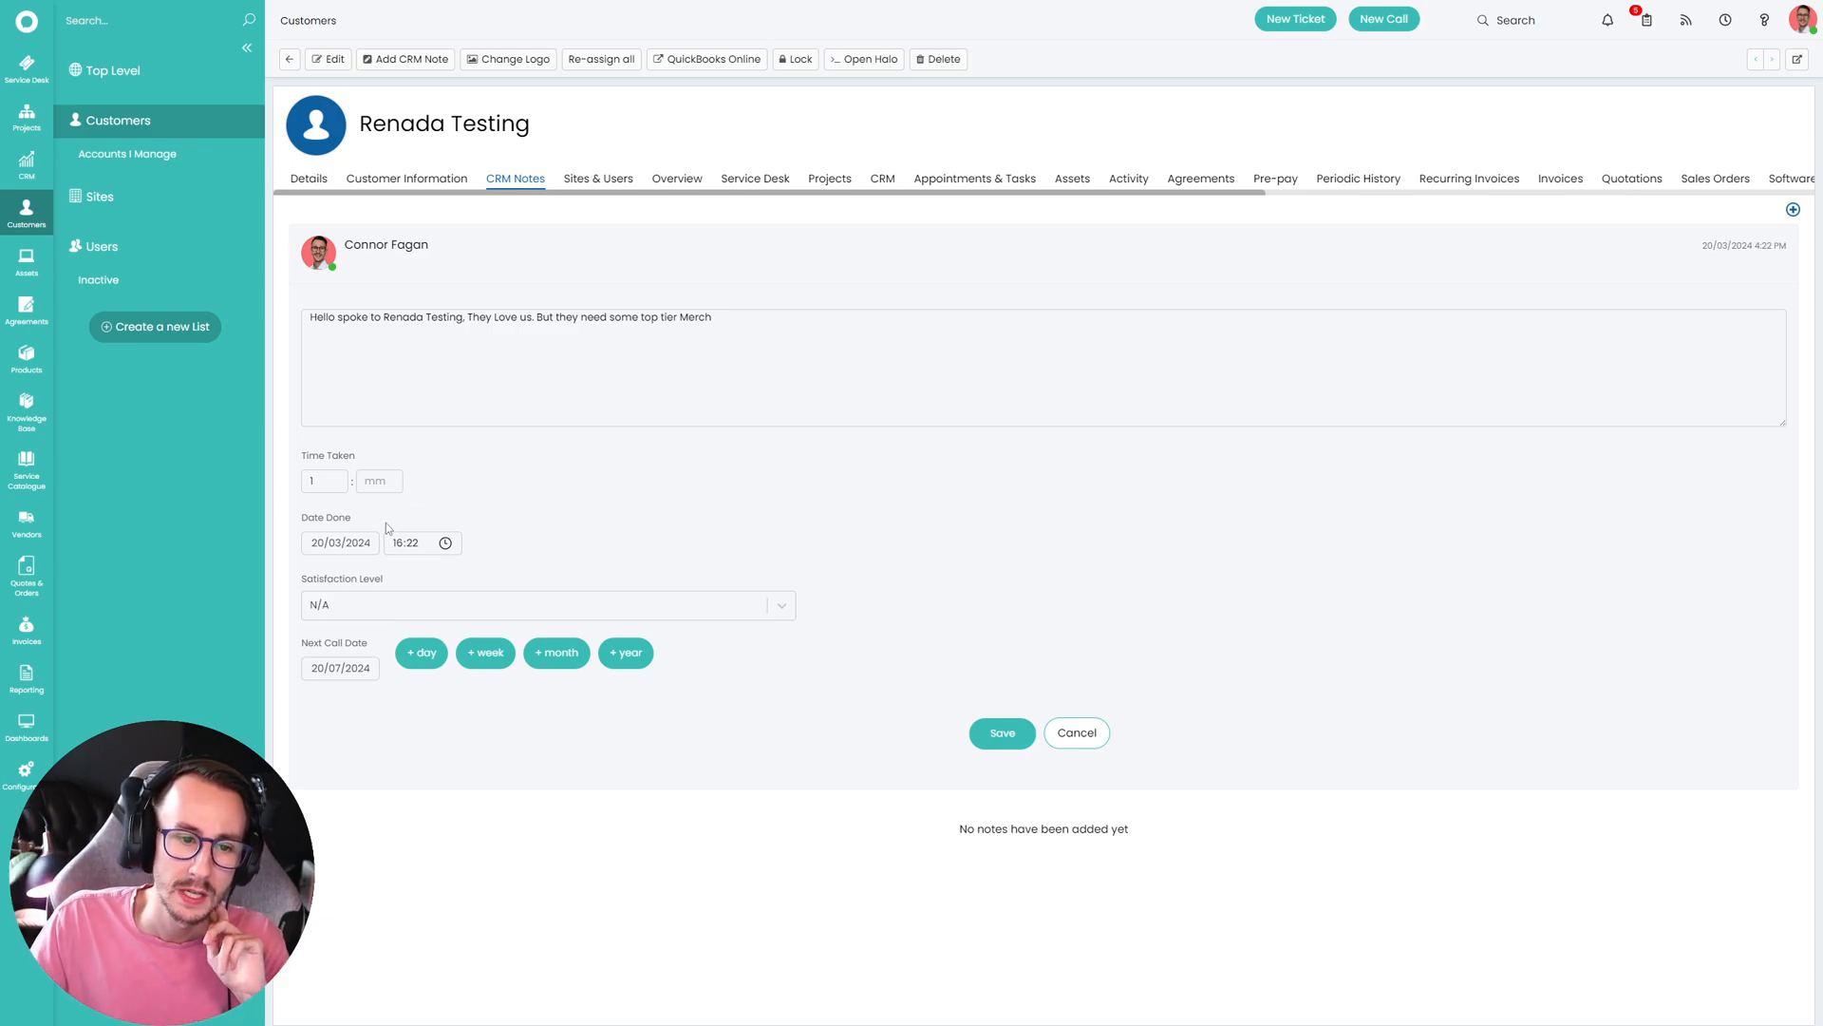
Set the note's time done to 16:30 and the satisfaction level to 10.
click(407, 541)
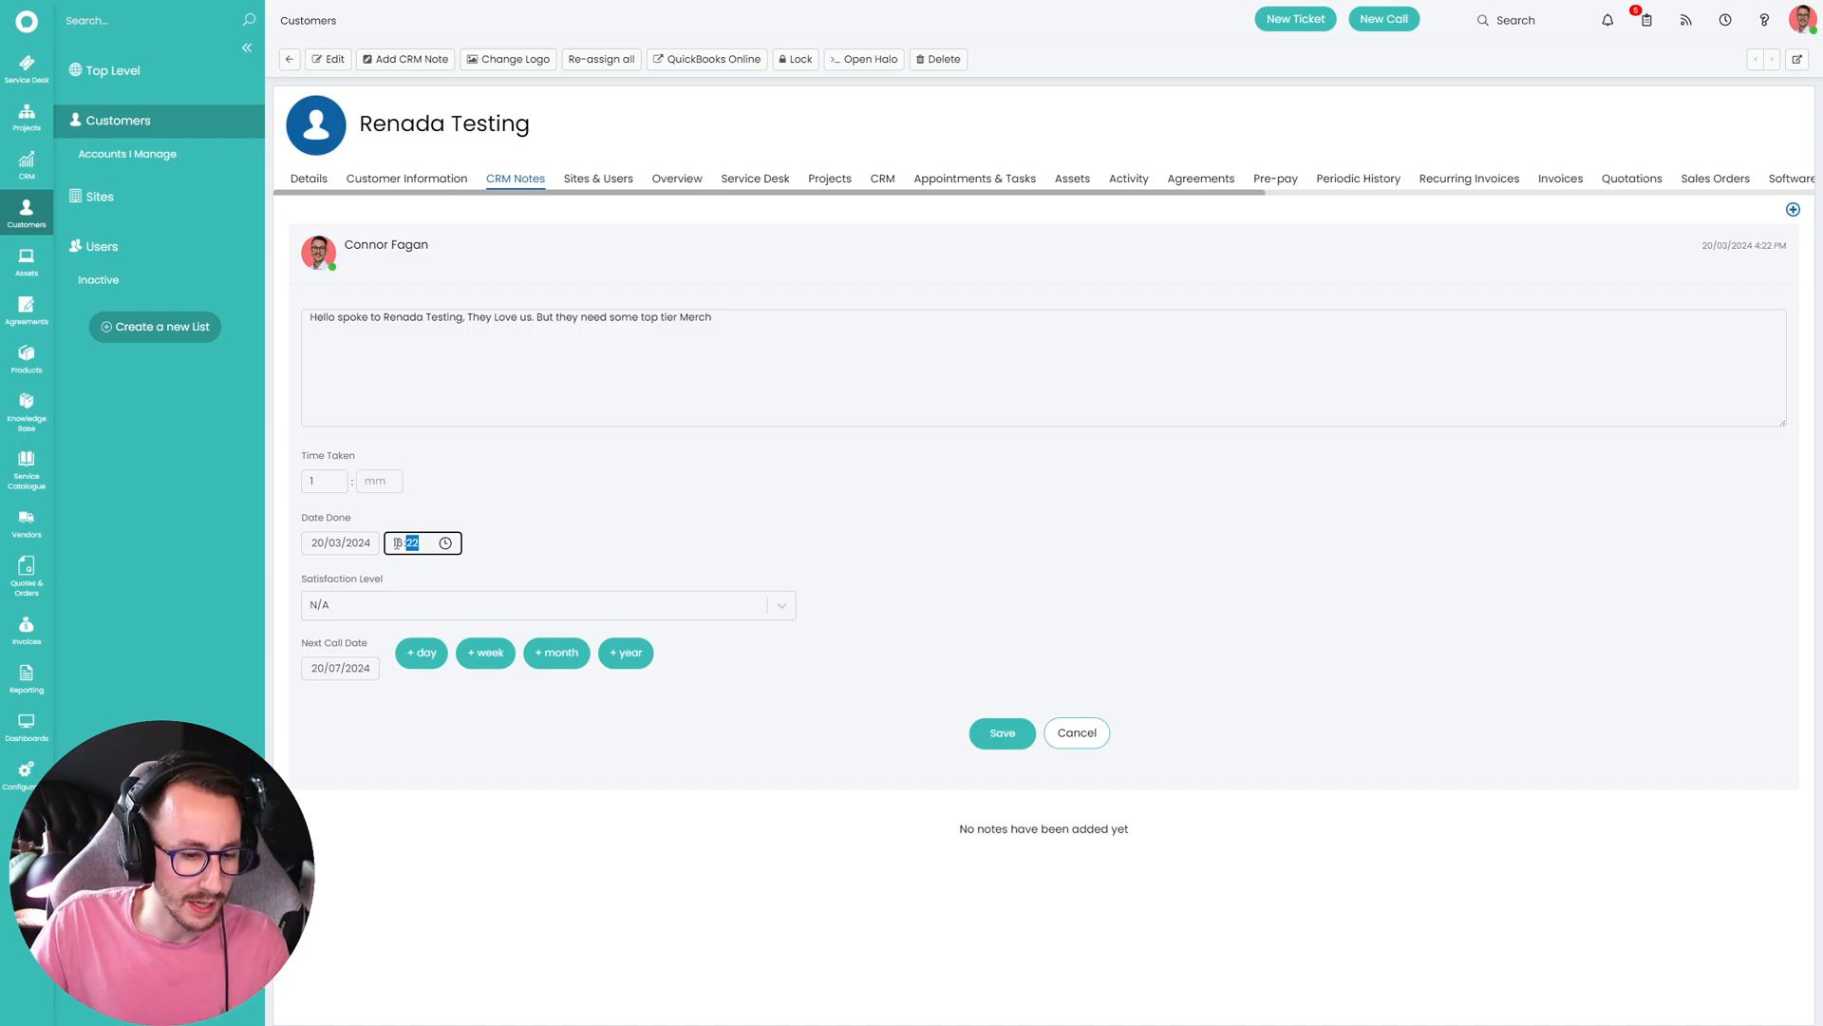
text(16:30)
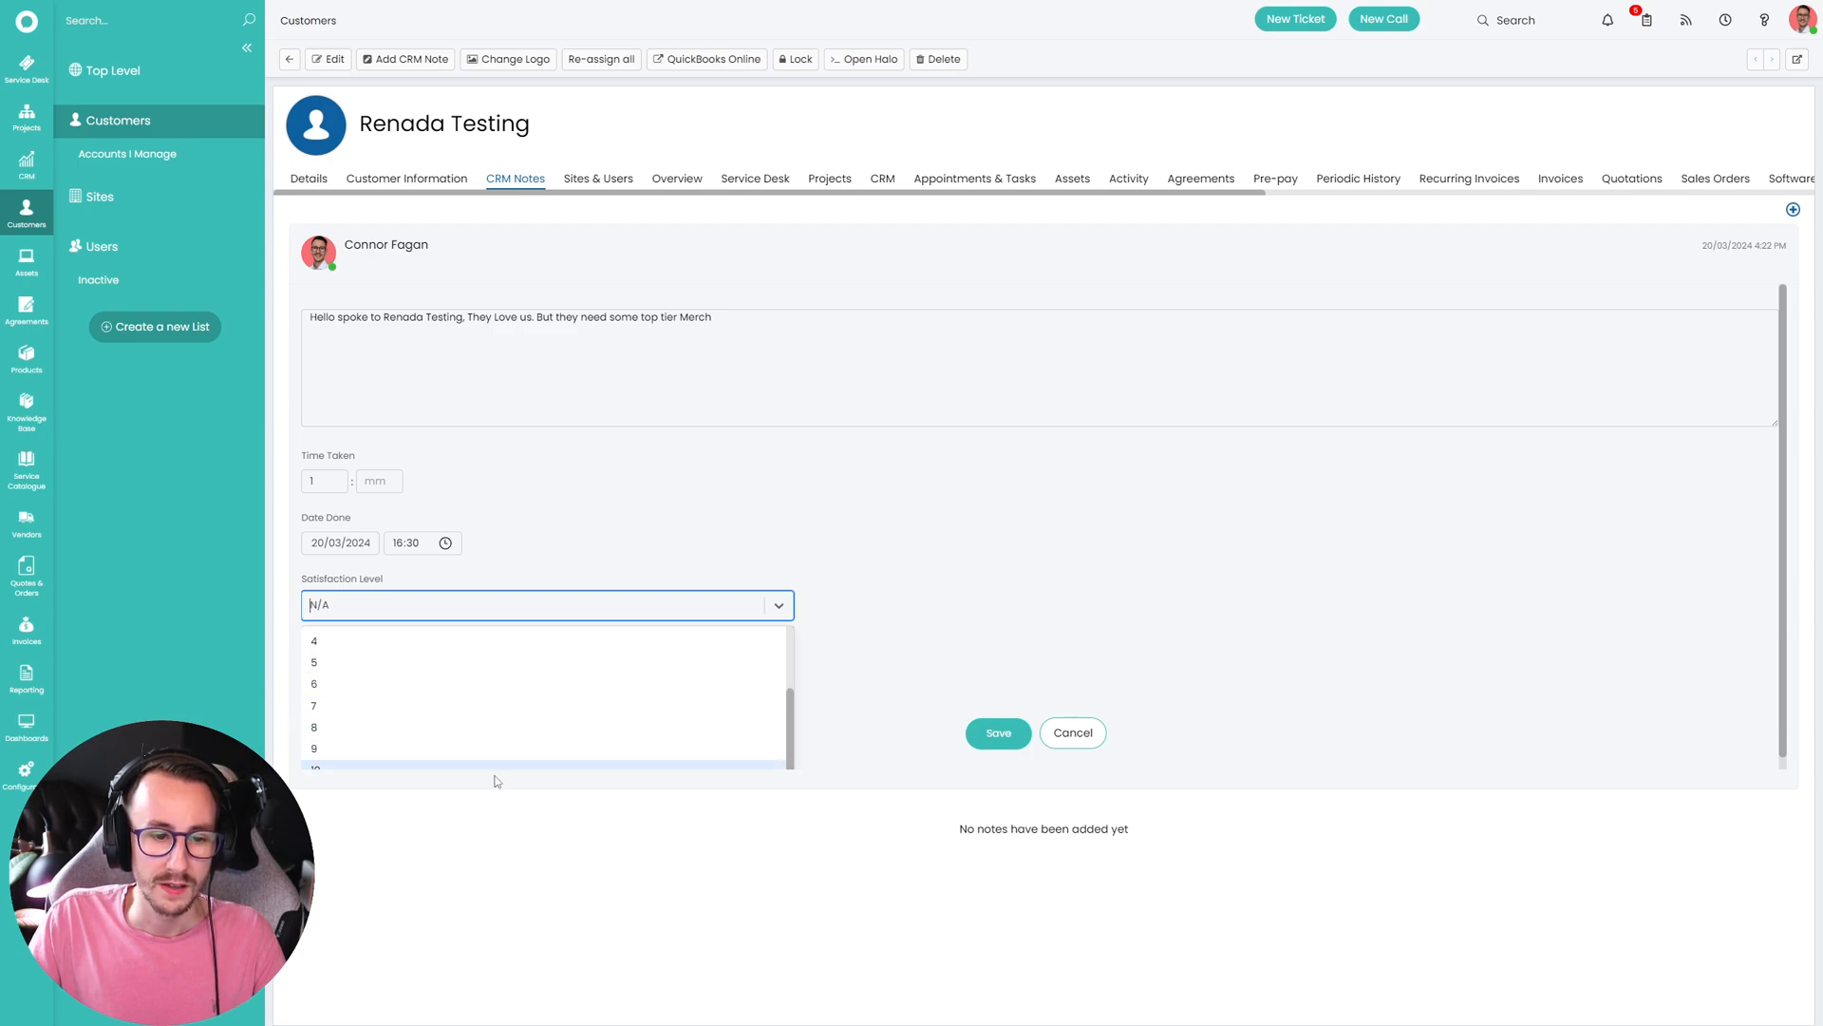
mouse_move(385, 771)
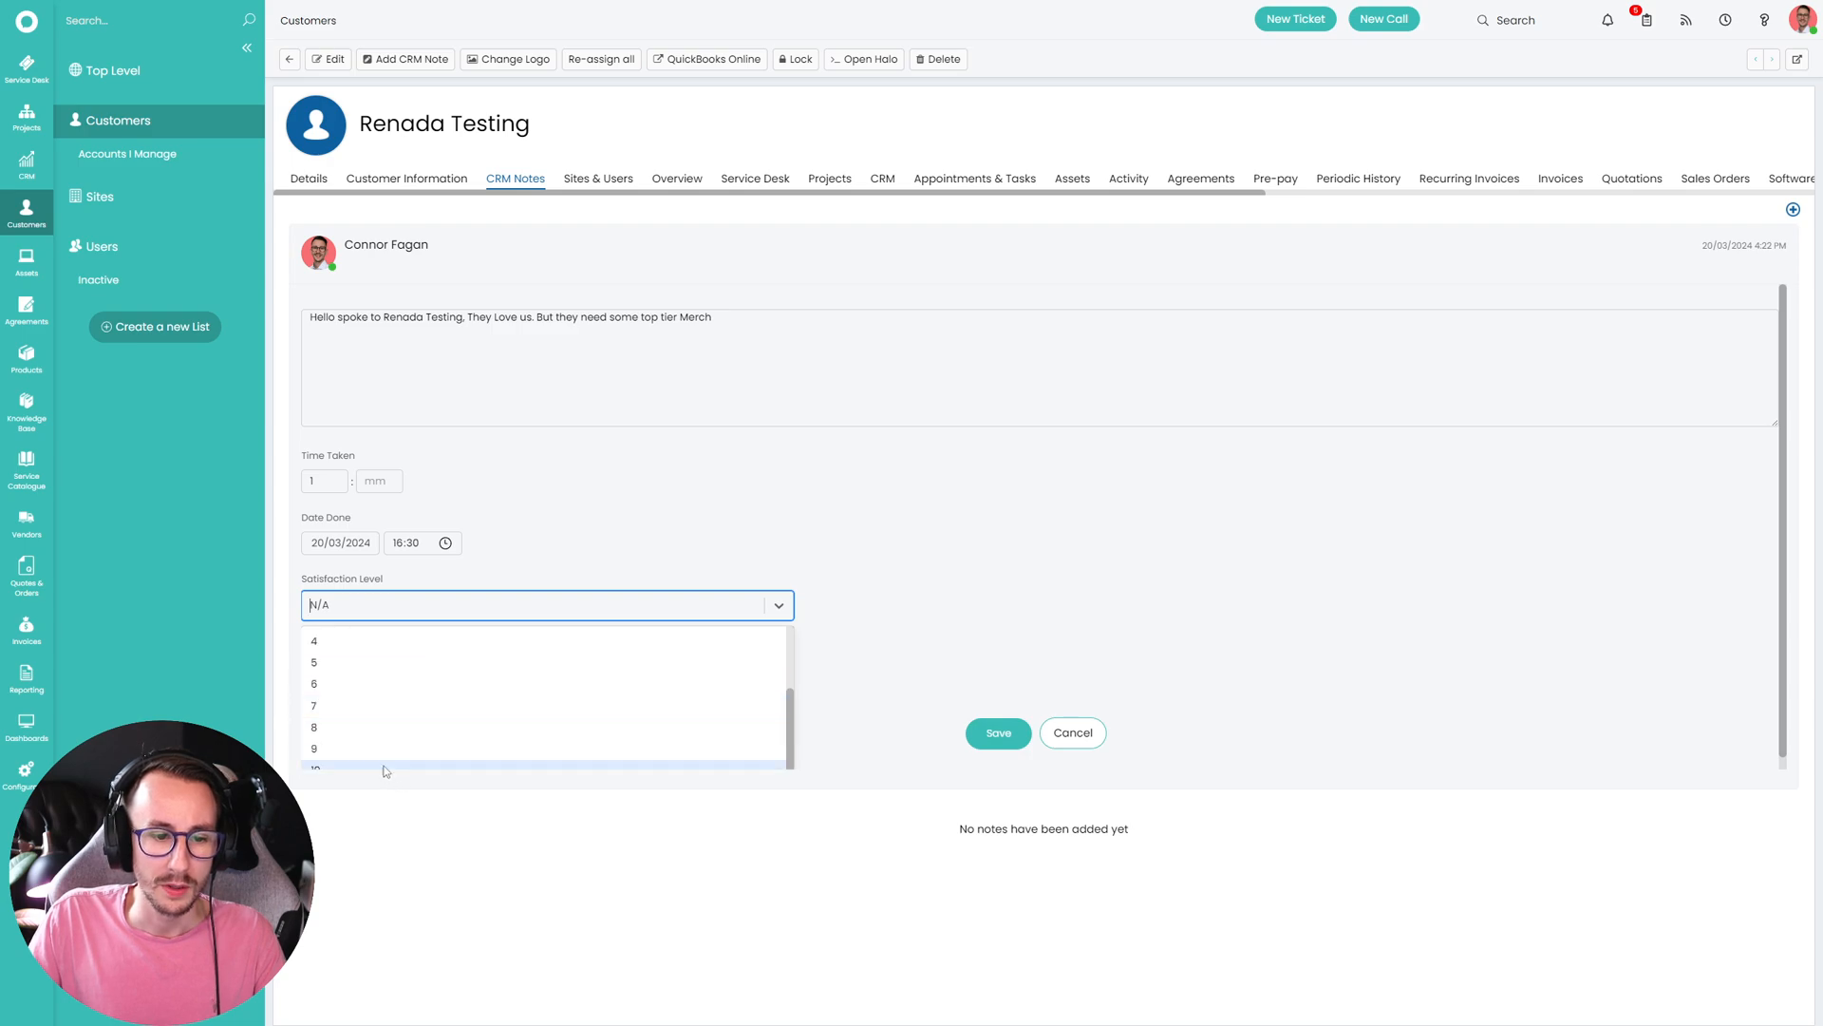
click(313, 769)
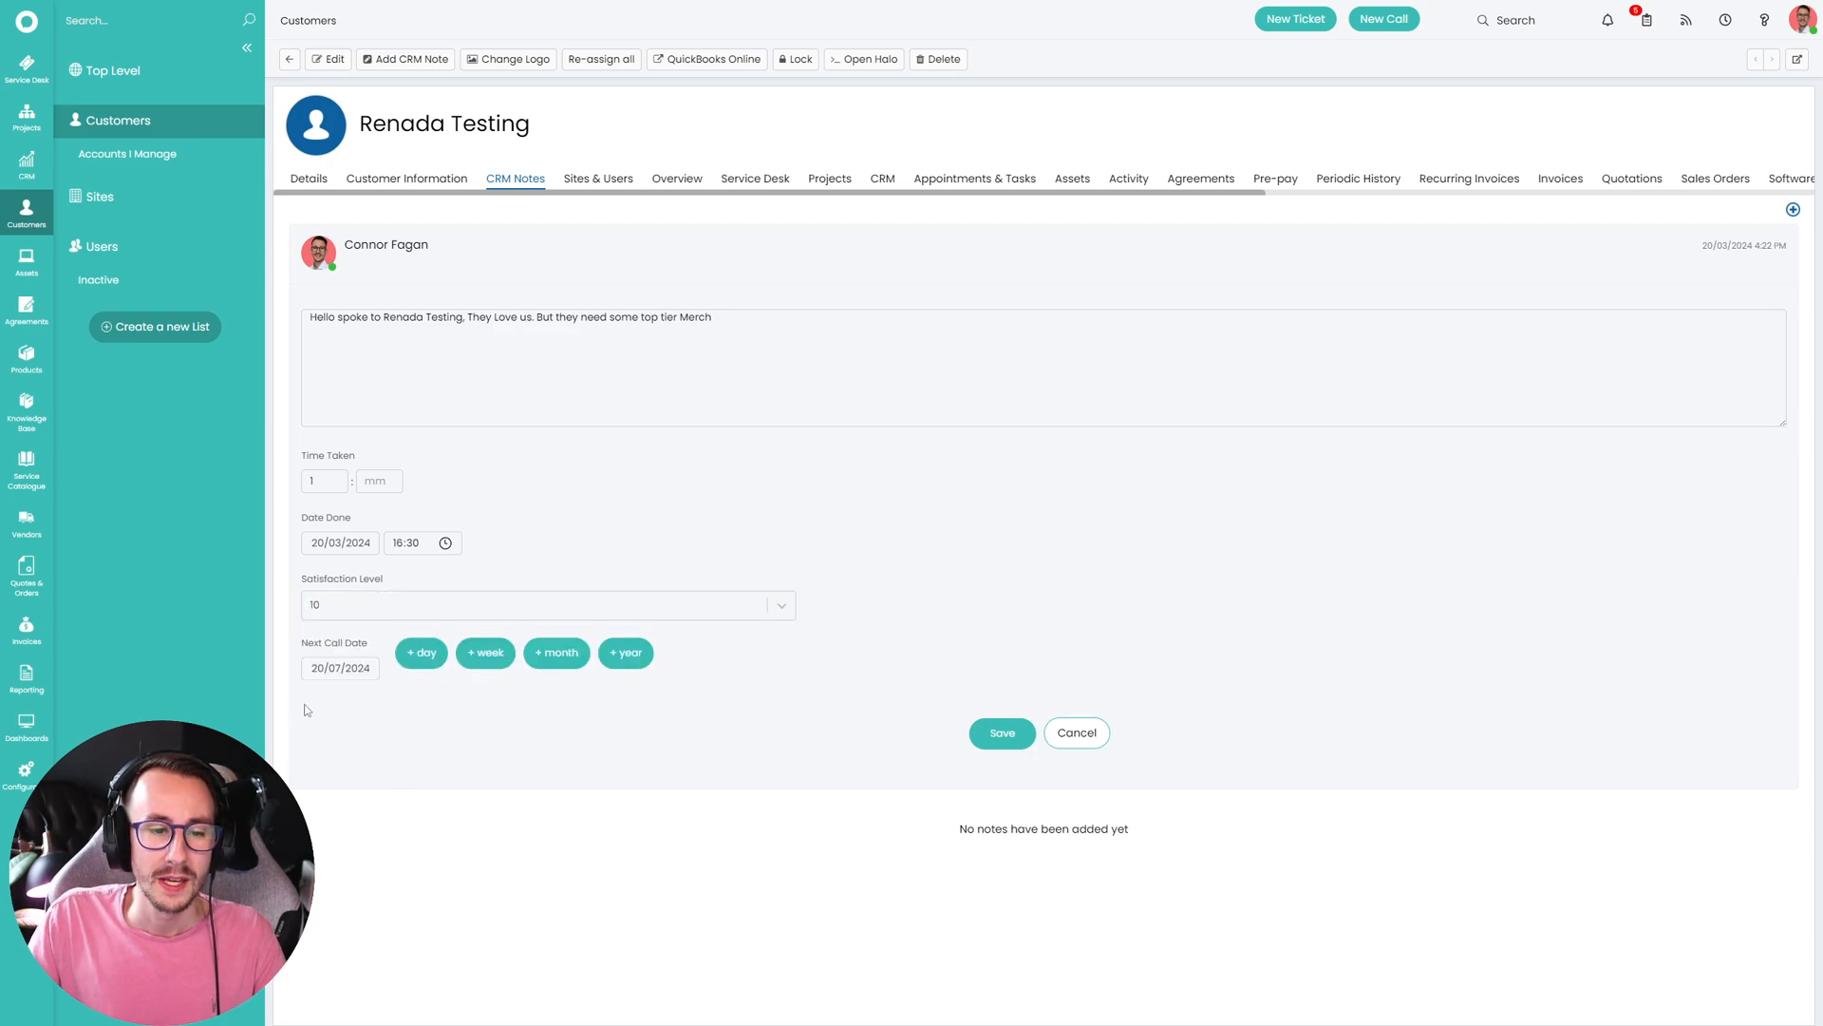
Set the next call date to 15/07/2024 using the month picker and + week/month buttons.
click(340, 667)
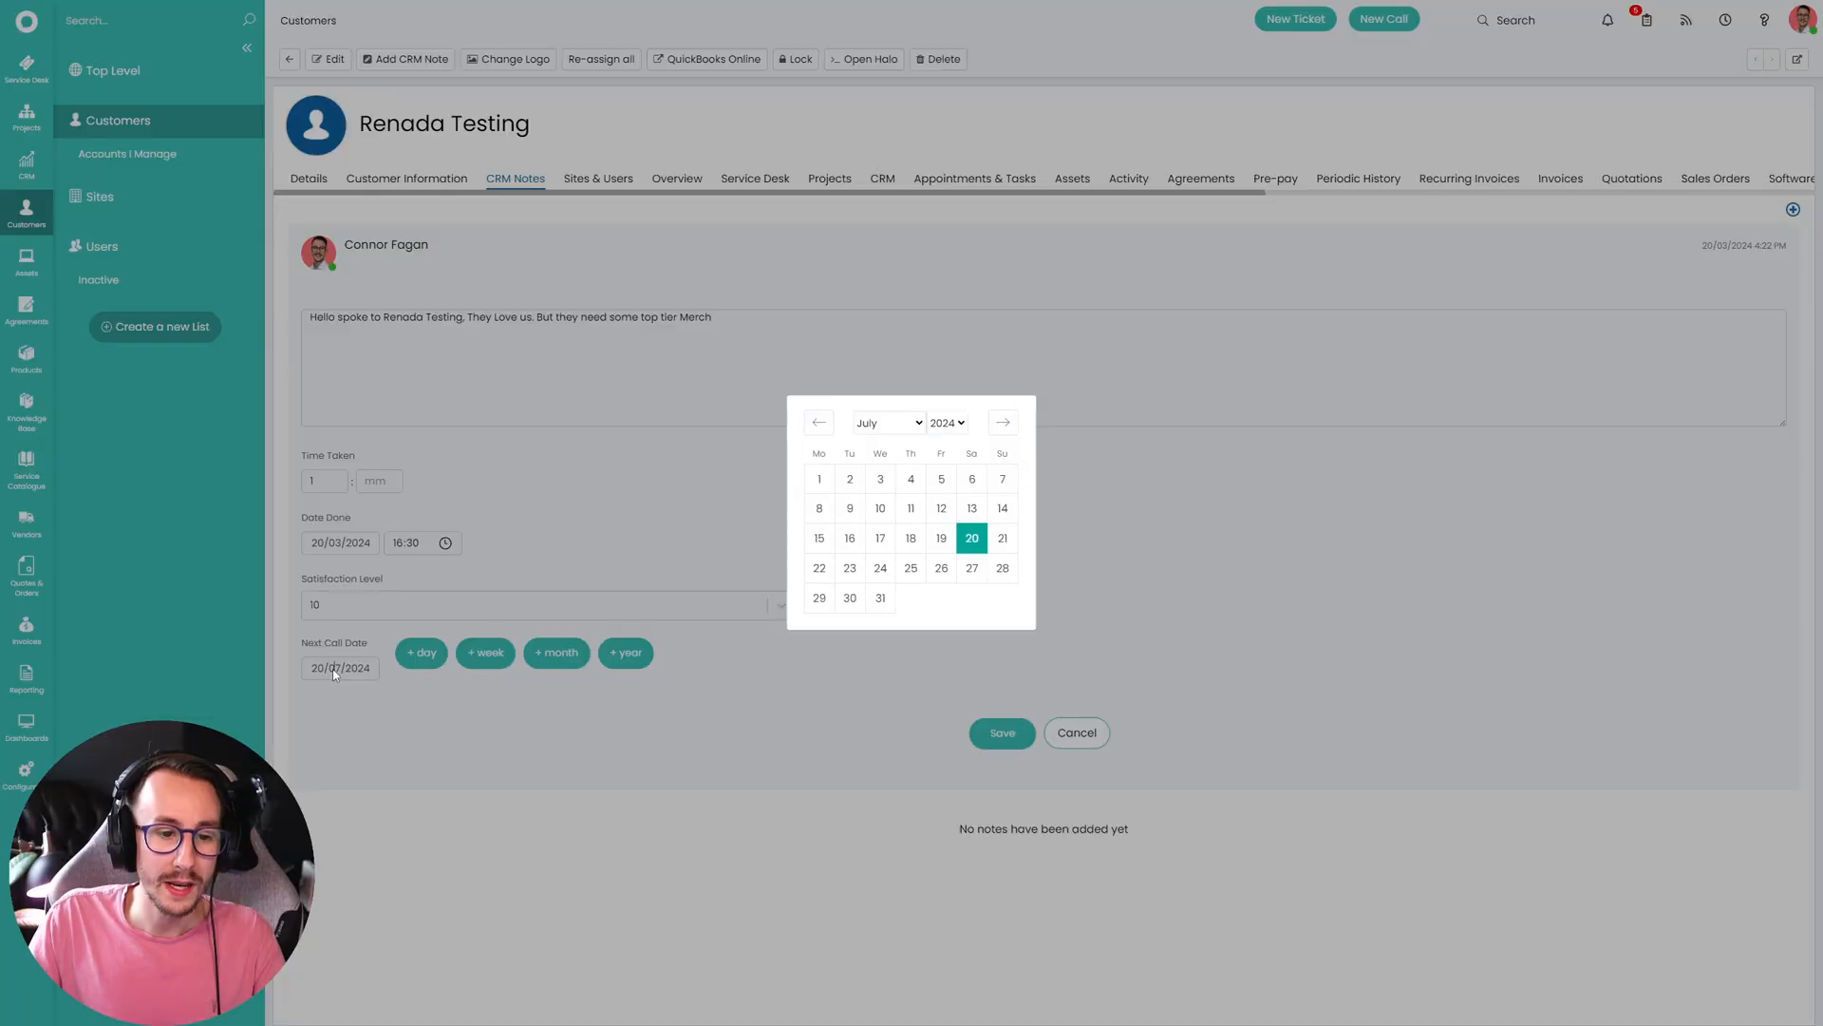
click(887, 422)
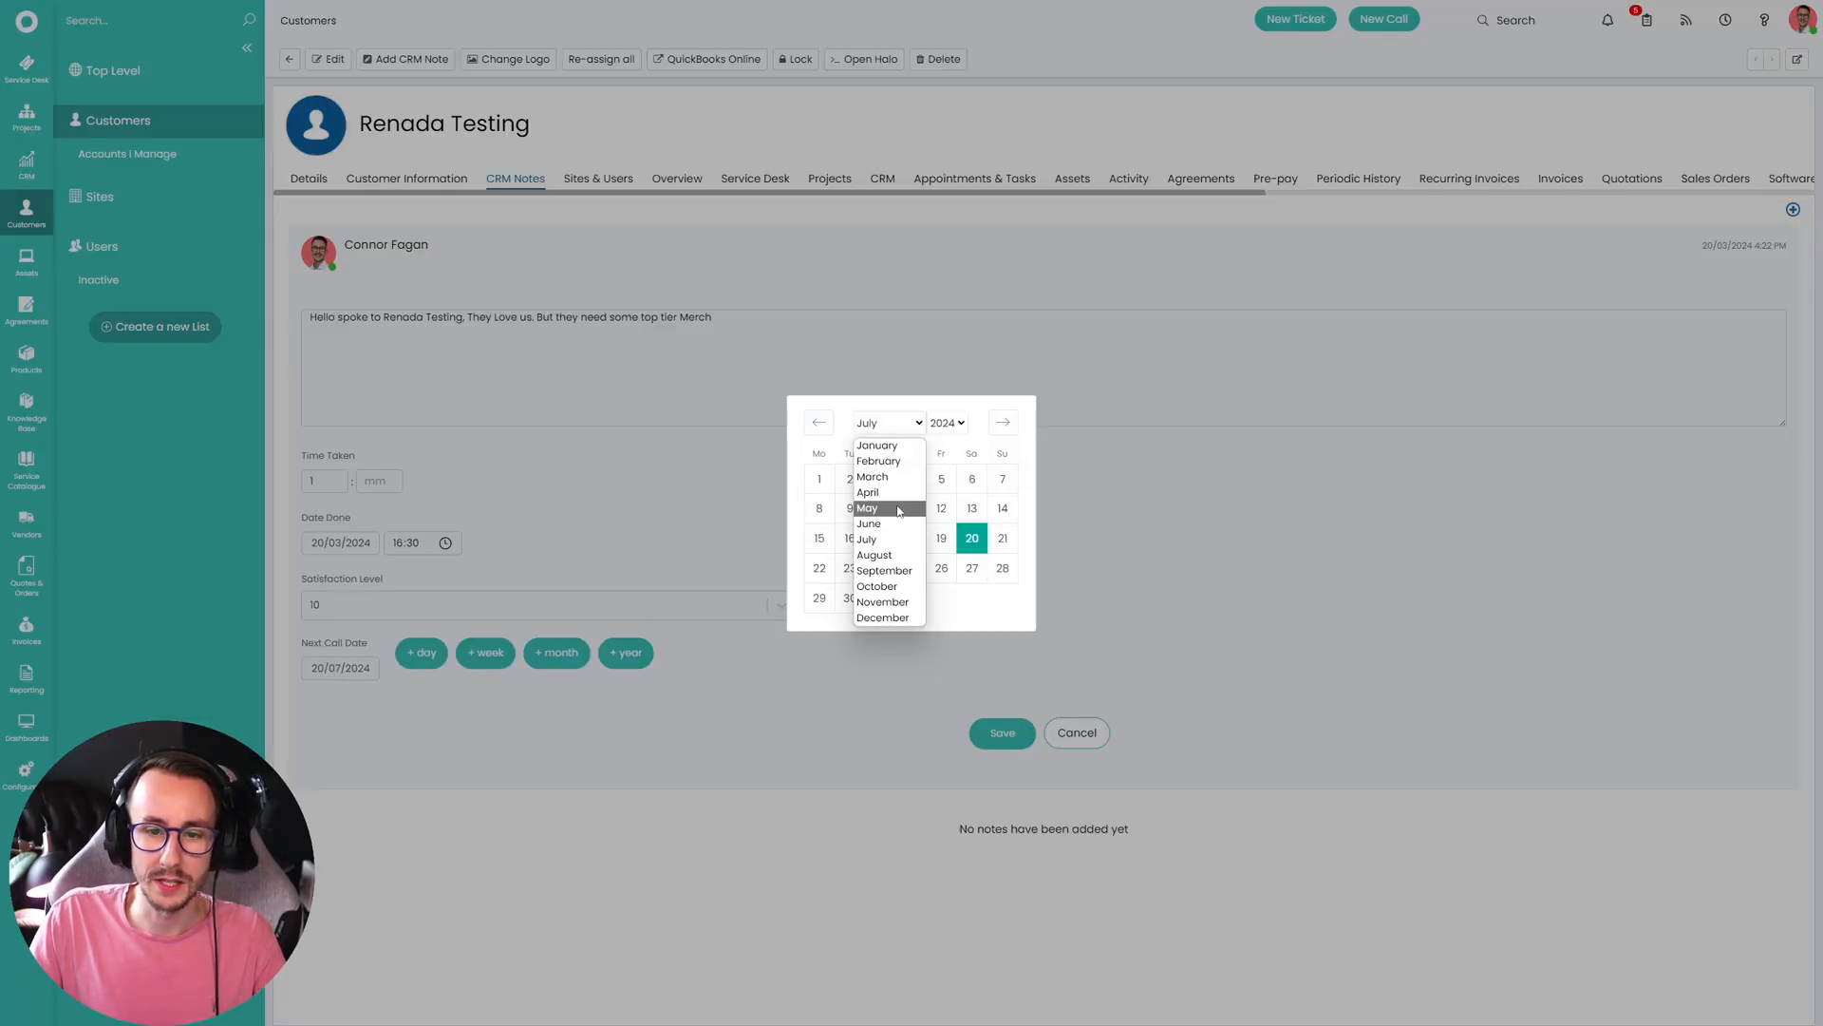
click(868, 507)
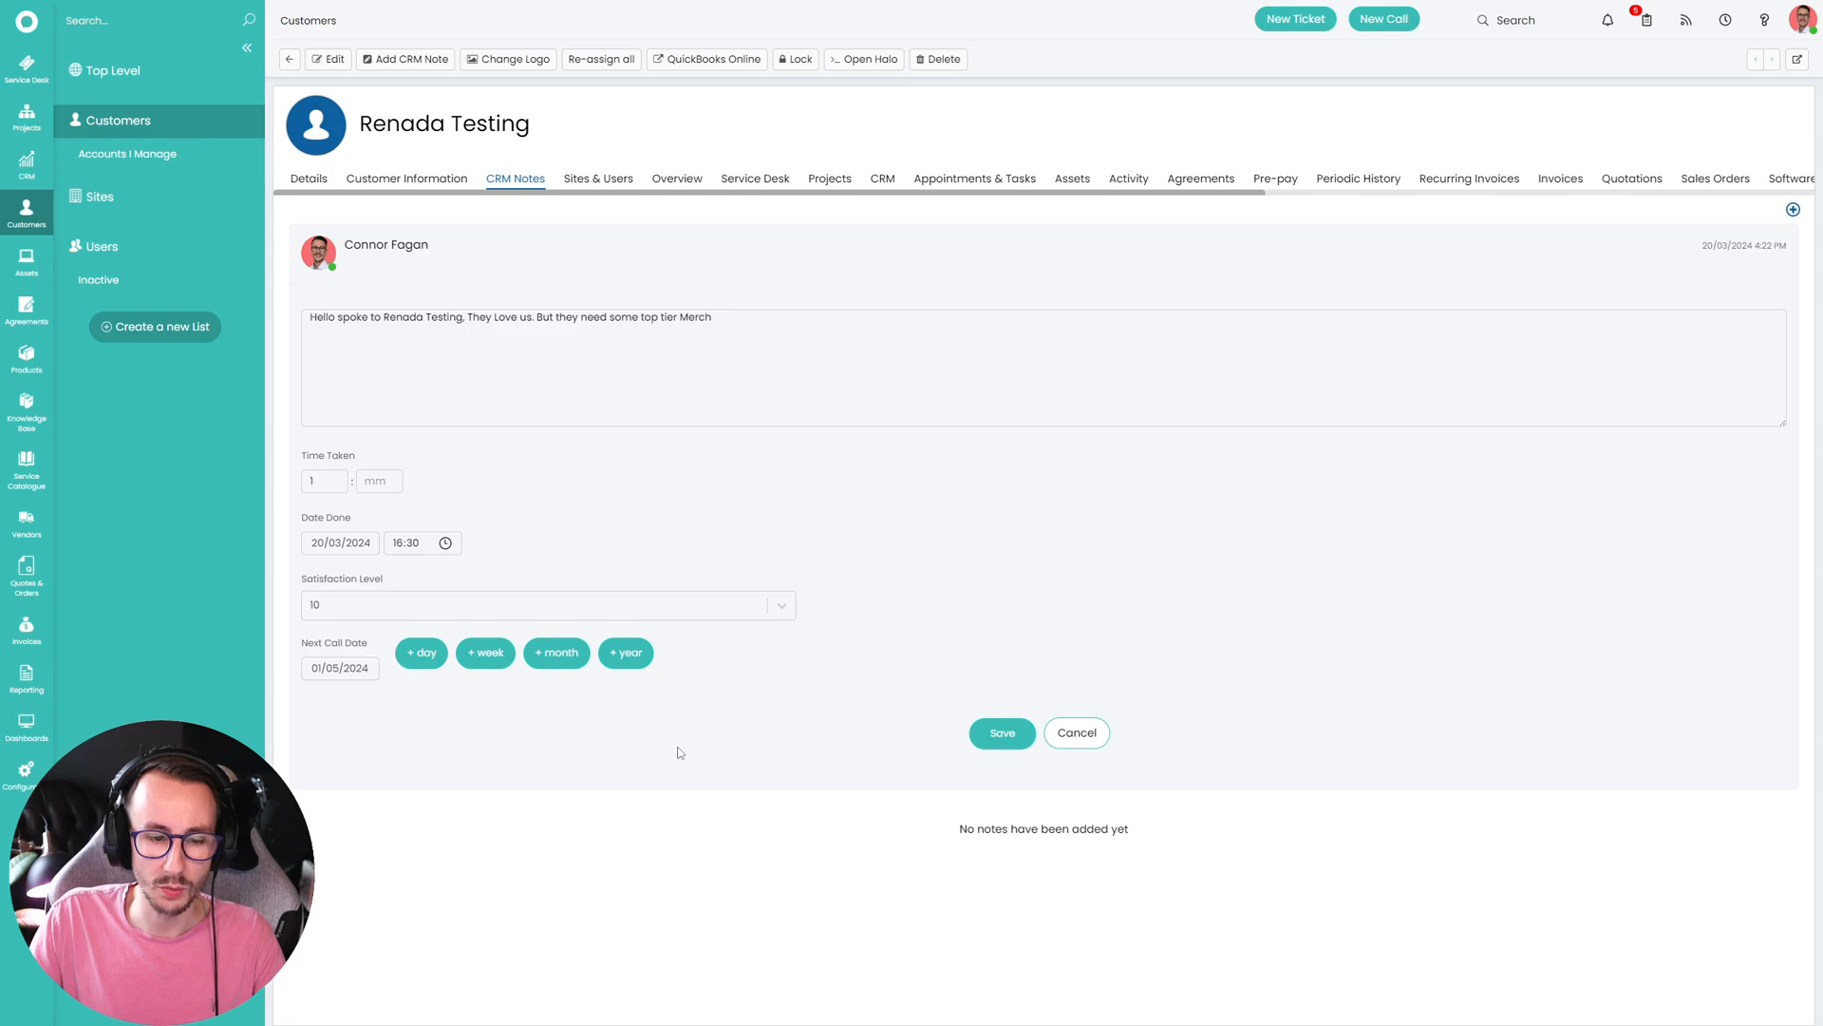
mouse_move(484, 652)
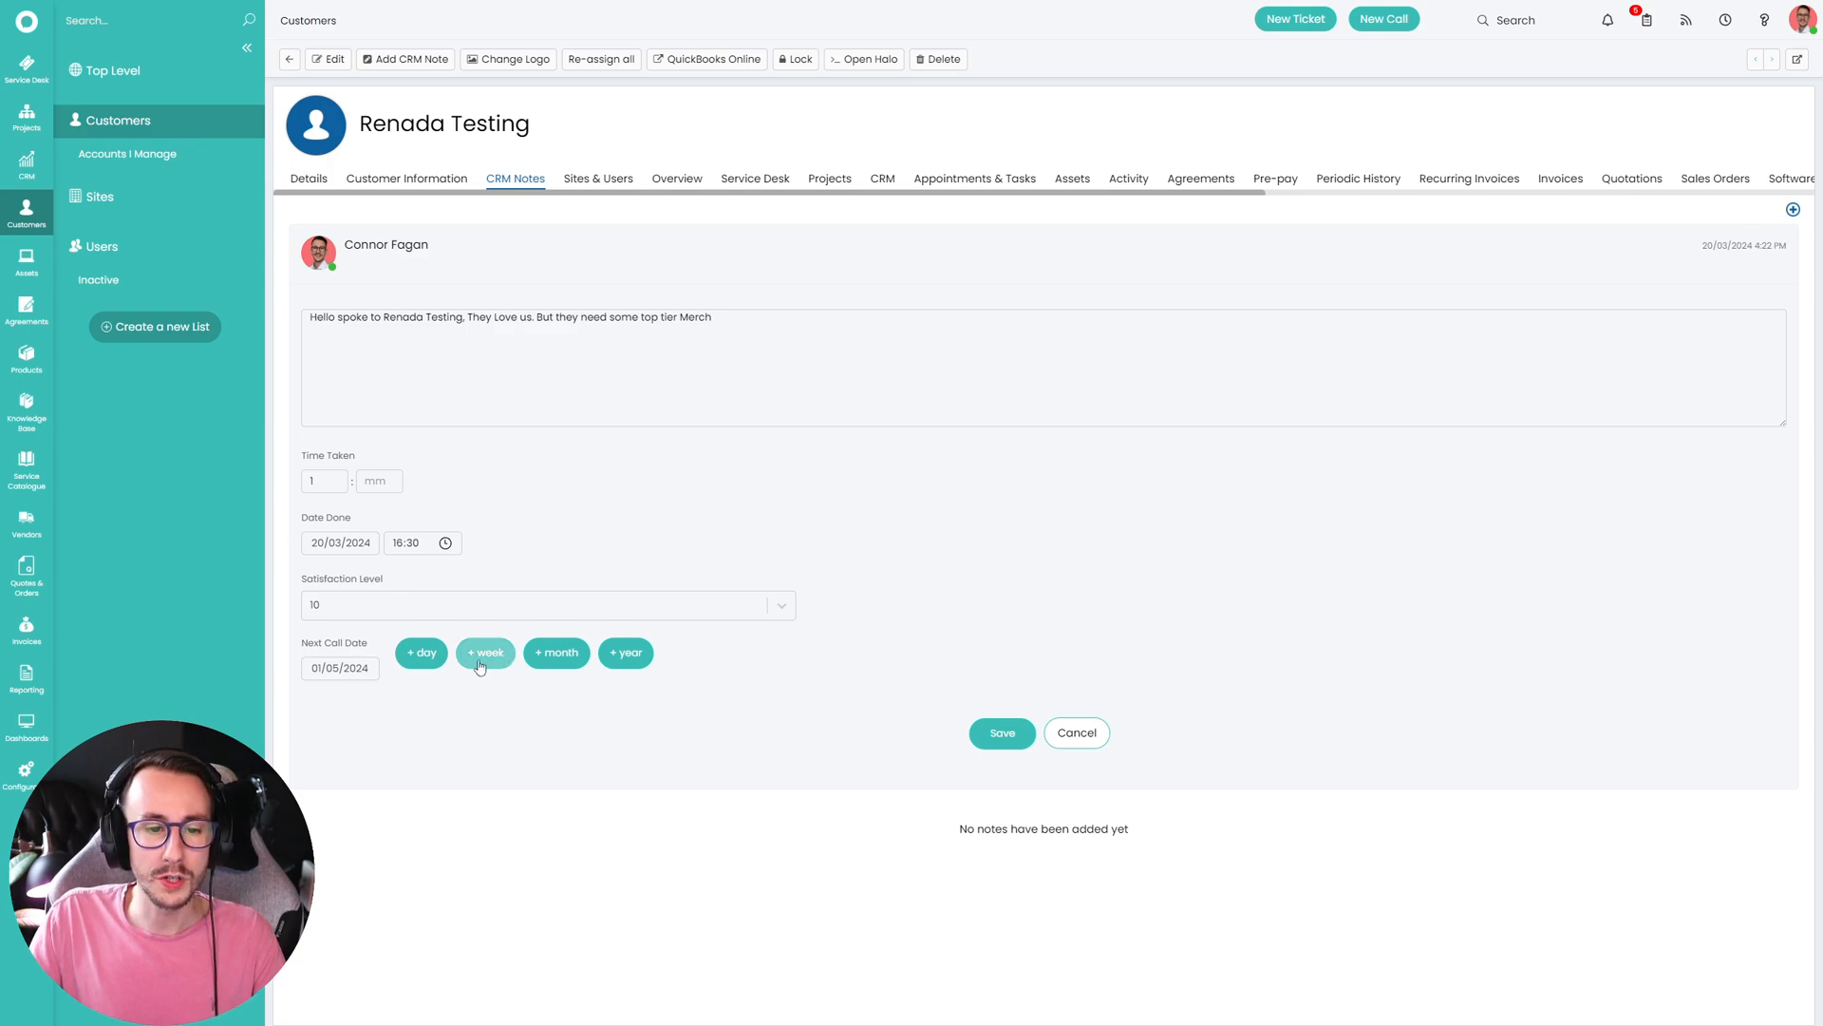
click(557, 652)
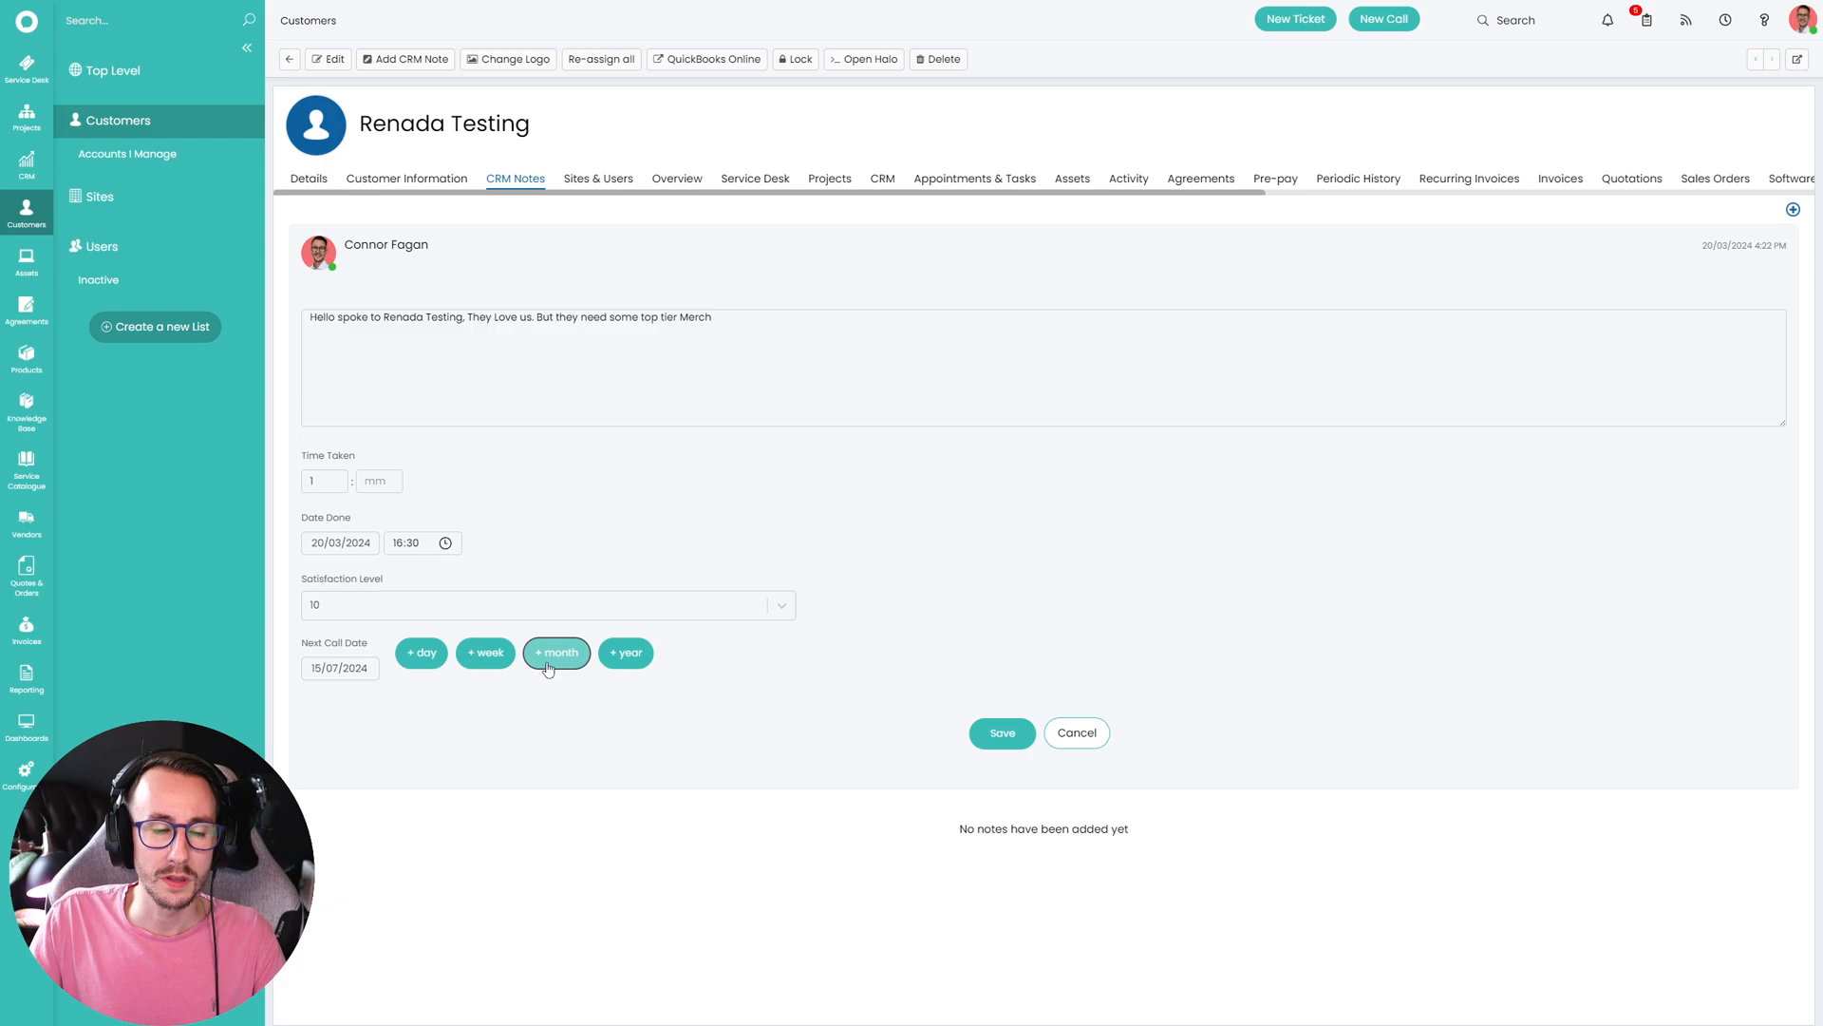
click(625, 652)
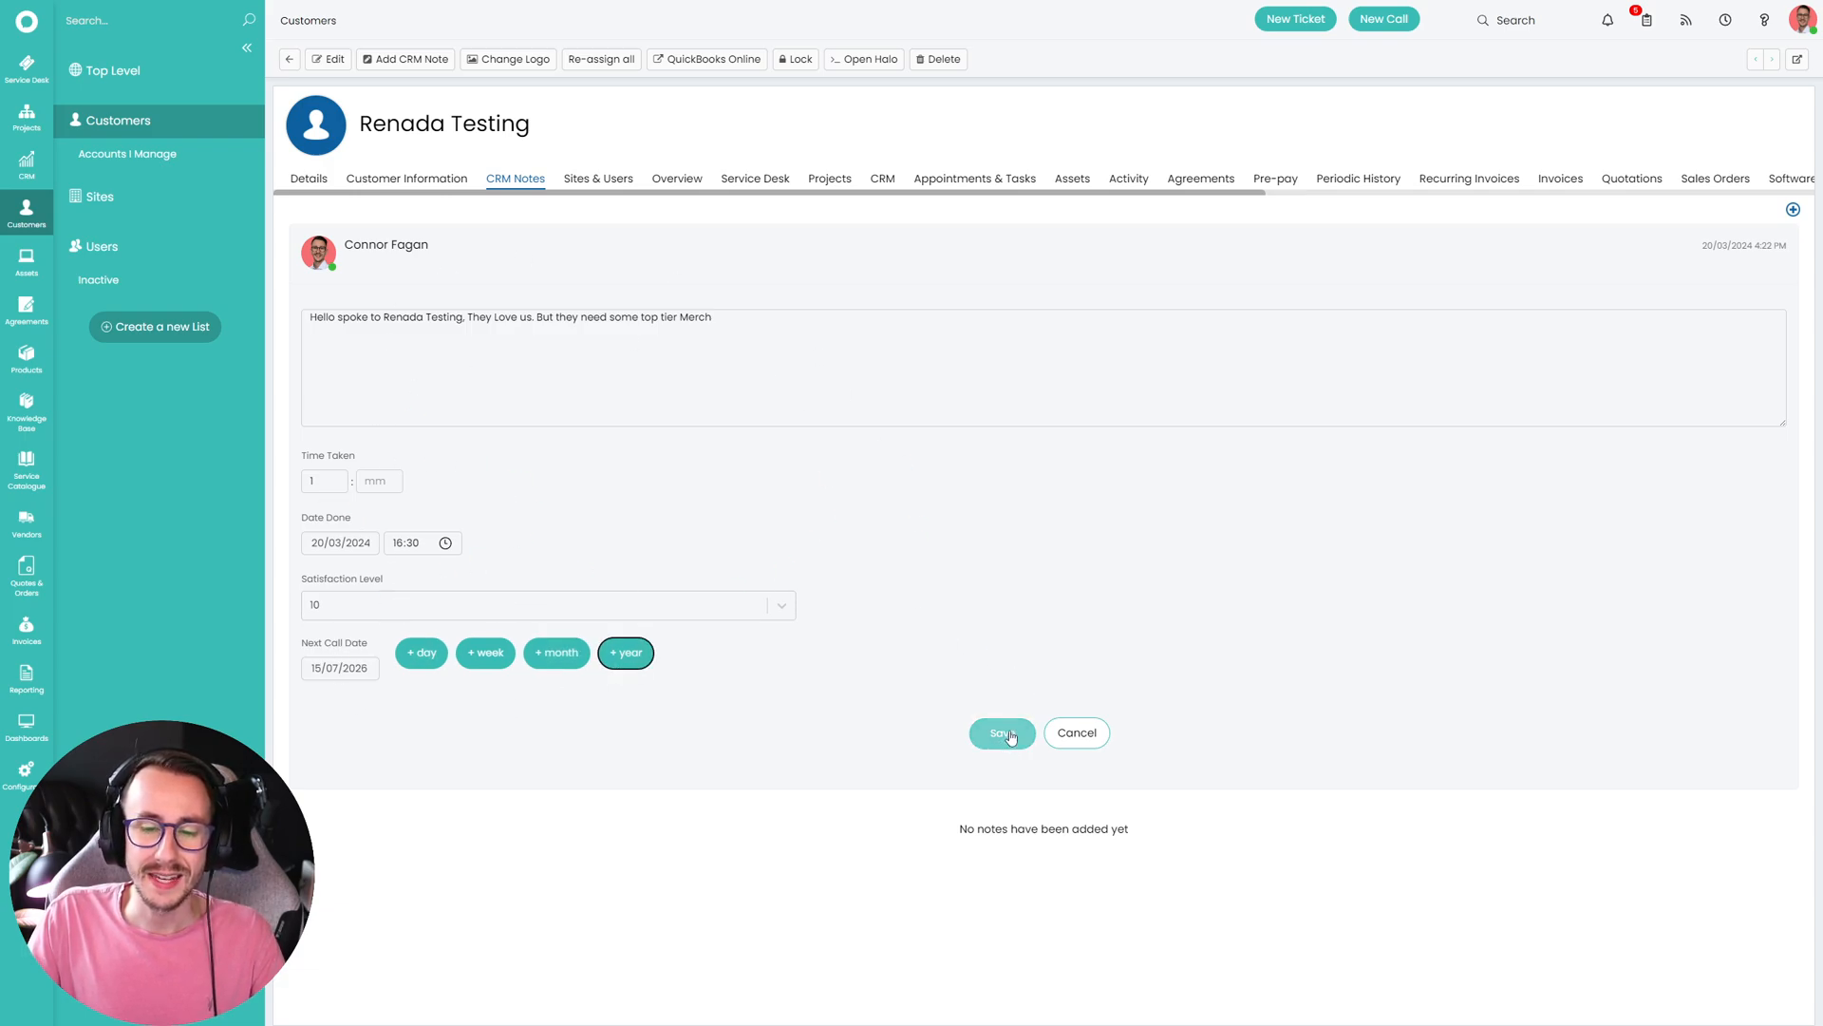
Save the CRM note, review the saved entry, then head to the Custom Objects configuration.
click(1001, 733)
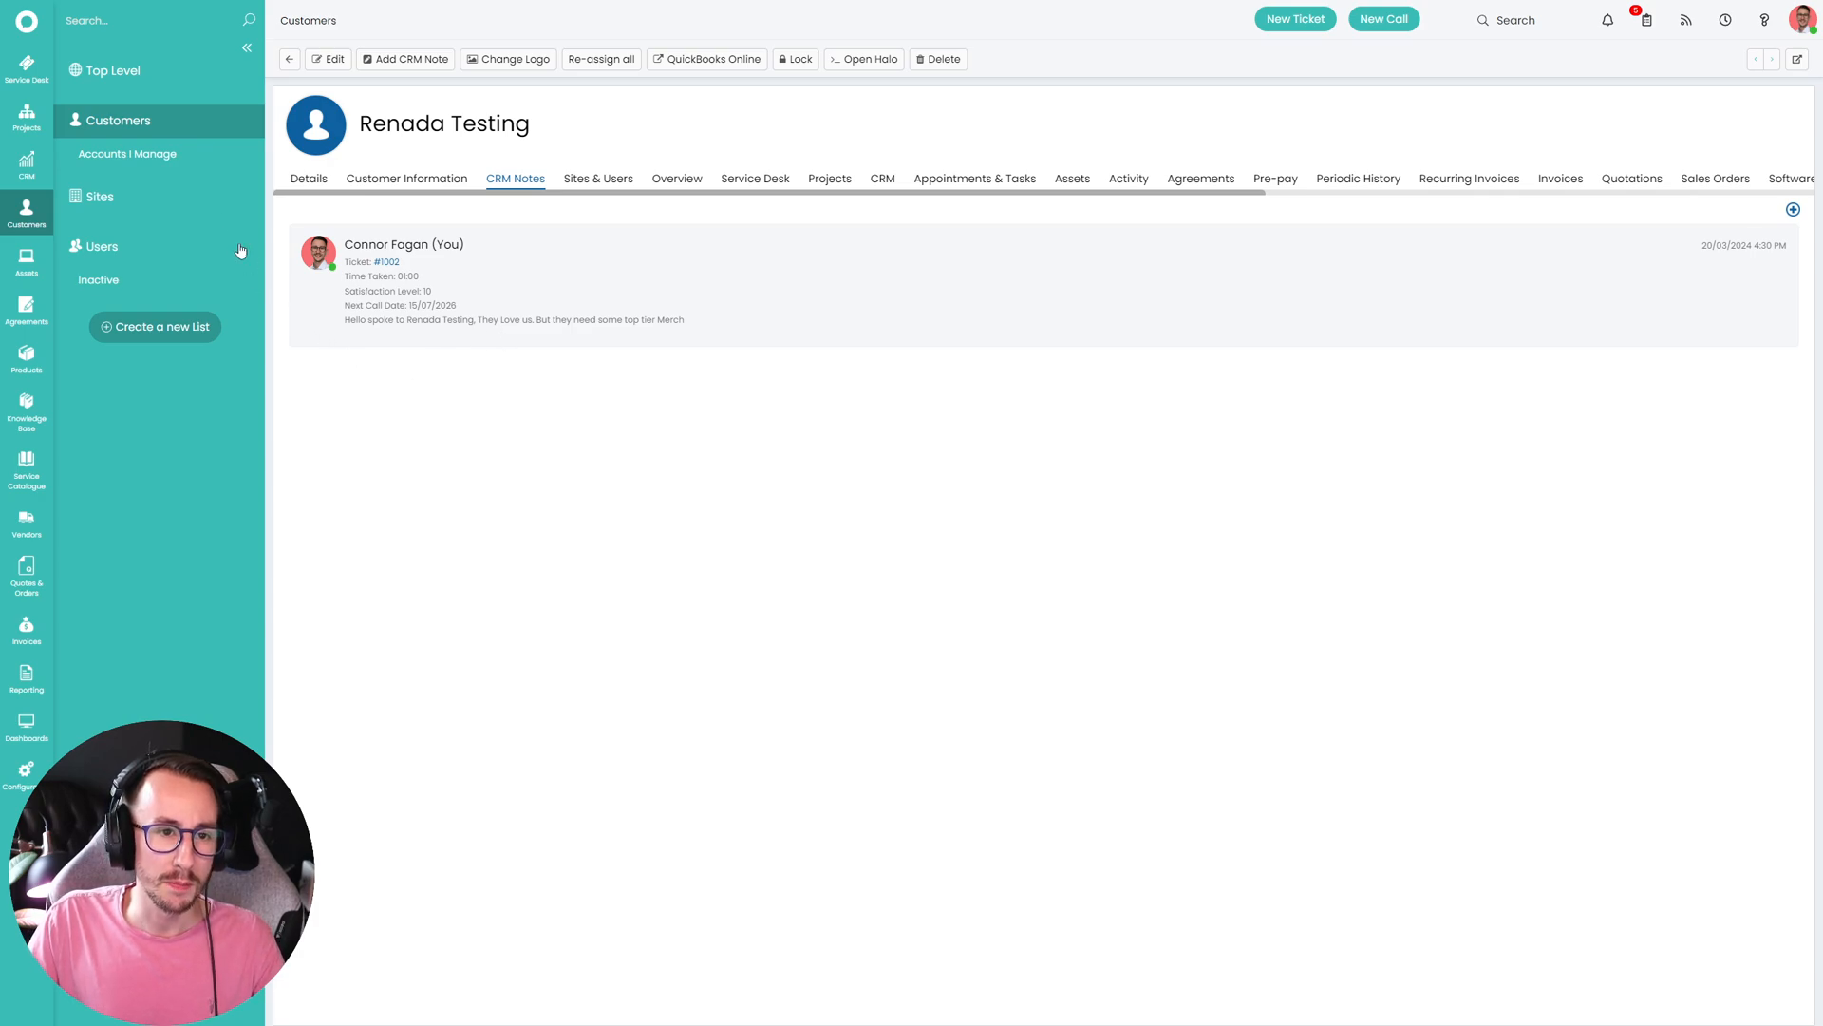
mouse_move(522, 281)
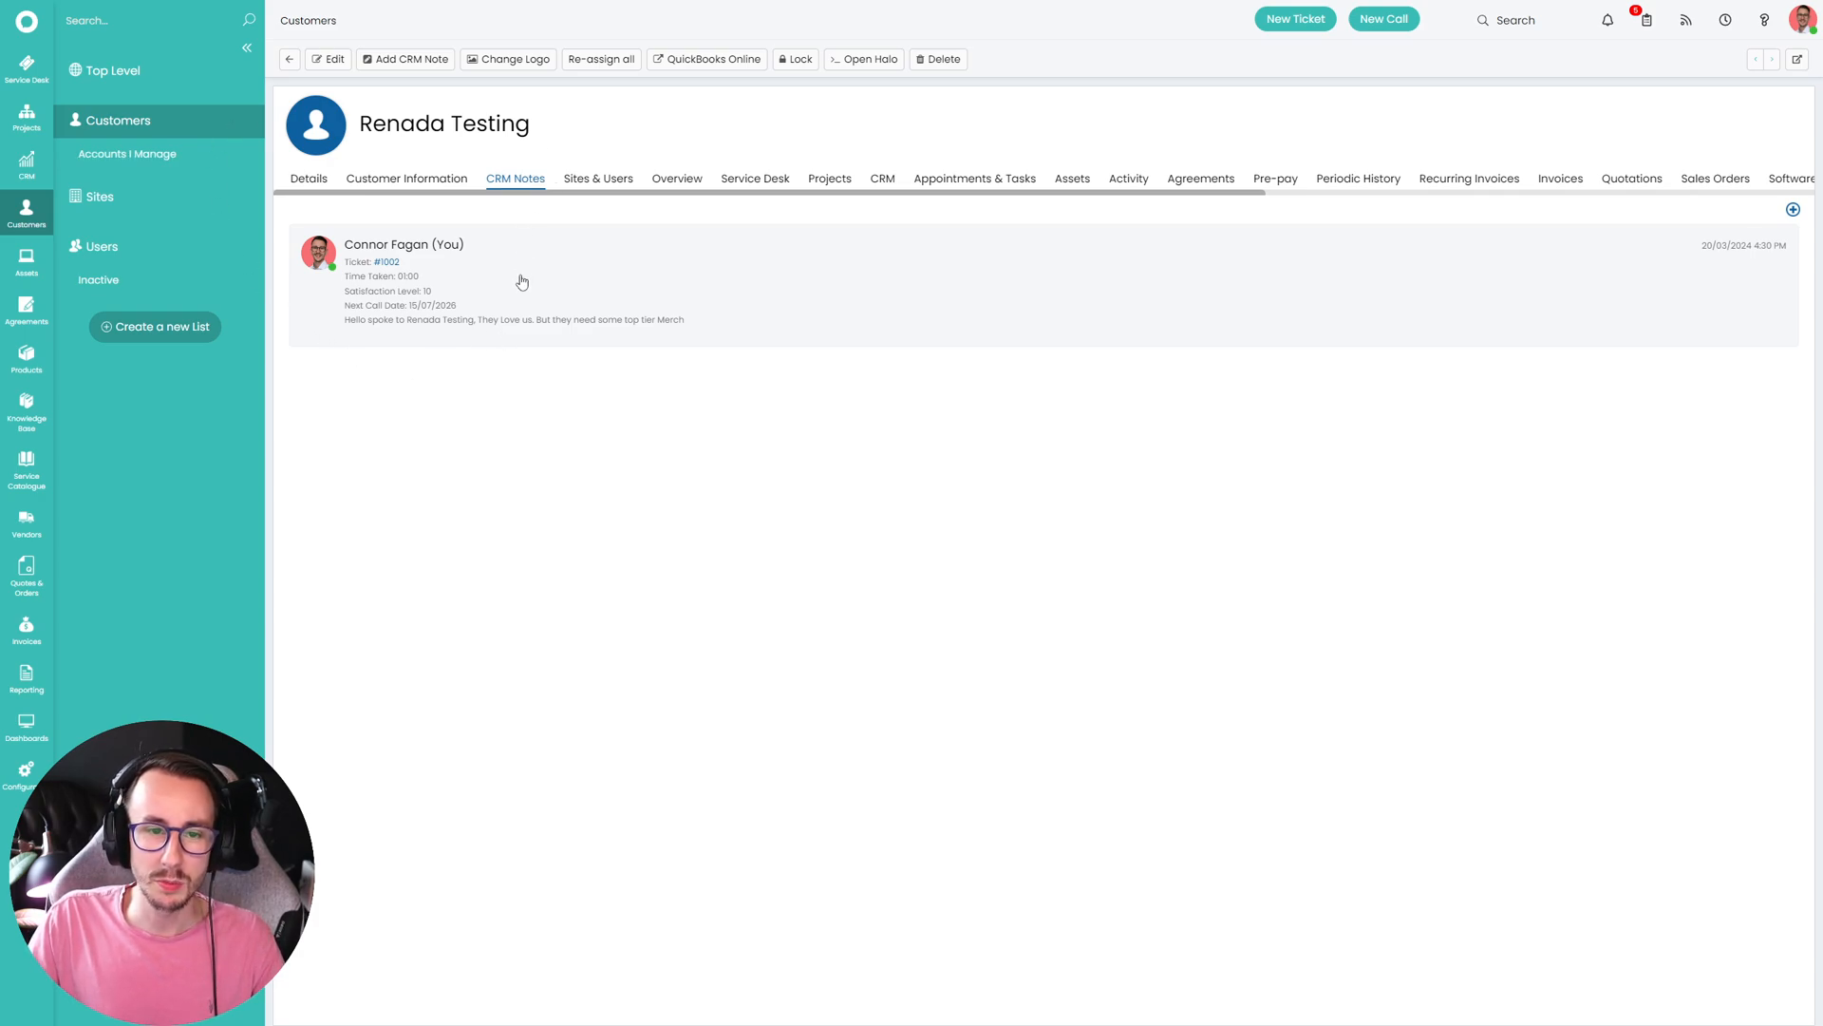
click(513, 319)
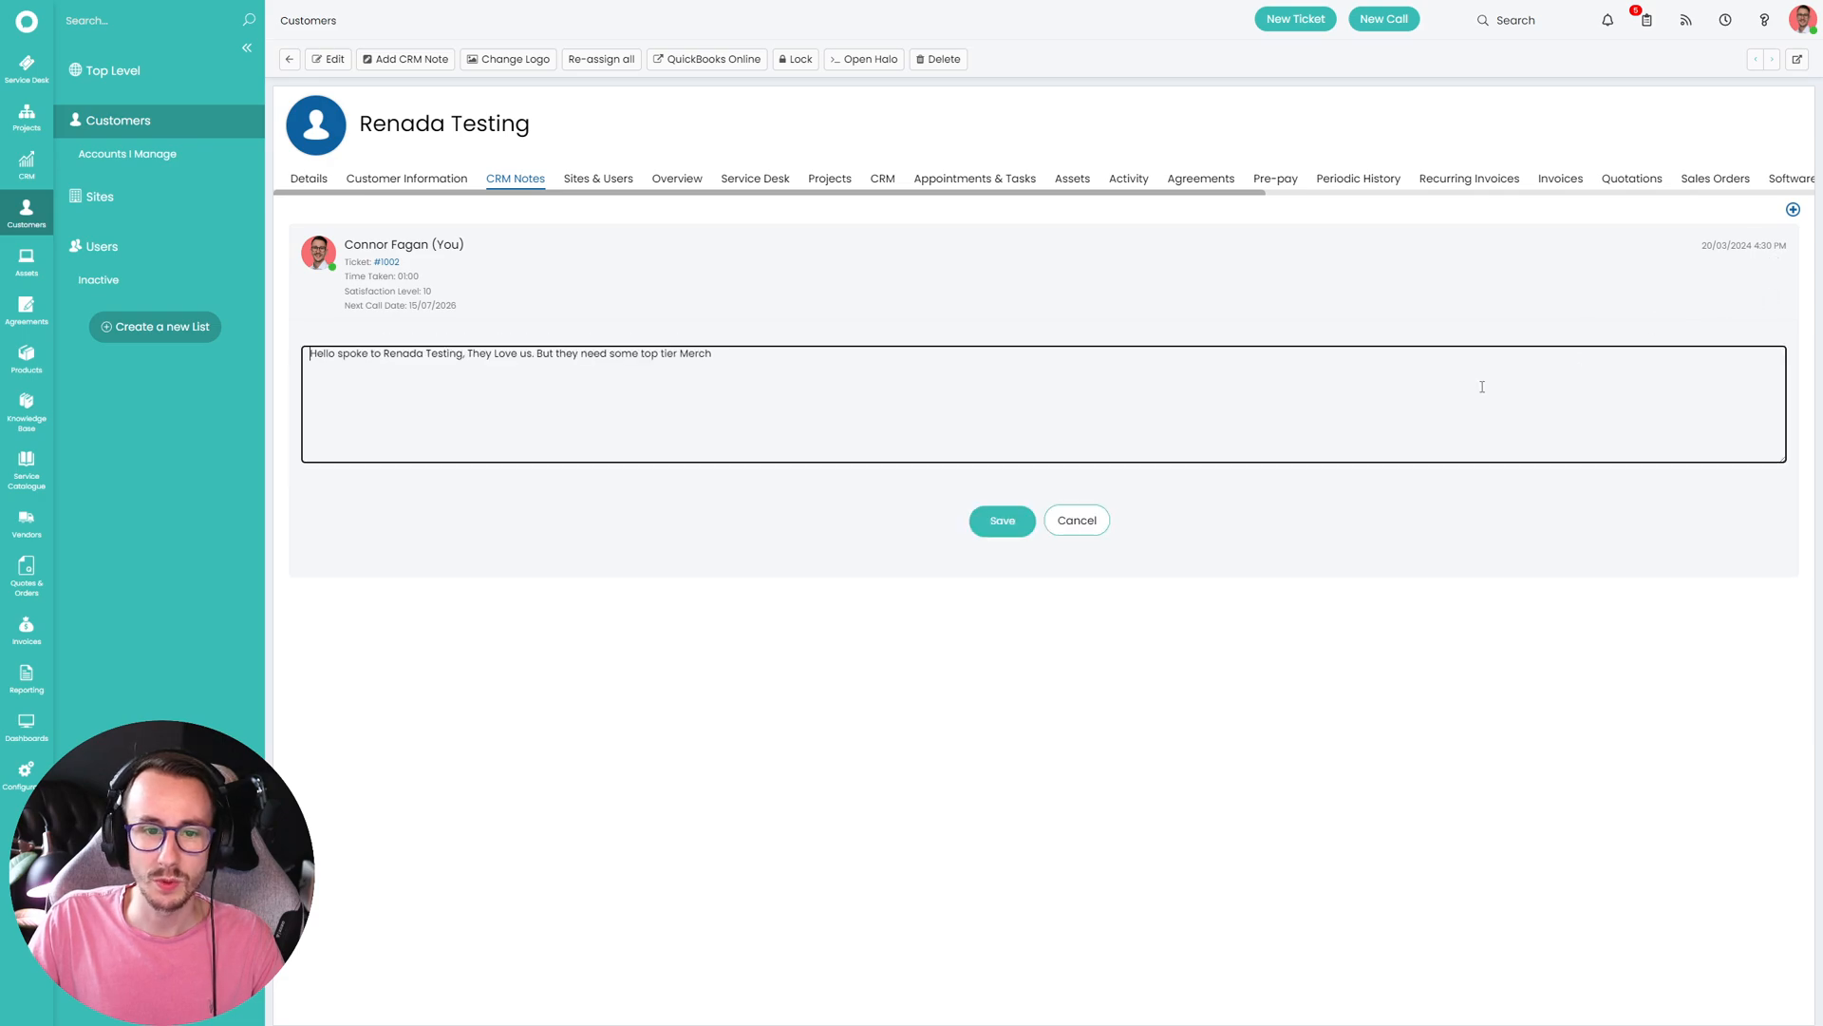
click(1001, 520)
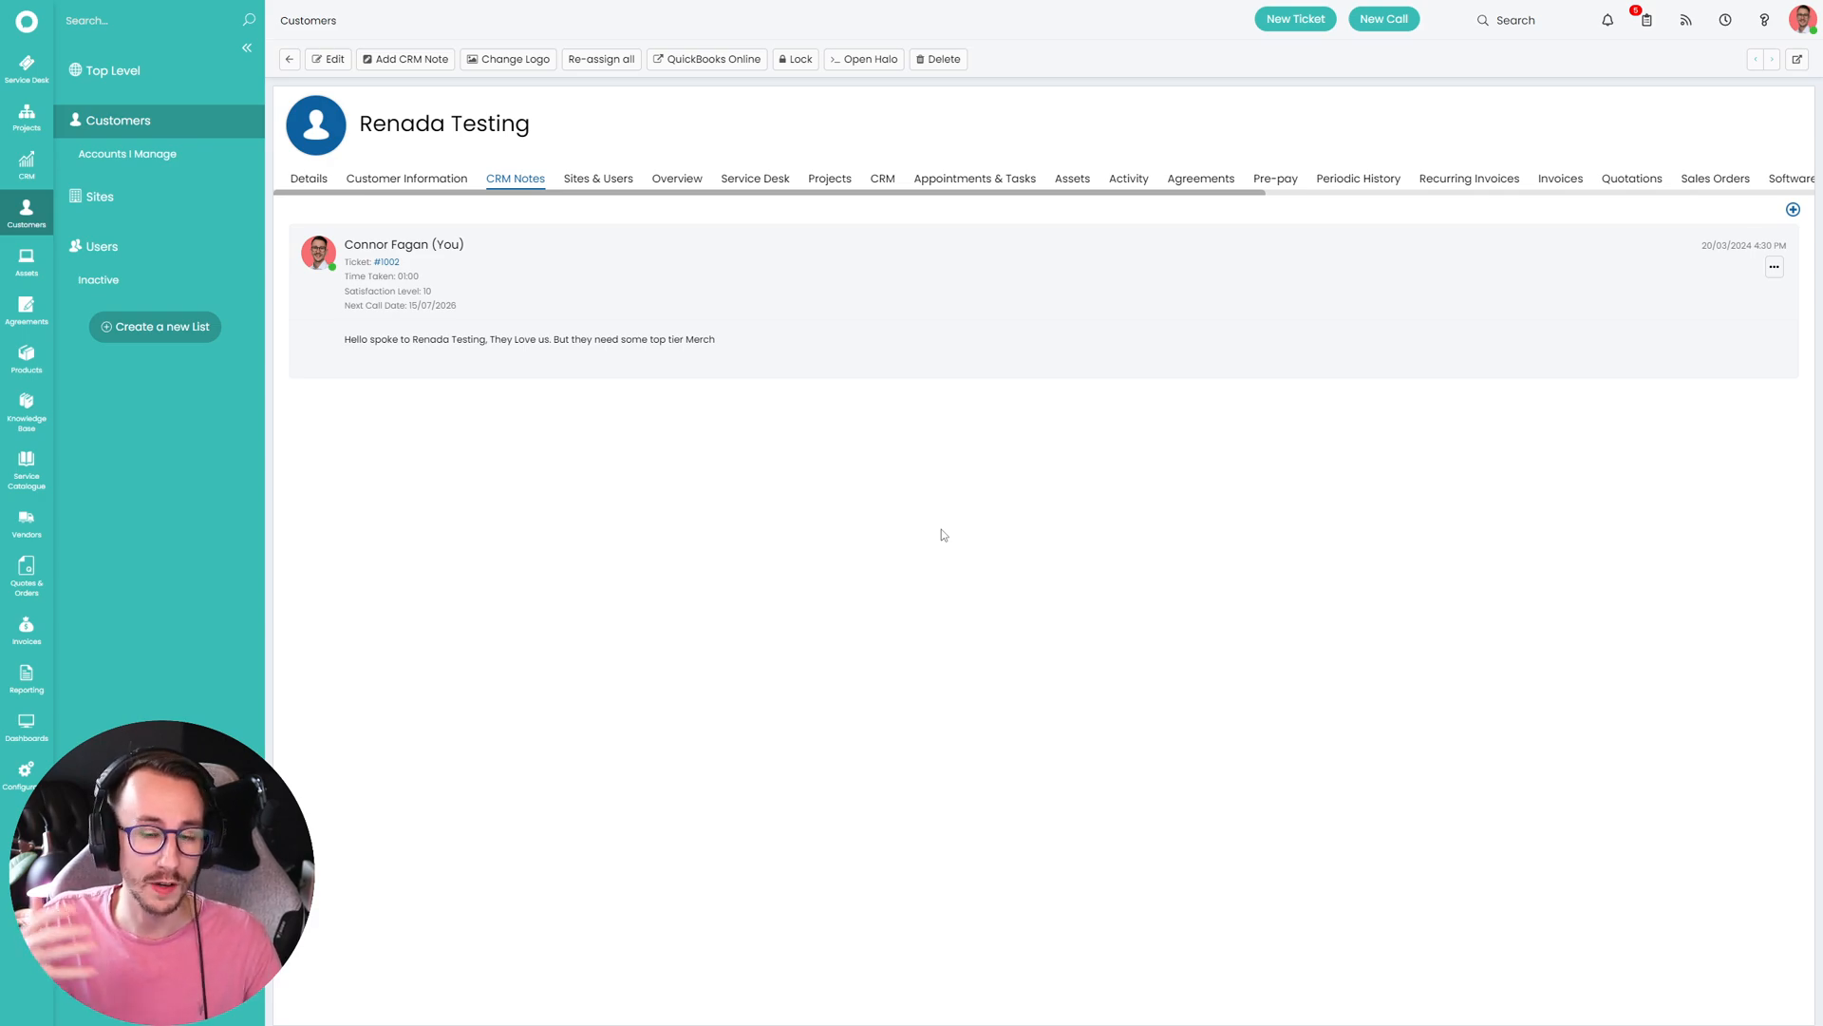
mouse_move(706, 256)
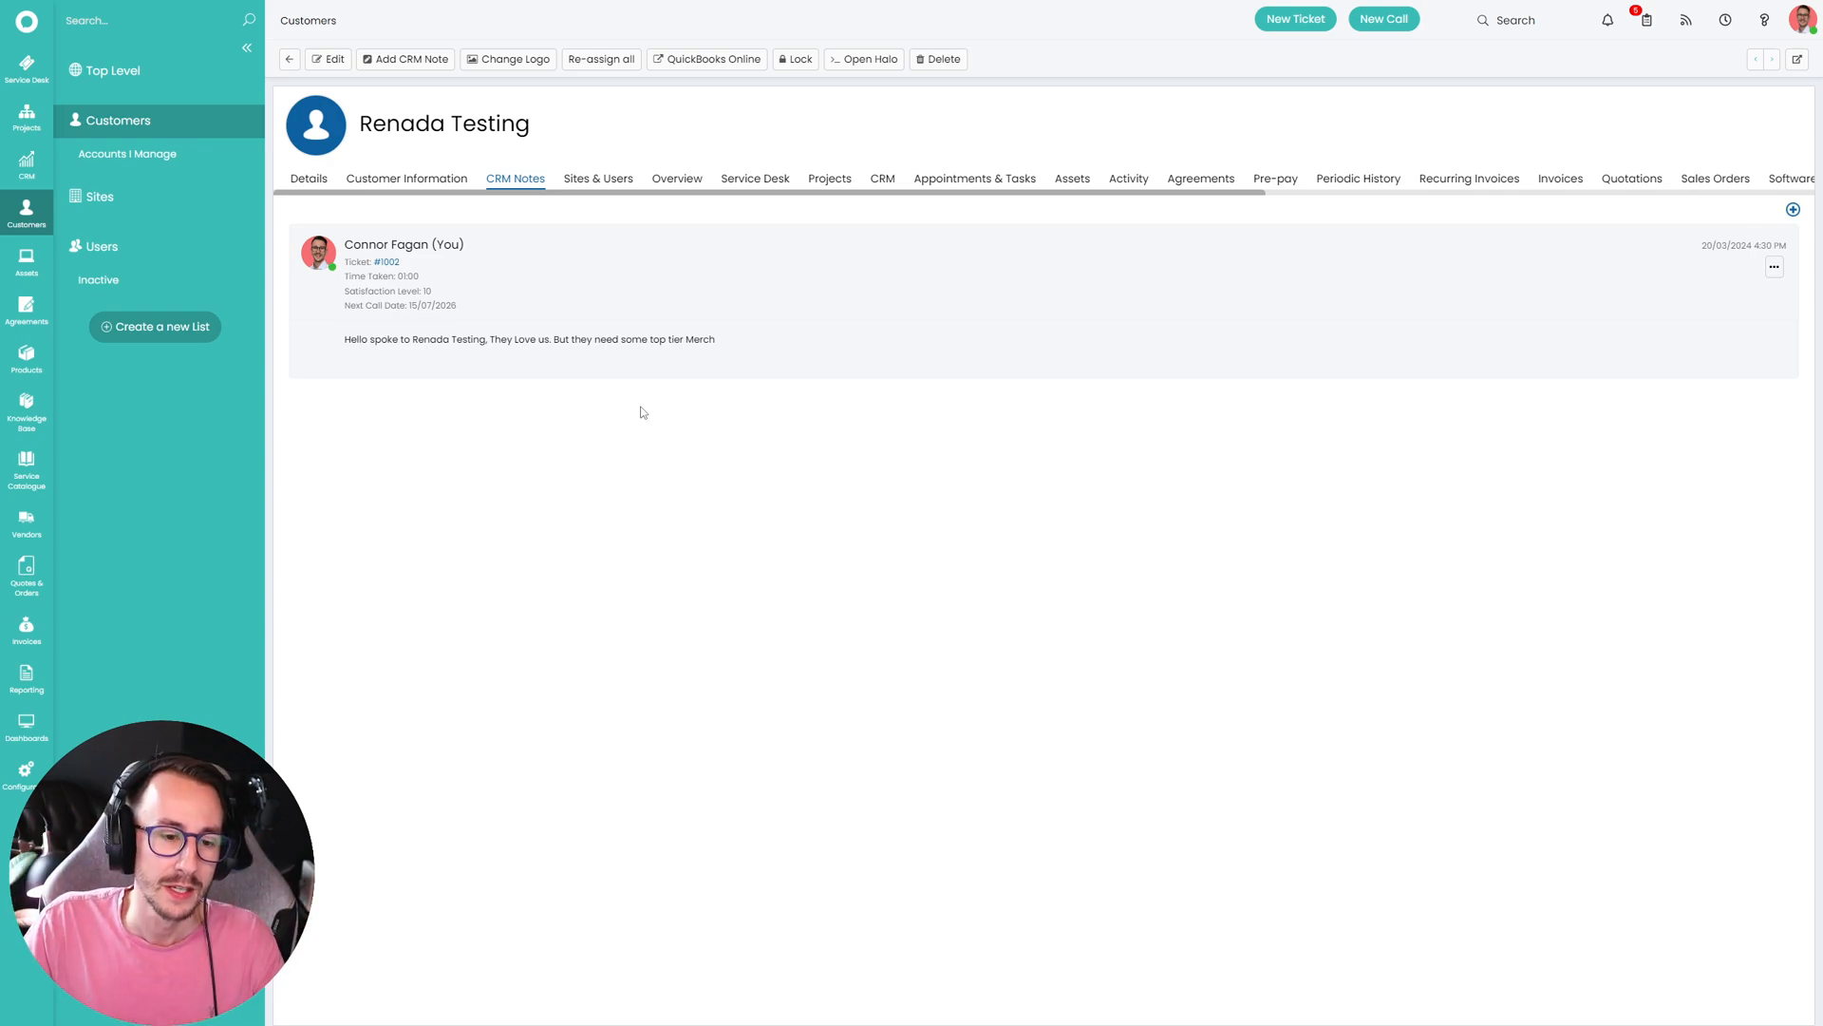
mouse_move(682, 364)
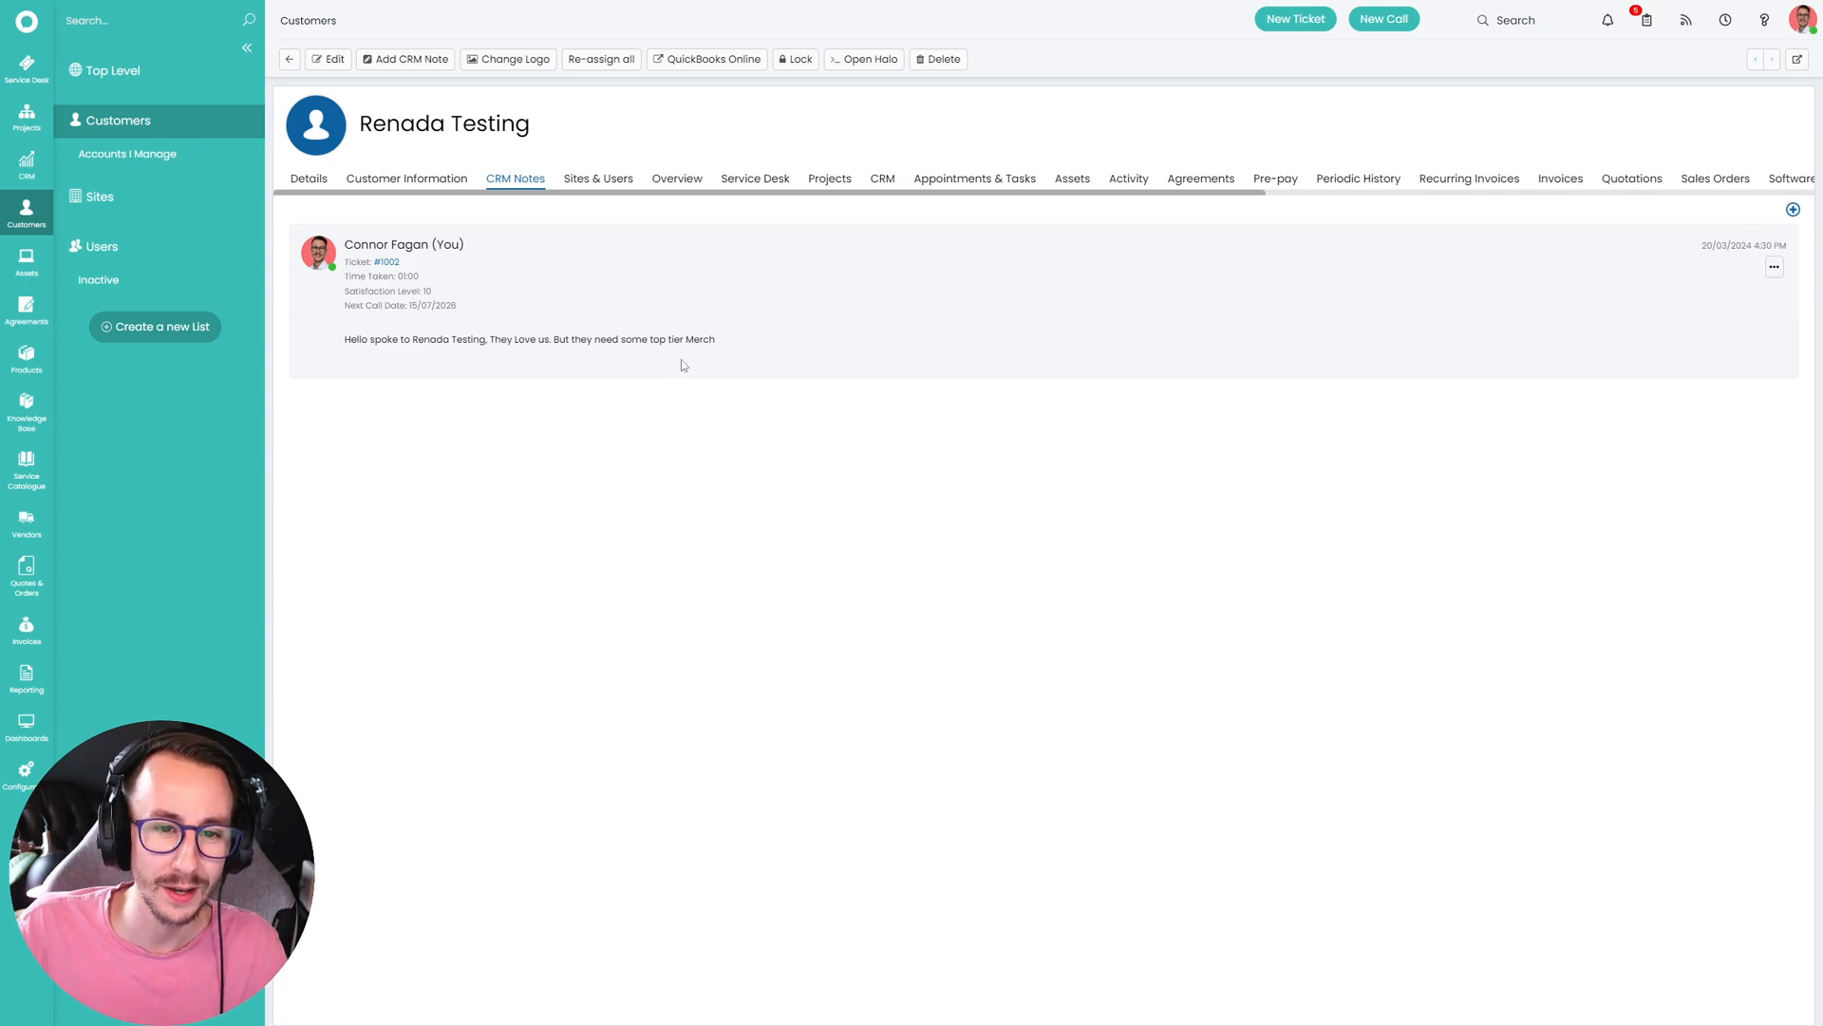
click(24, 773)
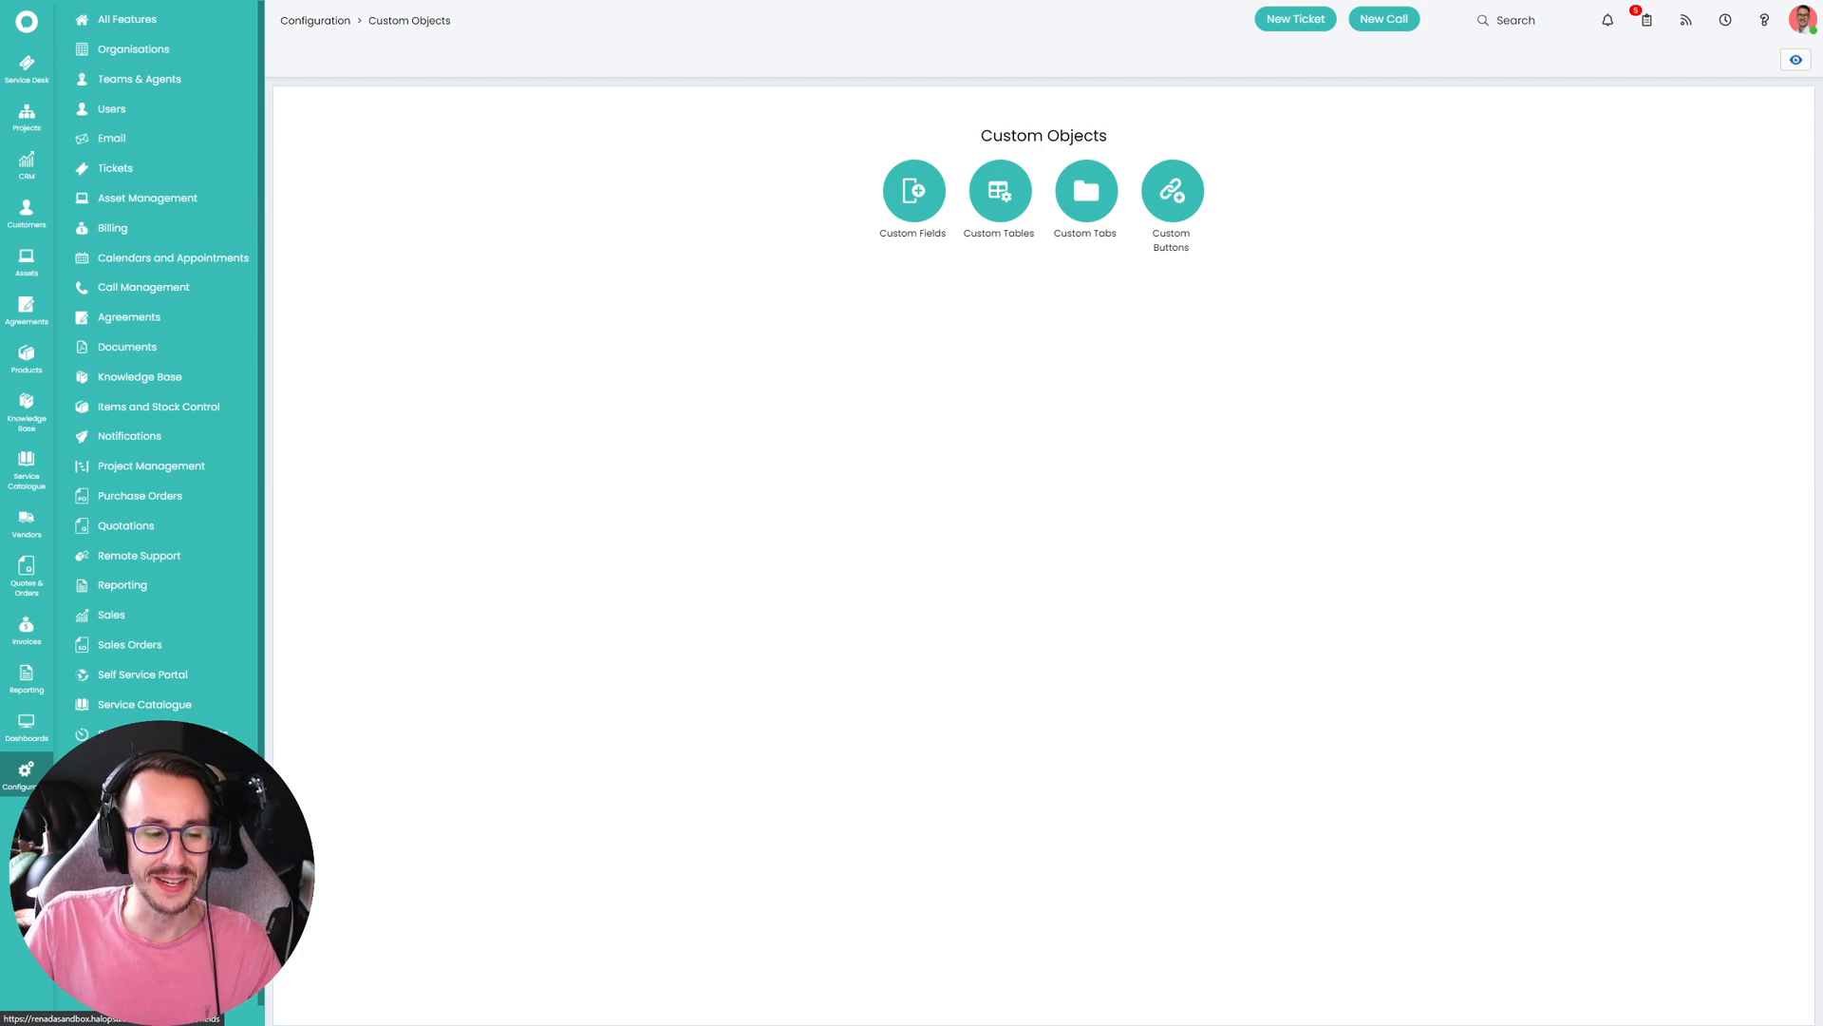
Filter the custom fields list to the CRM Notes entity, which has no rows.
click(914, 190)
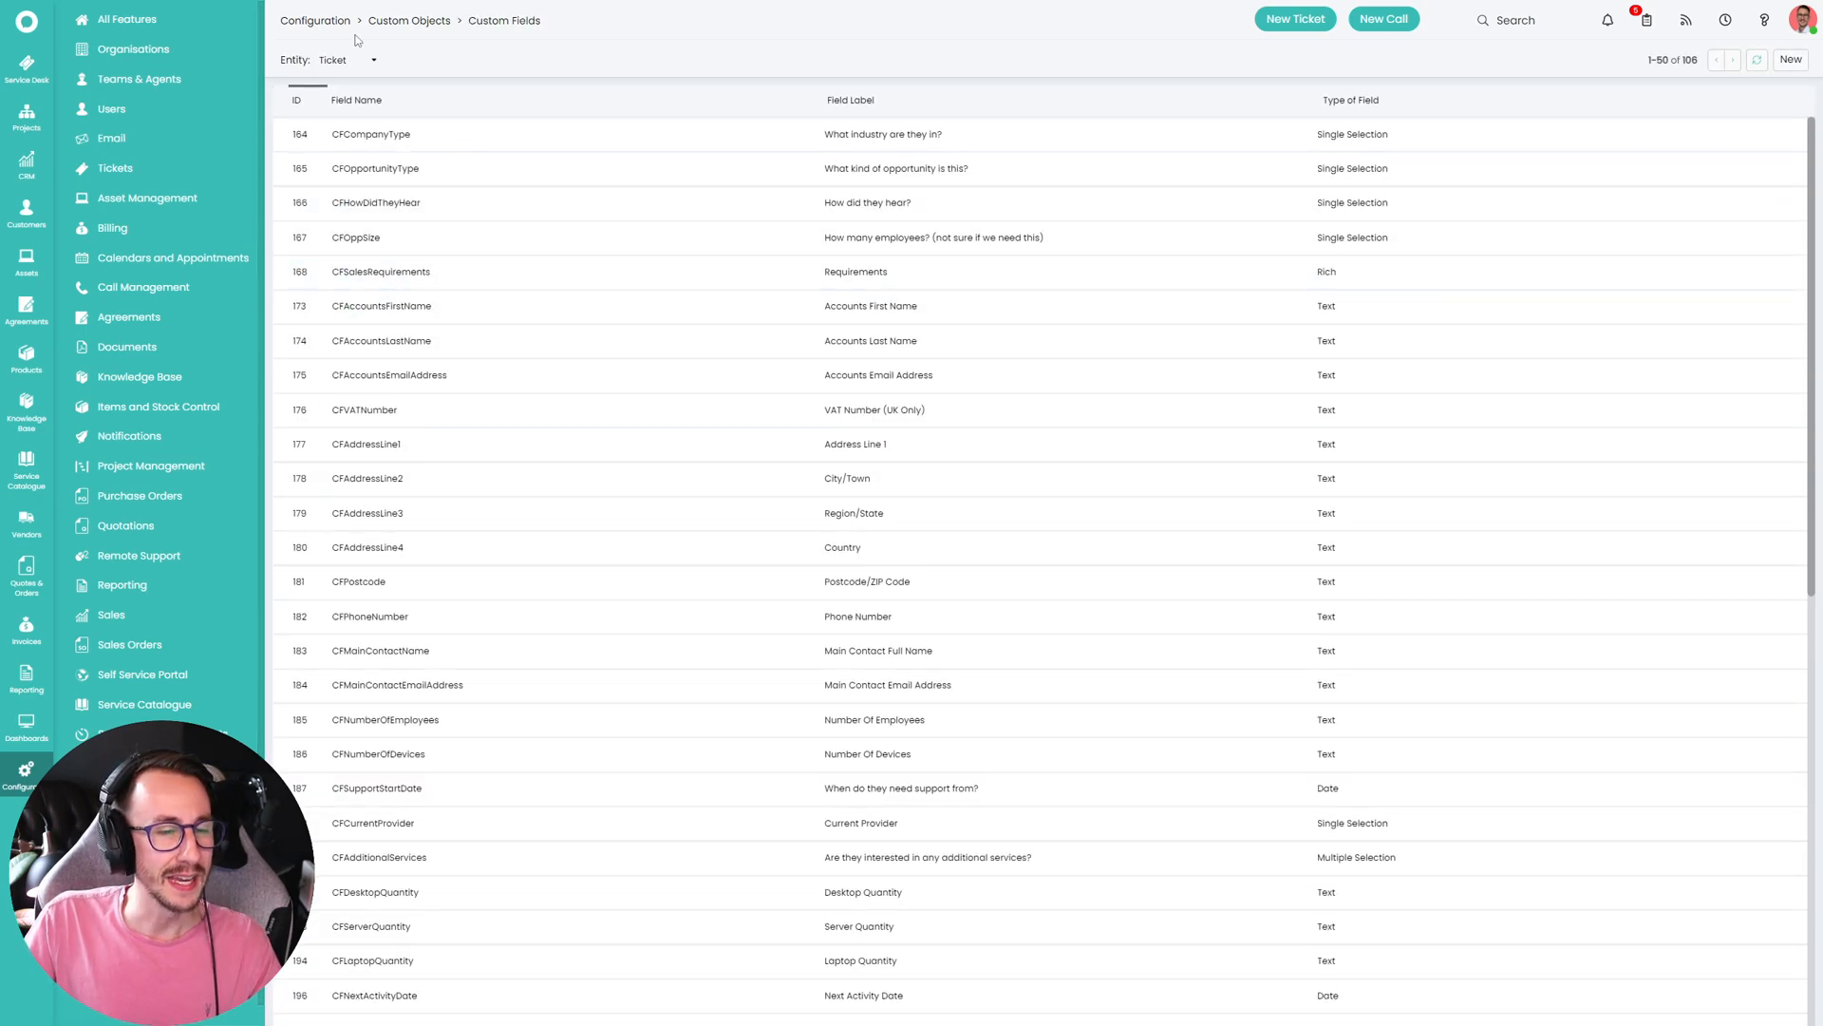
click(372, 59)
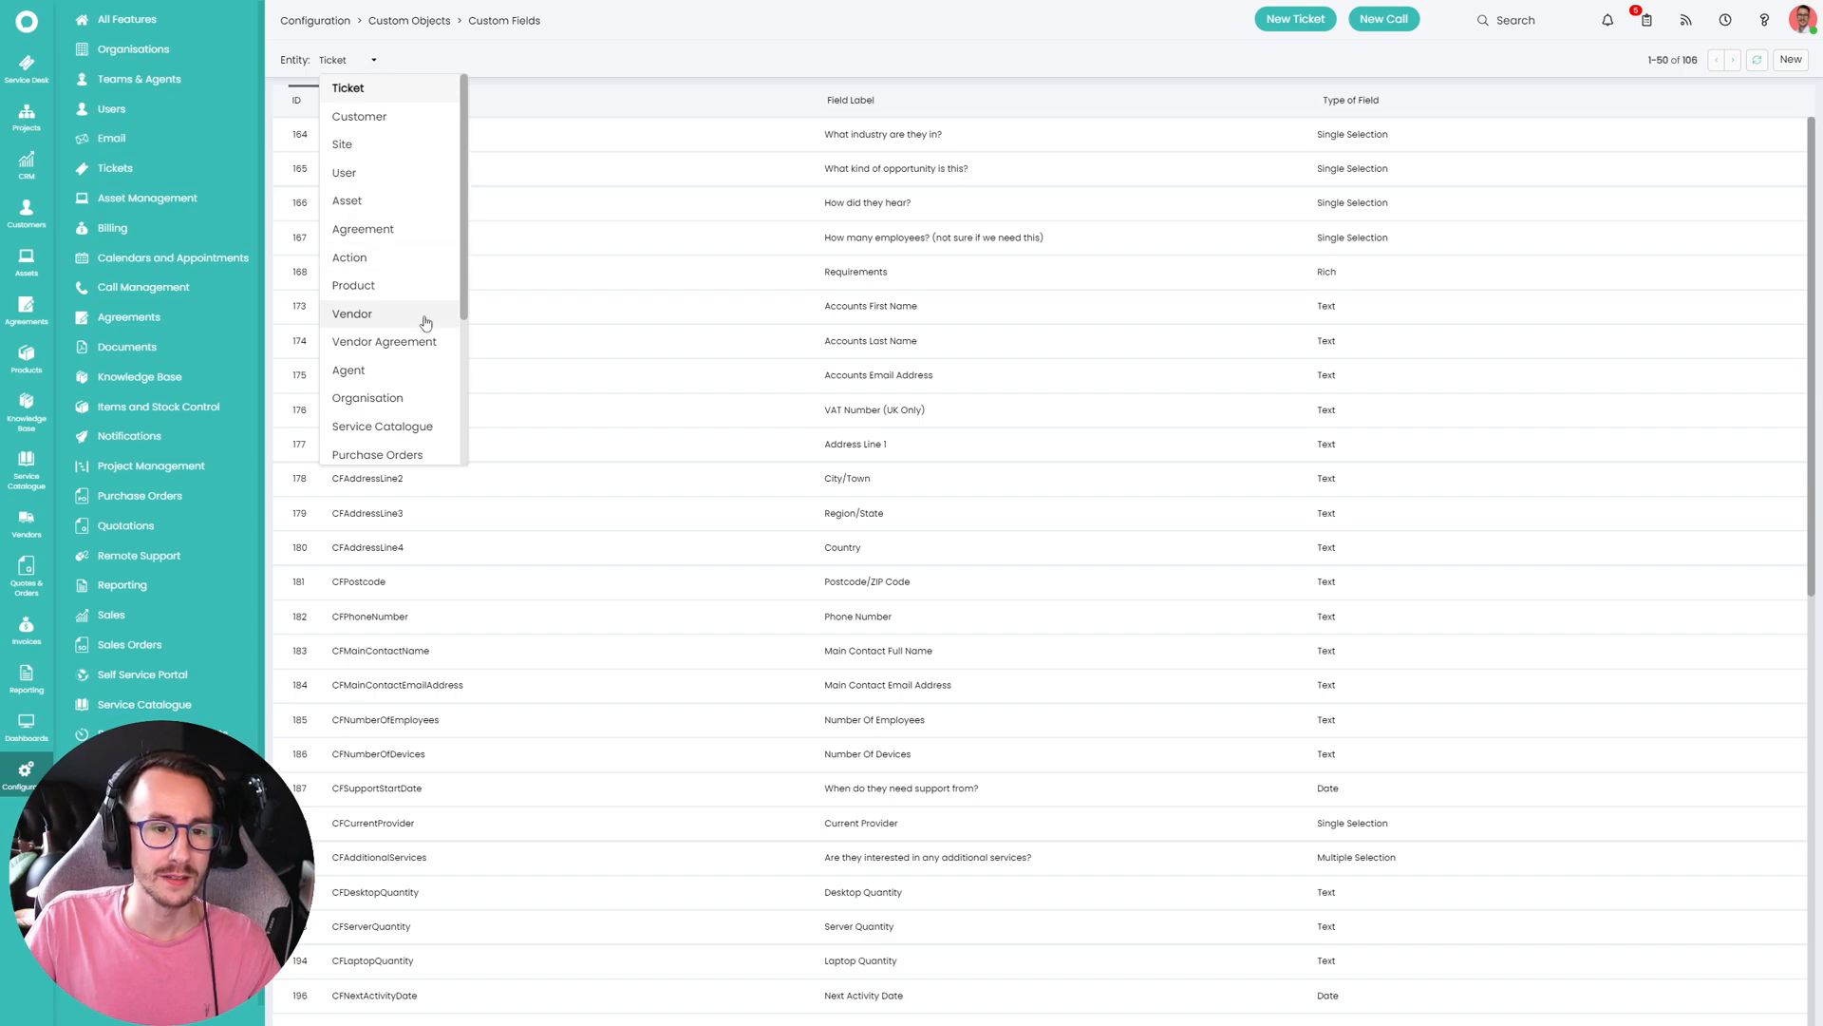
scroll(down, 3)
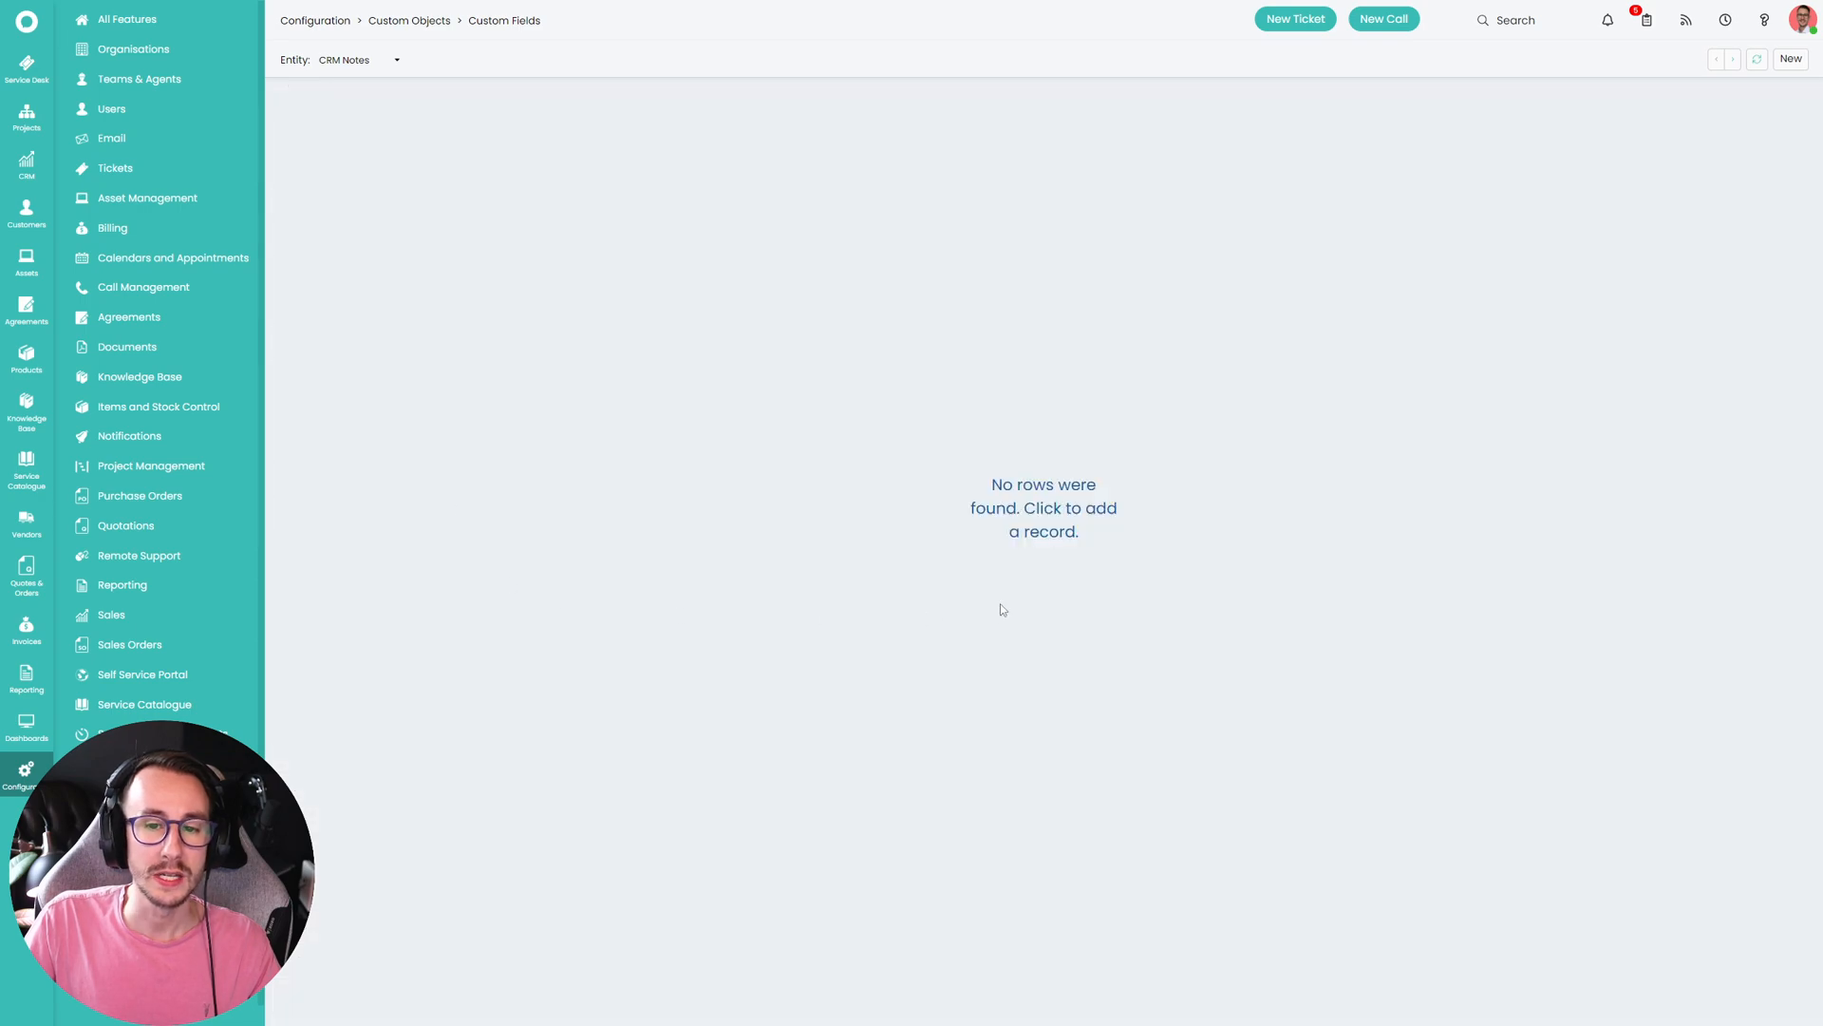
mouse_move(1002, 608)
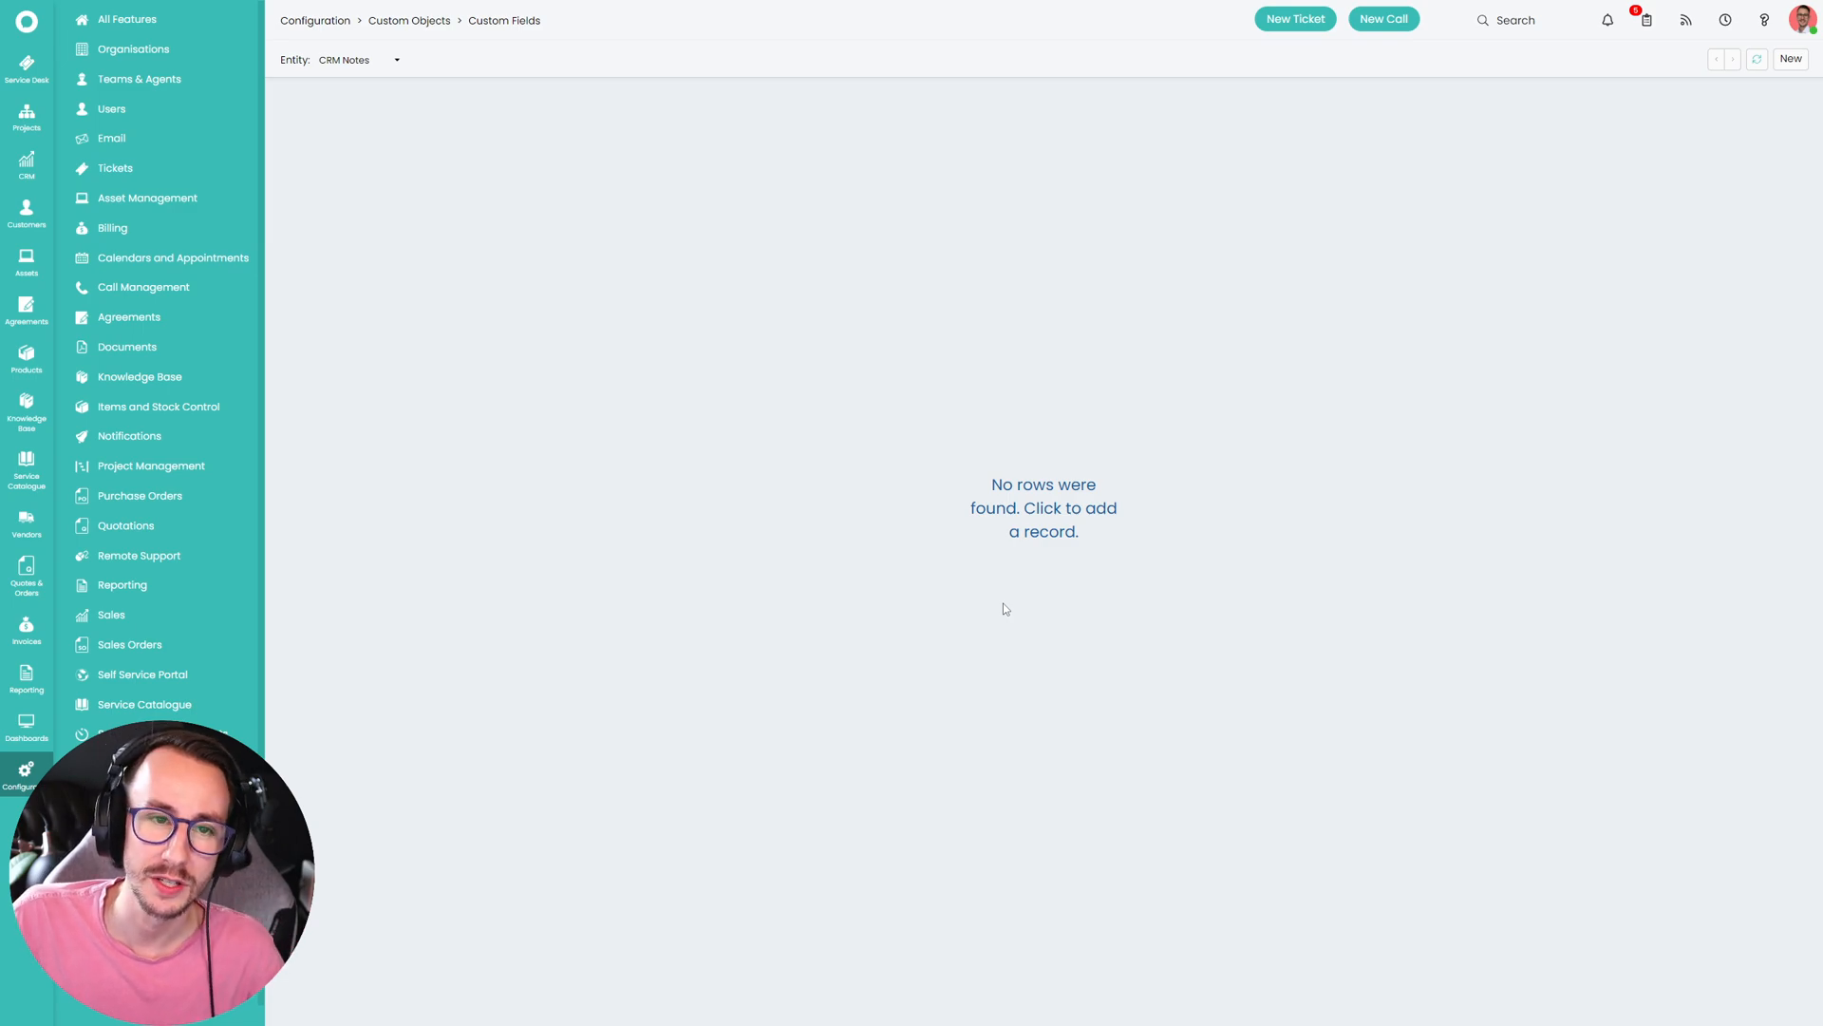
mouse_move(765, 74)
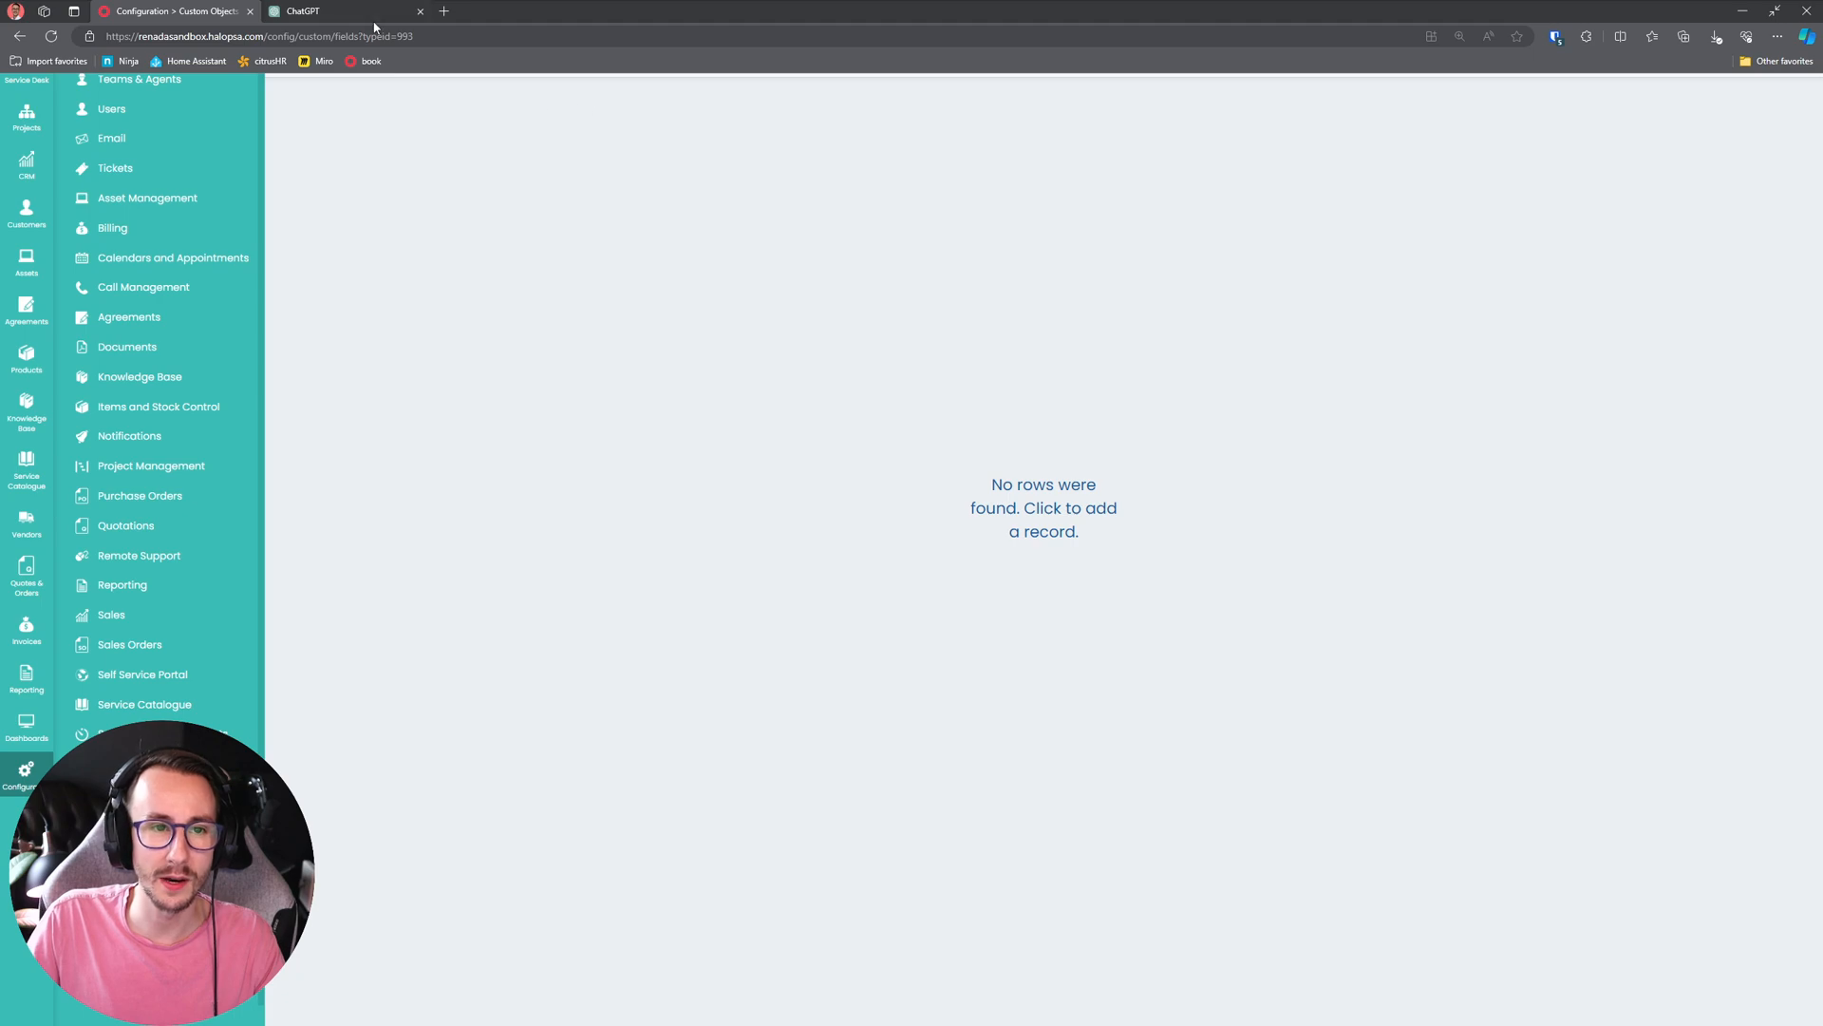
Ask ChatGPT for good QBR questions for a Managed IT Service Provider and read the answer.
click(302, 11)
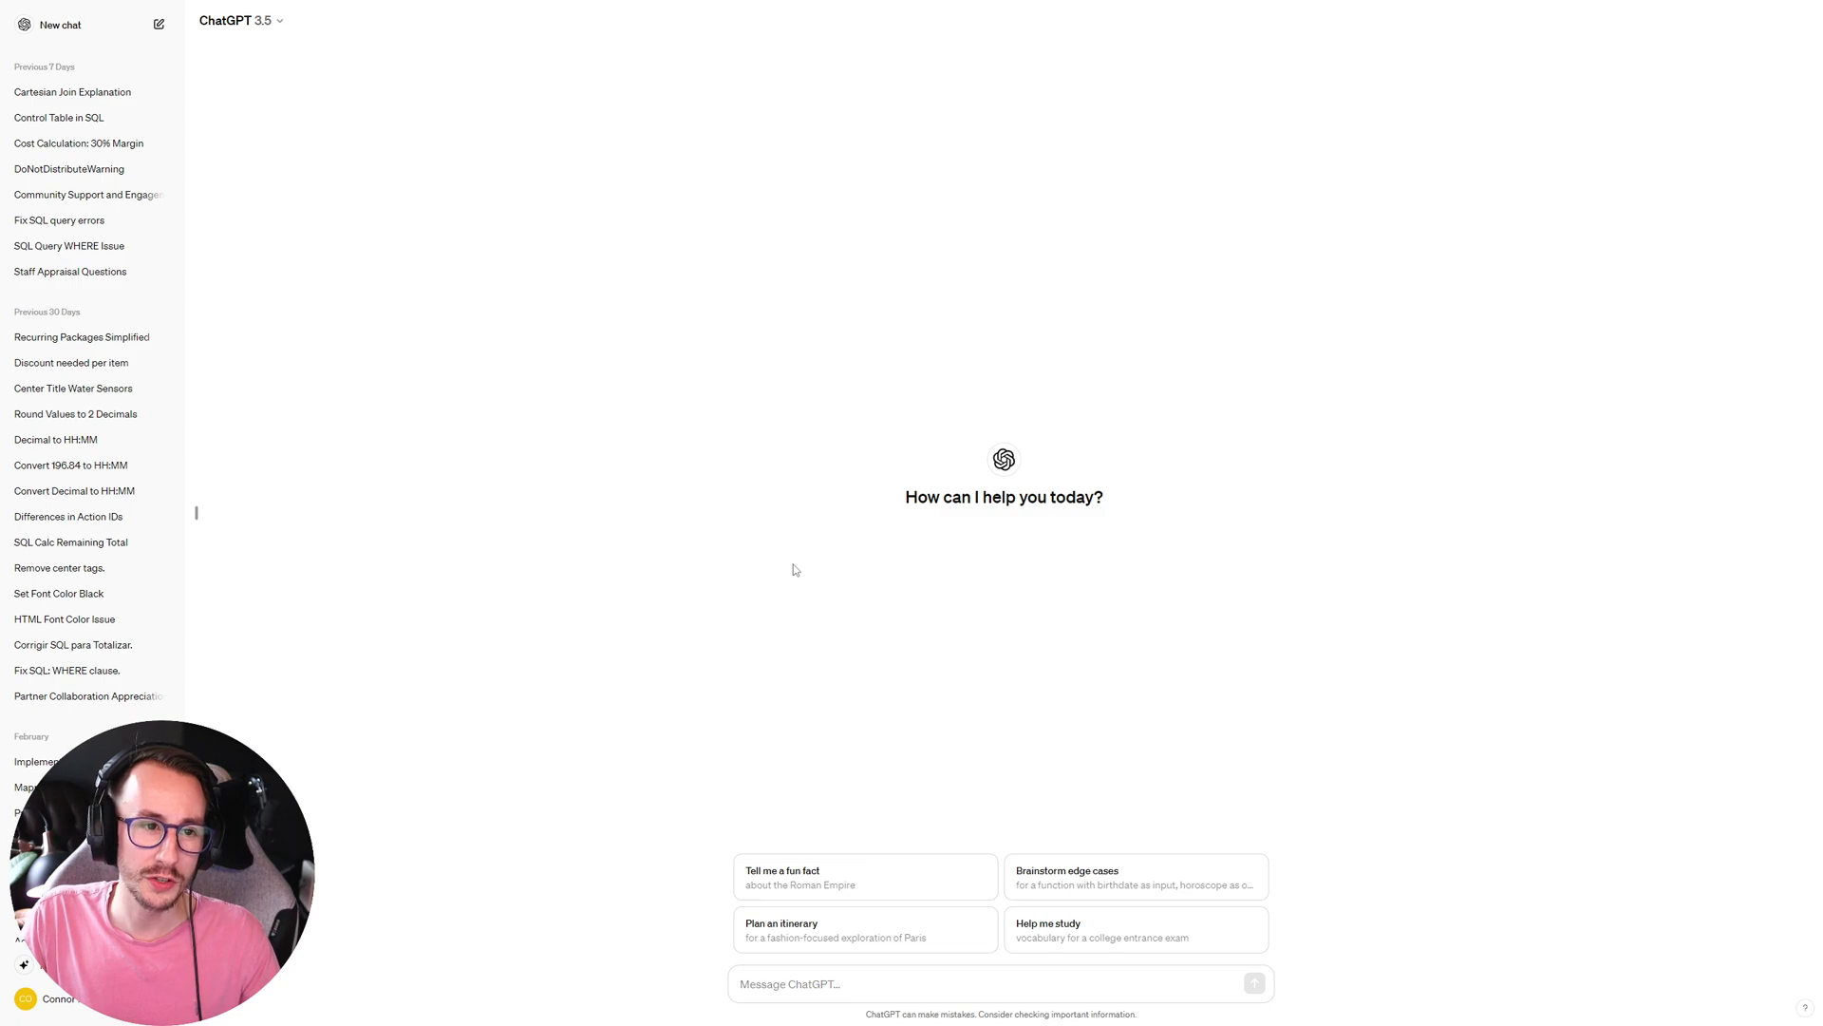
mouse_move(796, 535)
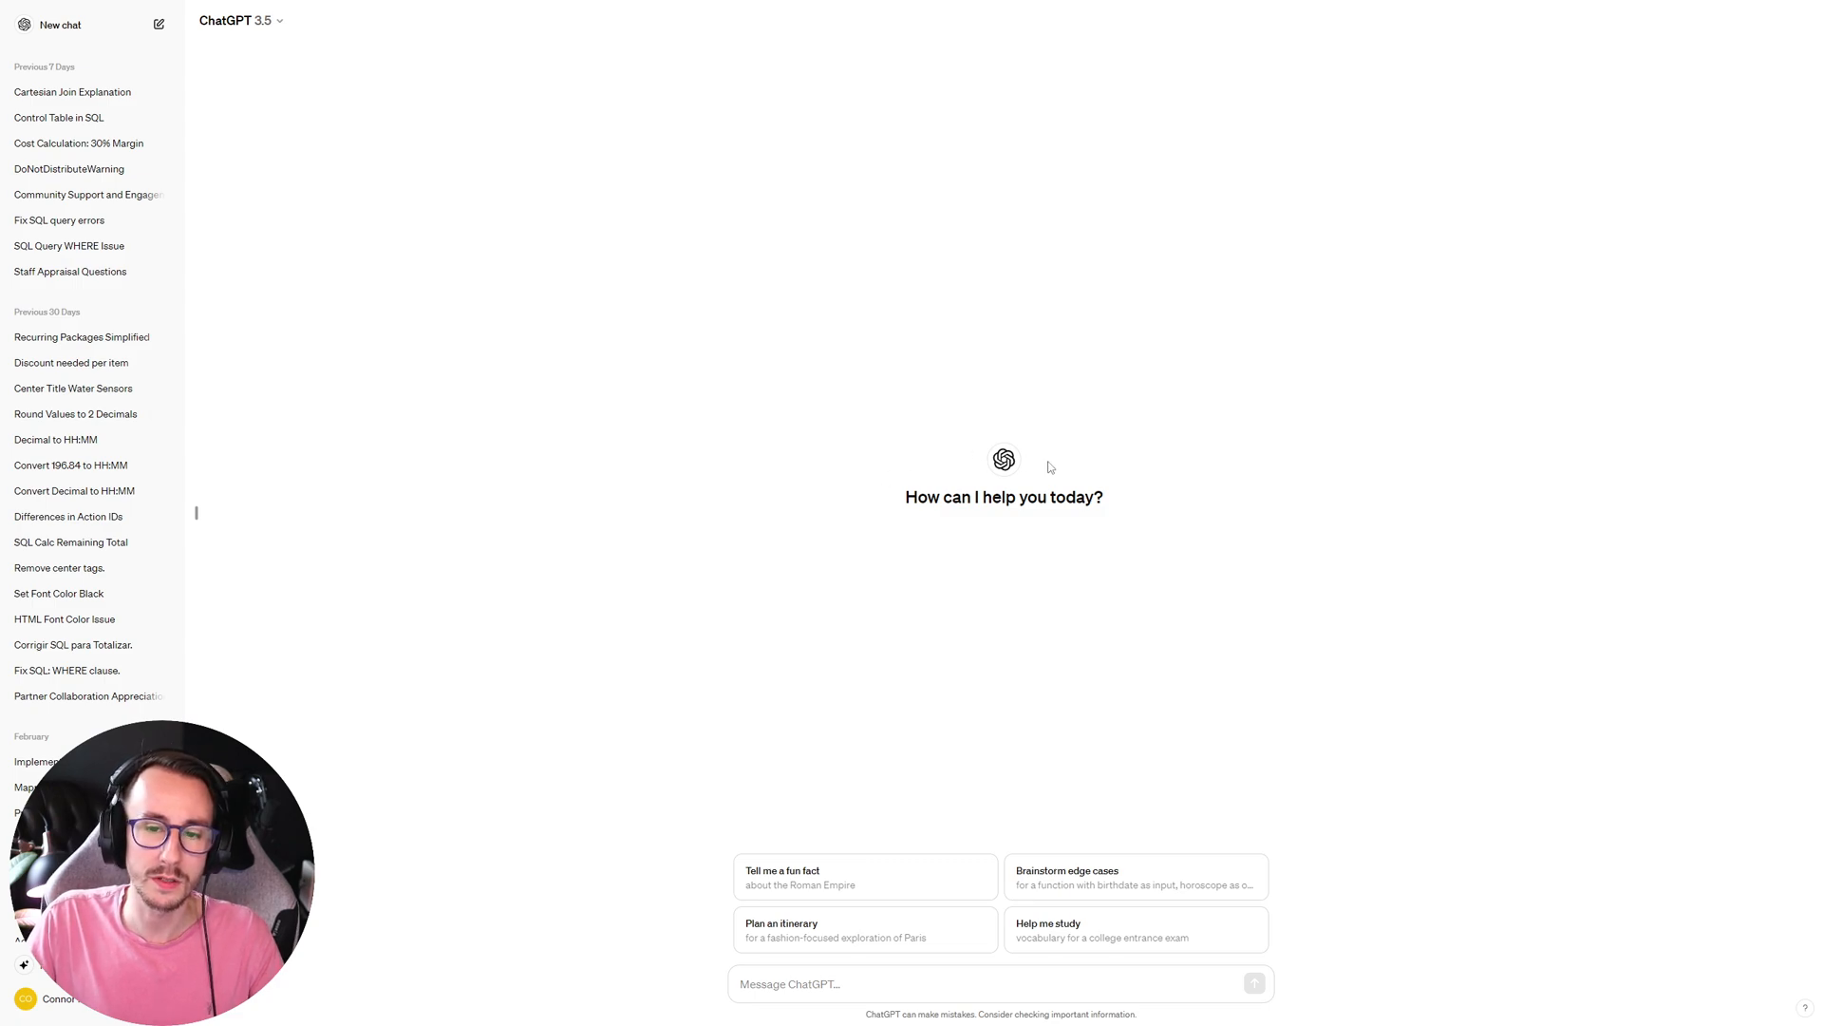
mouse_move(913, 506)
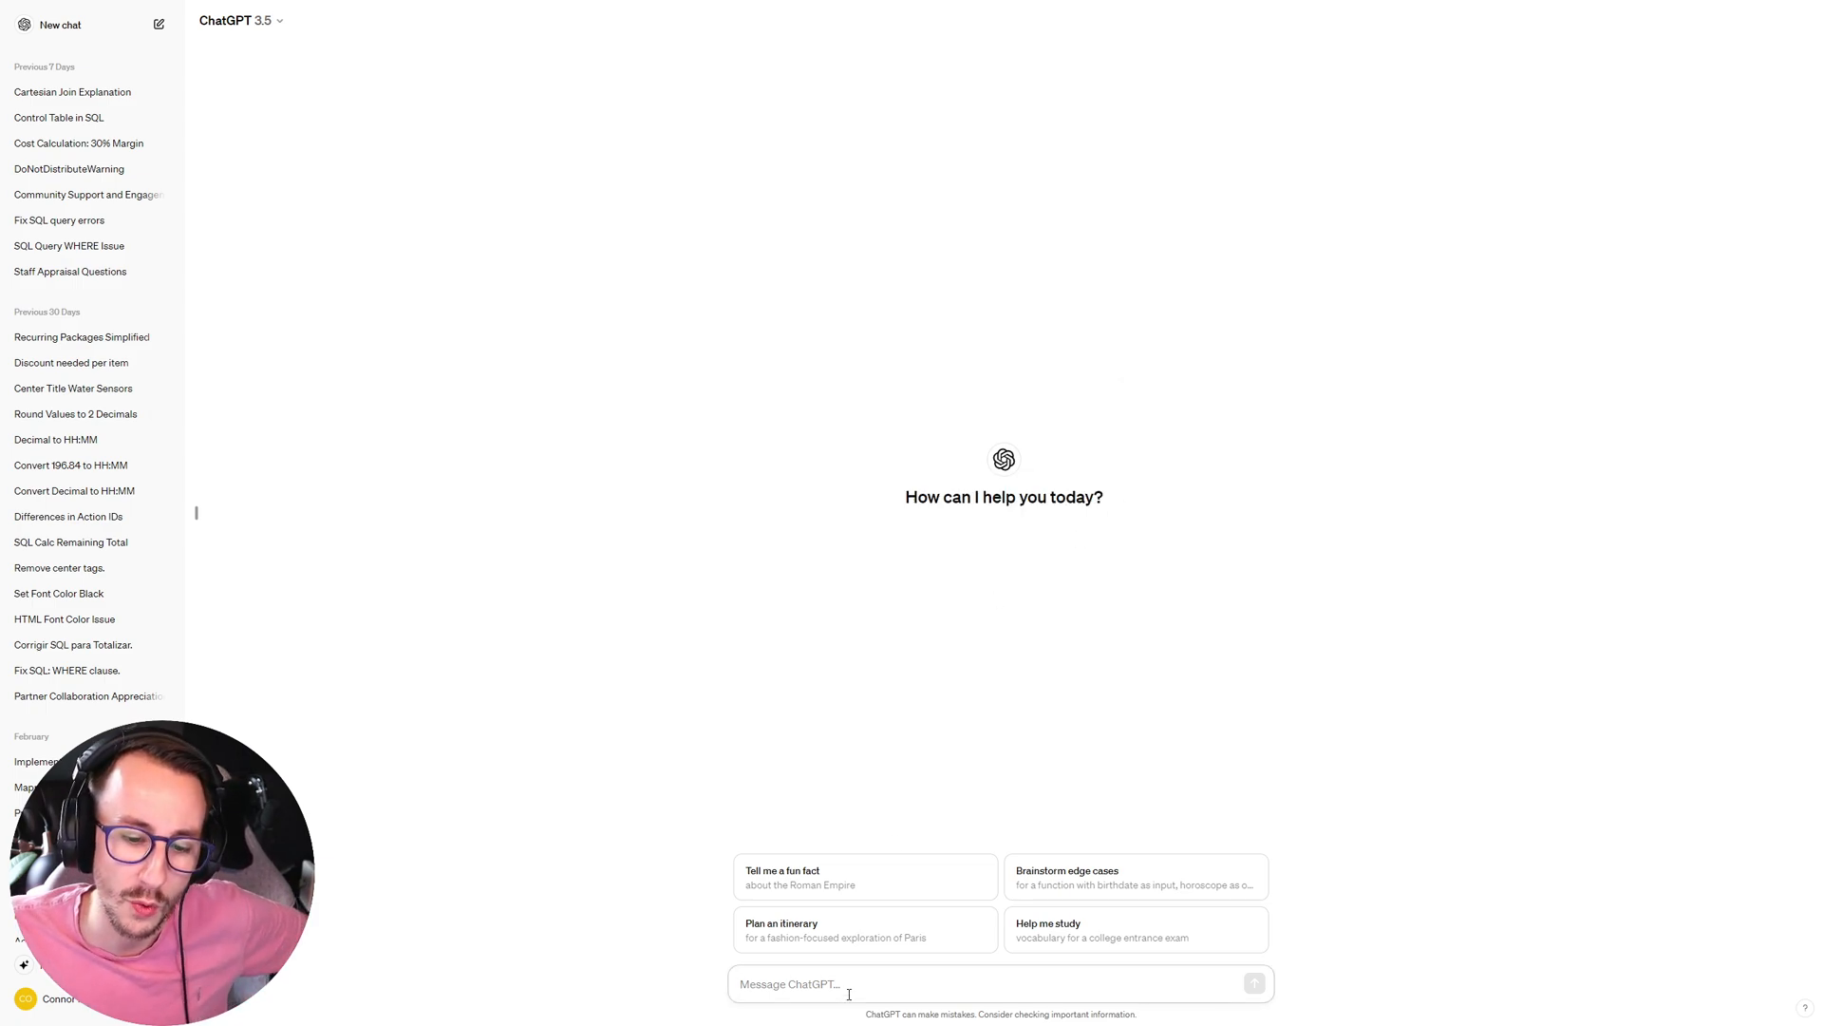
text(What are some good QBR Questions.)
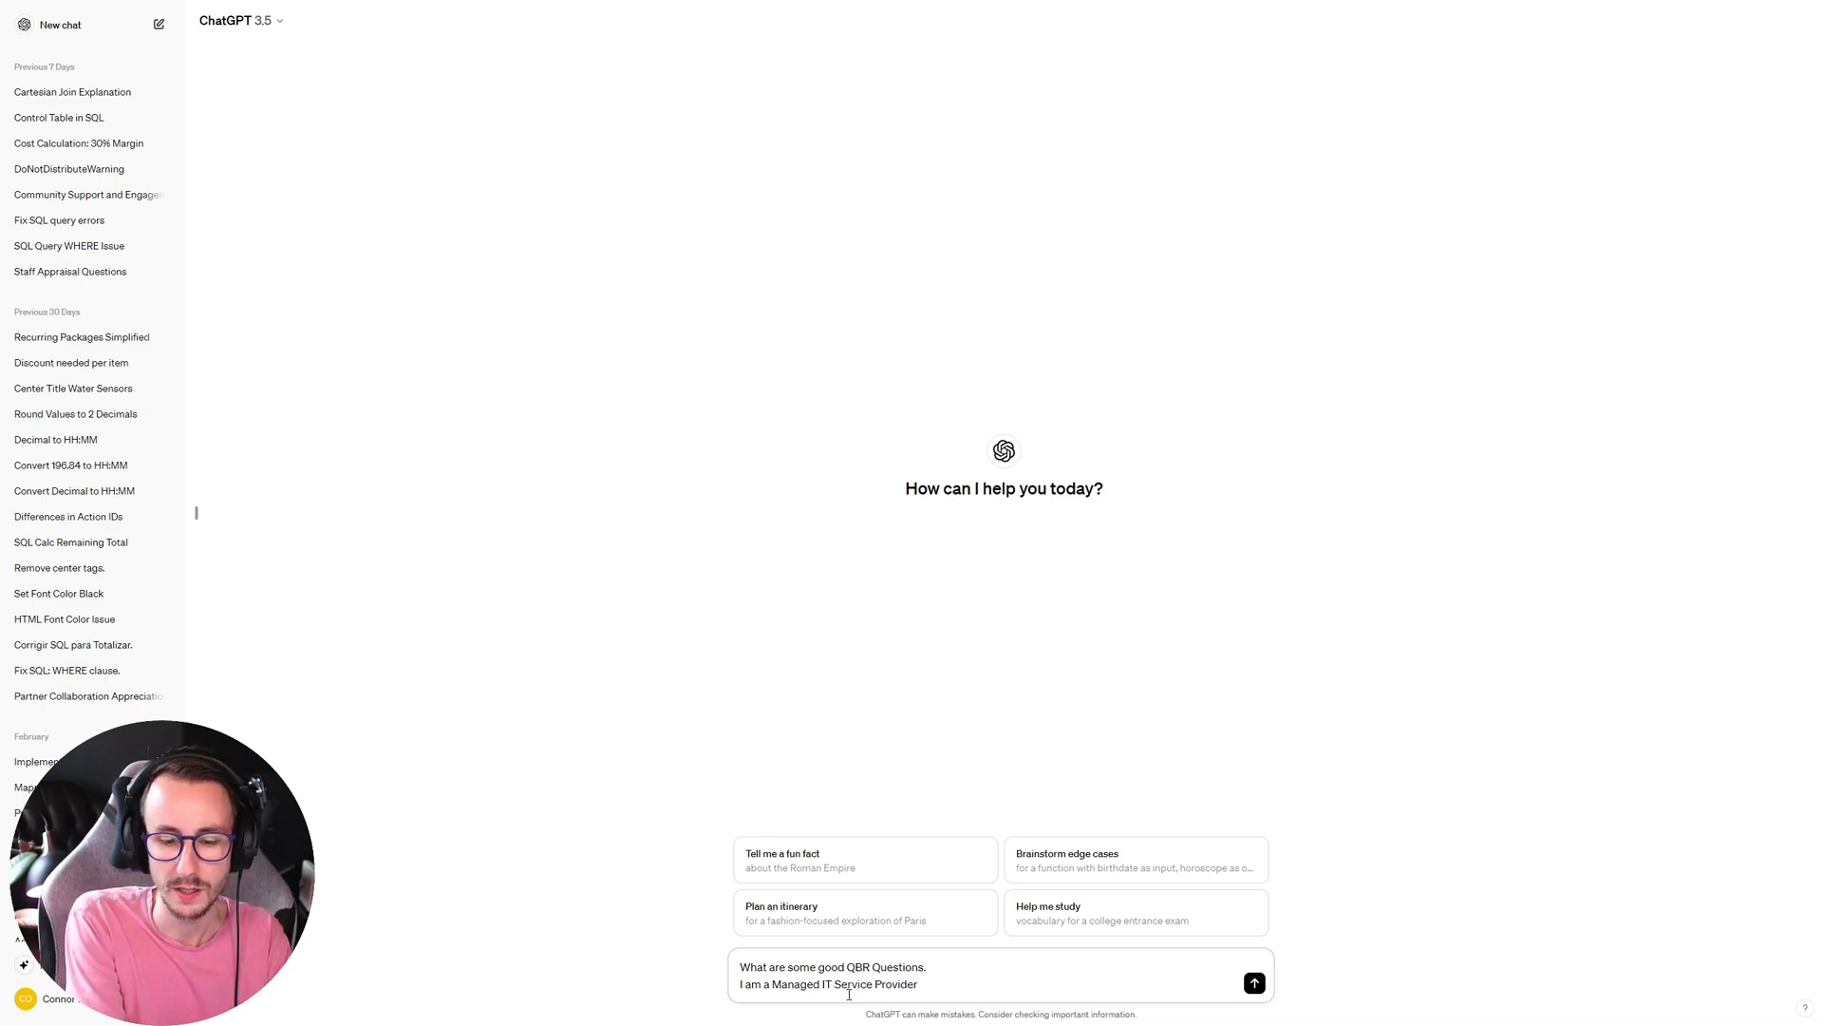
click(1254, 982)
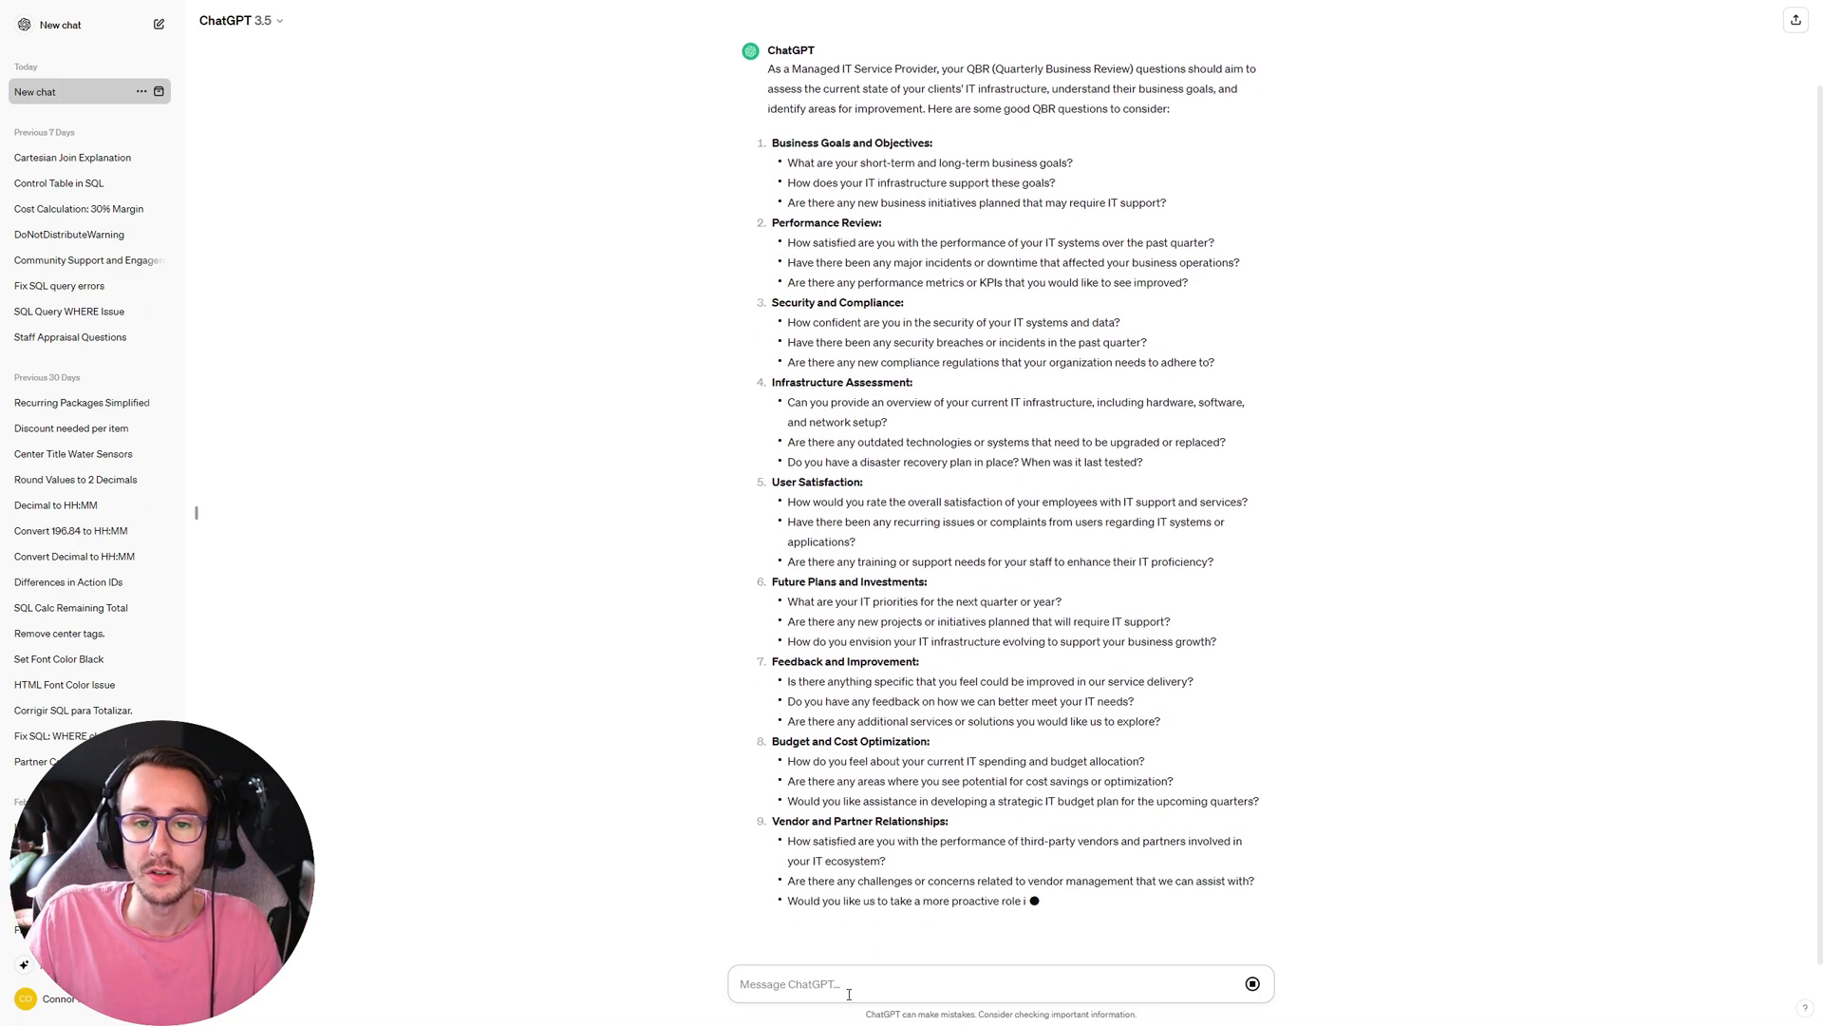
scroll(down, 3)
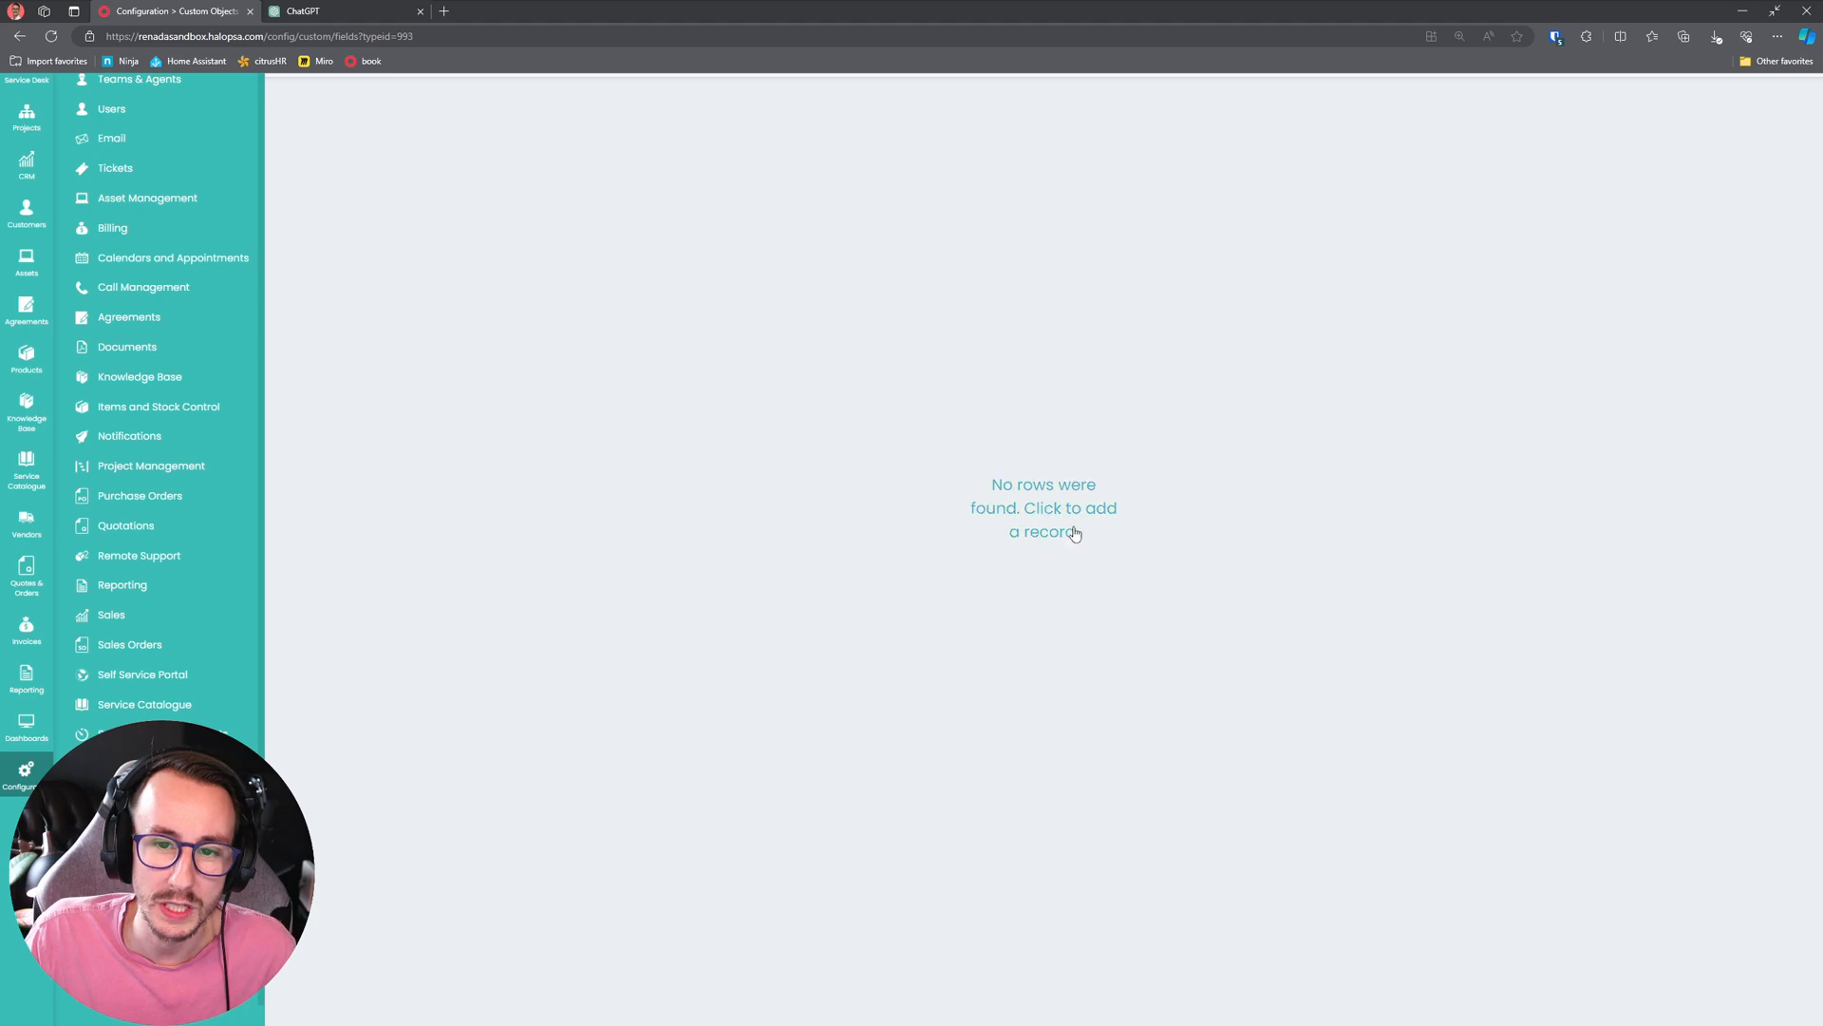
Name the new CRM note field Business Goals and Objectives, label it Business Goals, type Rich.
click(1043, 509)
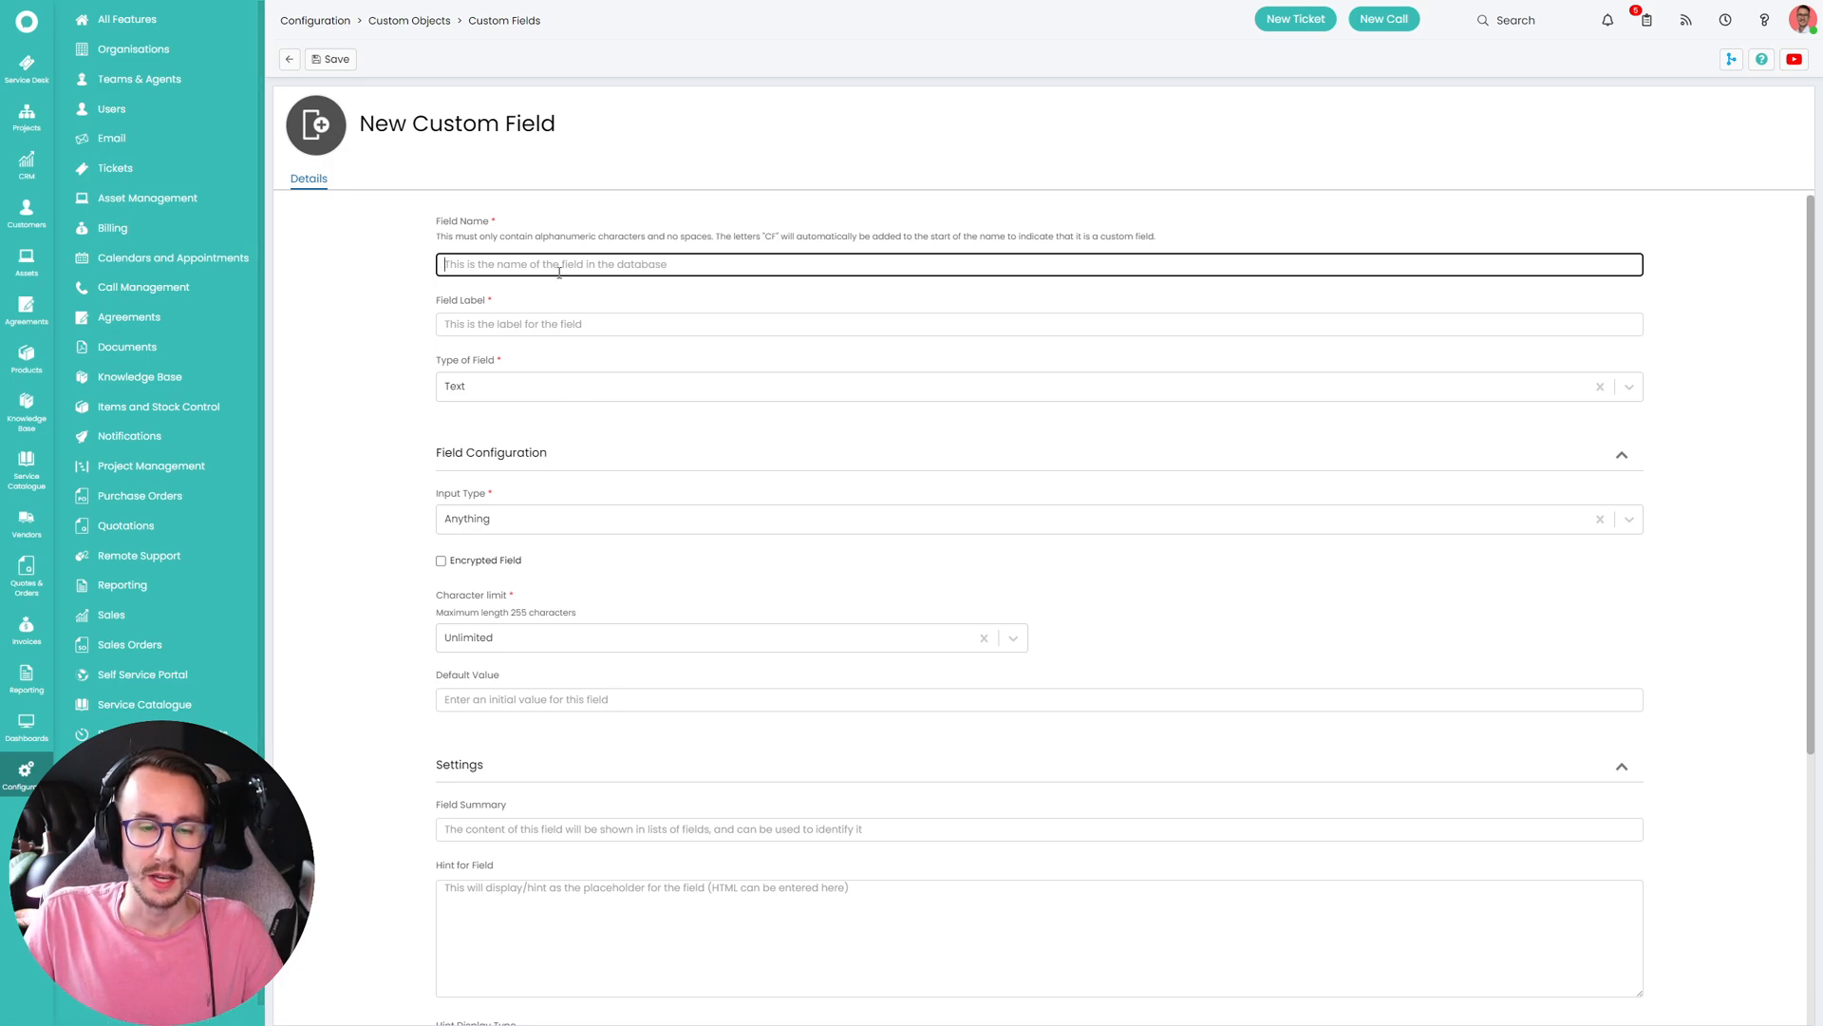
text(Business Goals and Objectives:  What are your short-term and long-term business goals? How does your IT infrastructure support these goals? Are there any new business initiatives planned that may require IT support?)
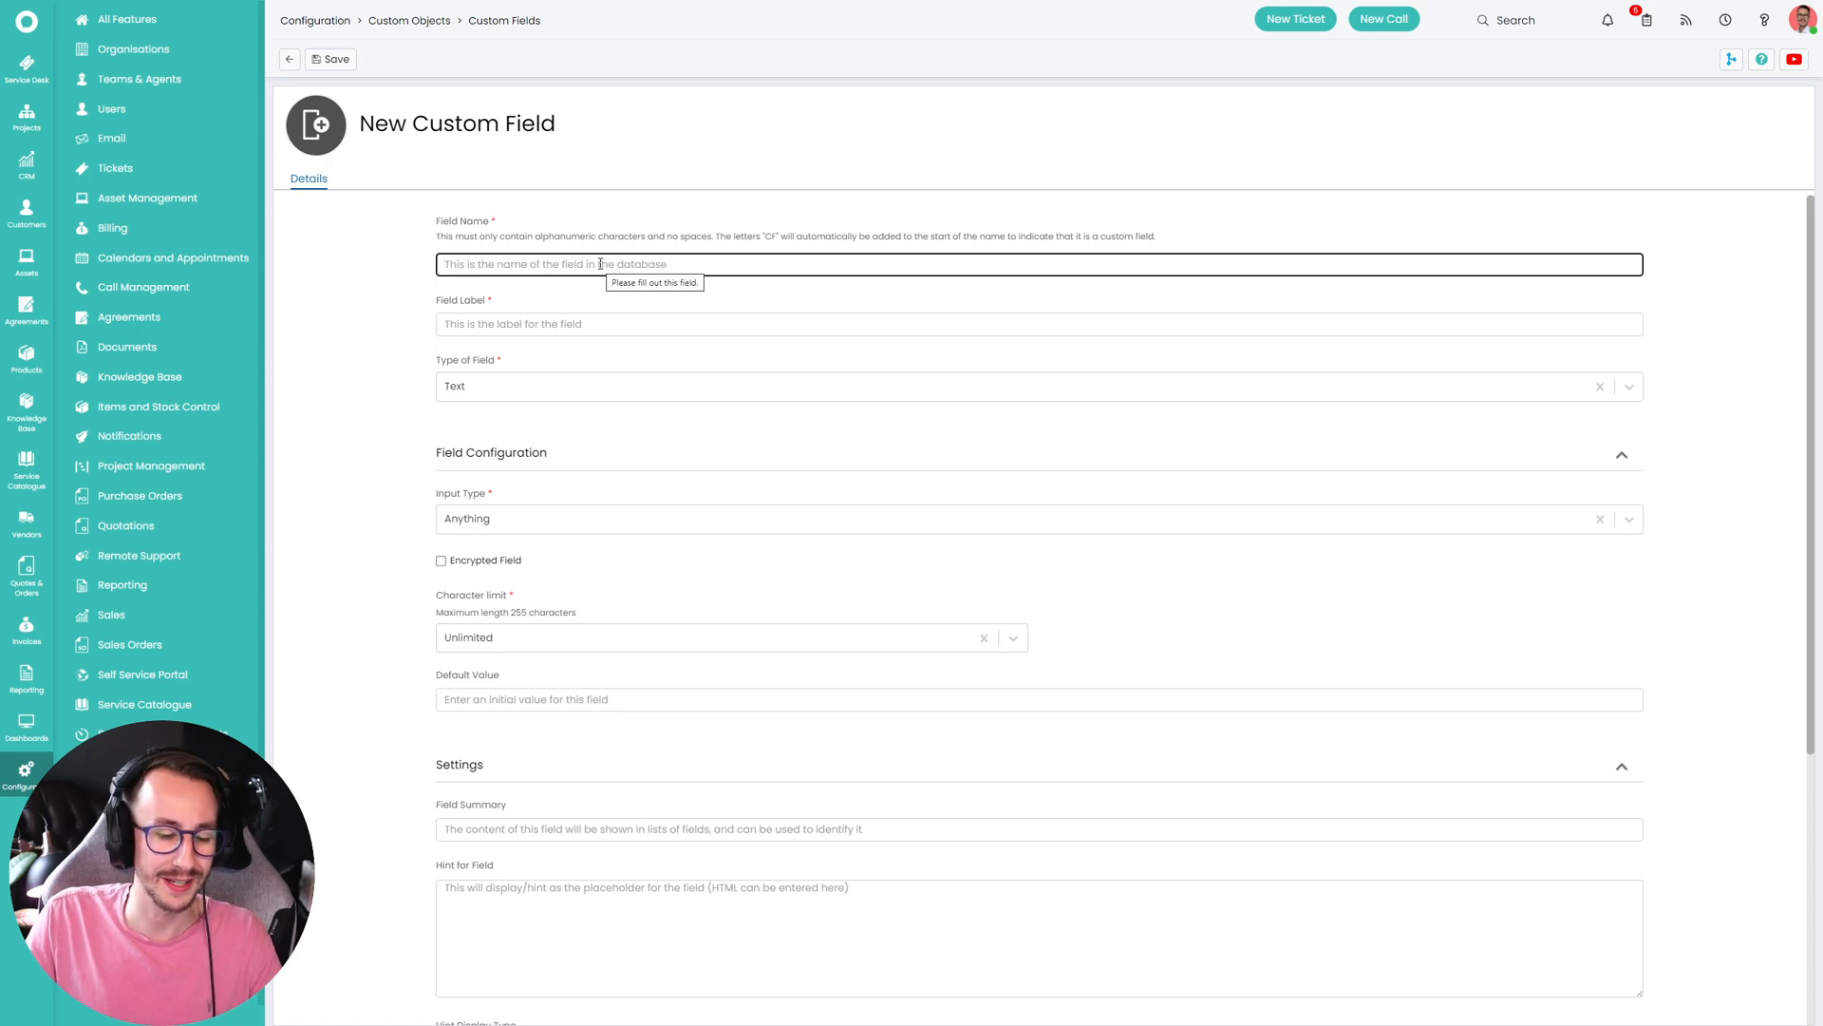
text(Business Goals and Objectives)
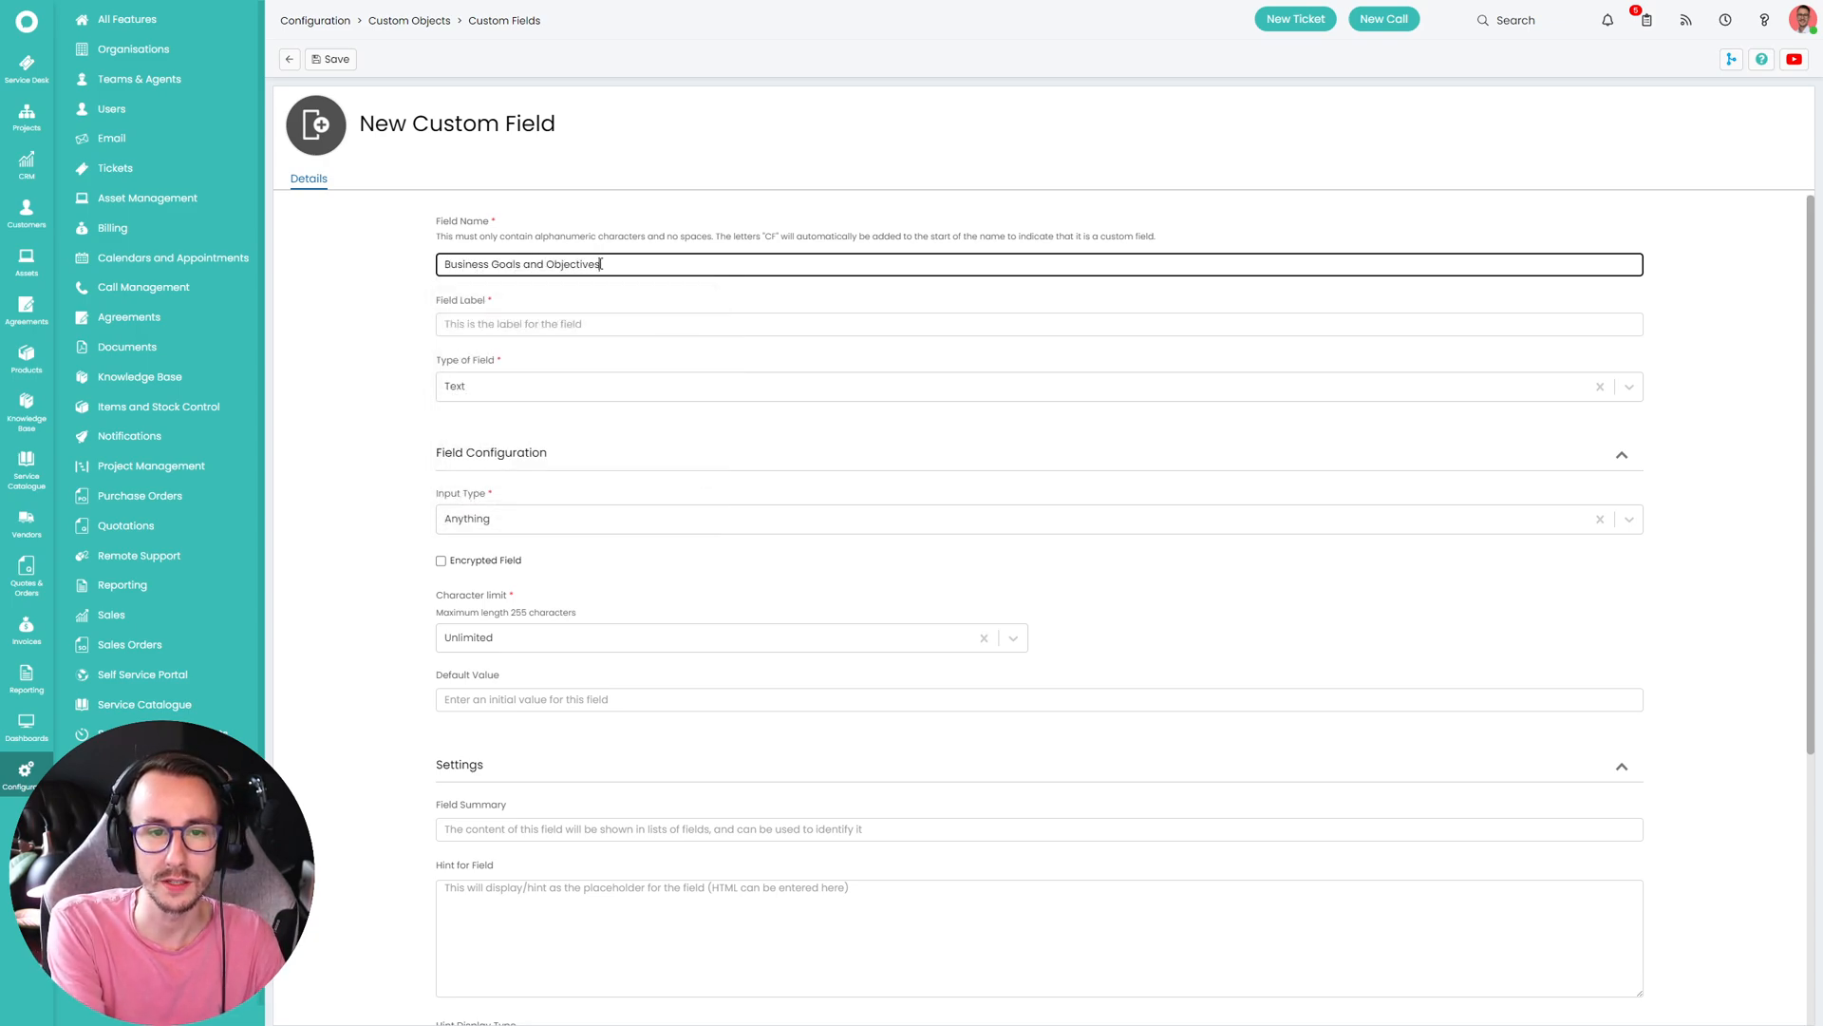
click(1039, 323)
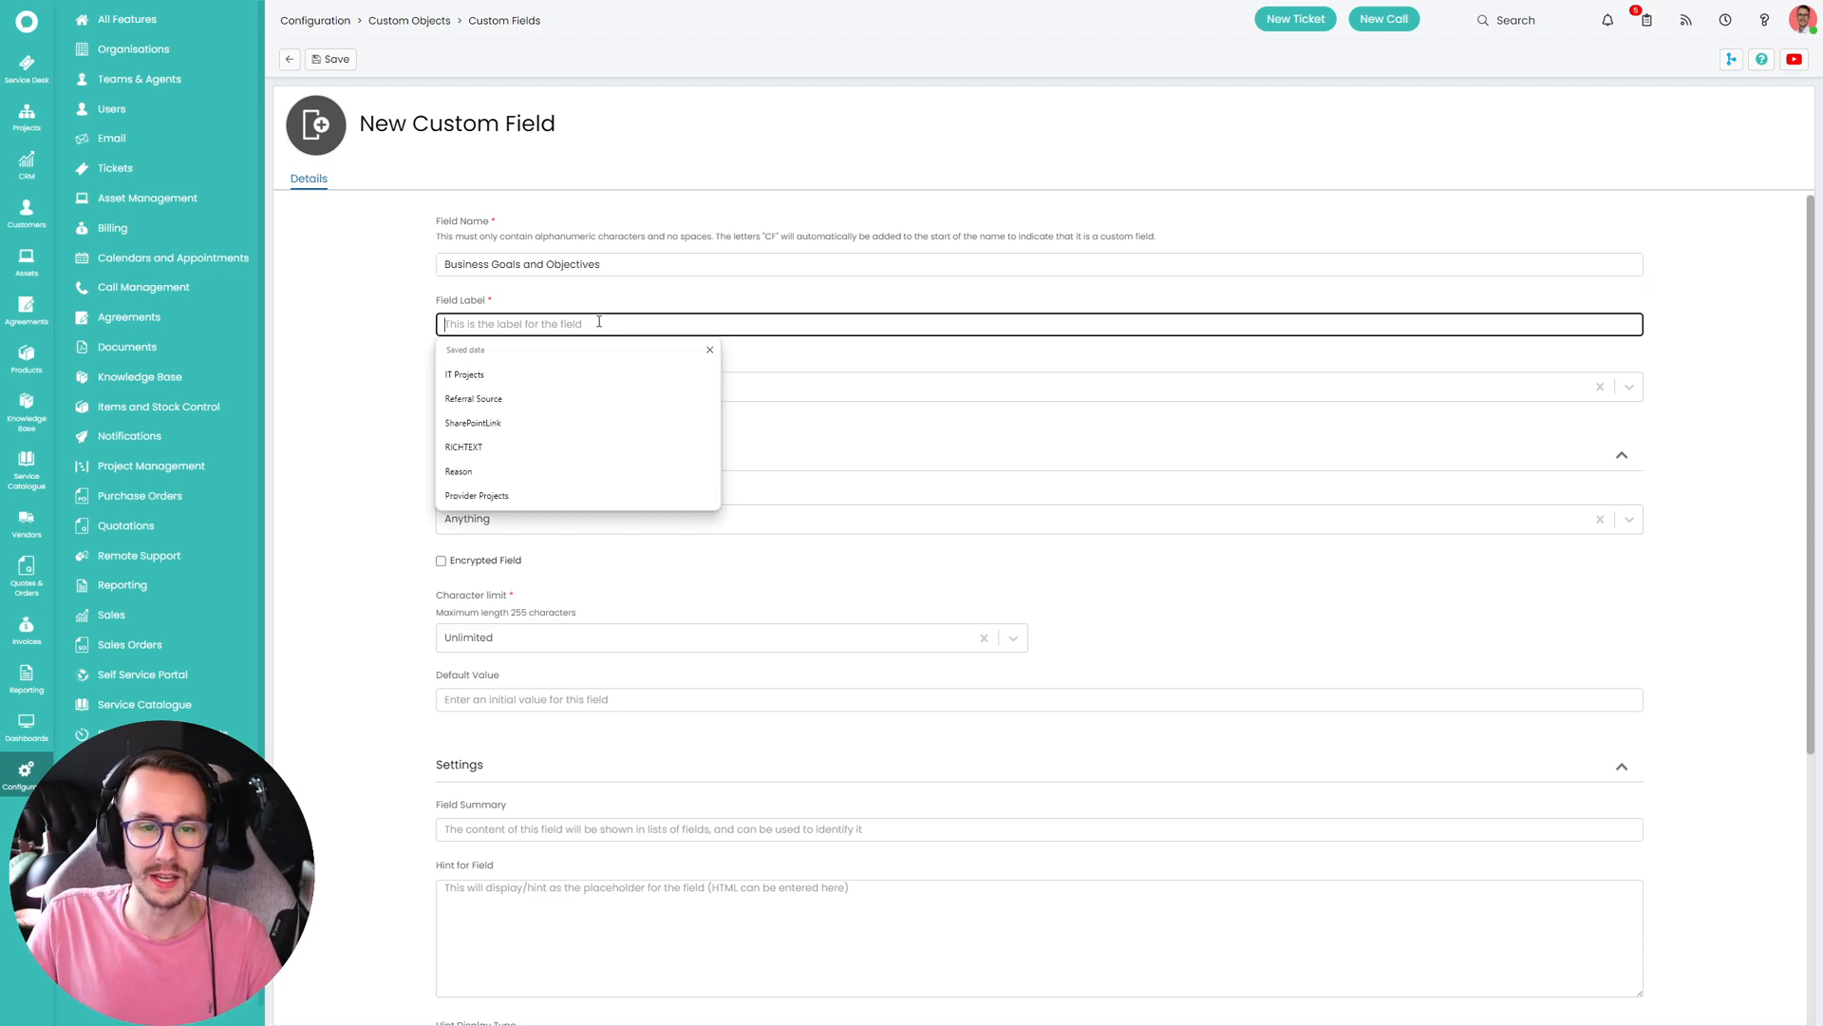
text(Business Goals and Objectives)
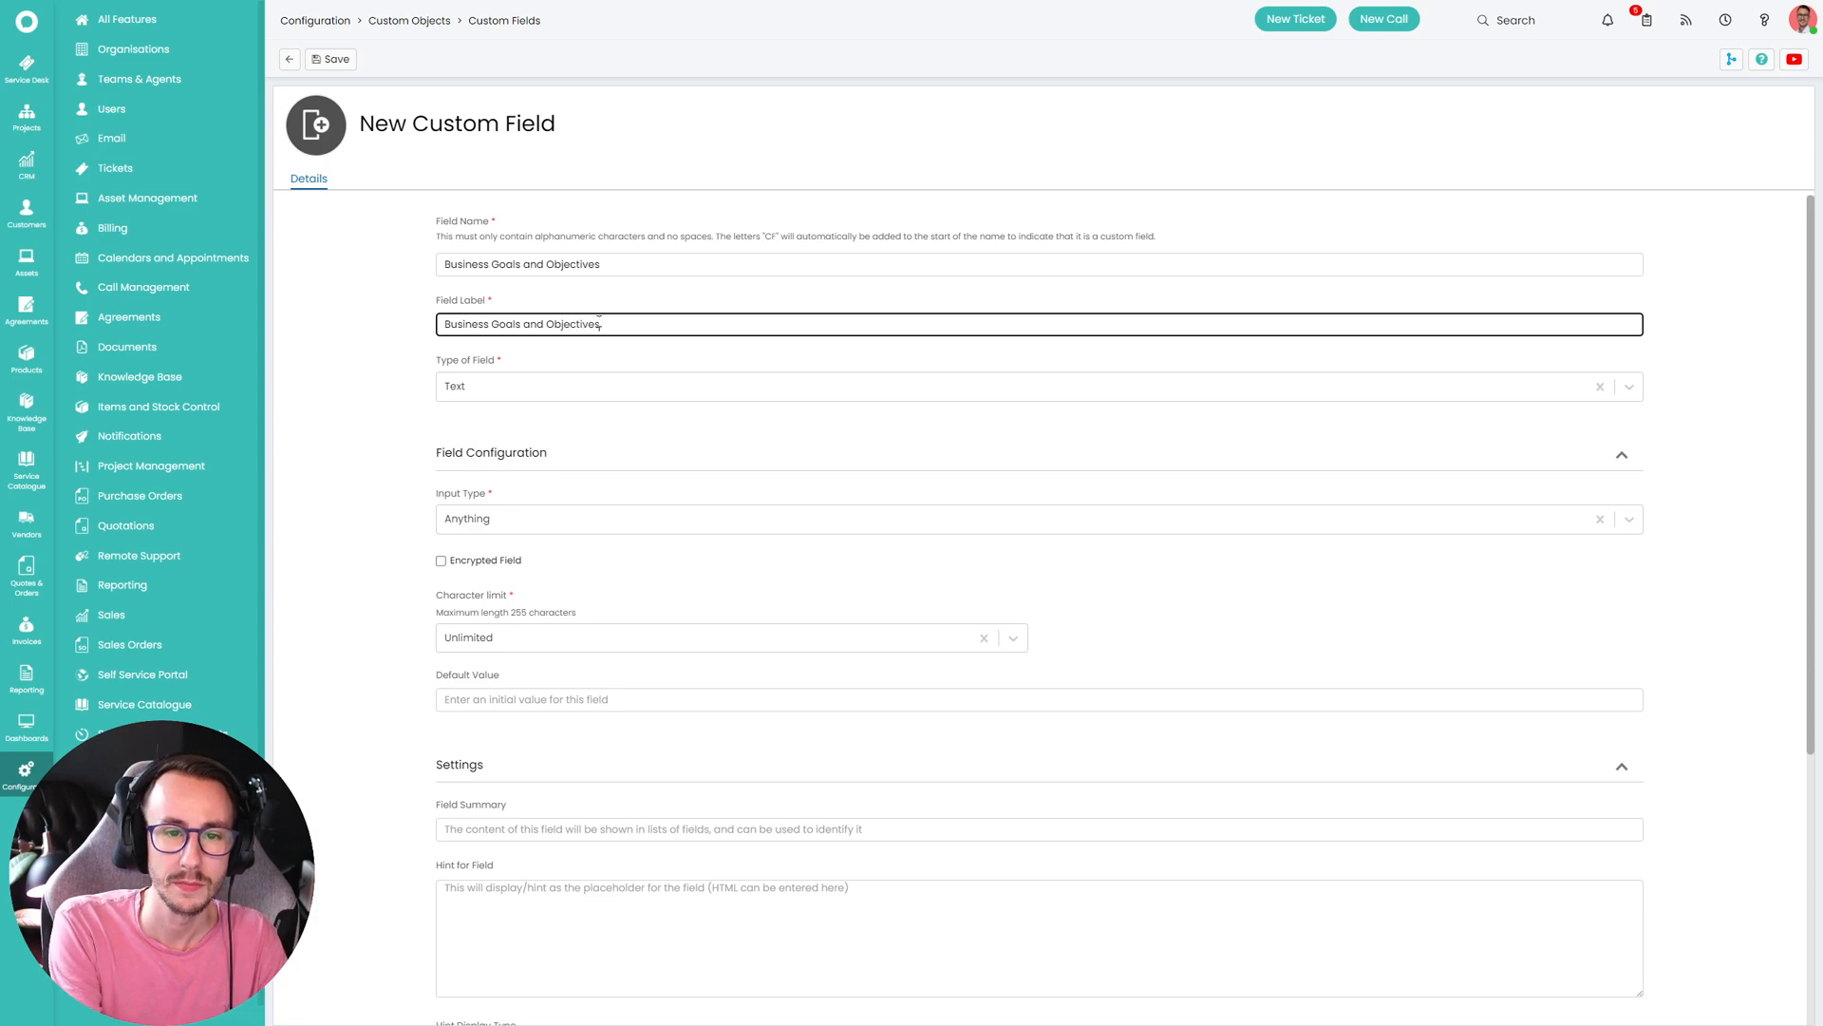
click(1035, 385)
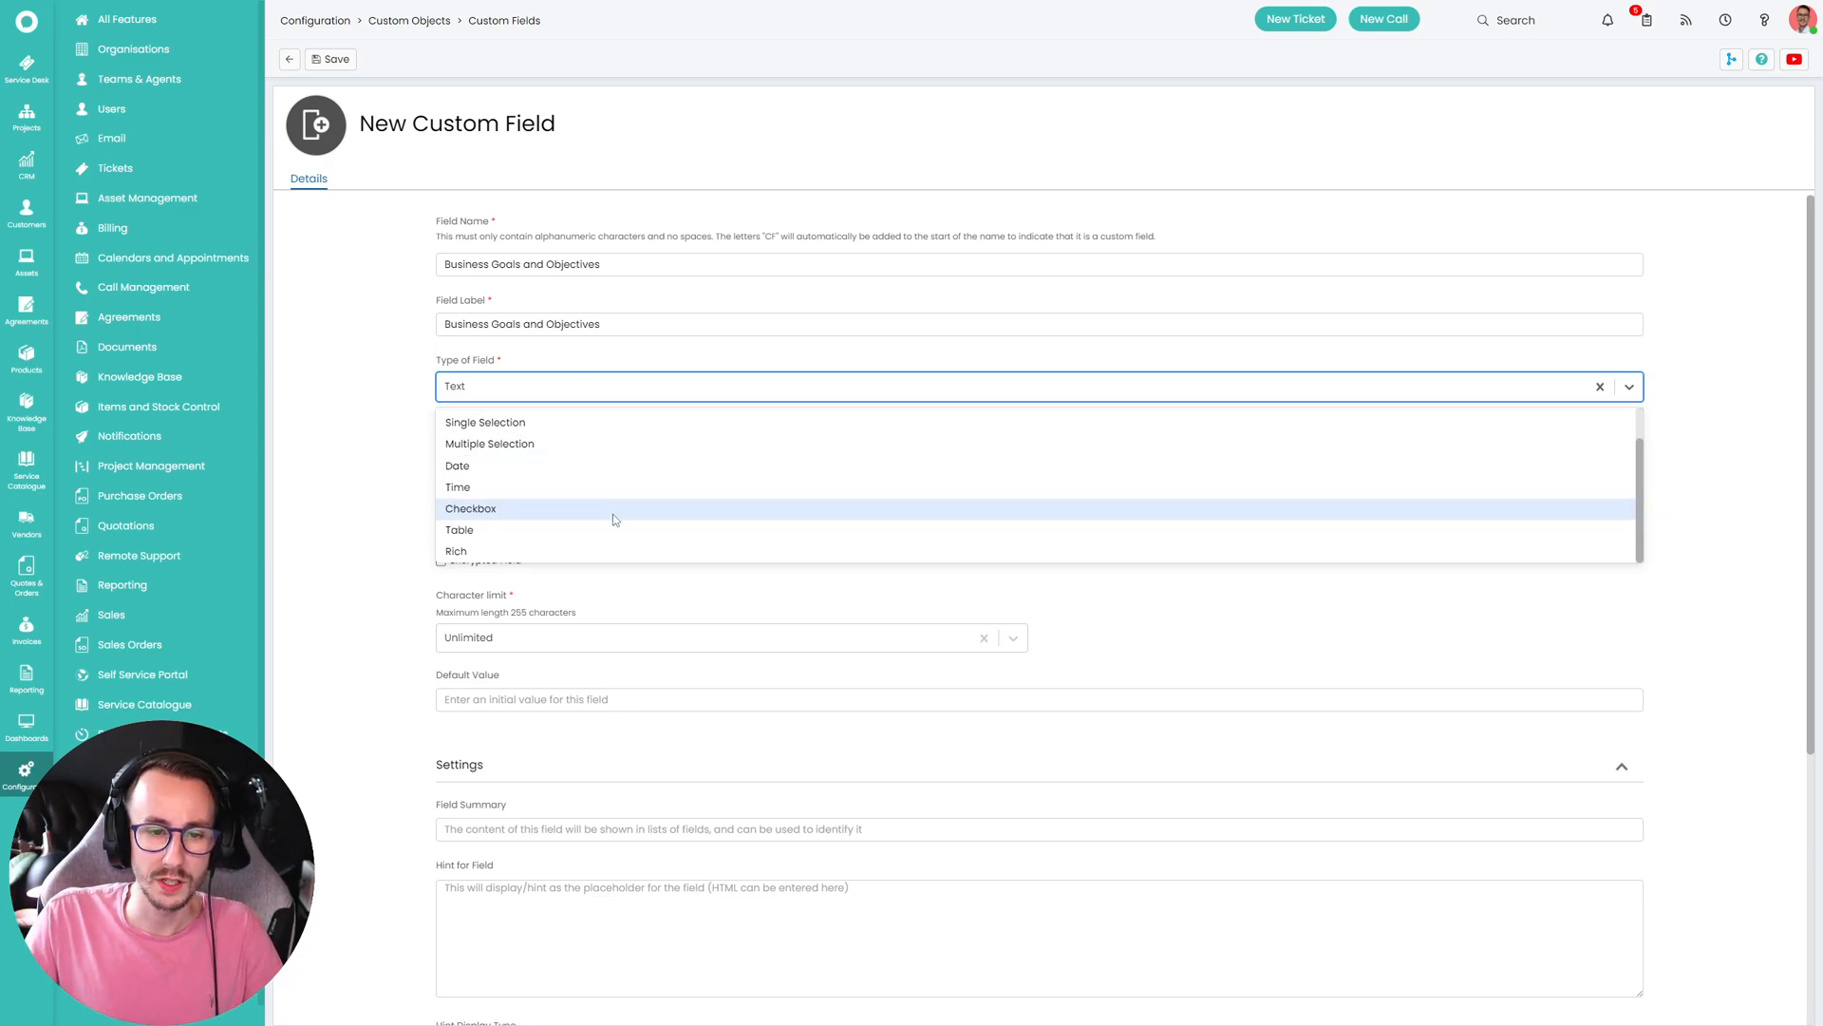
Pre-fill the default value with the three business-goal questions, one per line, hint as placeholder.
click(456, 551)
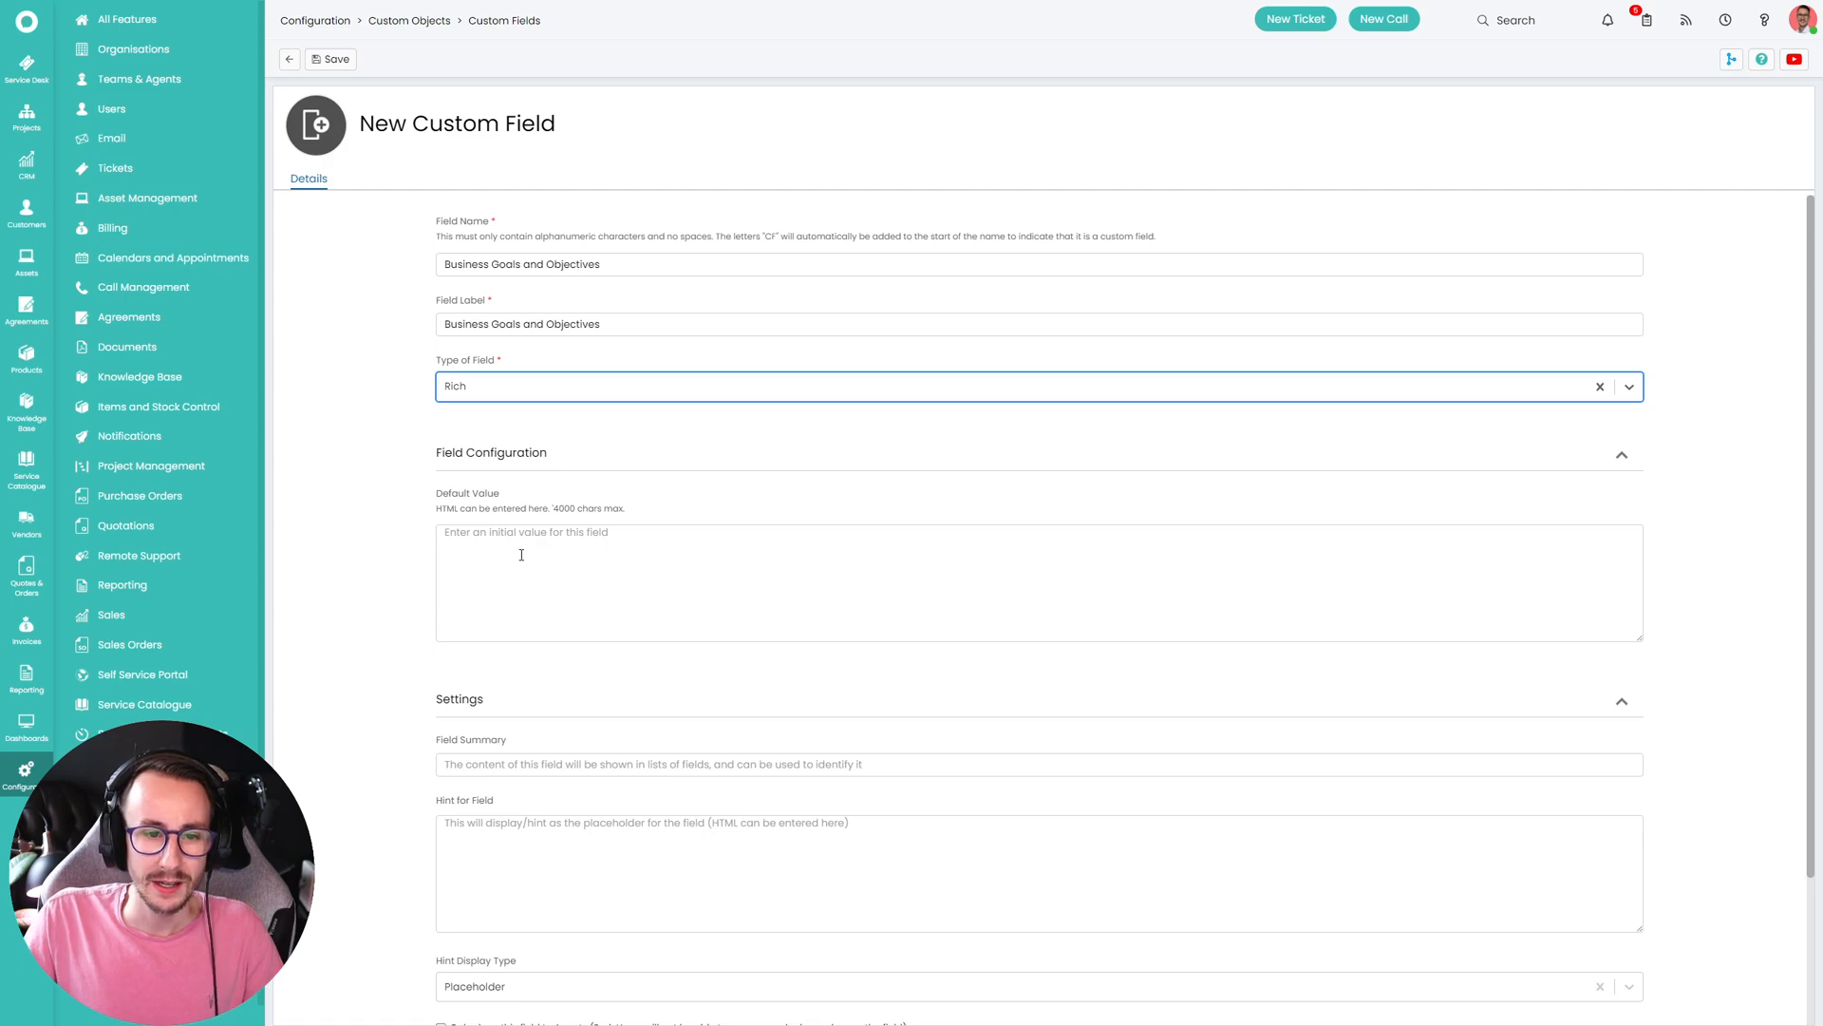
text(Business Goals and Objectives:  What are your short-term and long-term business goals? How does your IT infrastructure support these goals? Are there any new business initiatives planned that may require IT support?)
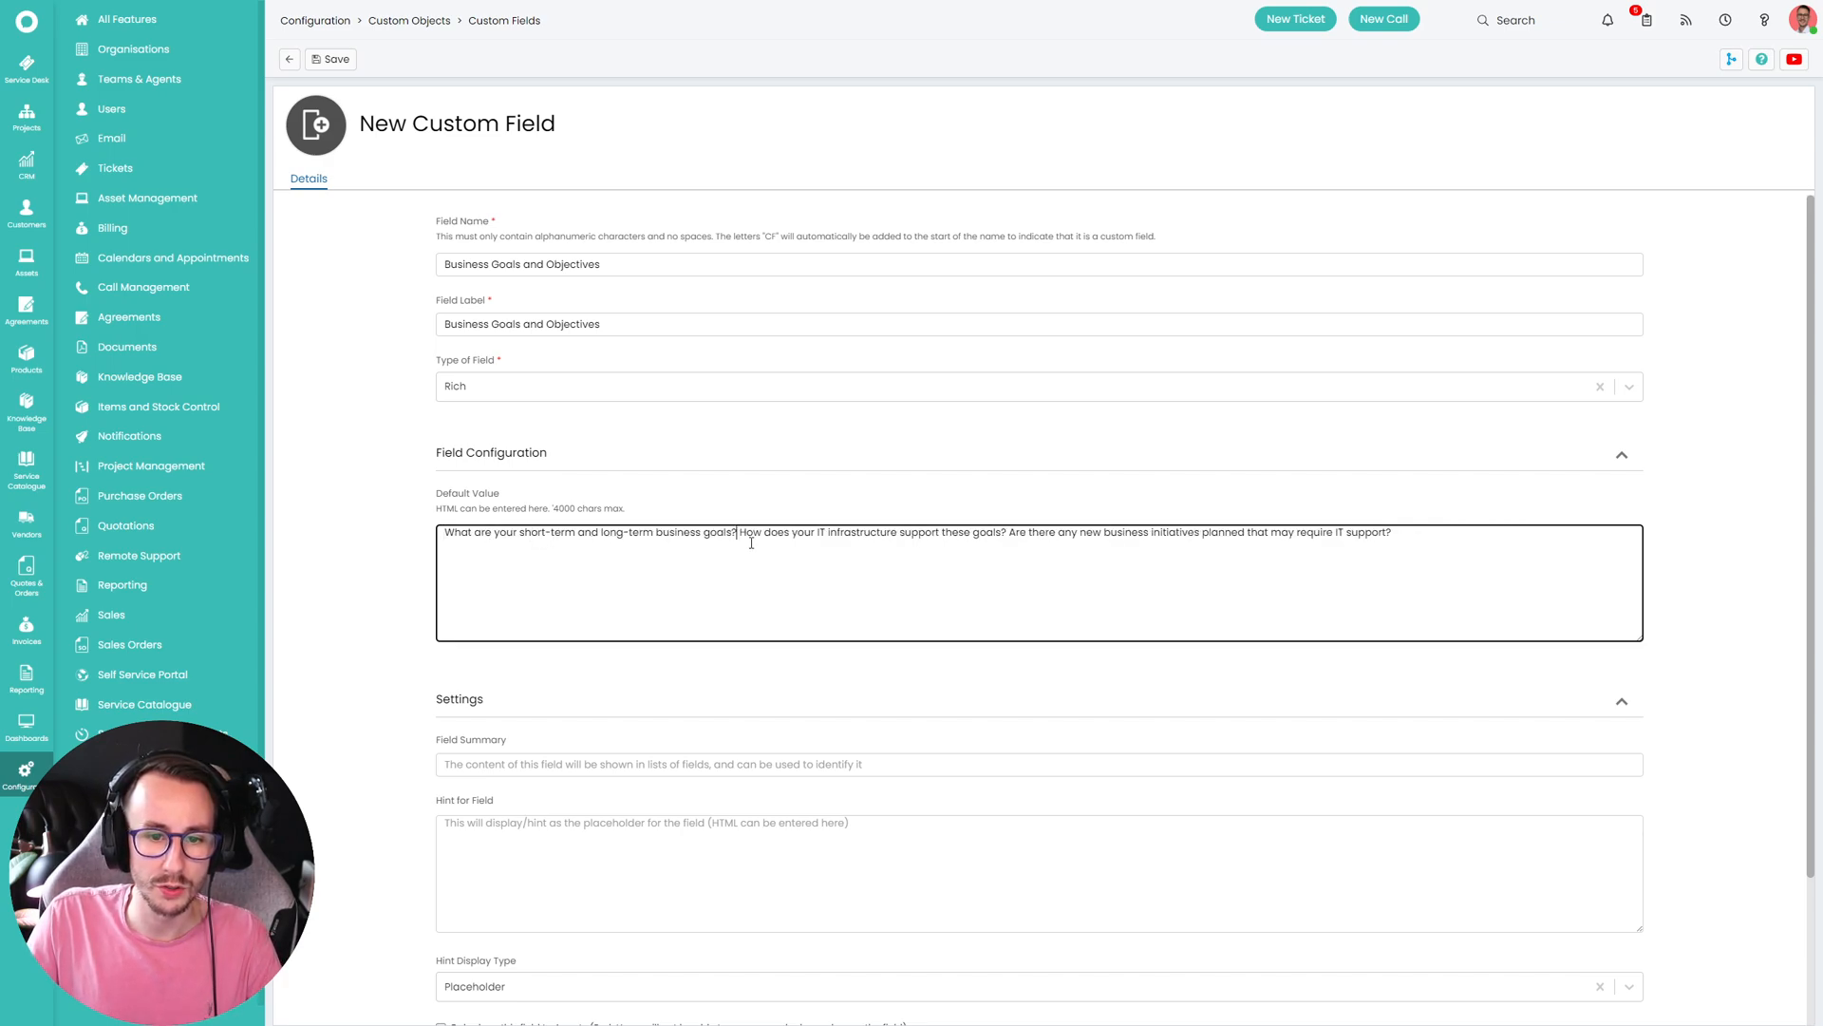
key(Enter)
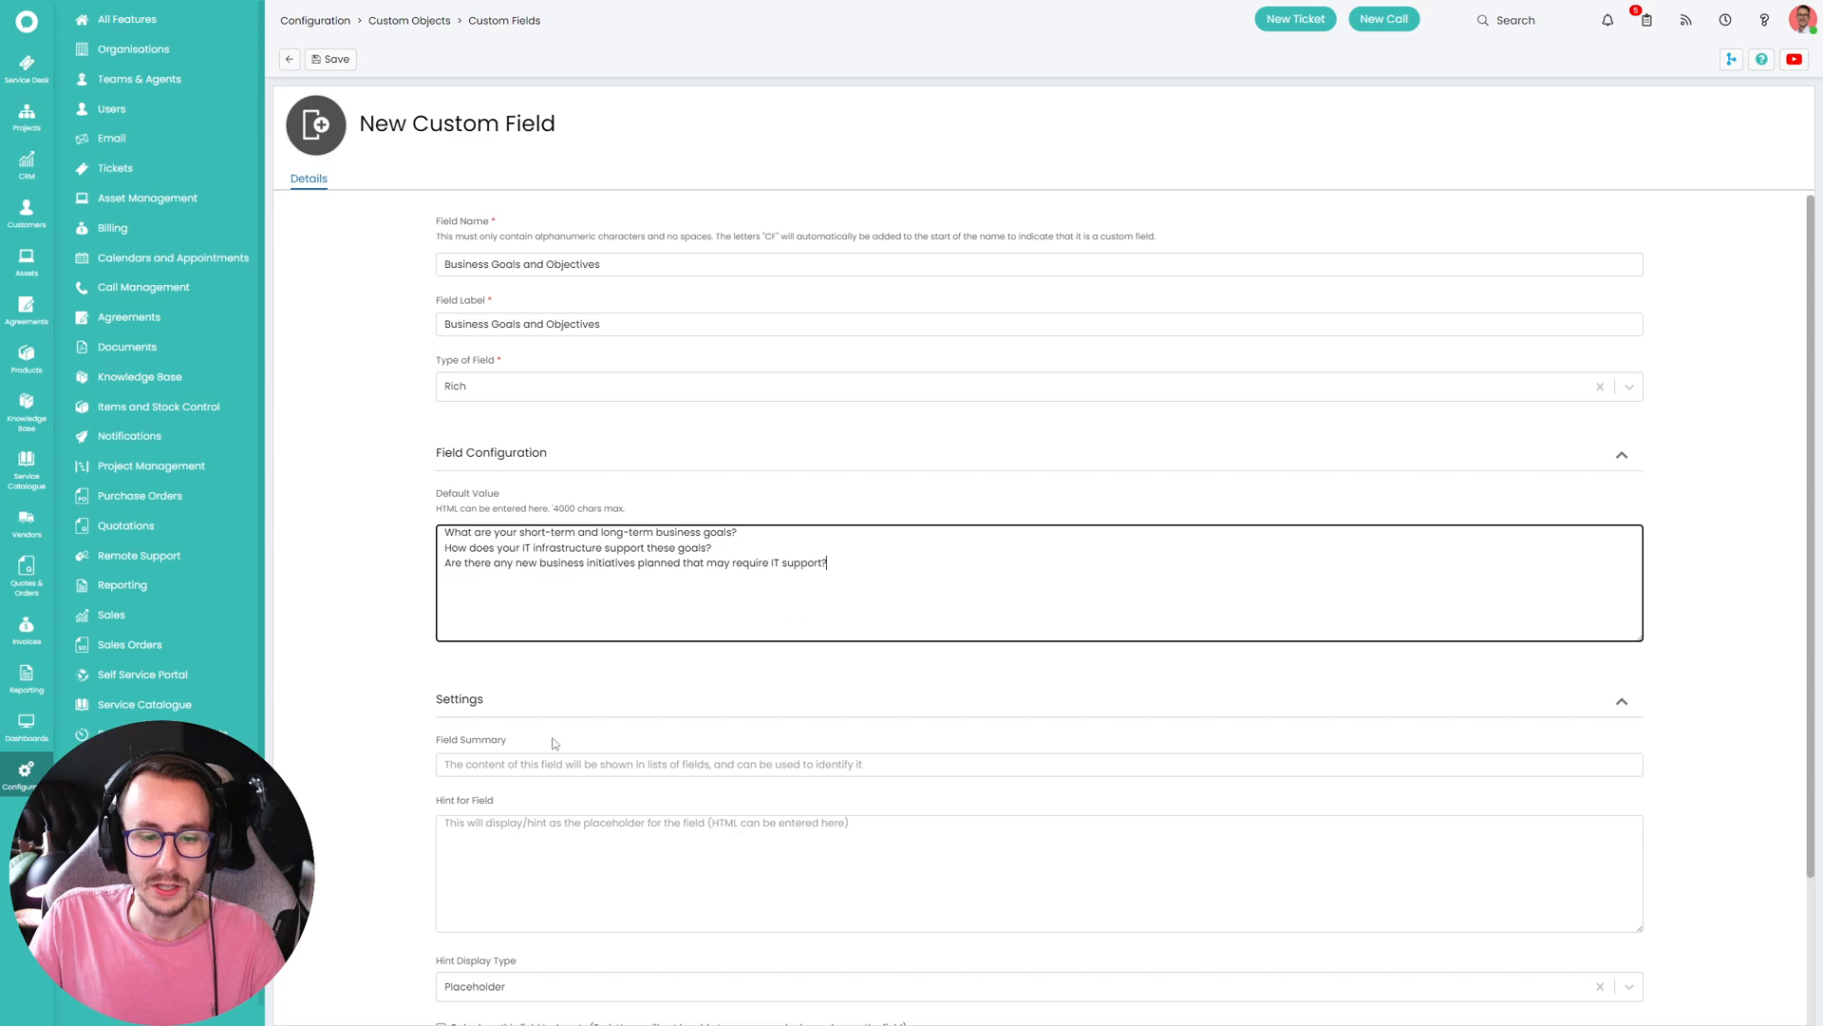
scroll(down, 3)
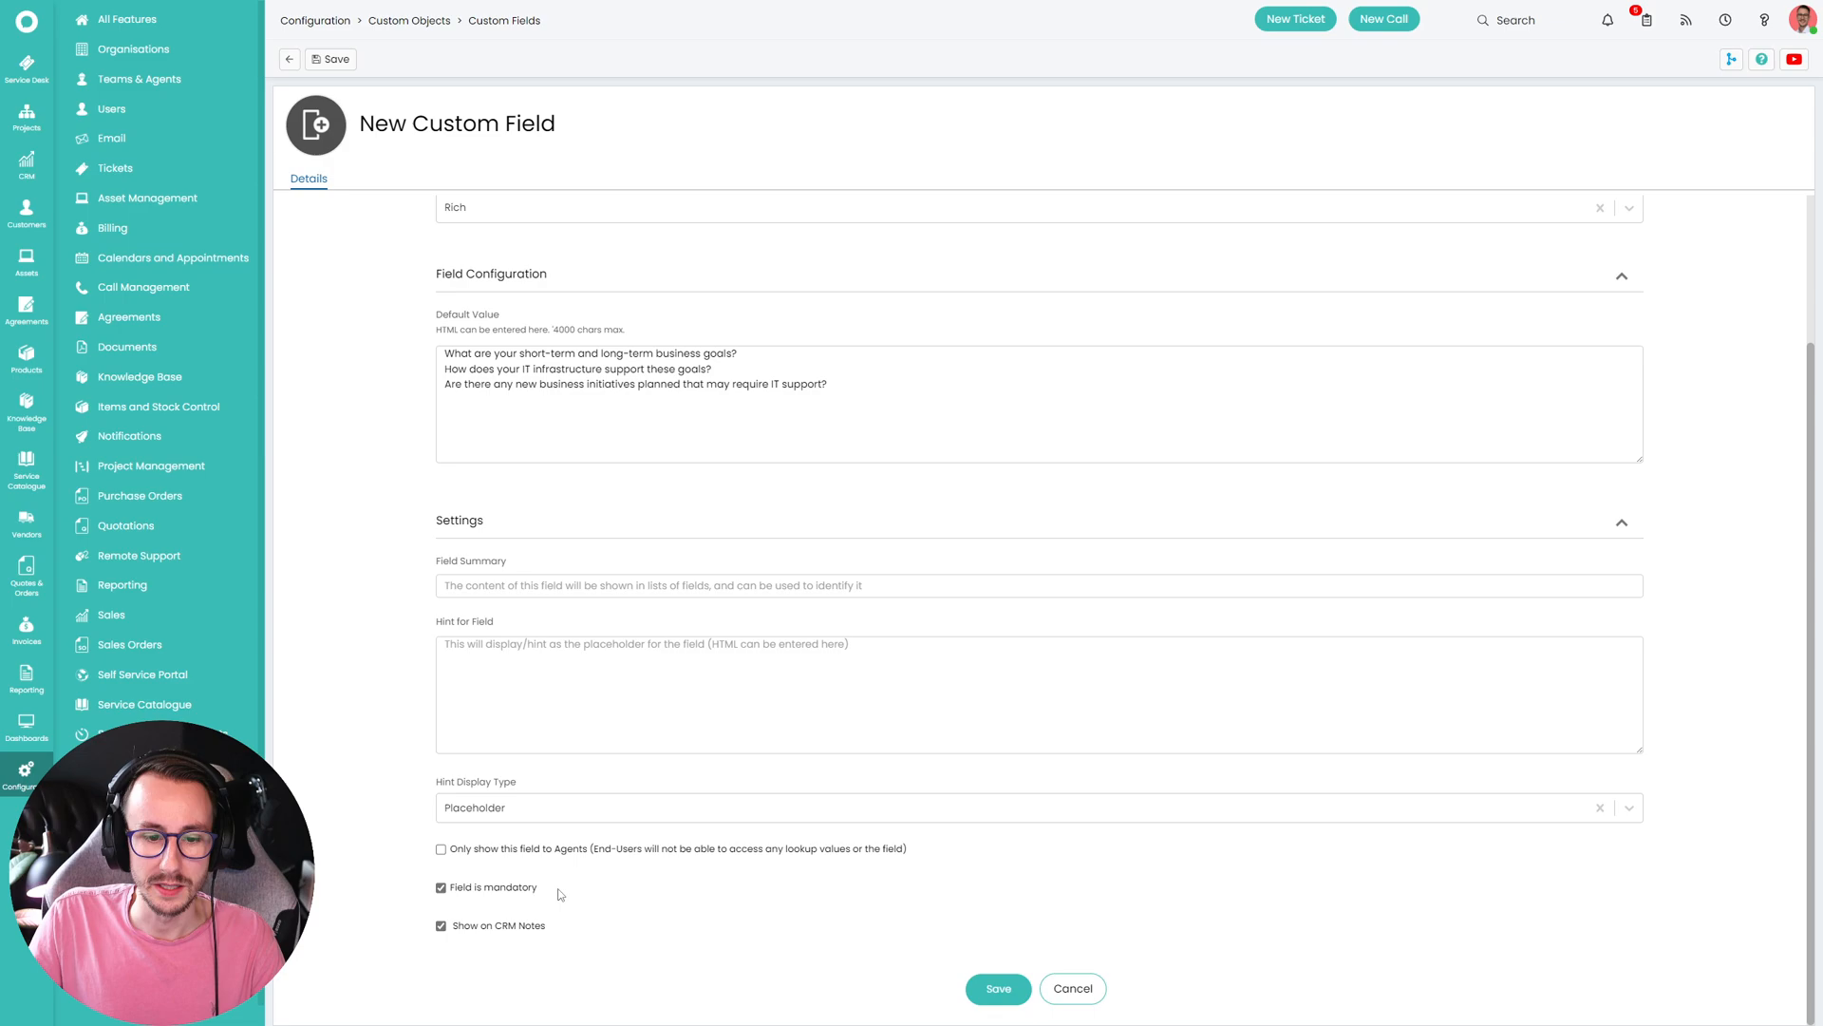
click(1035, 808)
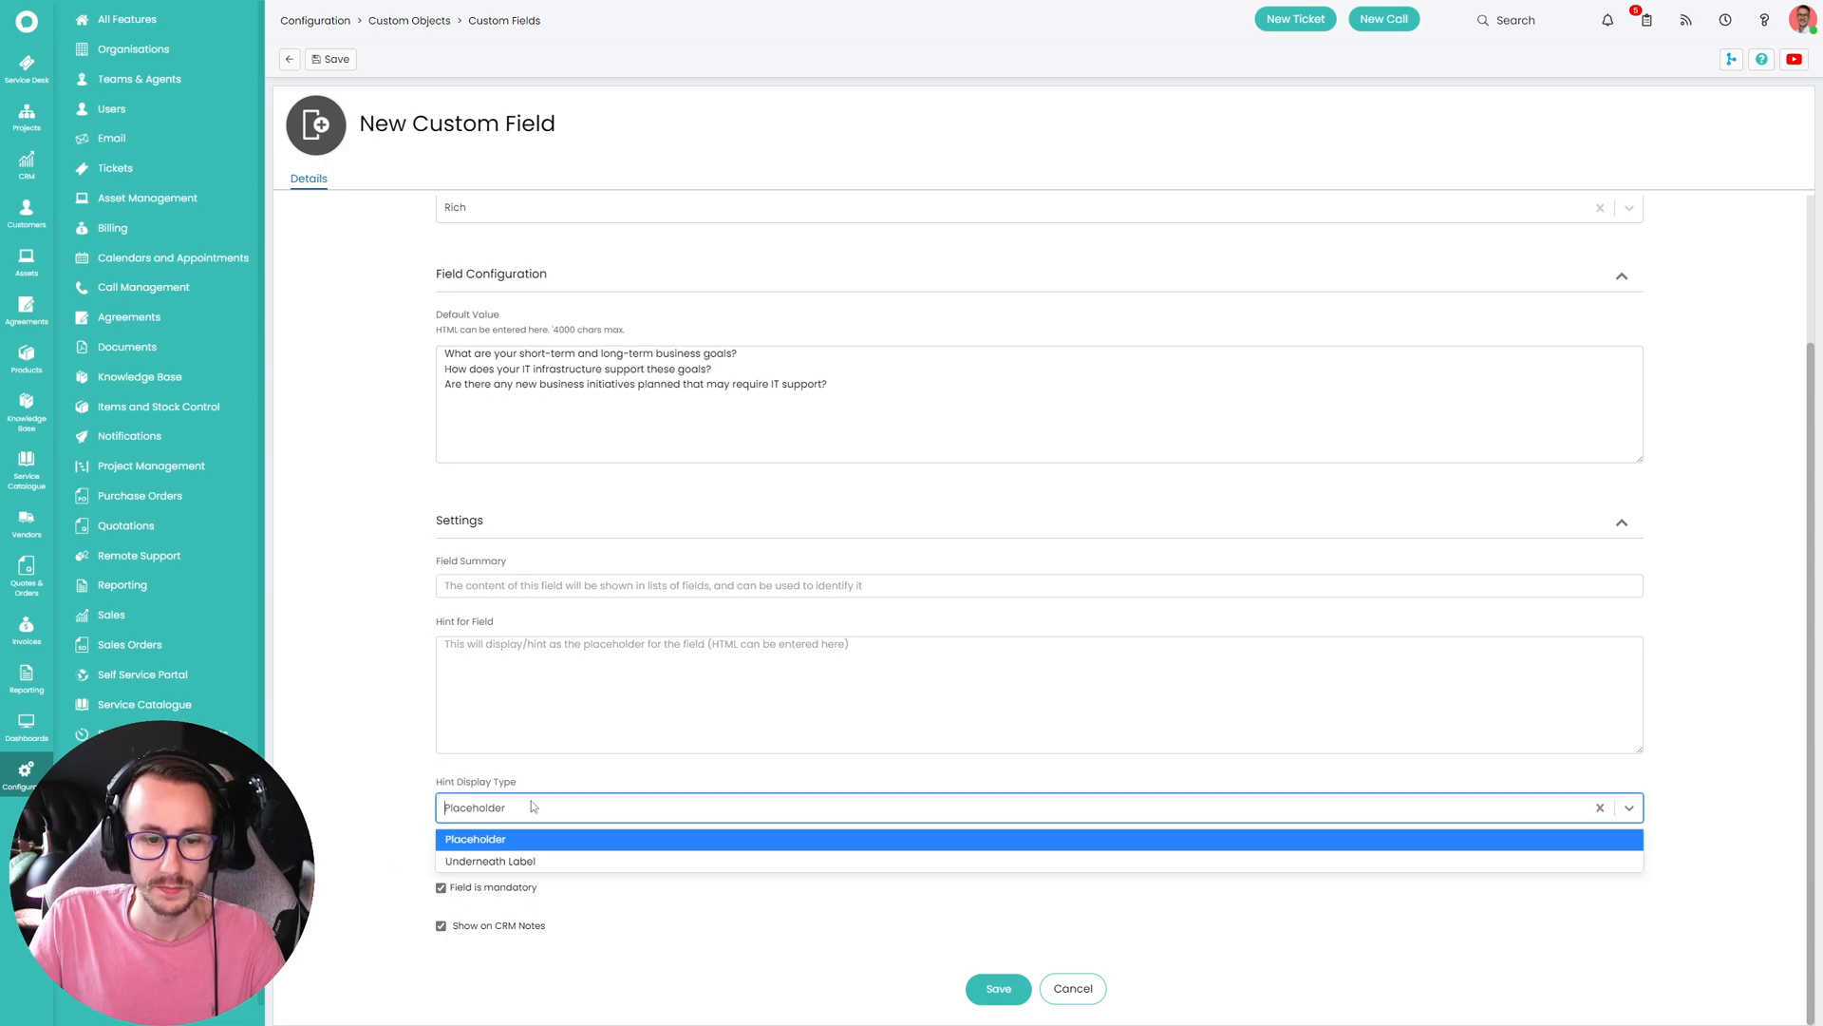
click(474, 837)
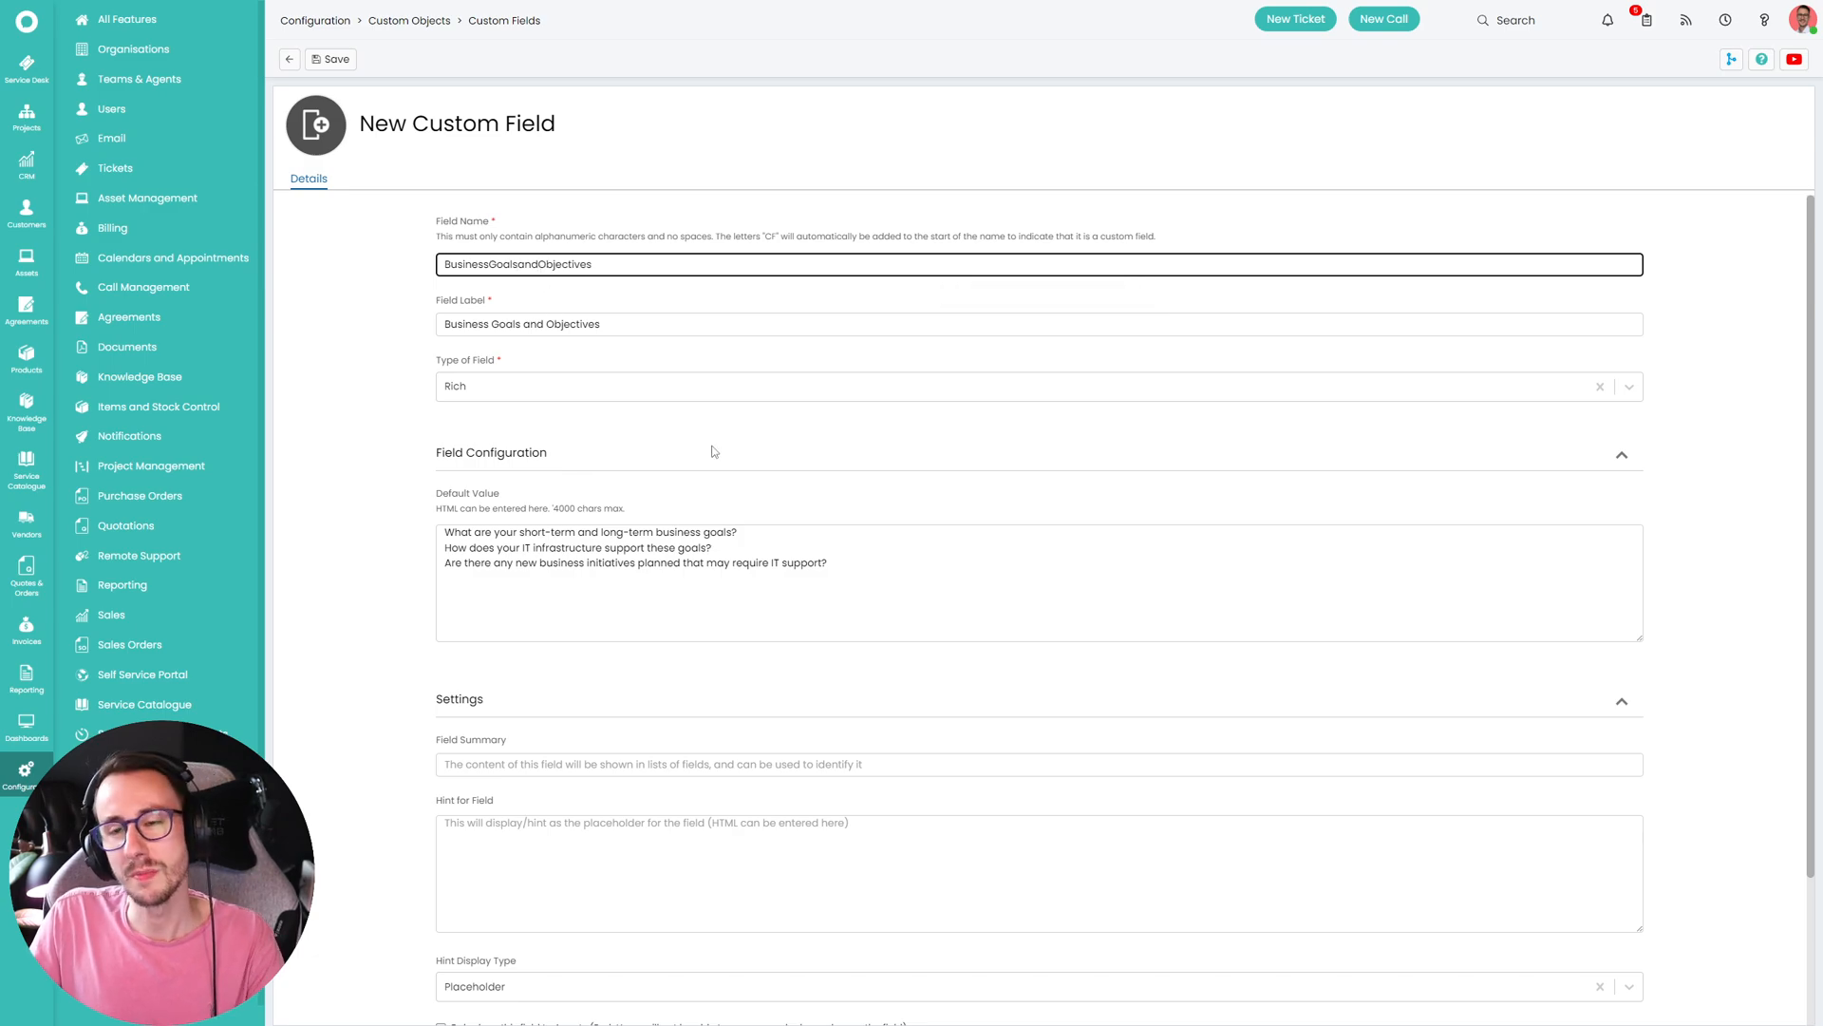
Remove spaces from the field name and save the new custom field.
click(535, 264)
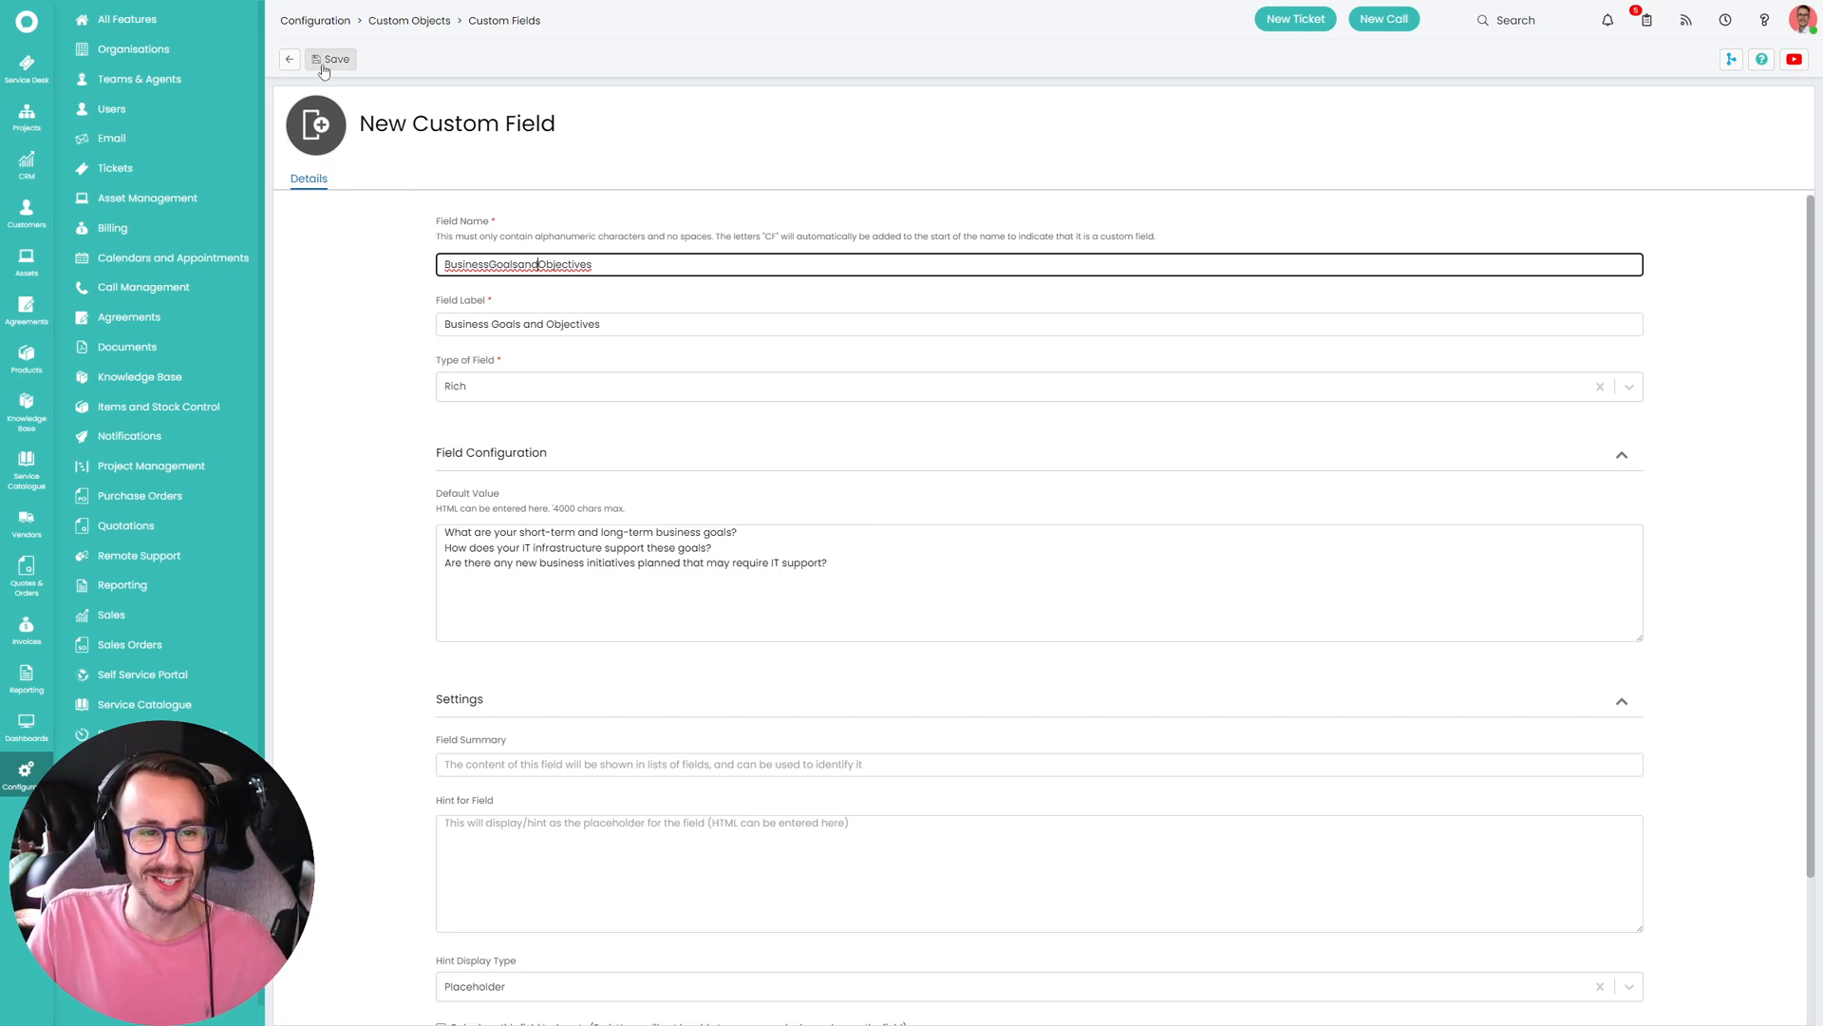
click(330, 59)
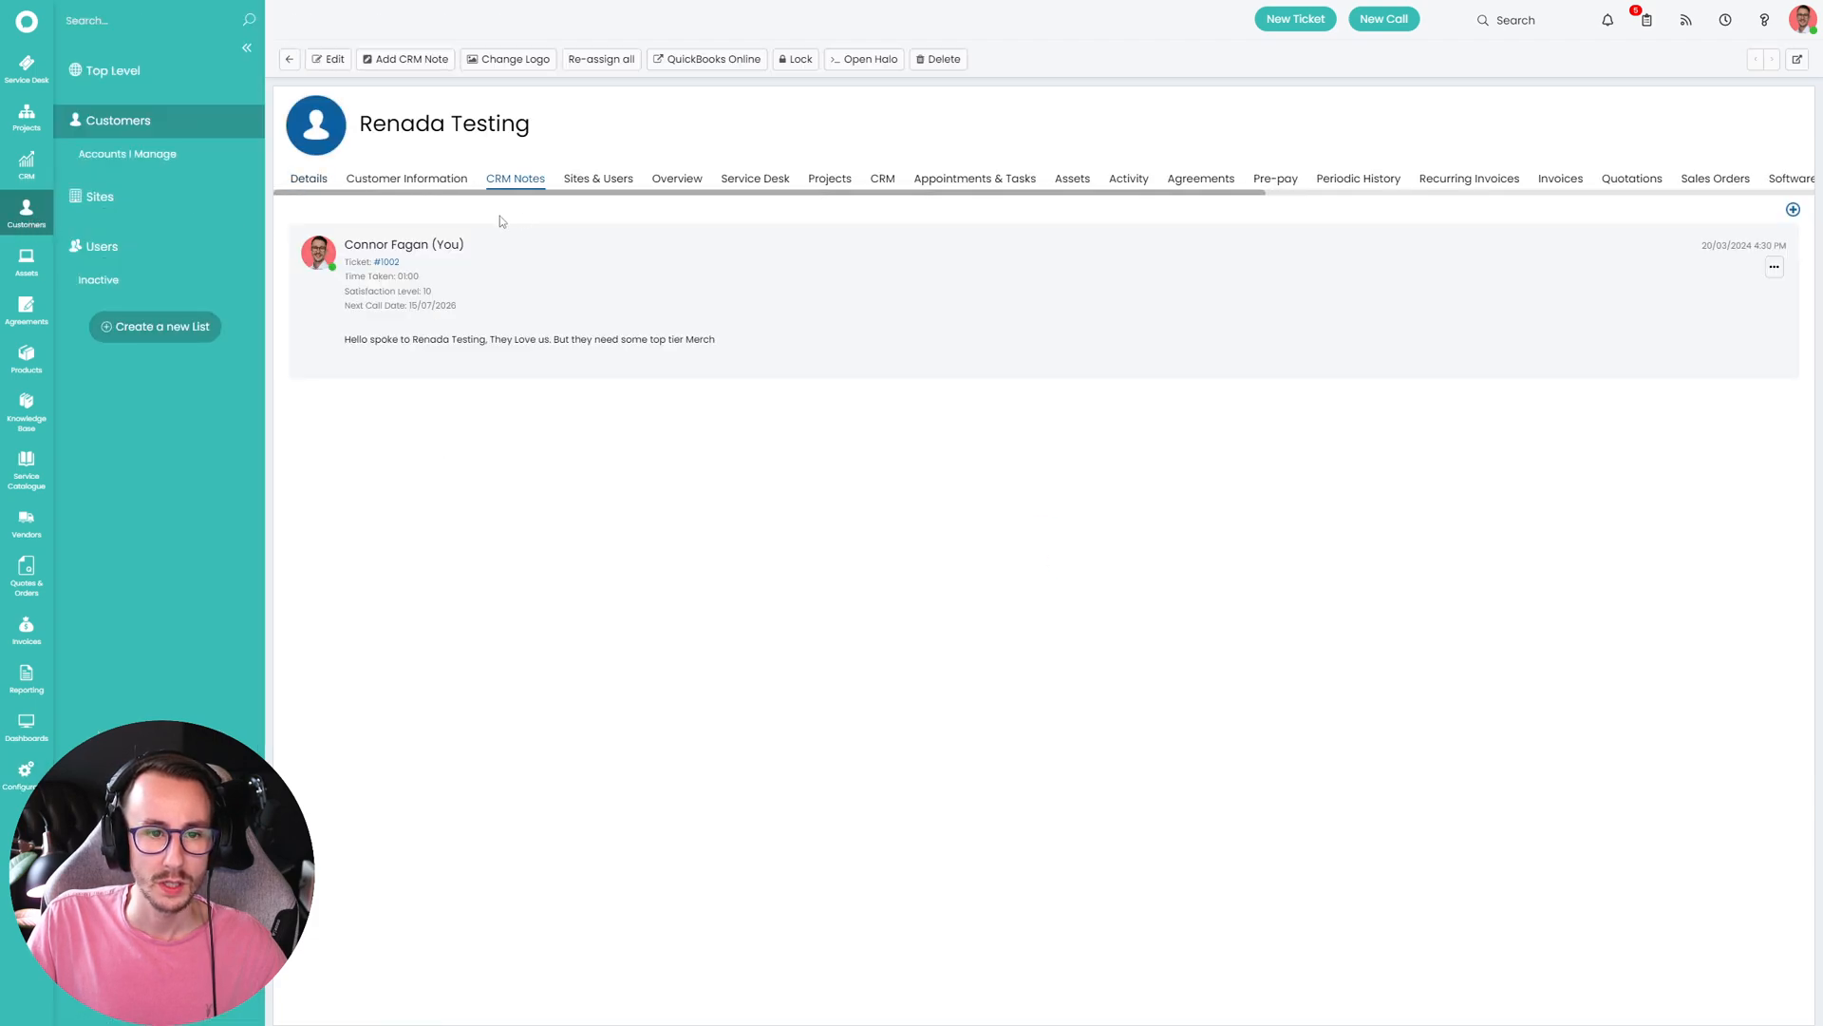
Save a new CRM note on Renada Testing reading Test with time taken entered.
click(1793, 209)
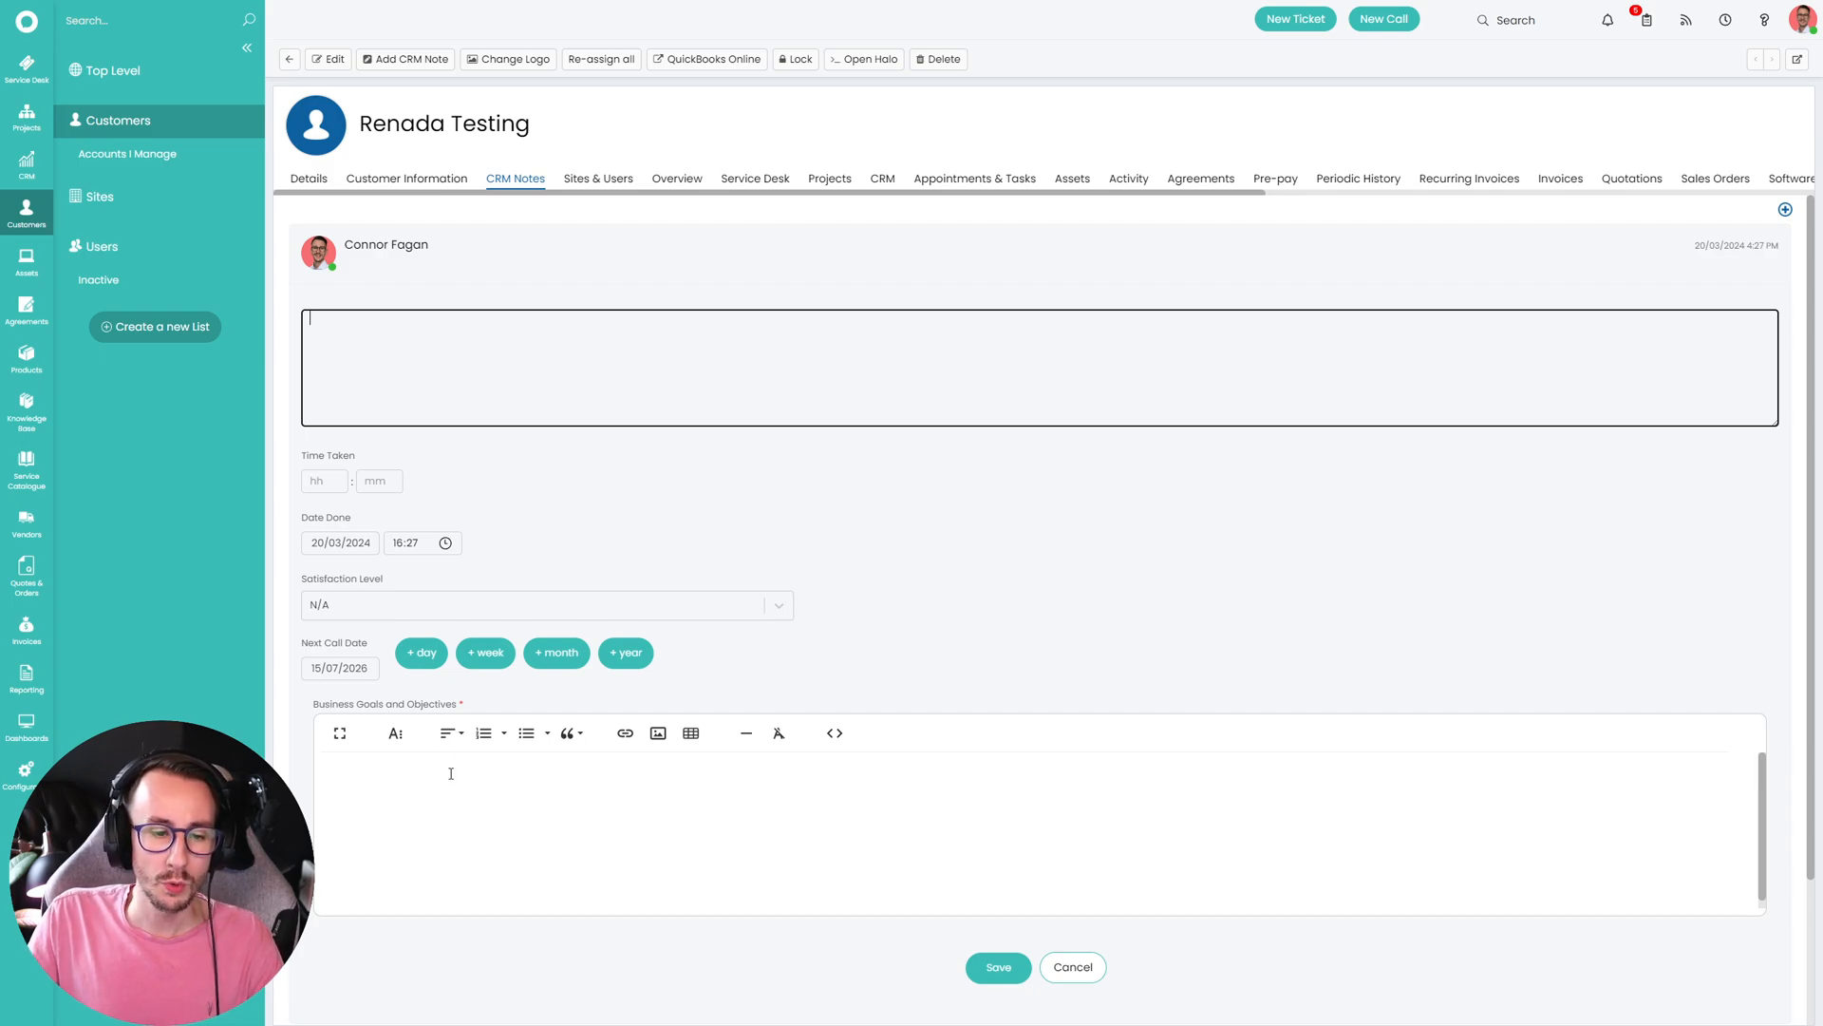
text(Test)
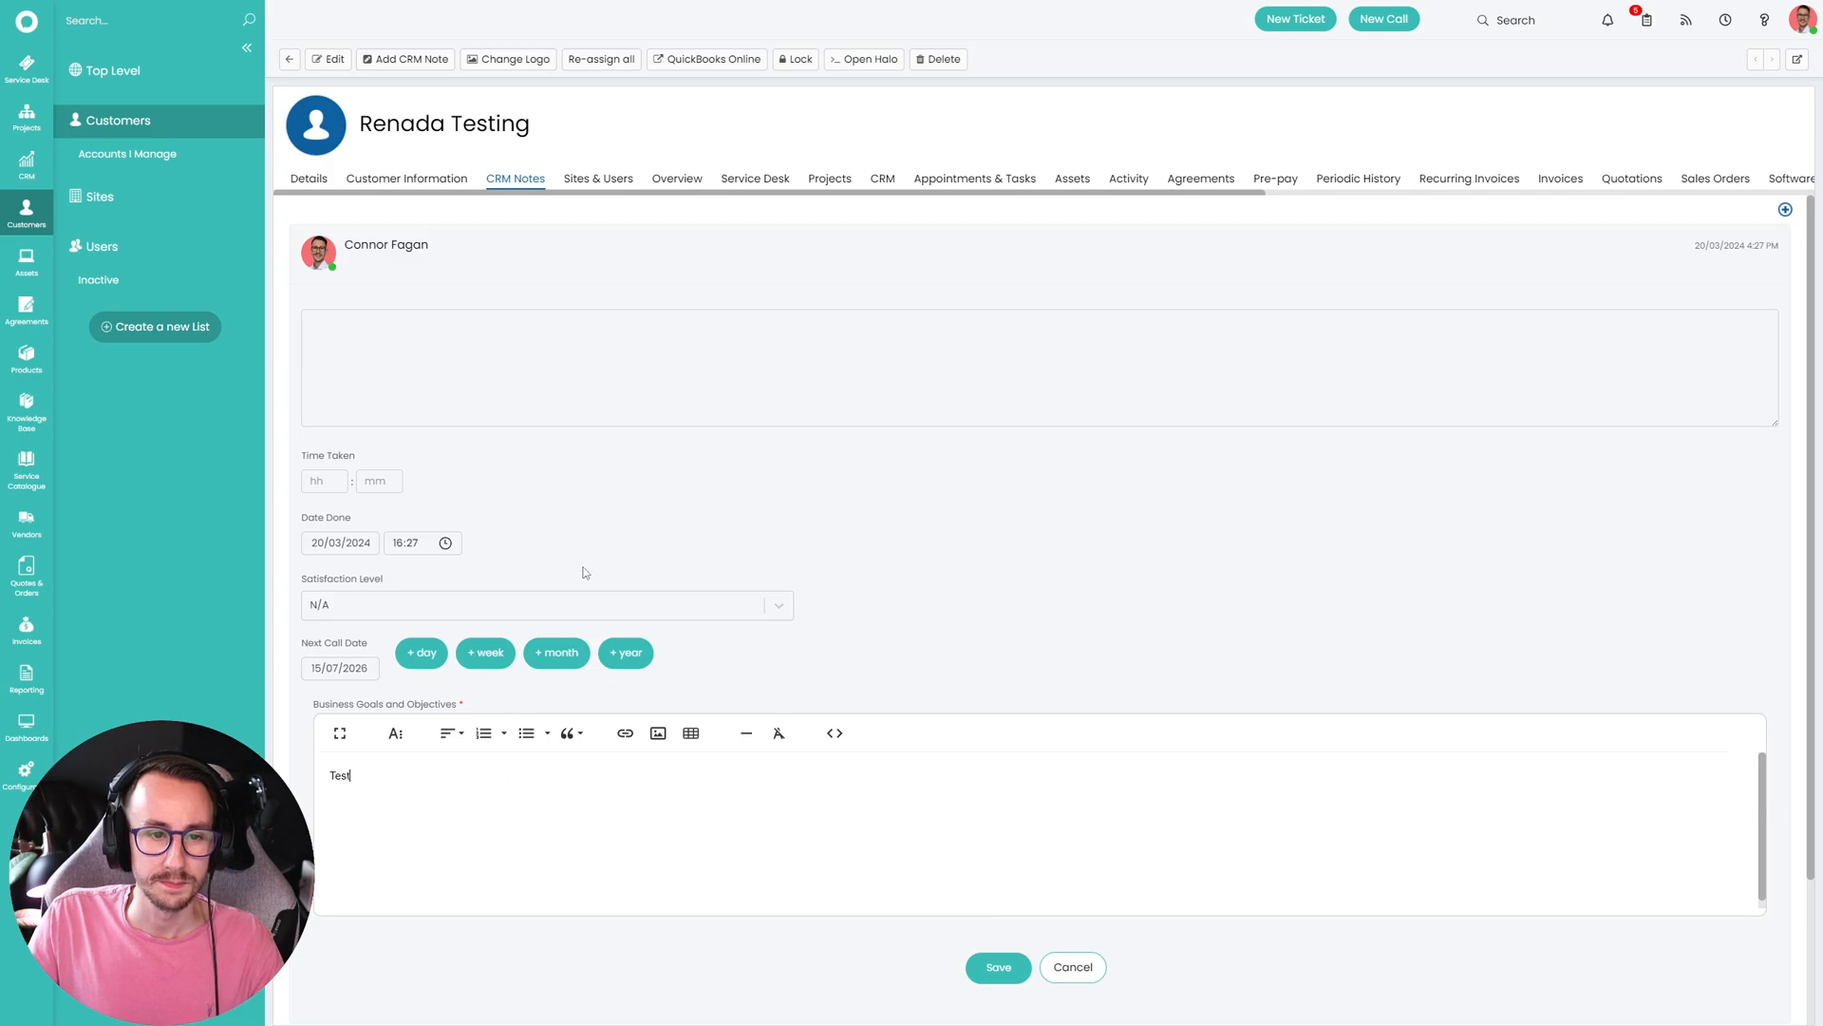
click(997, 966)
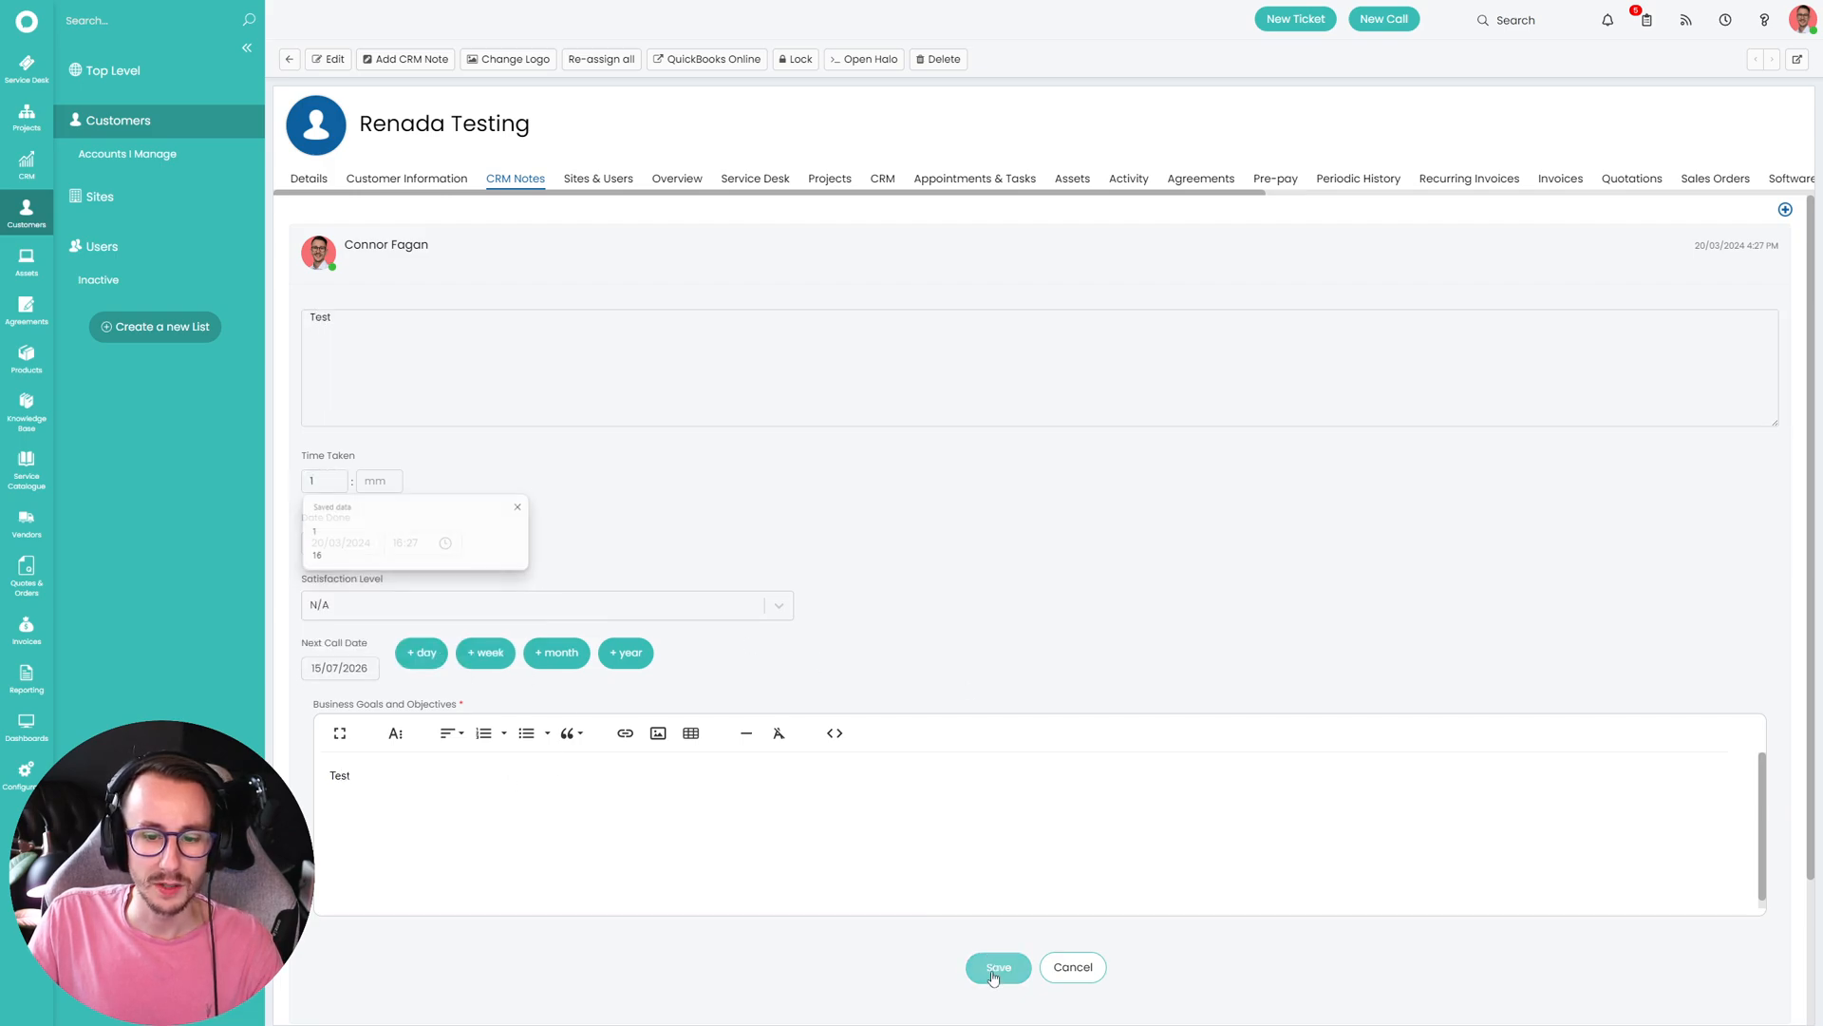
click(998, 967)
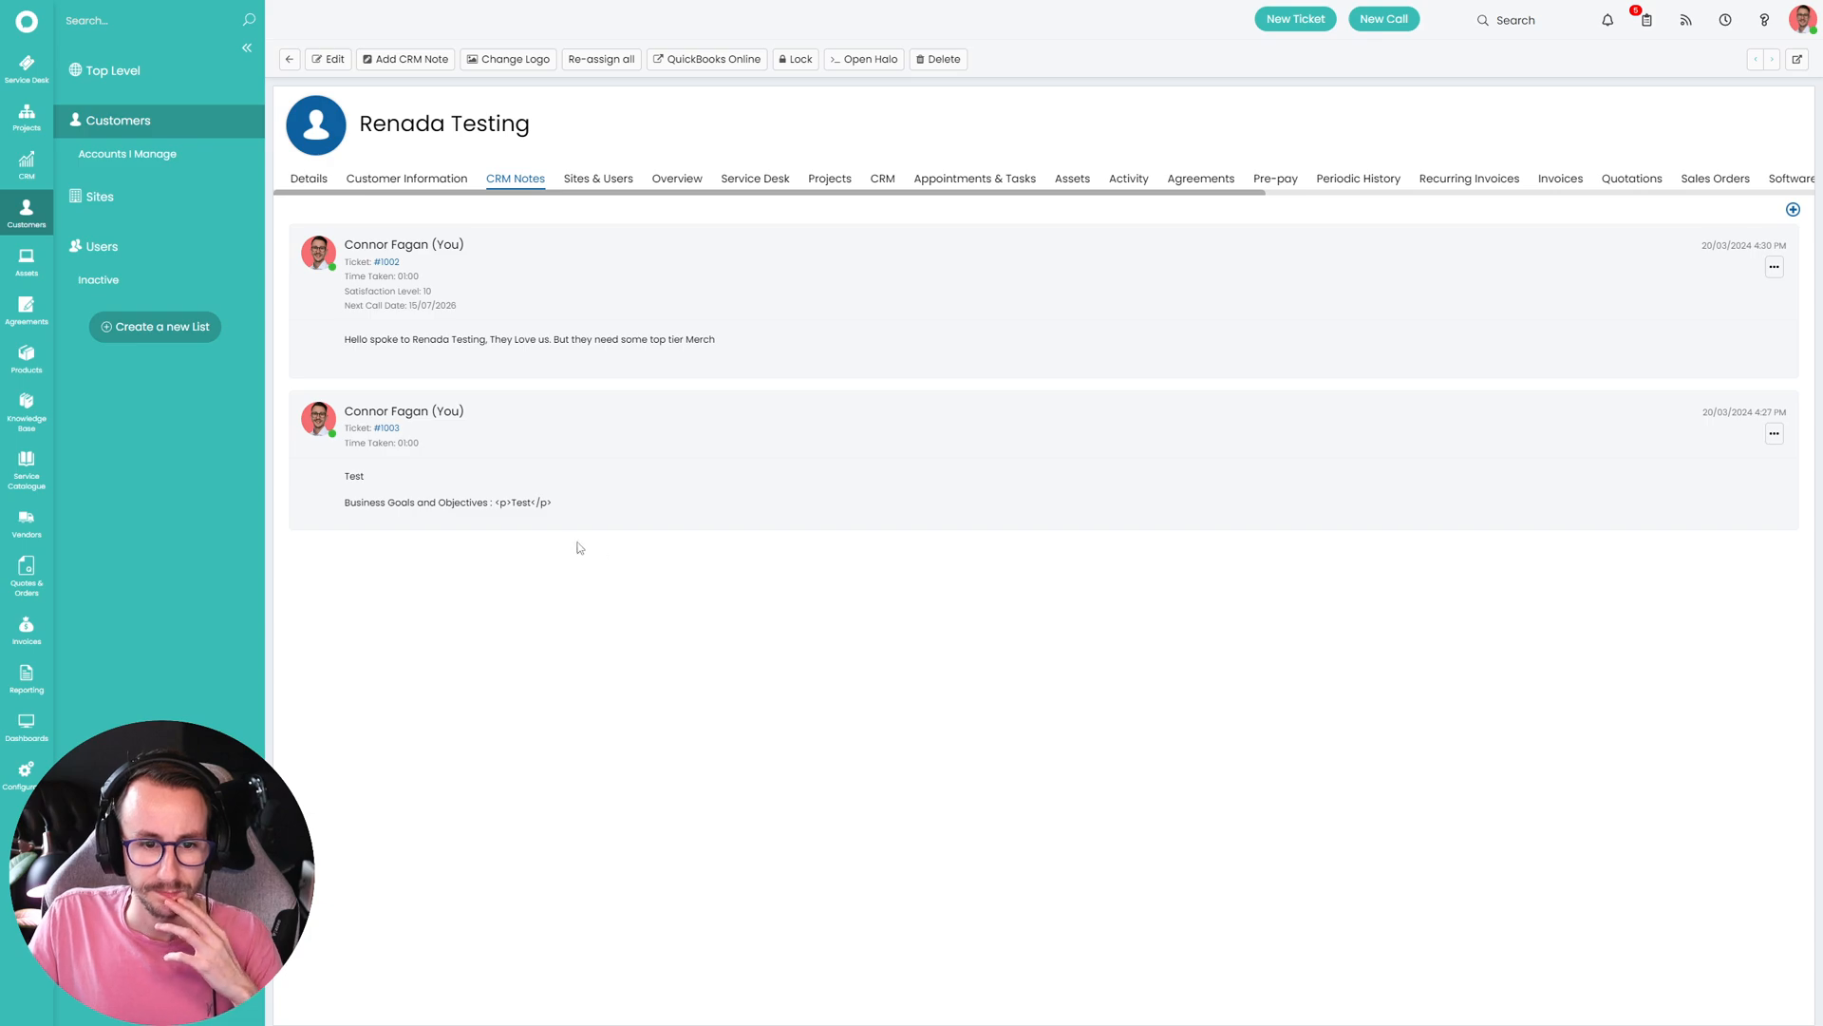
mouse_move(572, 673)
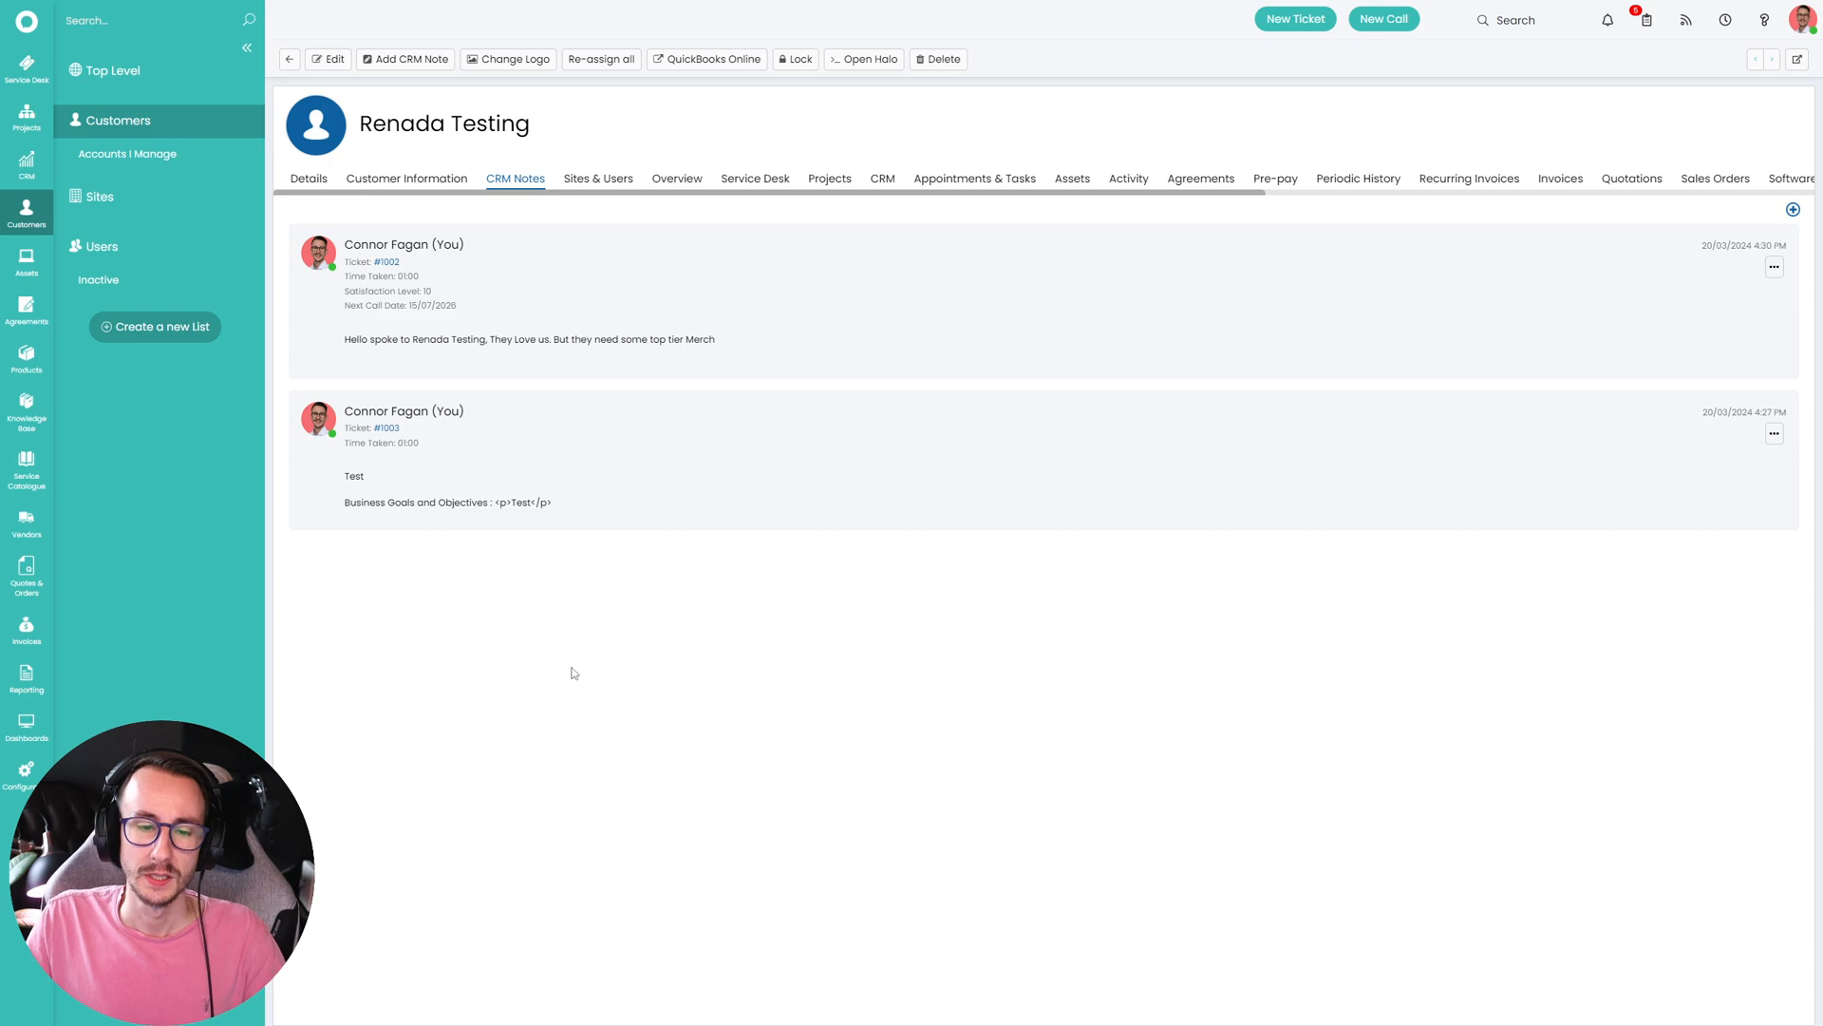
mouse_move(24, 769)
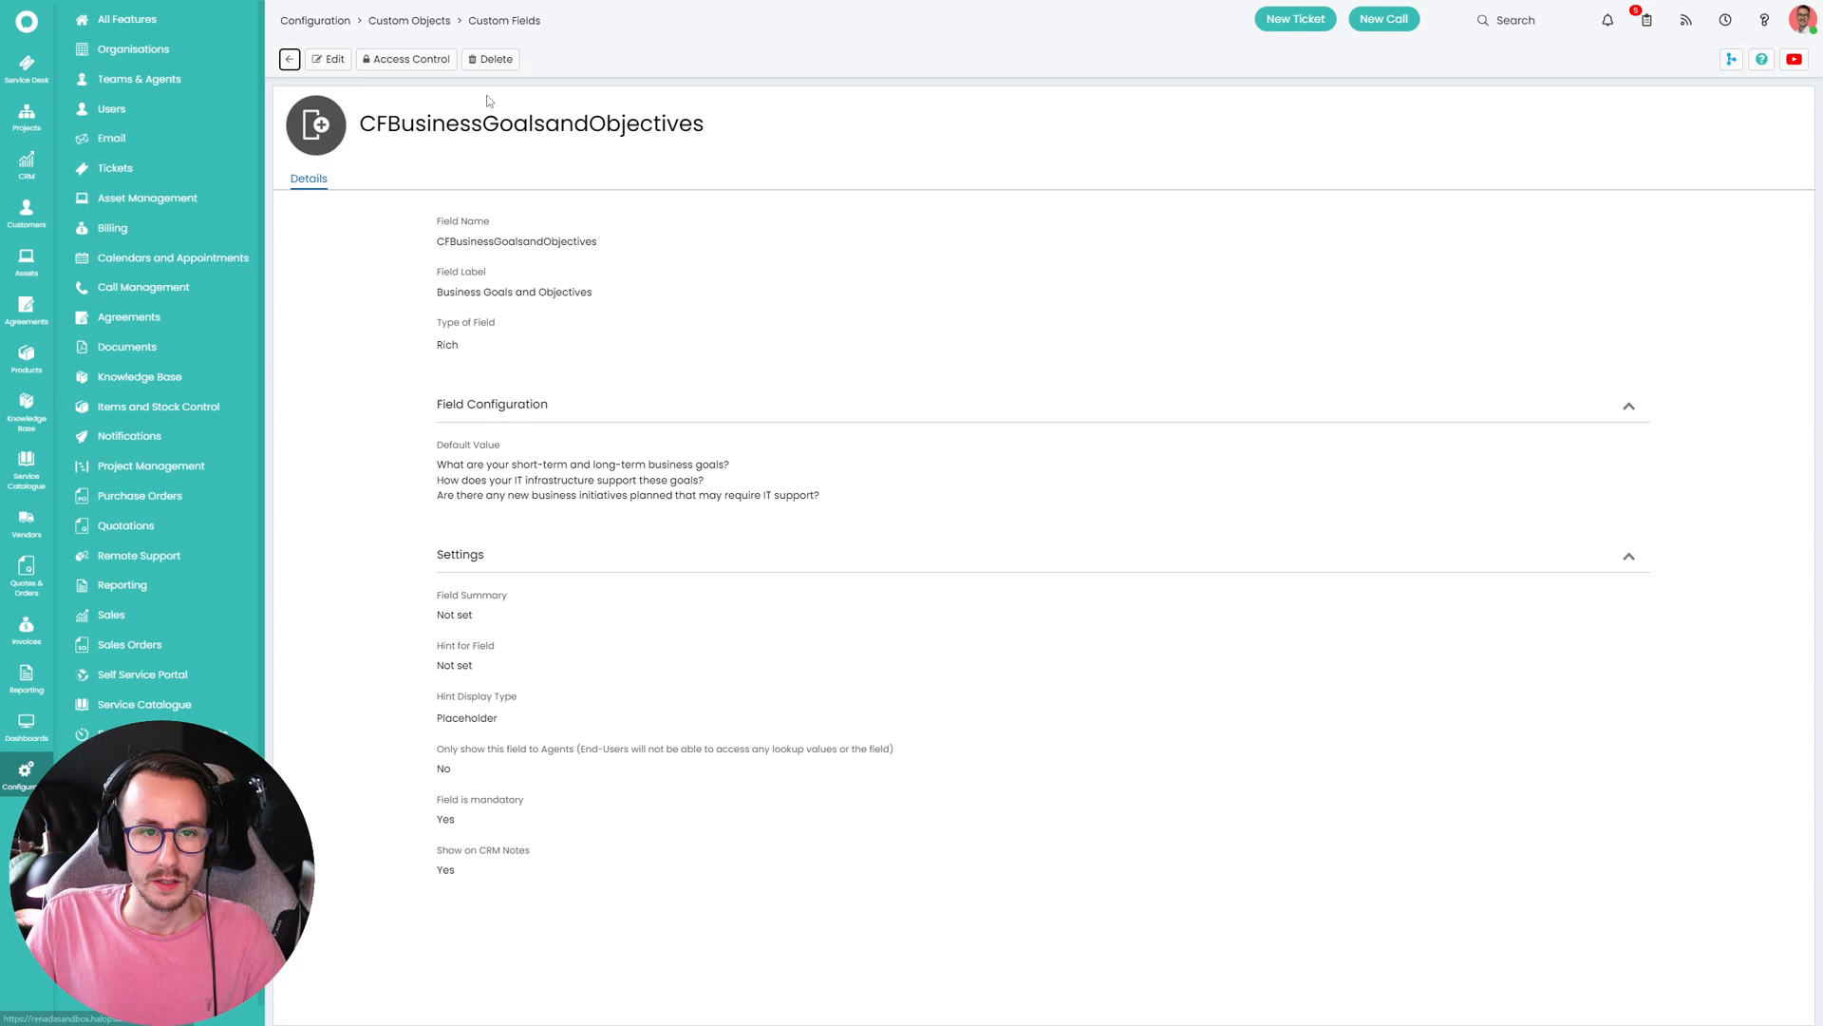
Delete the rich field and recreate Business Goals and Objectives as a mandatory text field with the questions as hint.
click(290, 59)
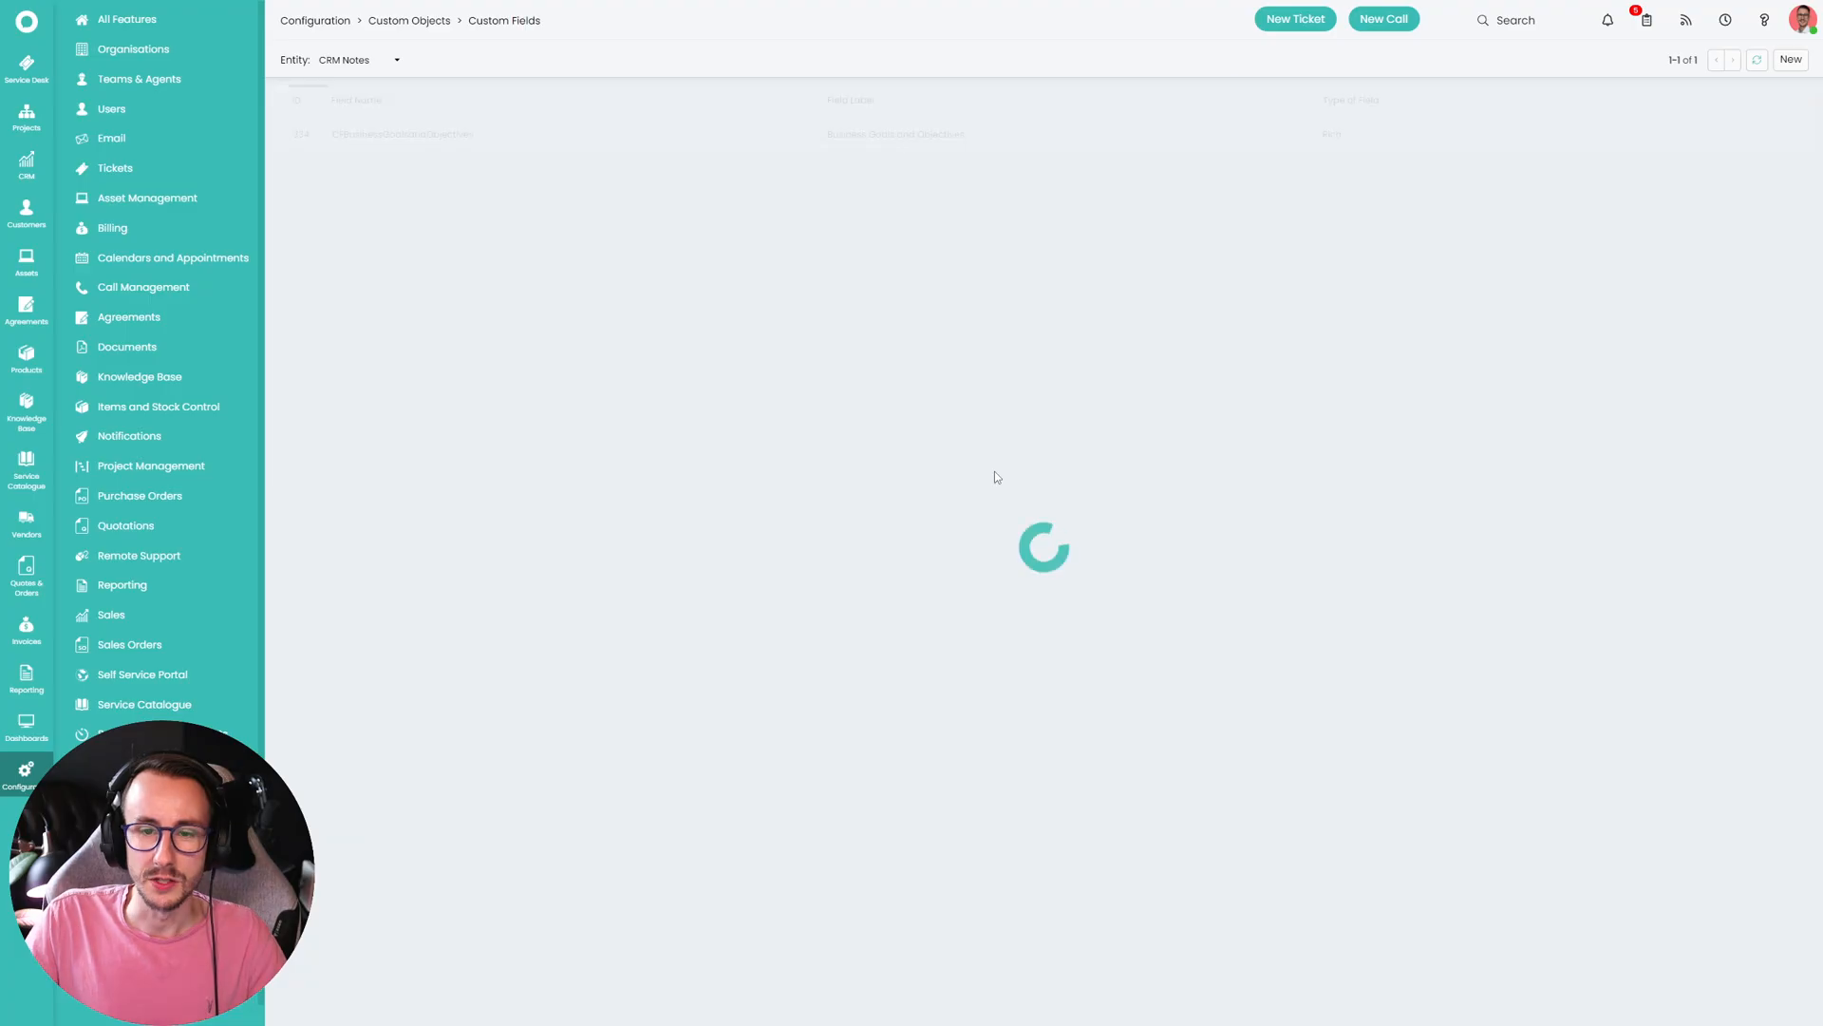
click(1789, 59)
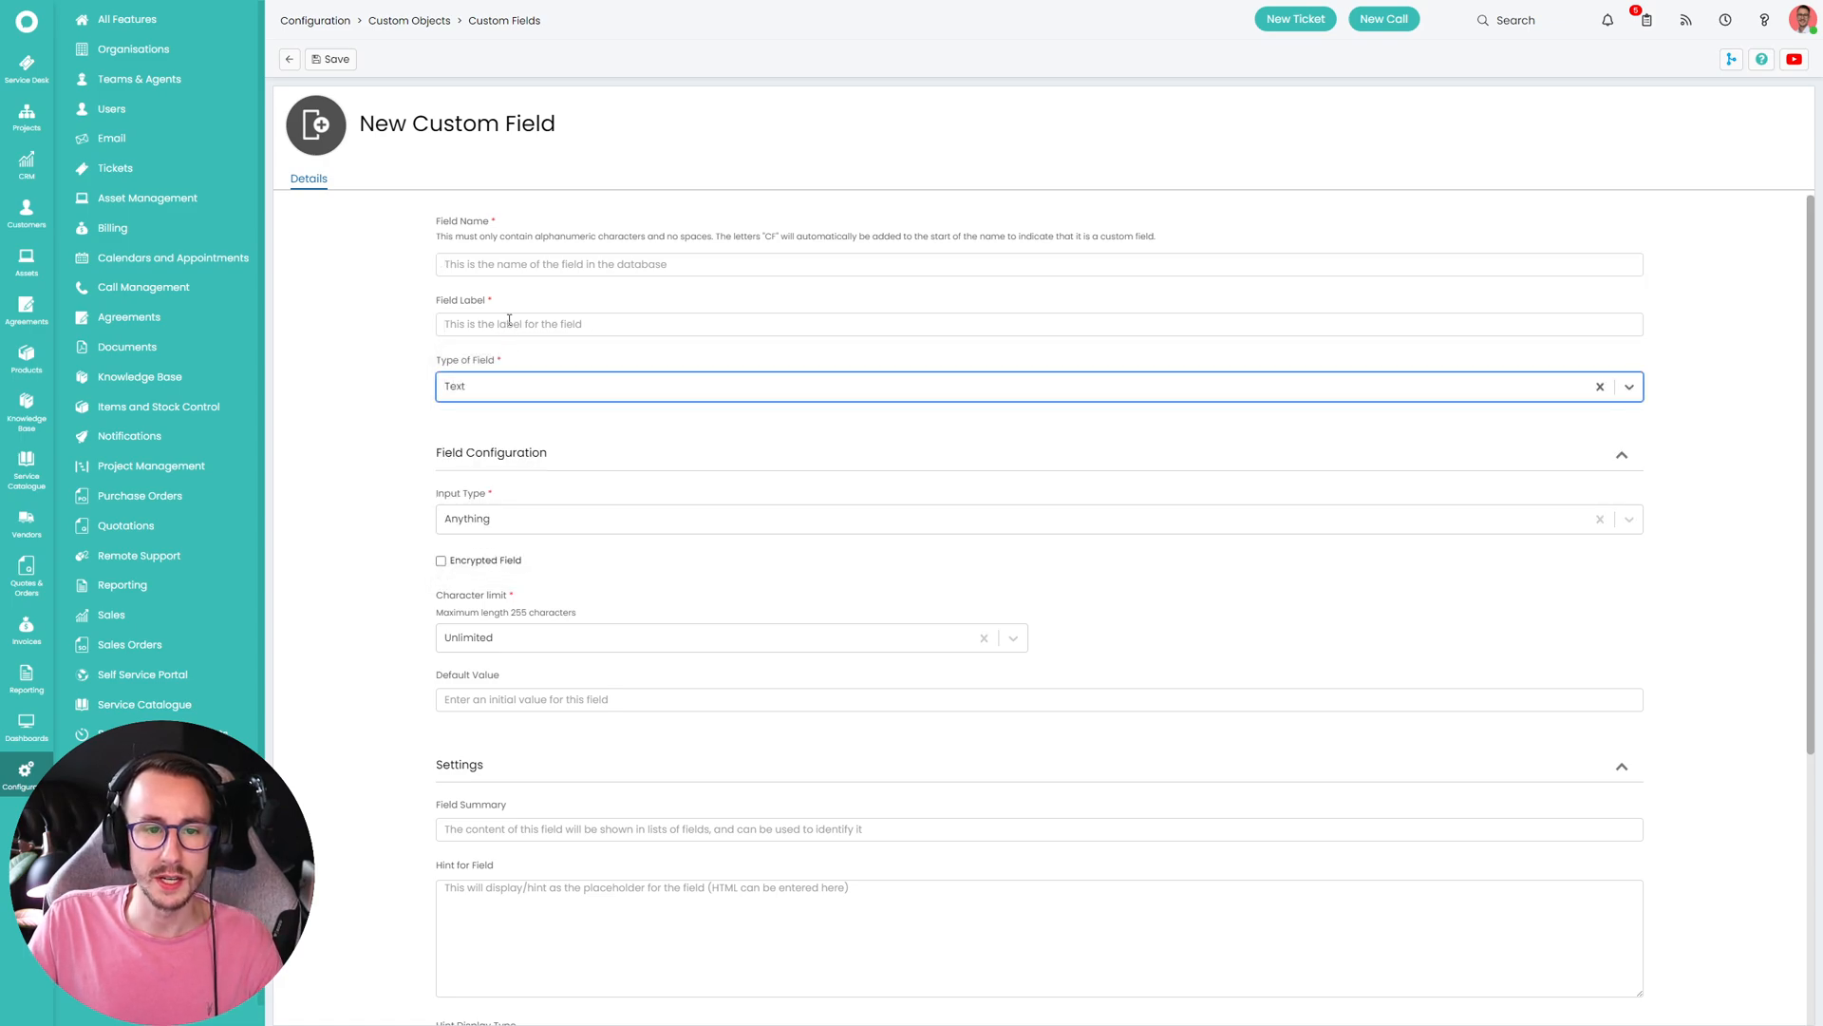
text(Business Goals and Objectives)
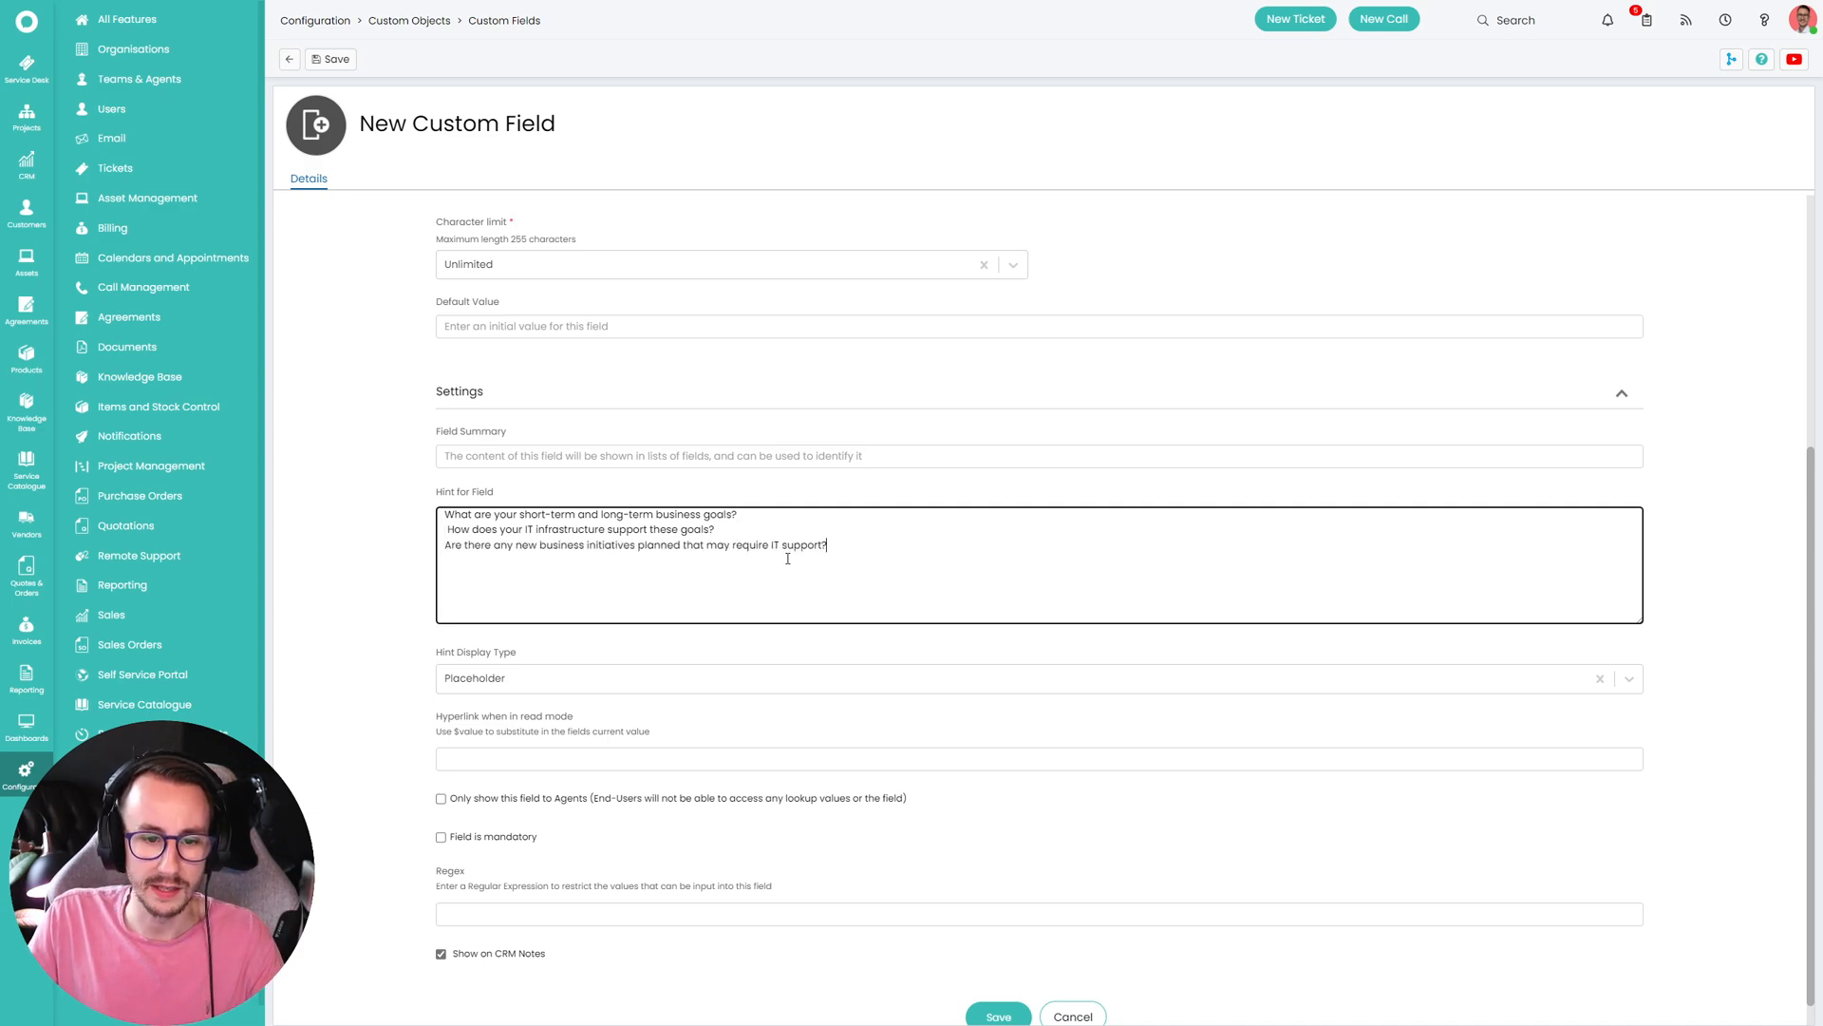
click(441, 810)
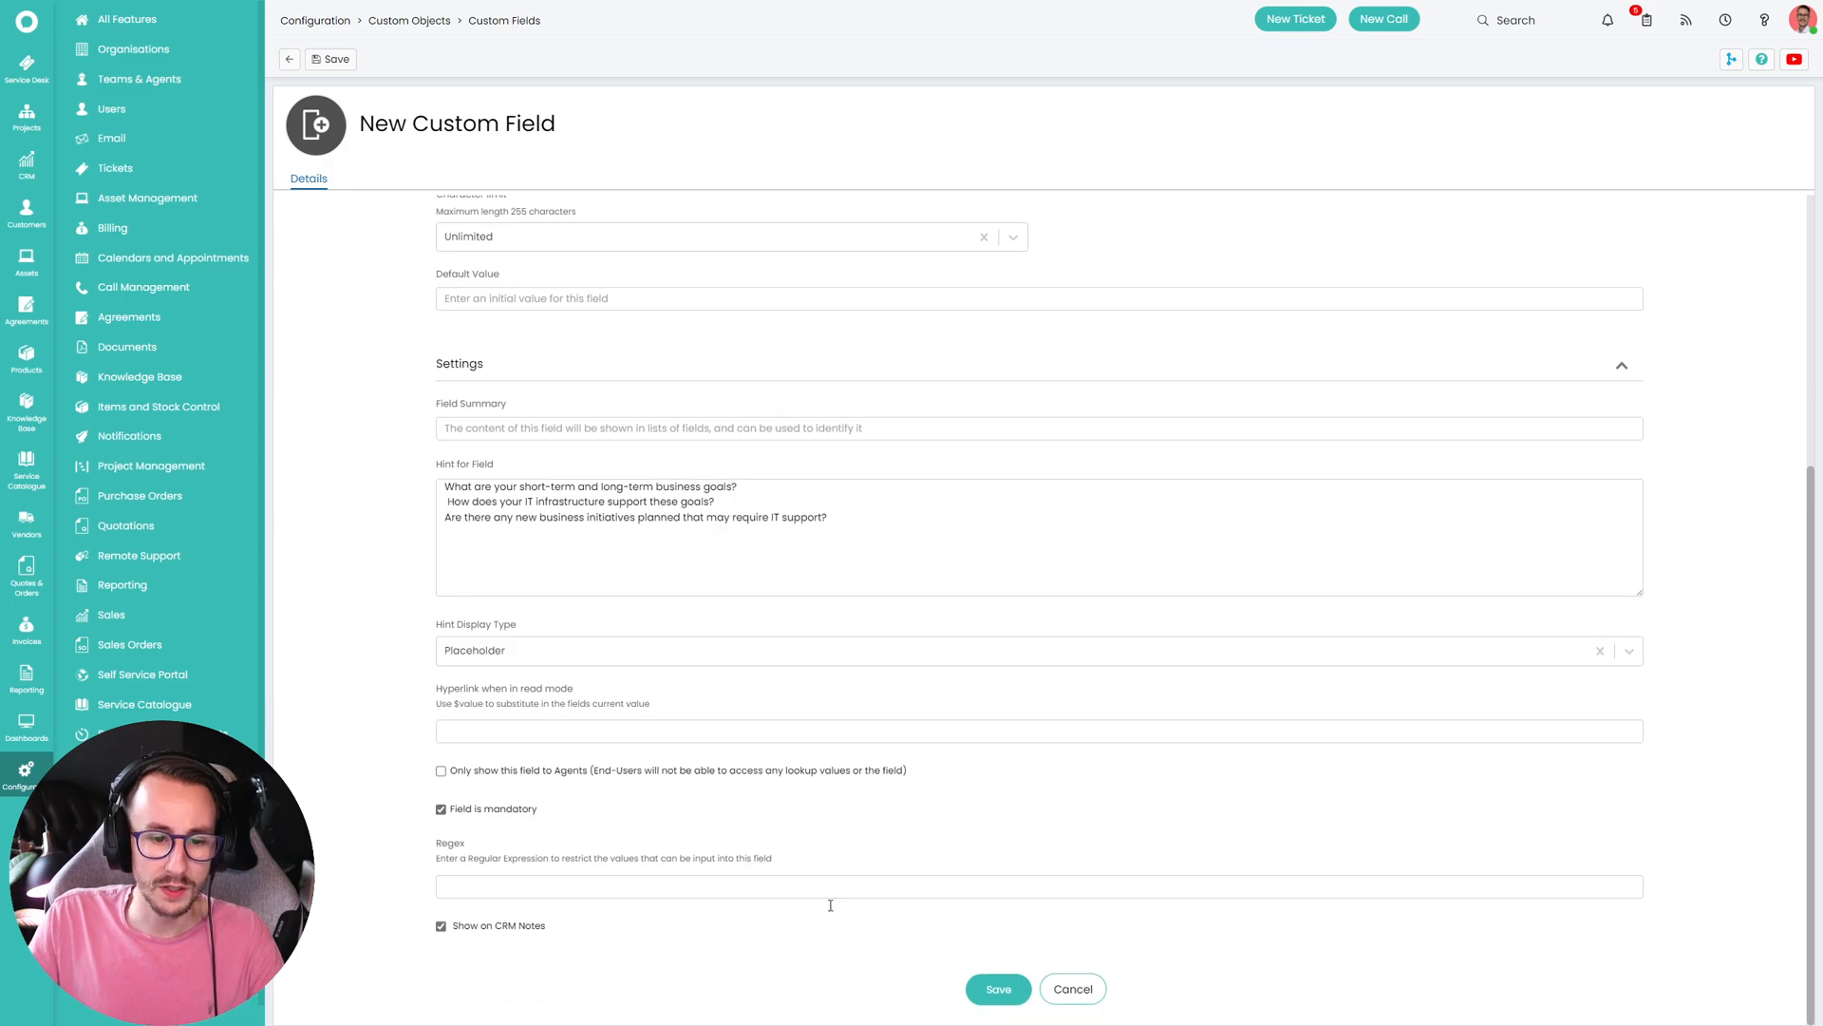
click(997, 987)
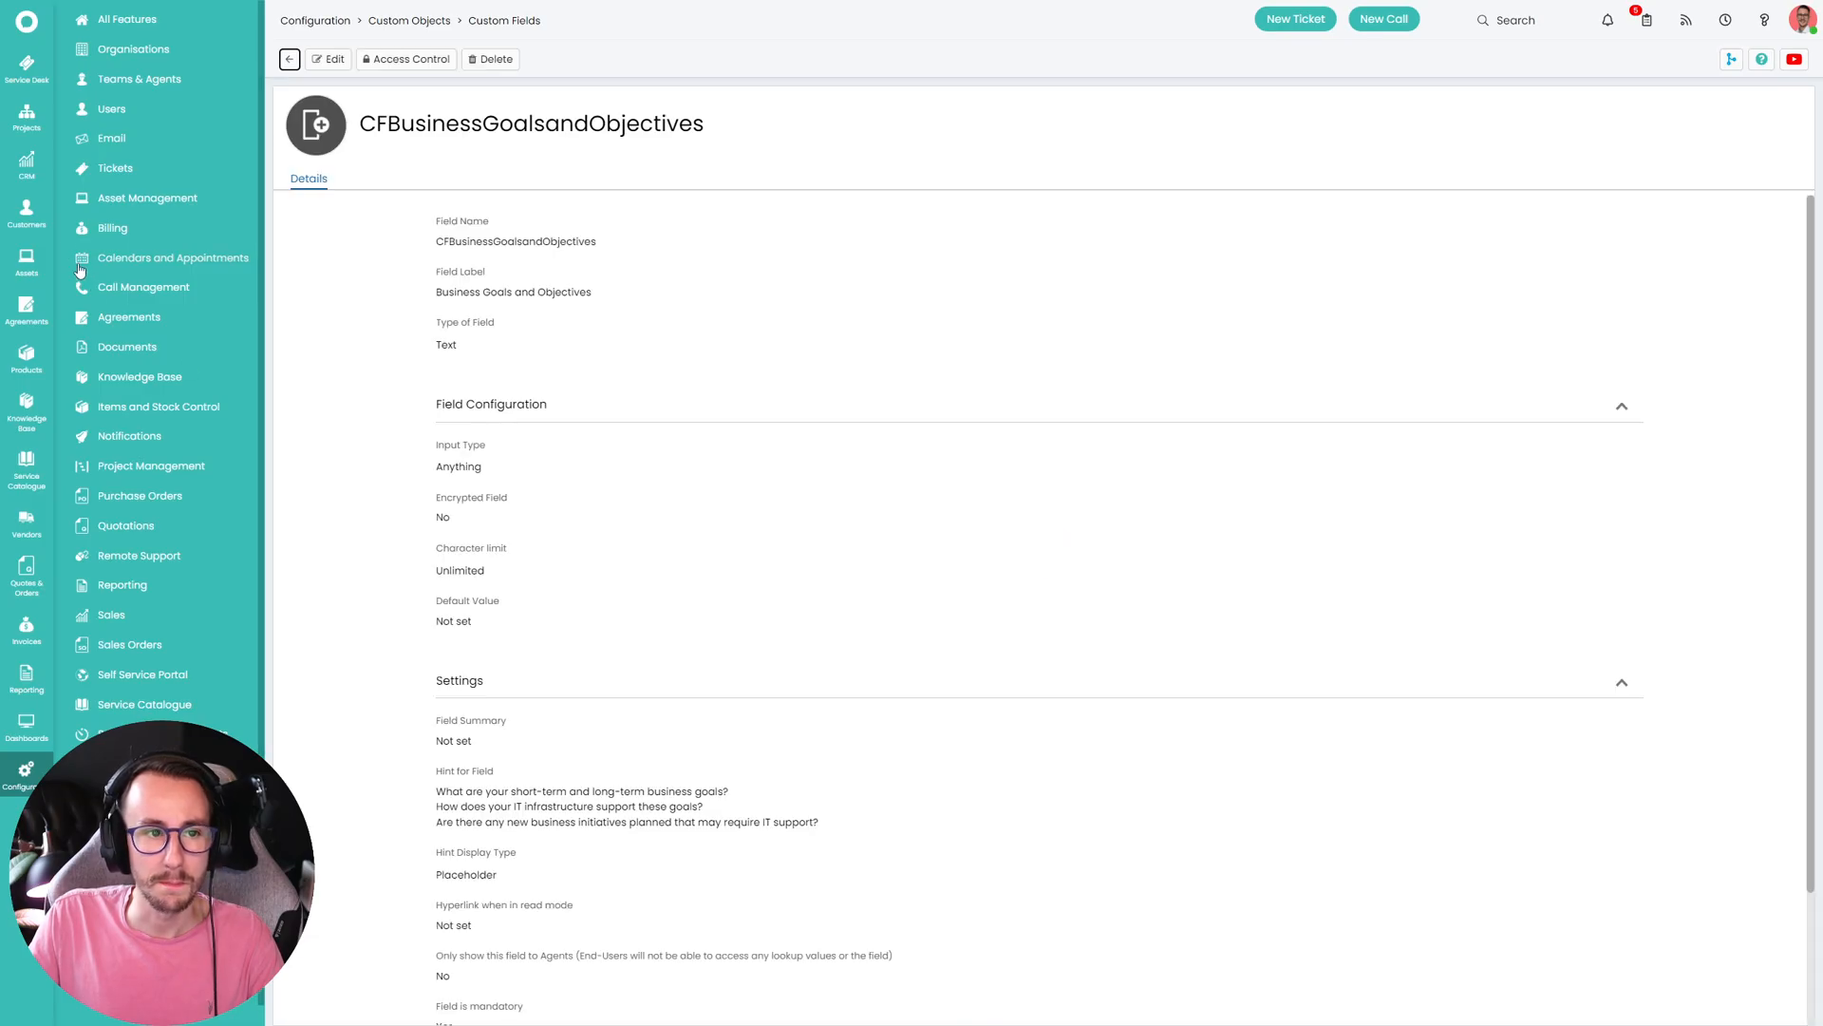
Open a new CRM note on Renada Testing and focus the Business Goals and Objectives box showing the hint.
click(25, 164)
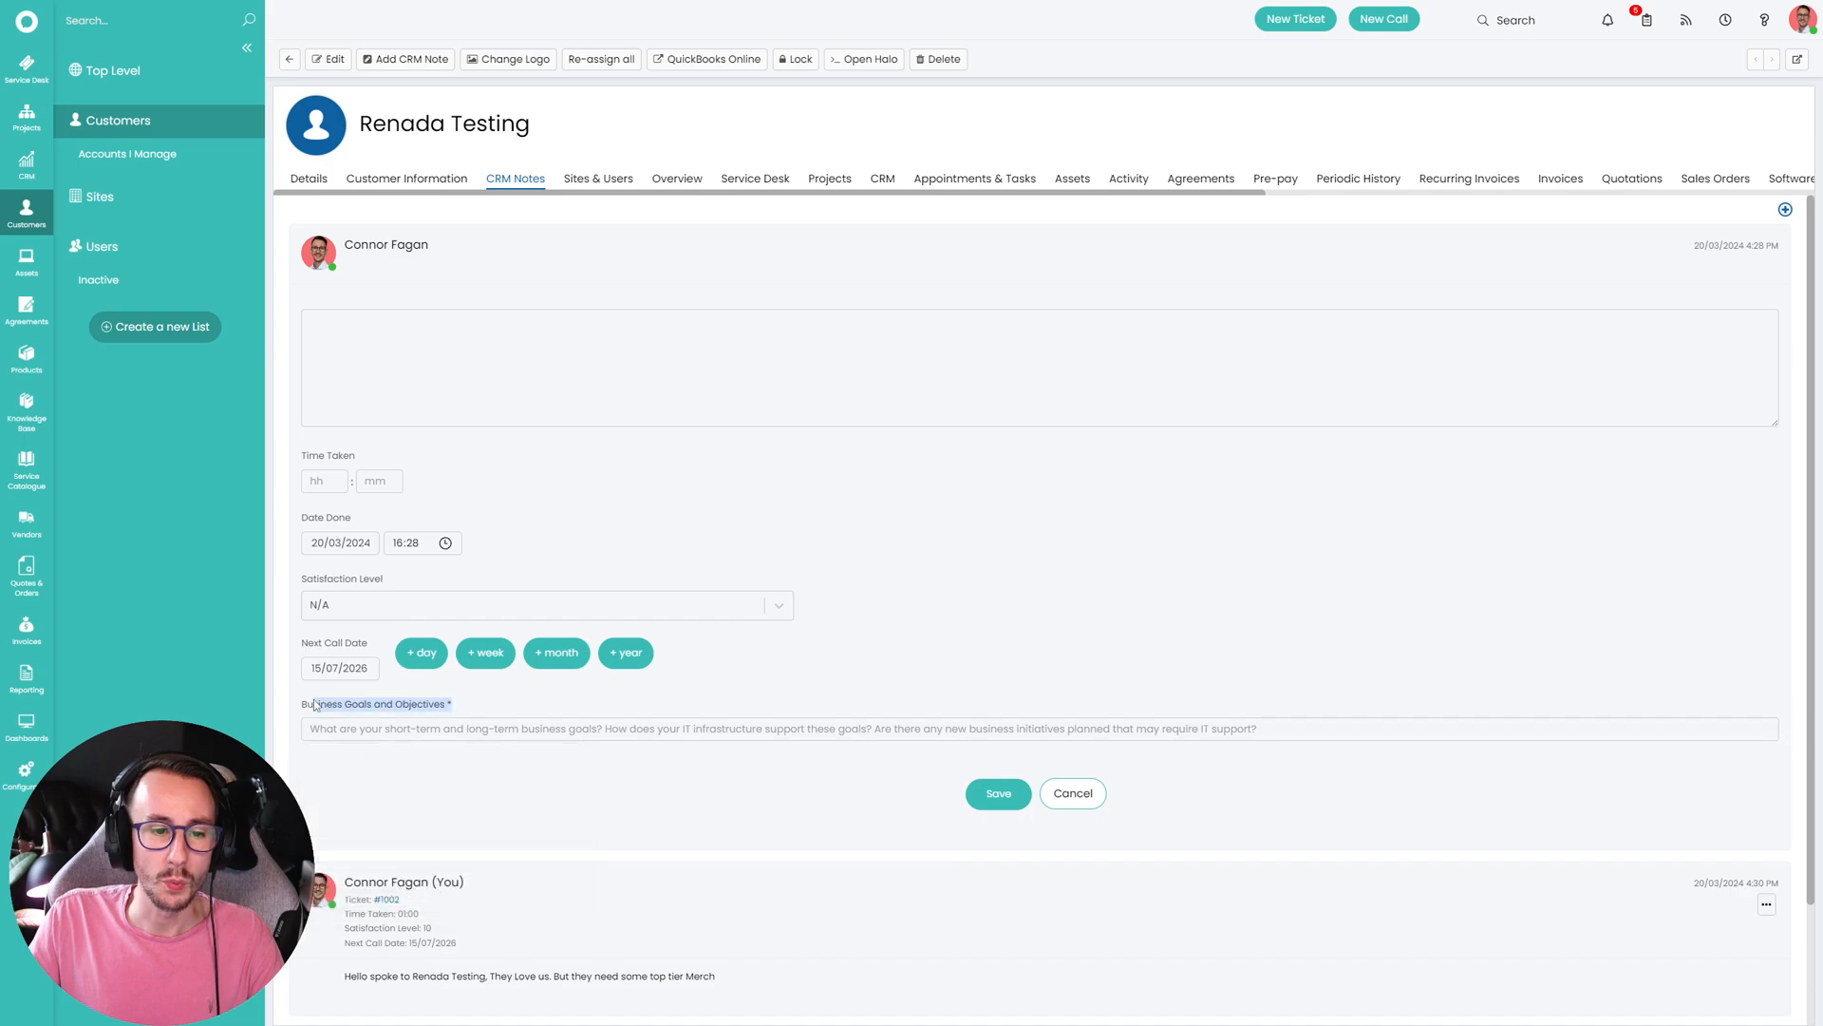
click(1041, 729)
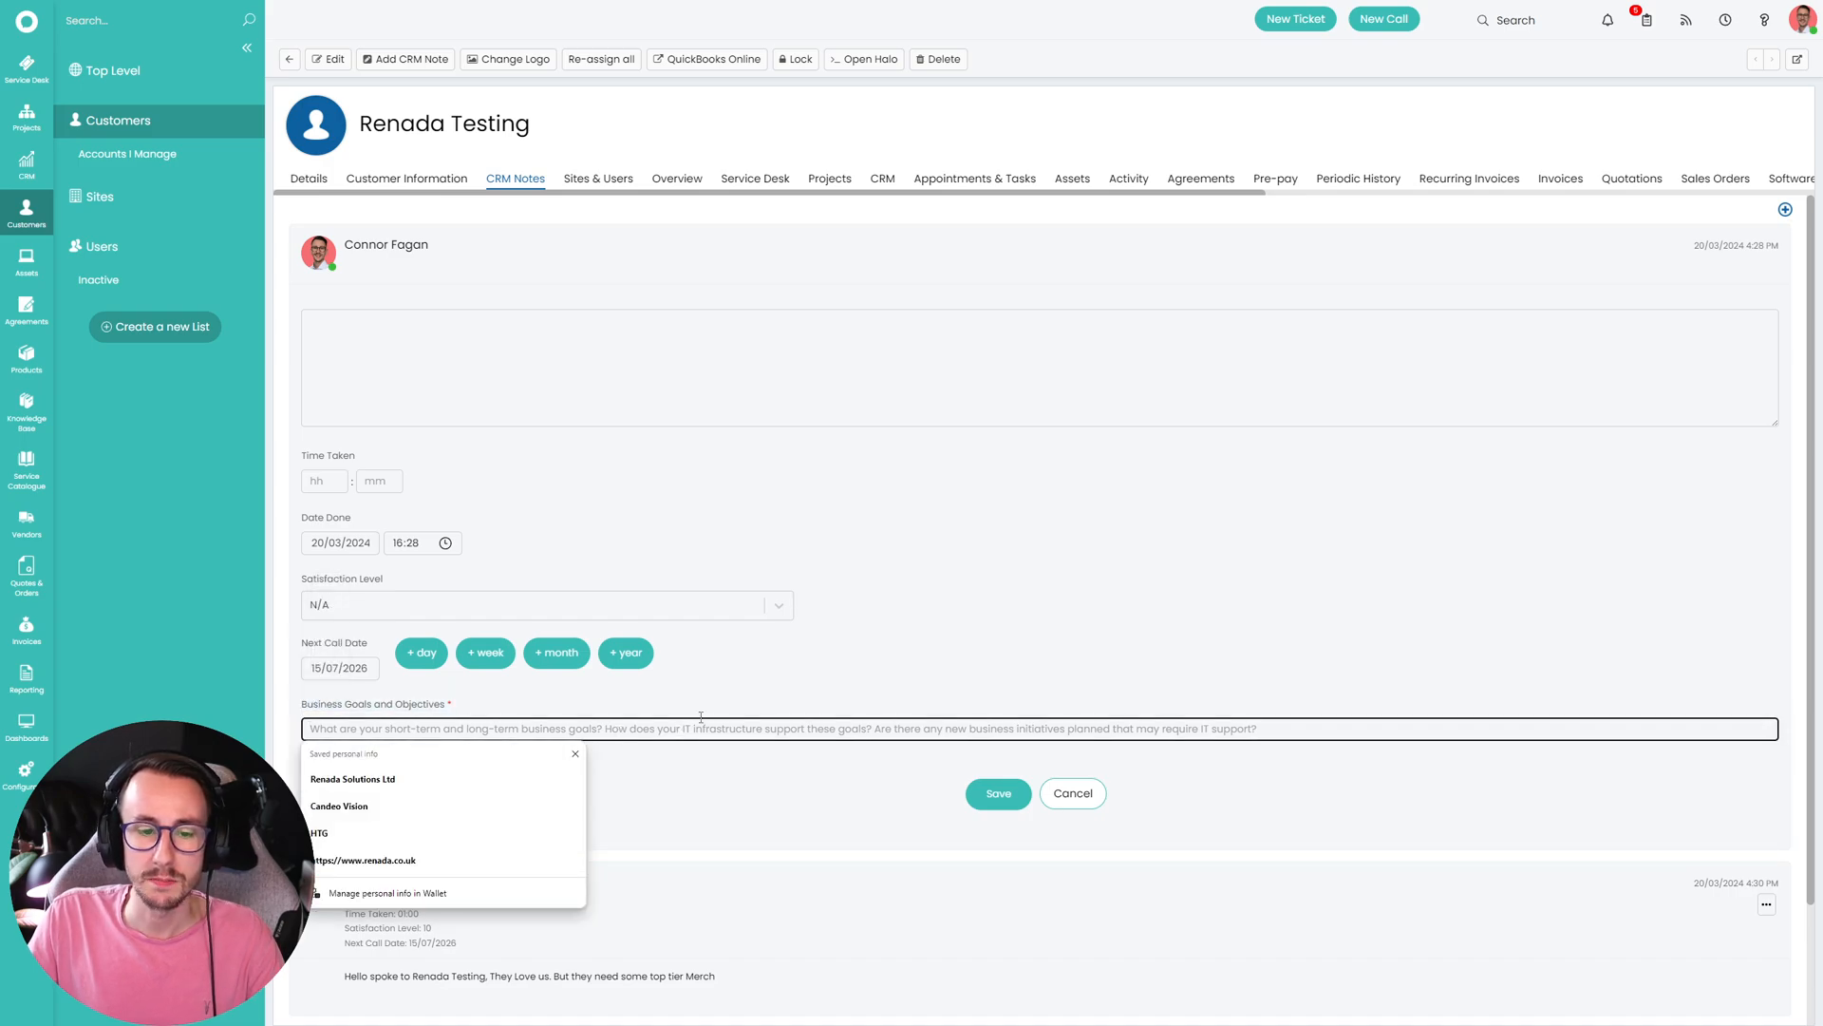
click(314, 11)
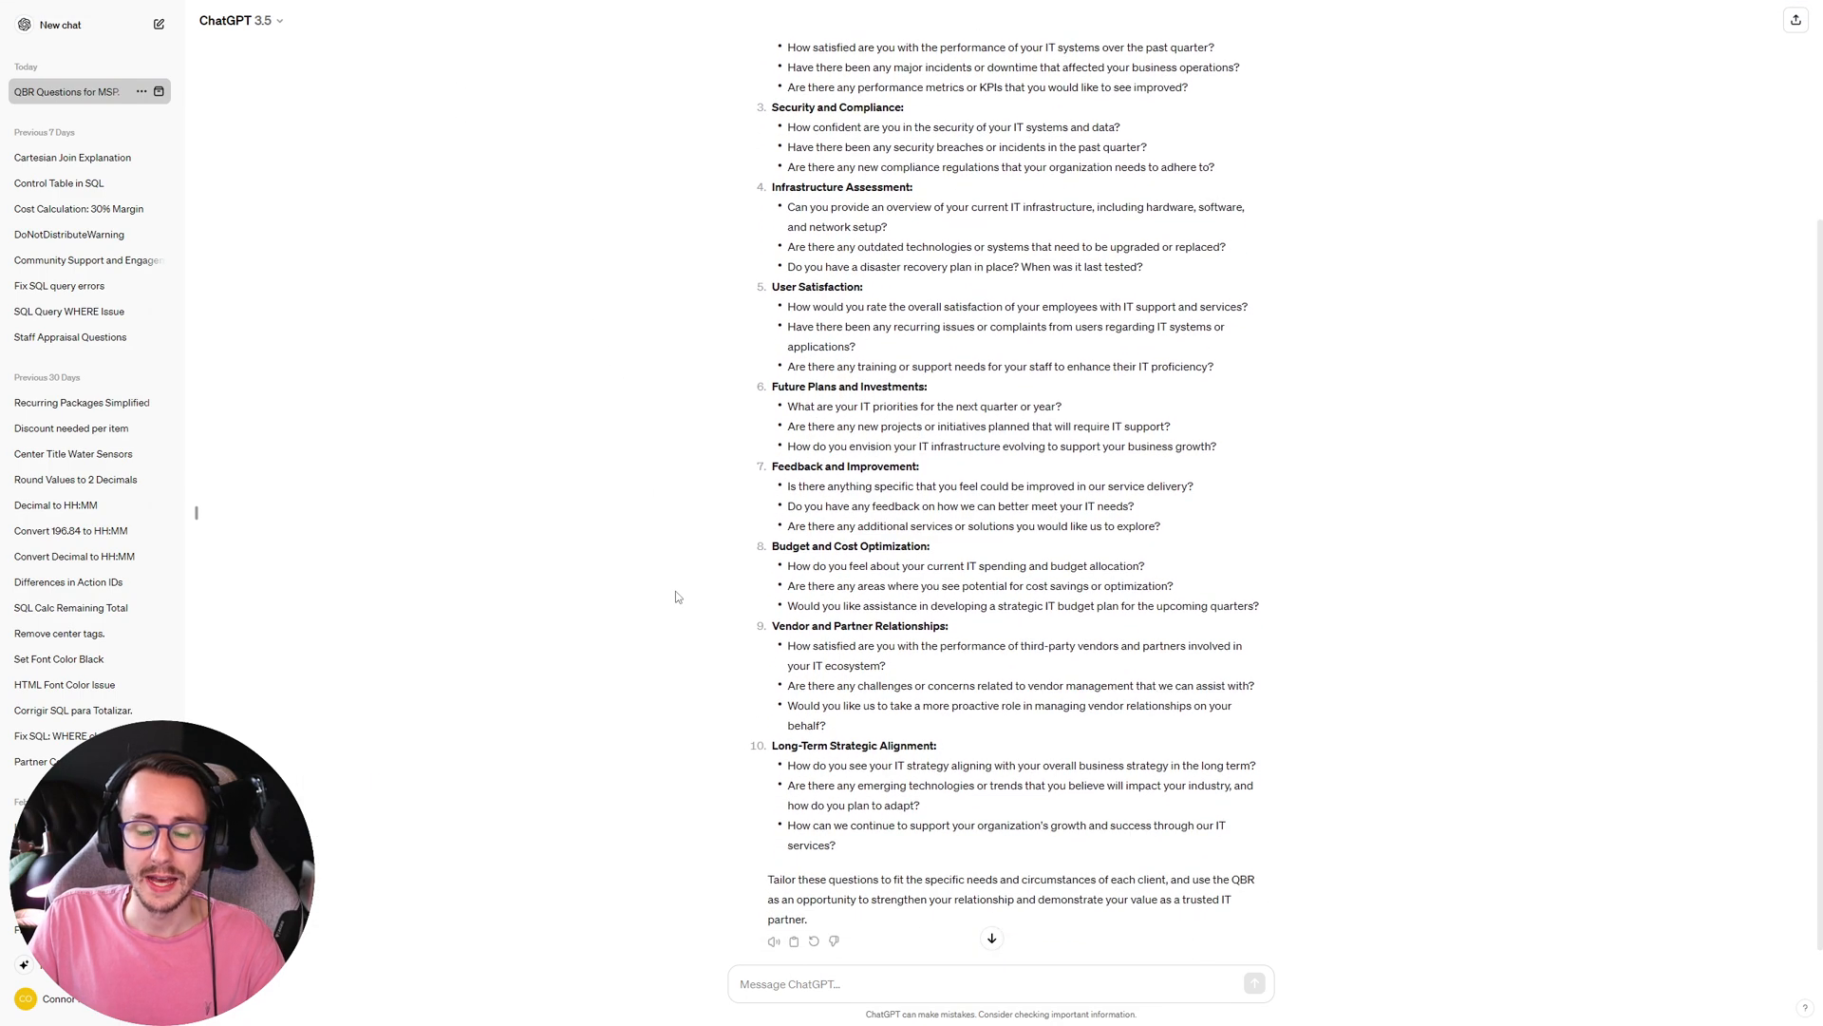
click(175, 11)
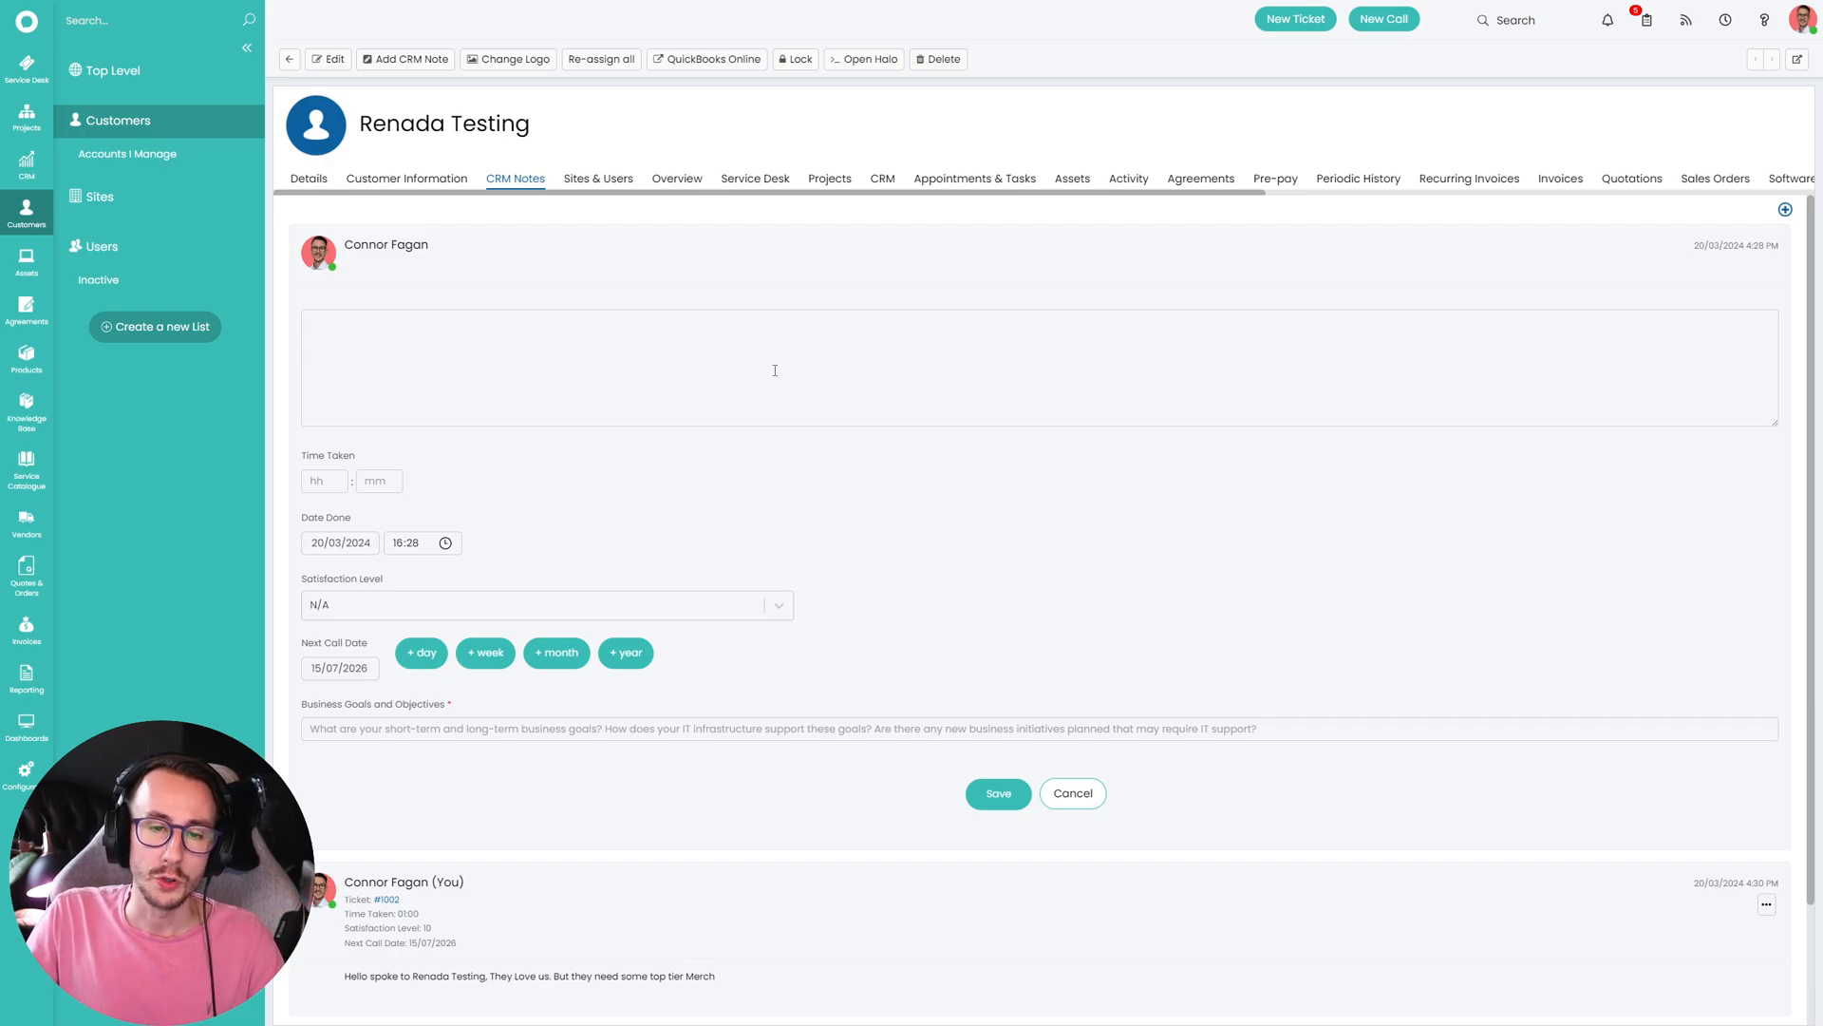
click(773, 367)
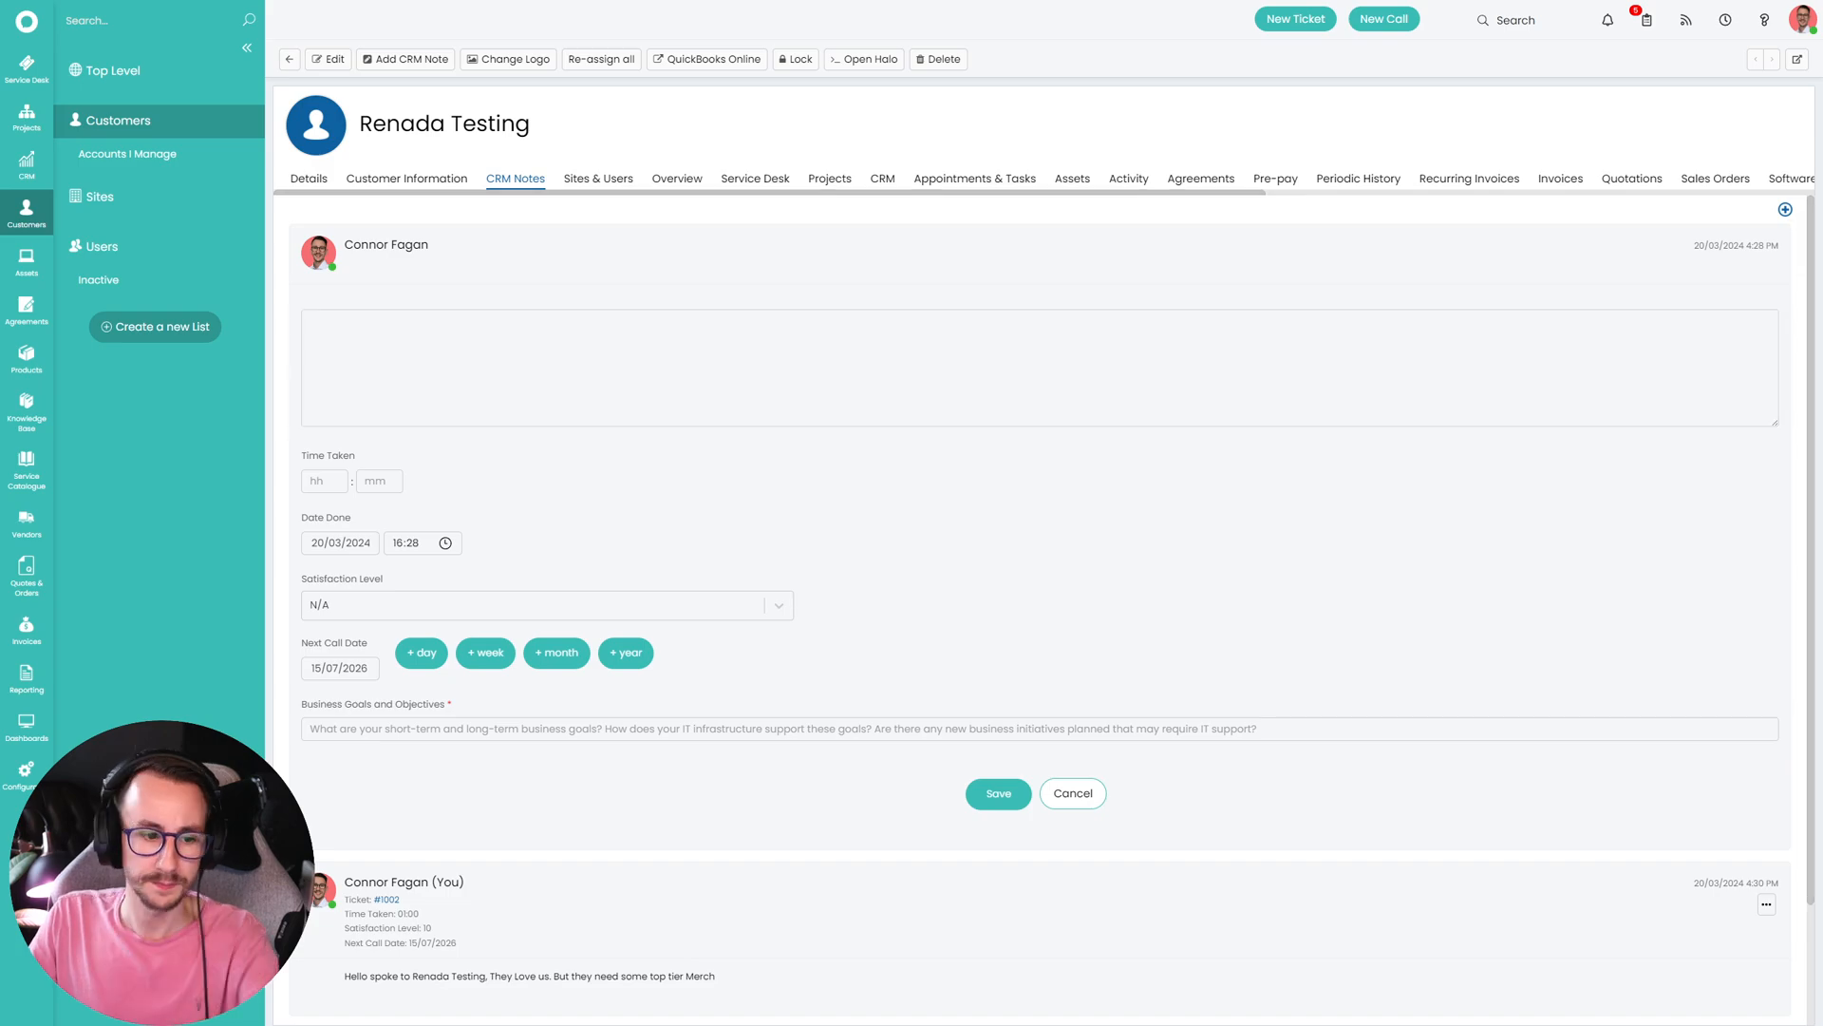
In the customers' general settings, stop showing satisfaction on CRM notes.
click(25, 769)
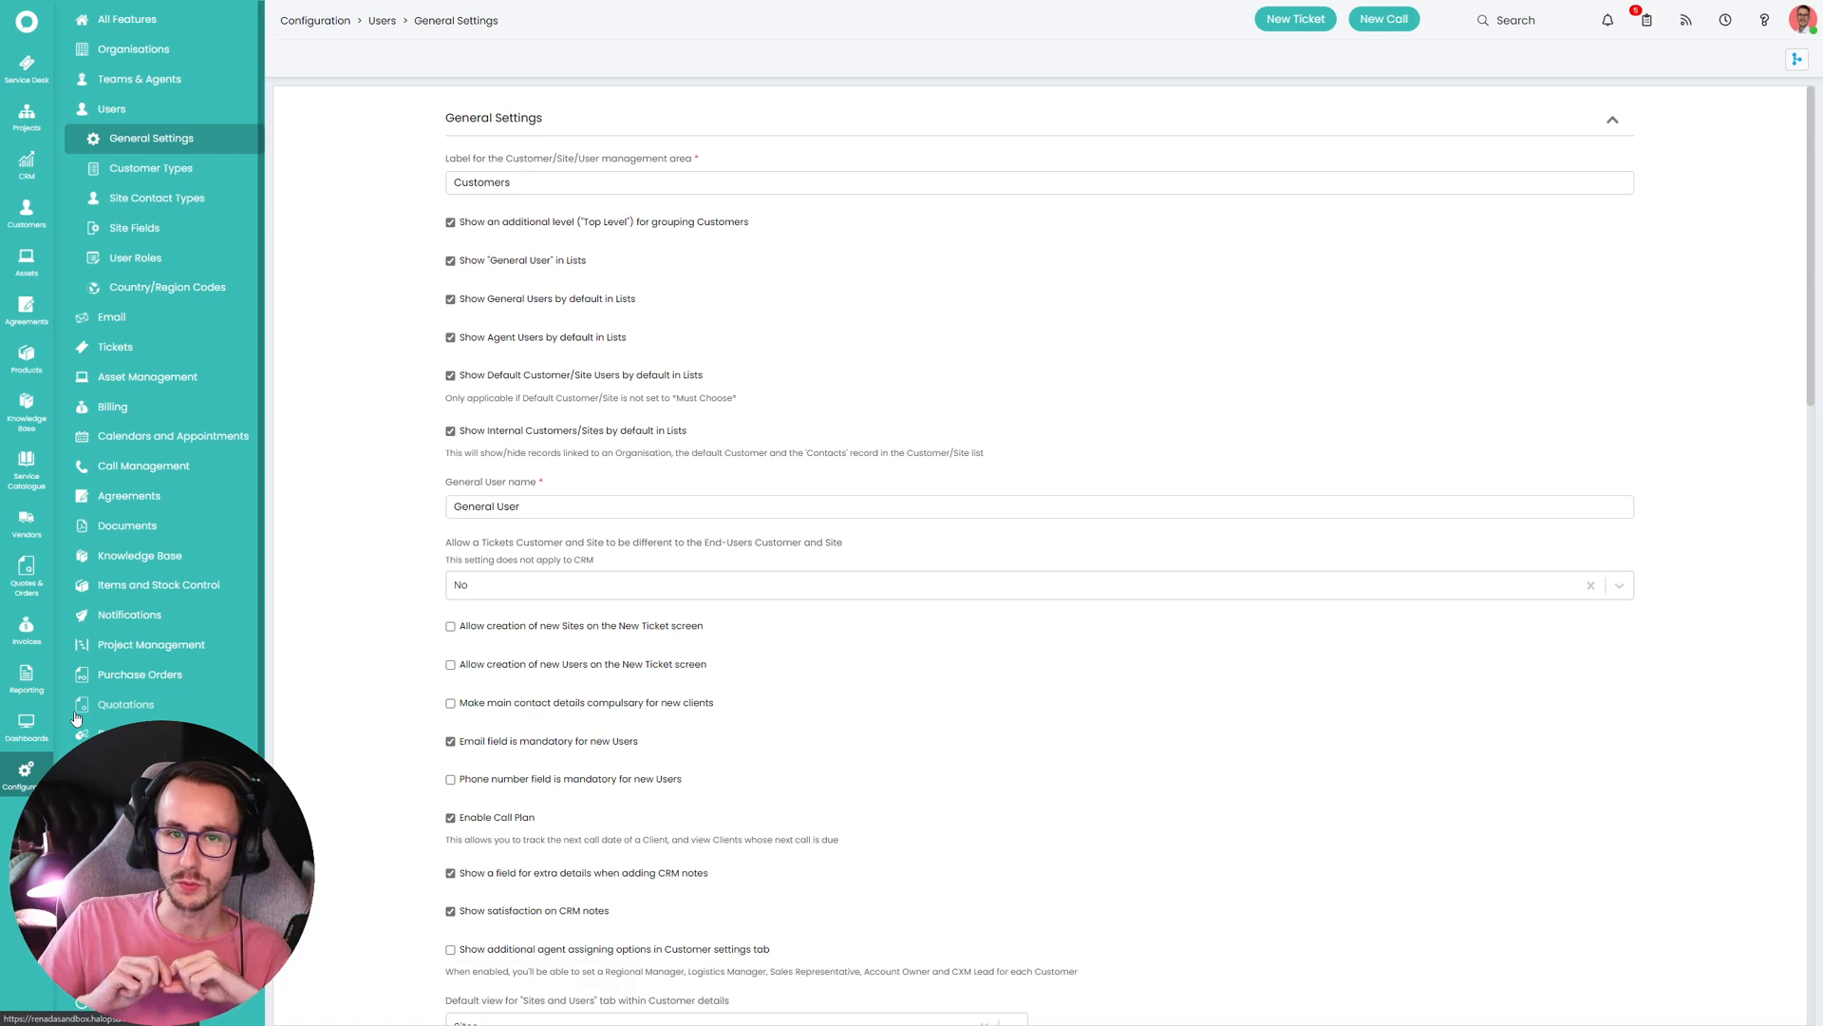
mouse_move(634, 925)
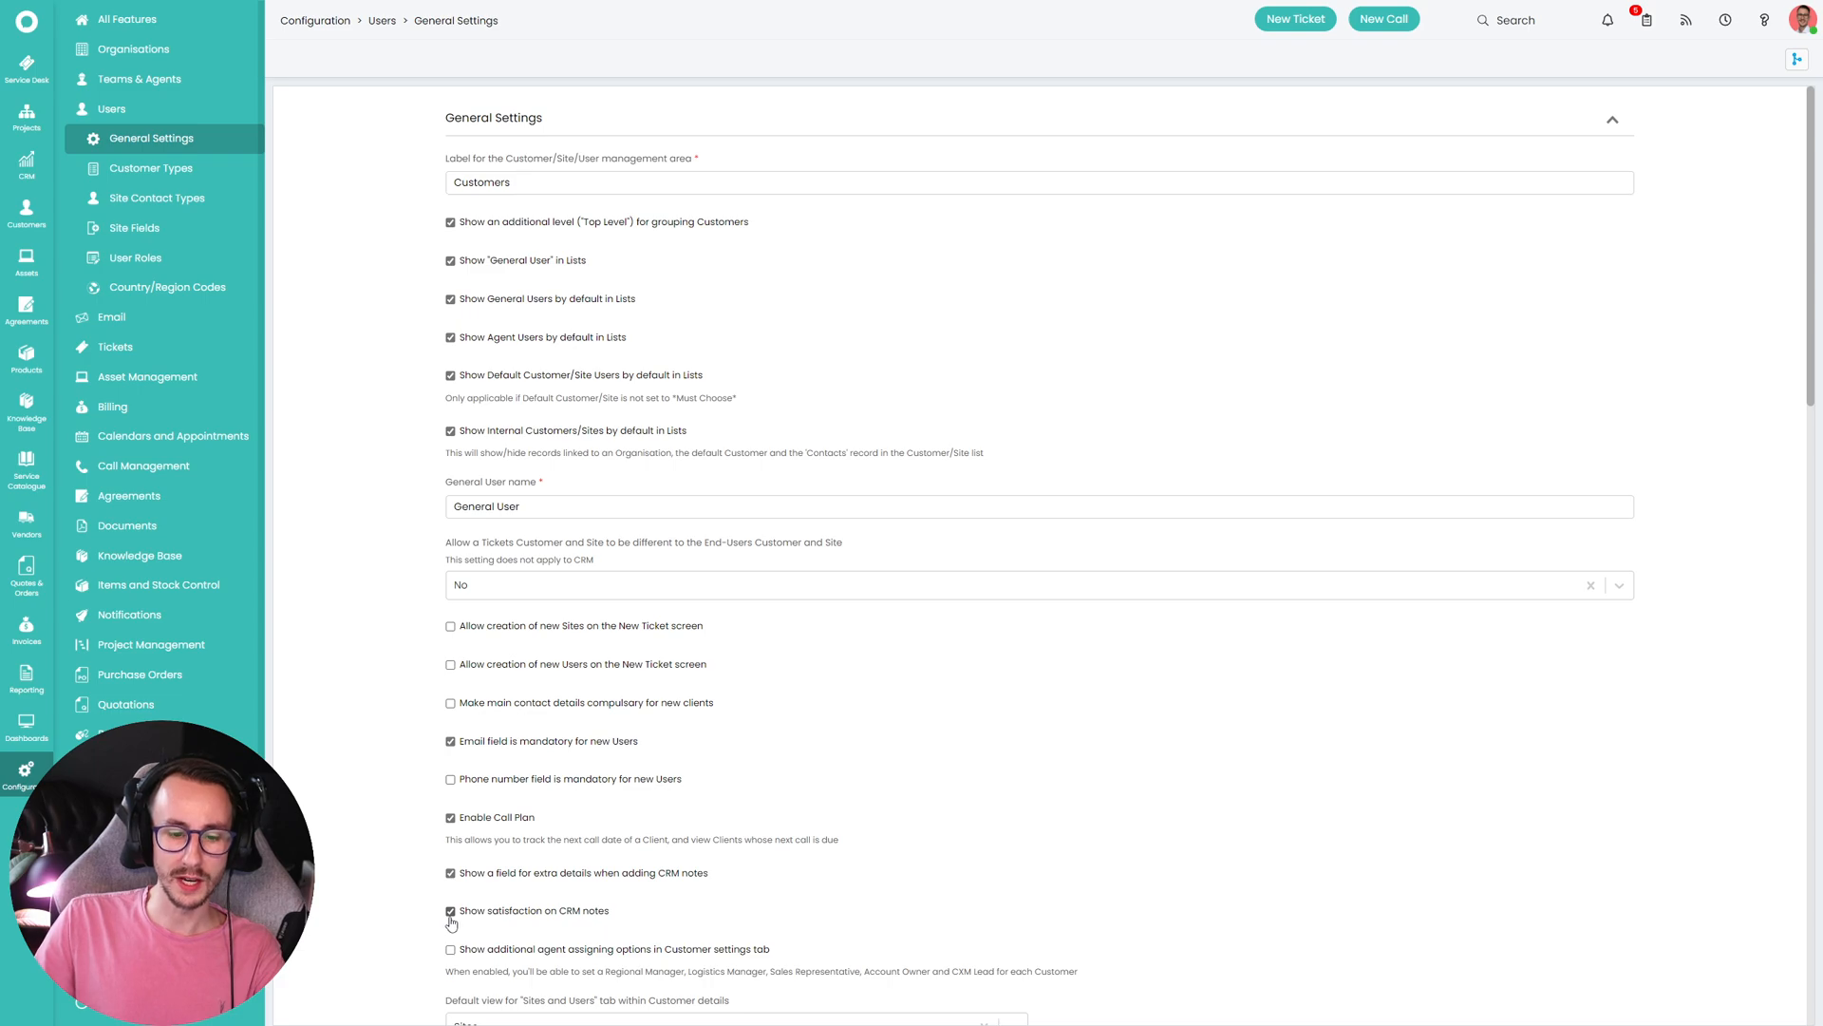
click(452, 914)
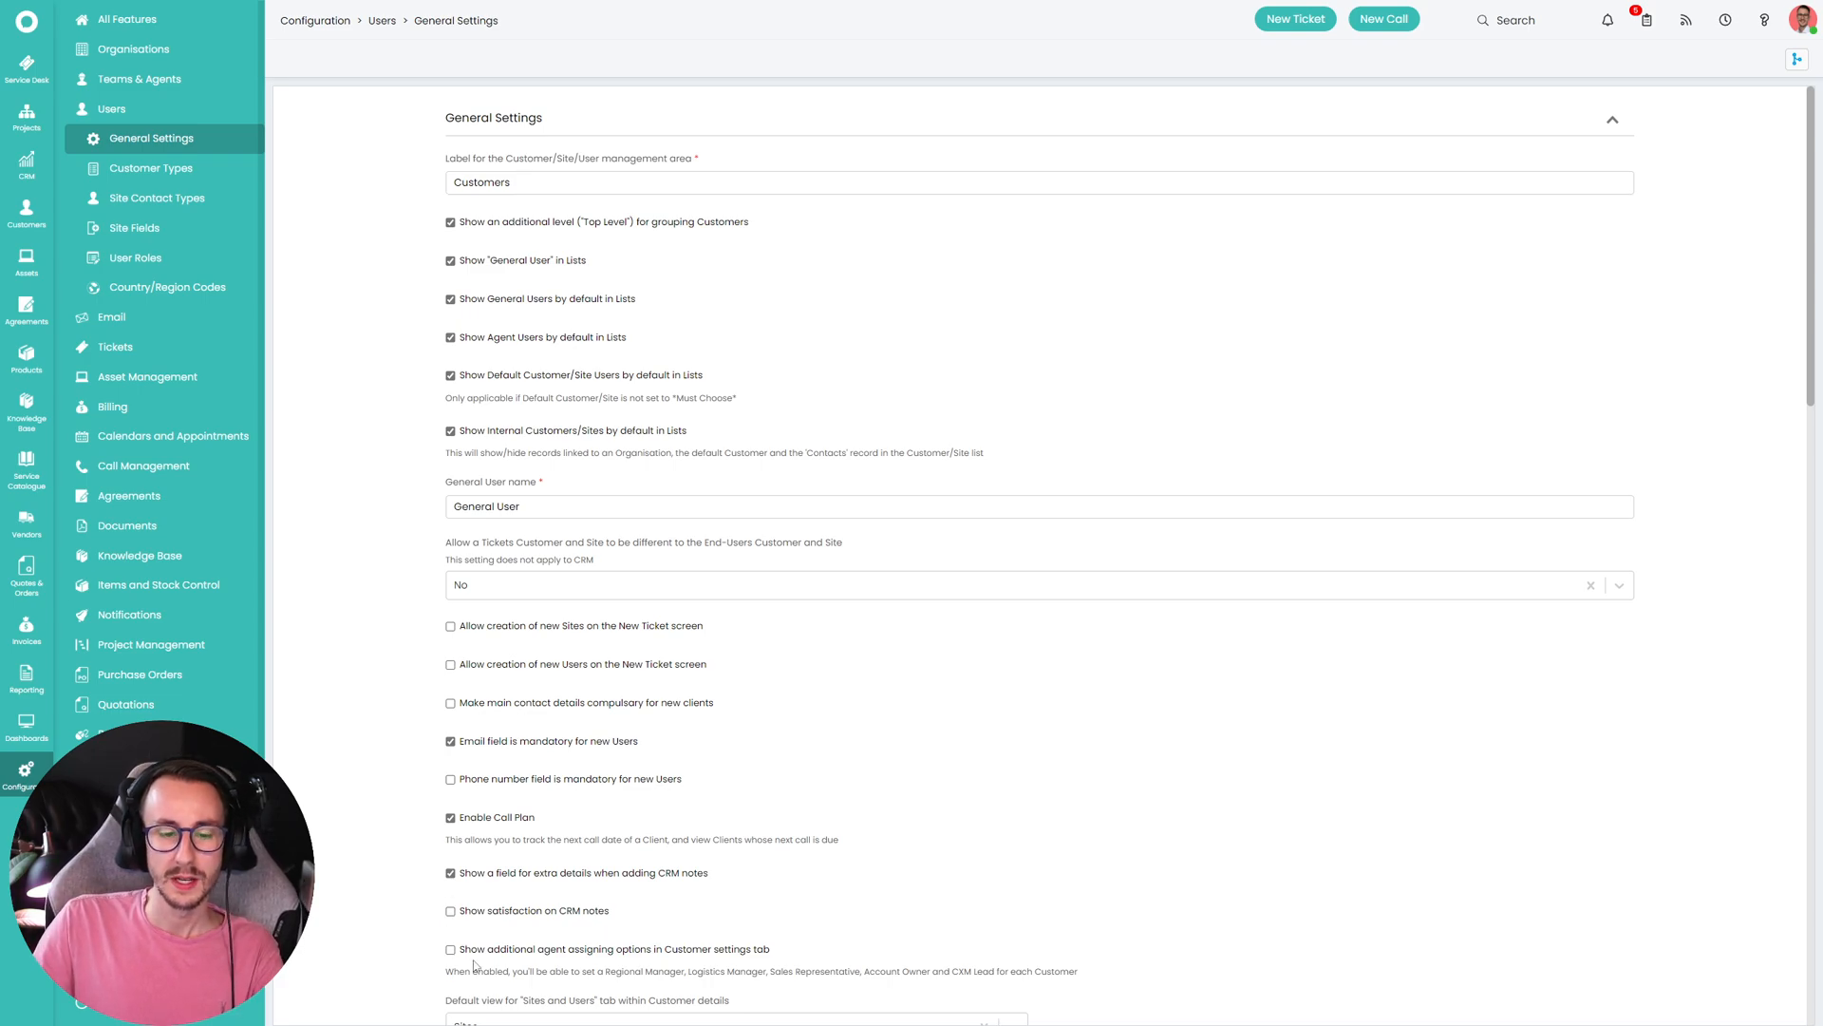
mouse_move(403, 901)
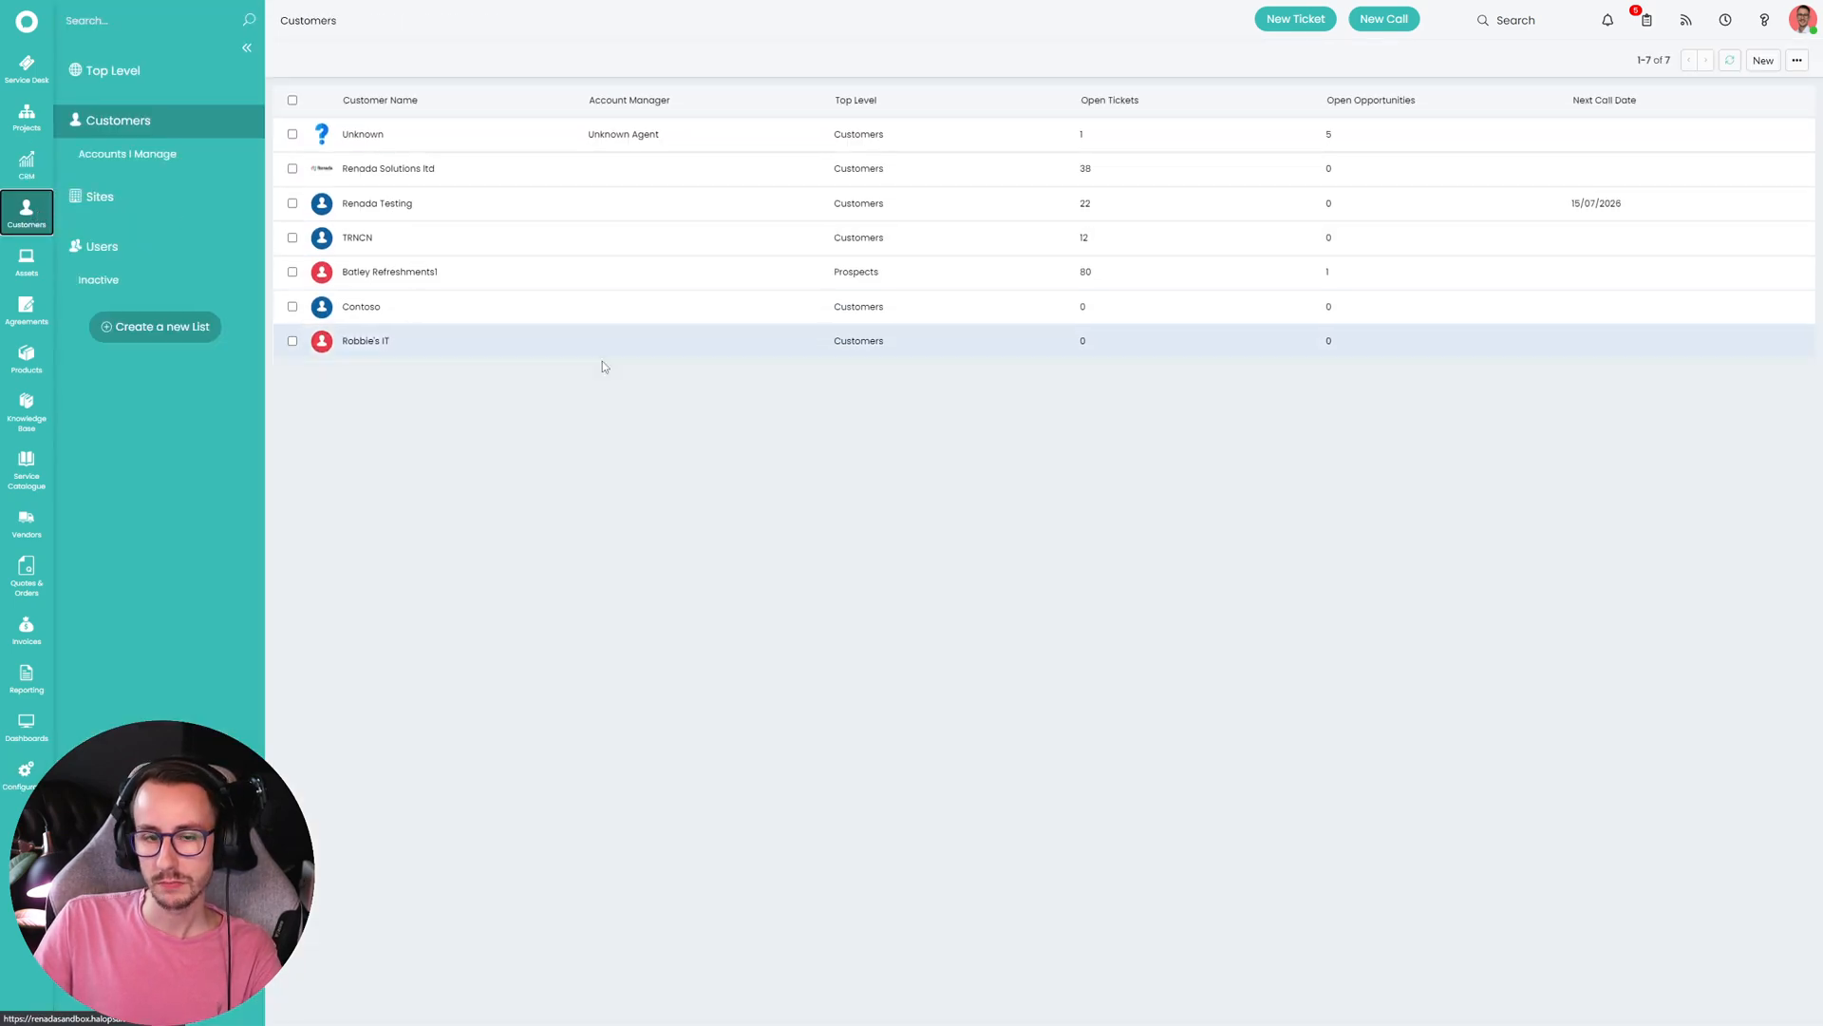
Add a CRM note on Renada Testing with extra details 'TEST TEST TEST' and save it.
click(376, 203)
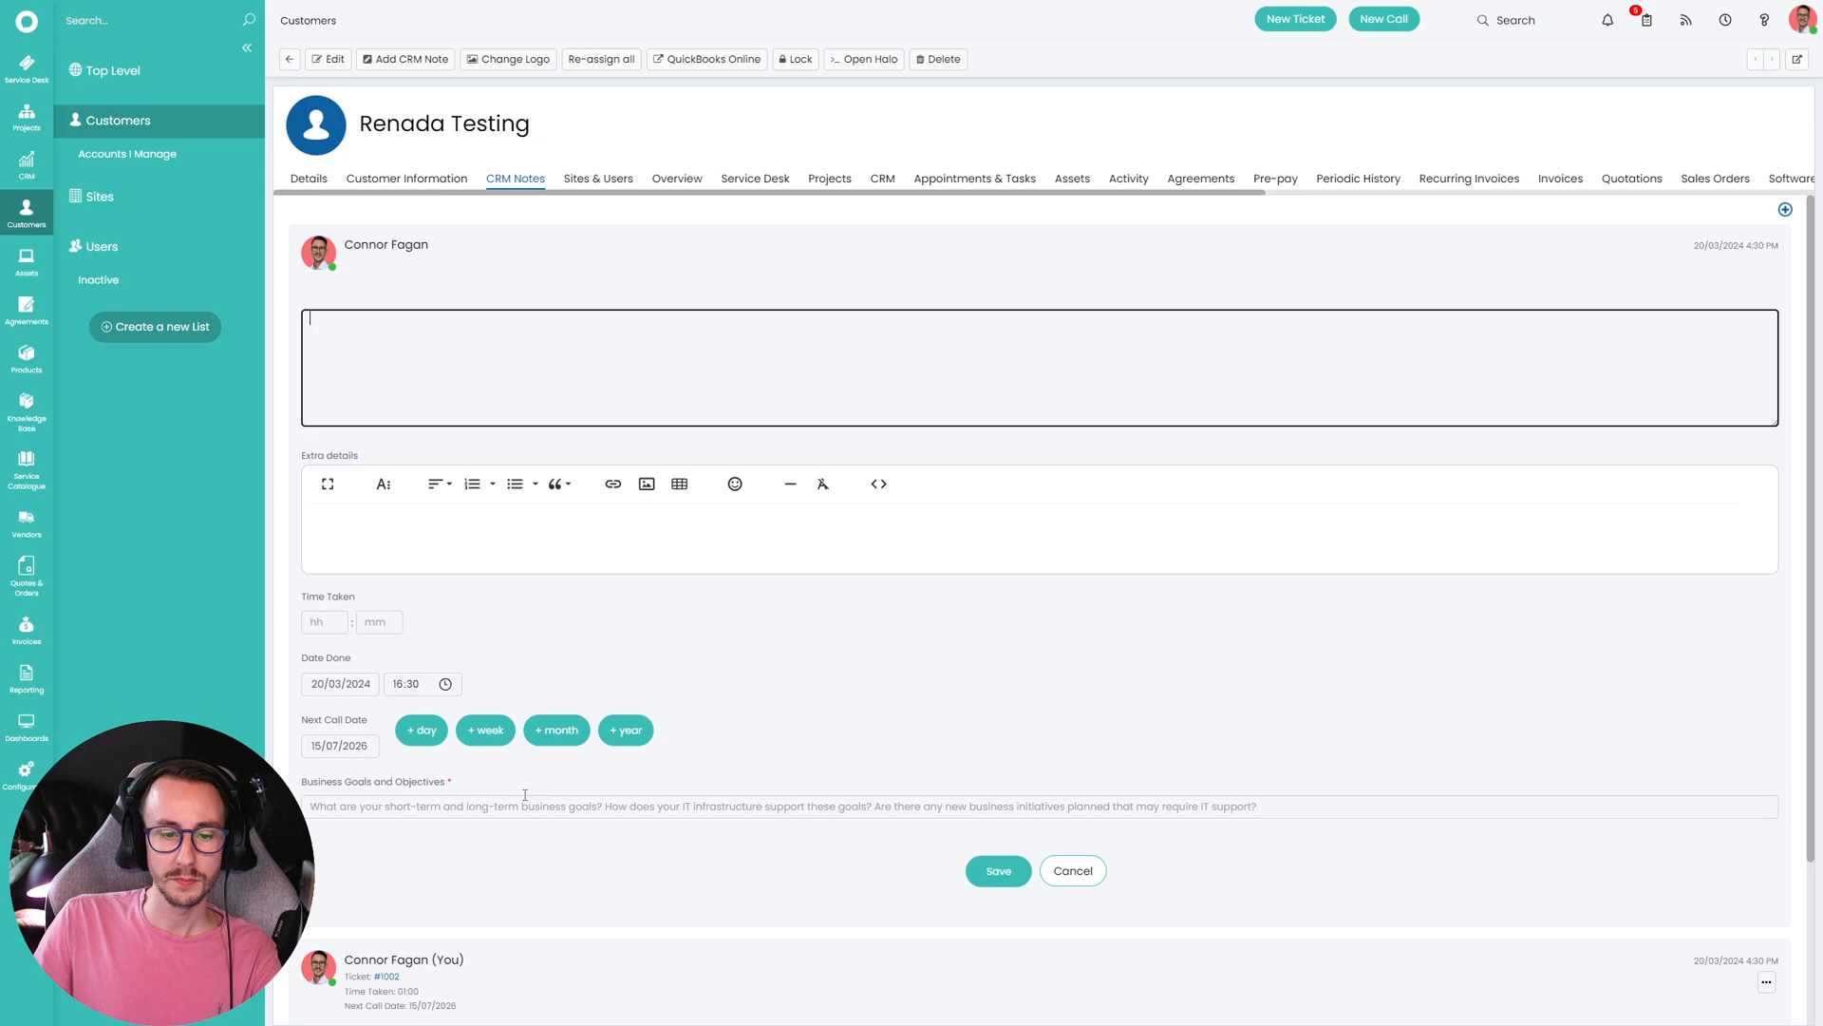
click(997, 870)
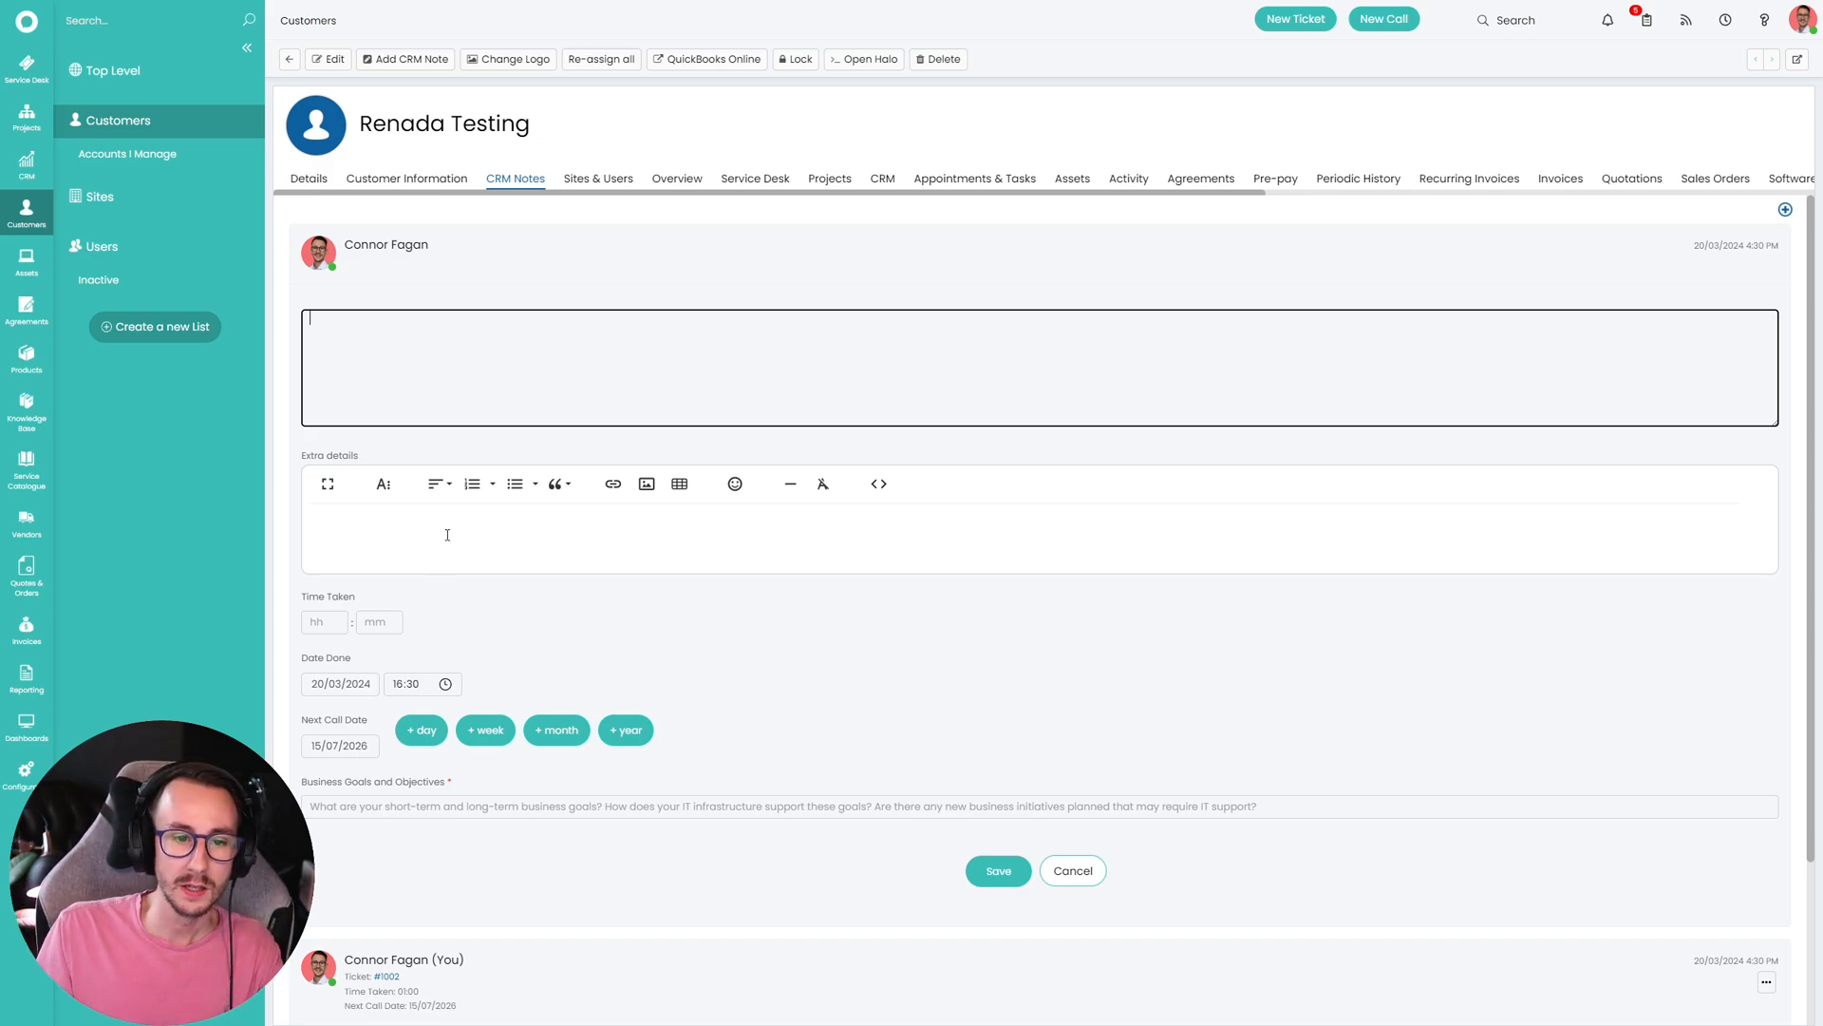
text(TEST TEST TEST)
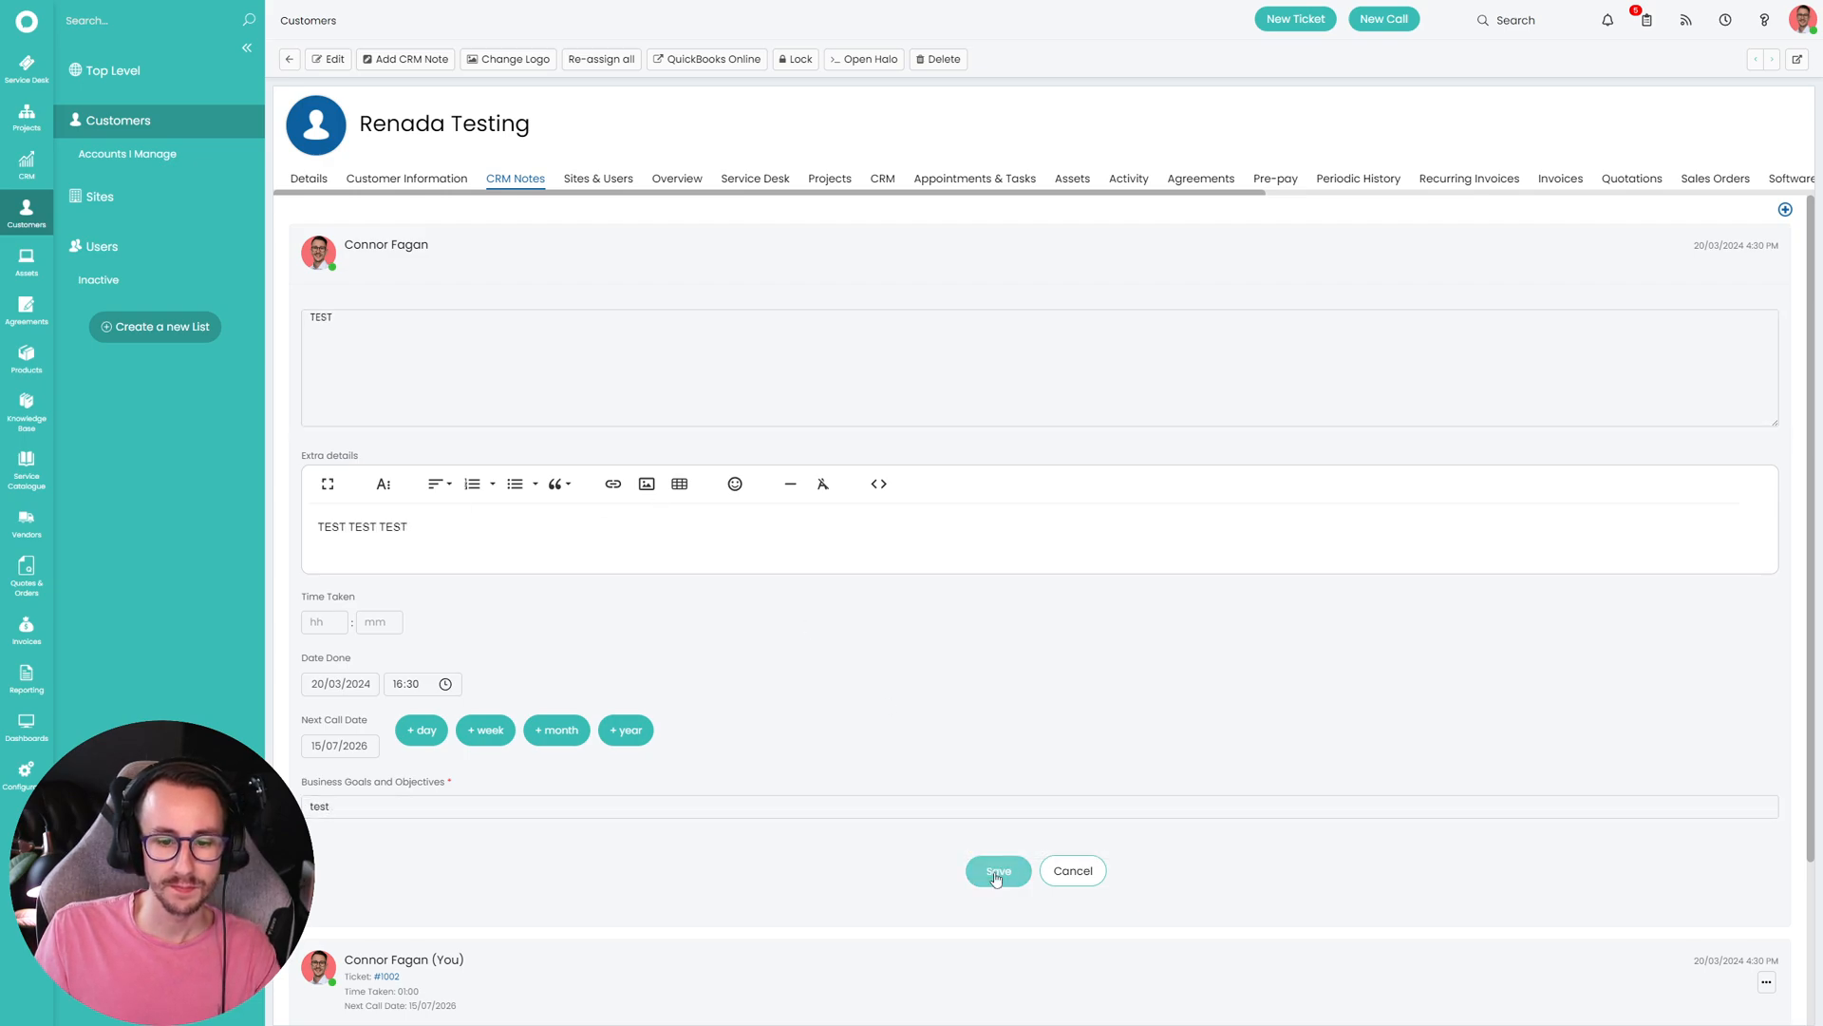
click(998, 870)
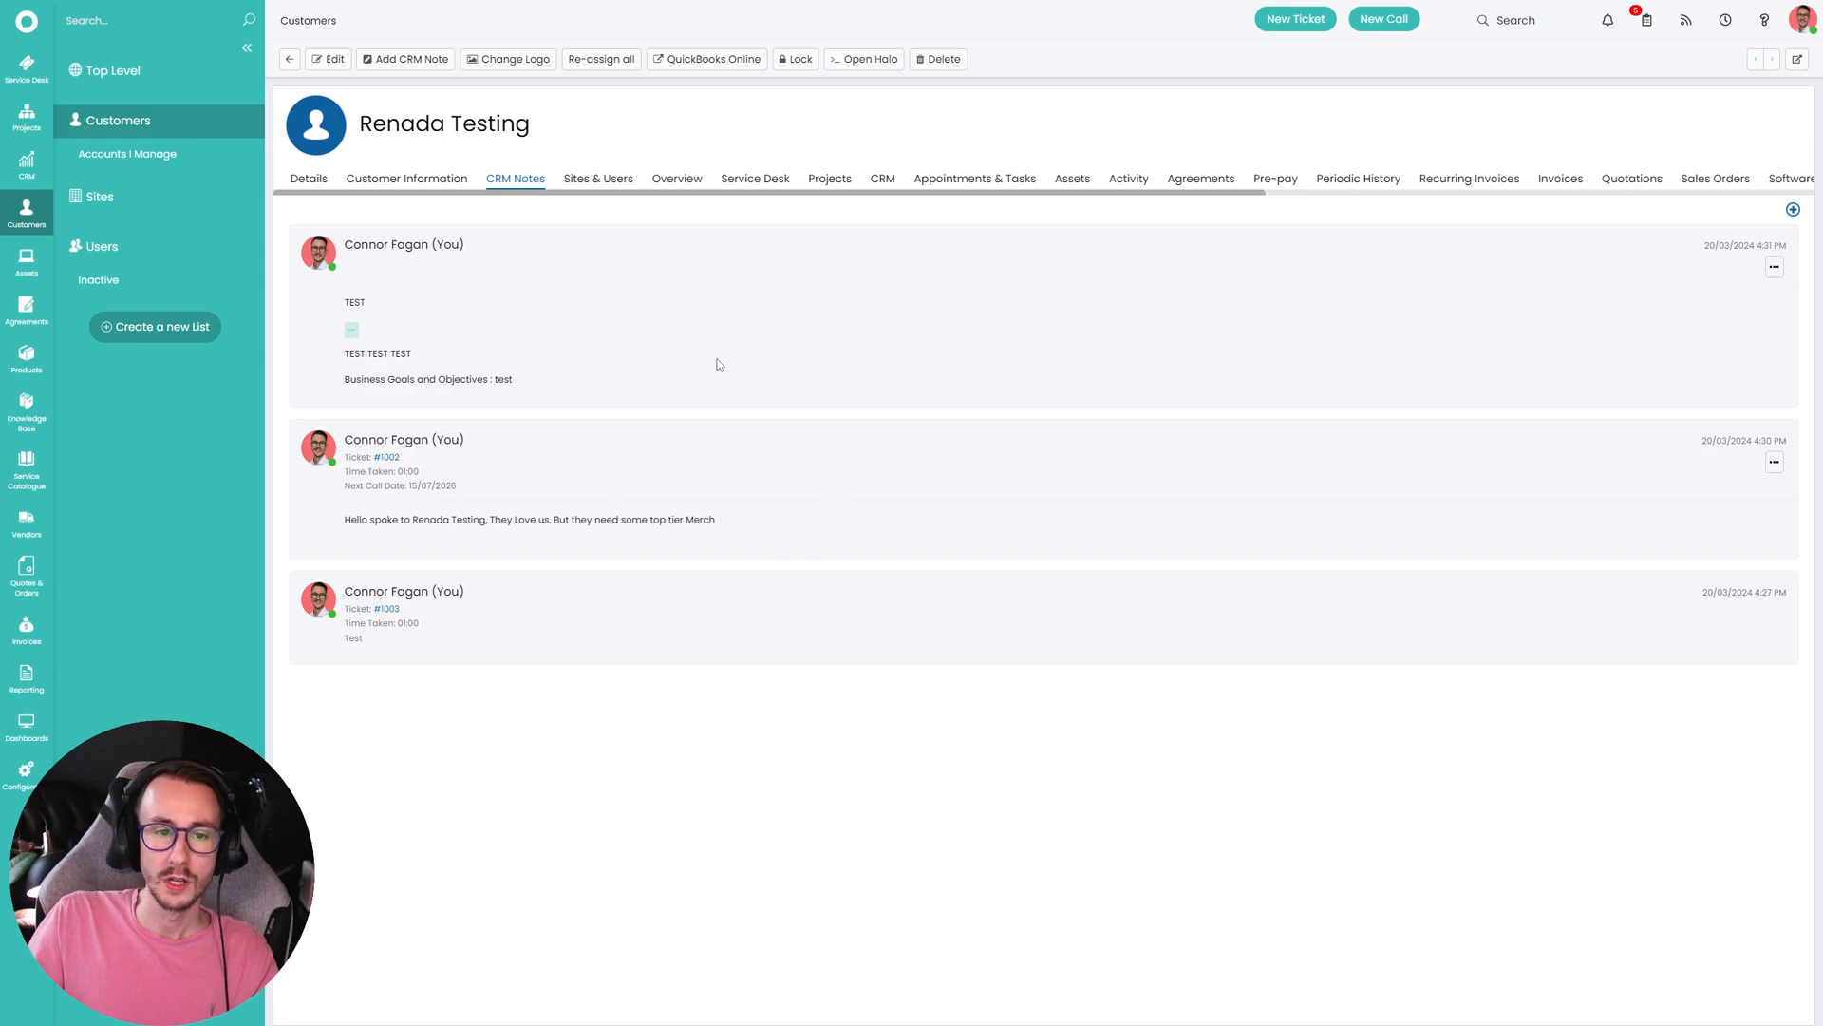
mouse_move(724, 382)
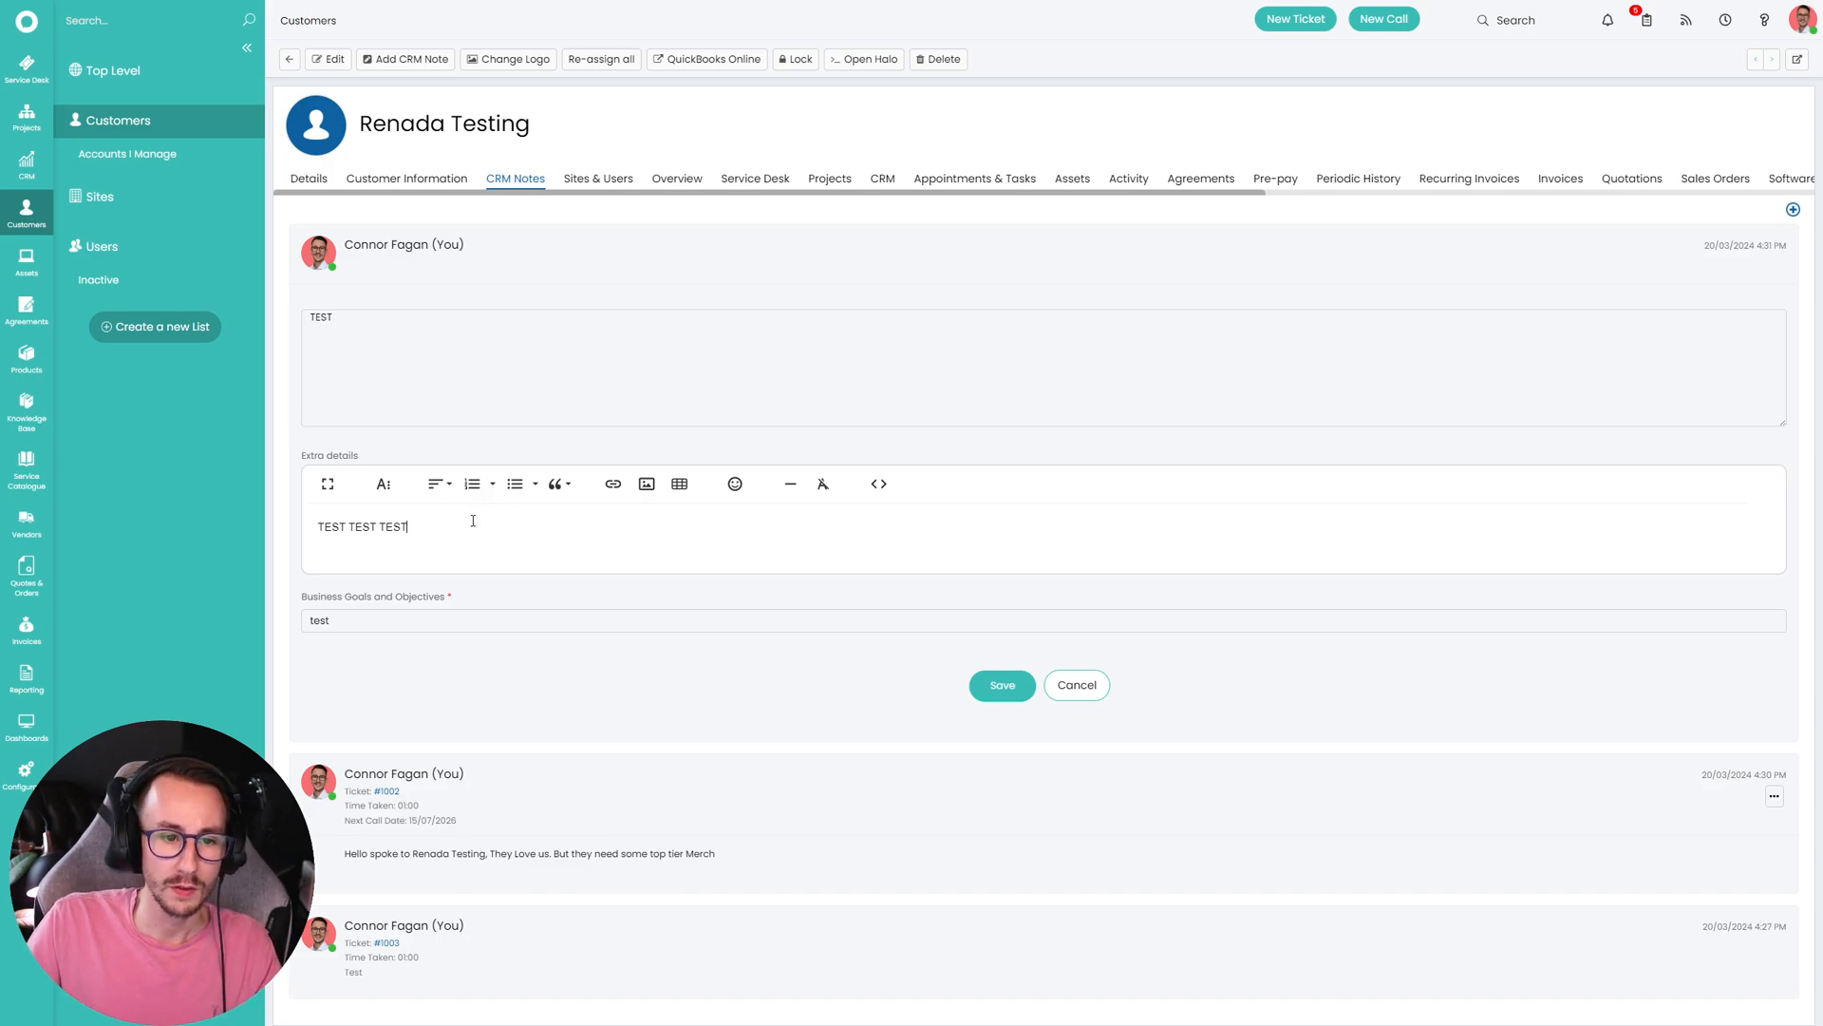
text(@)
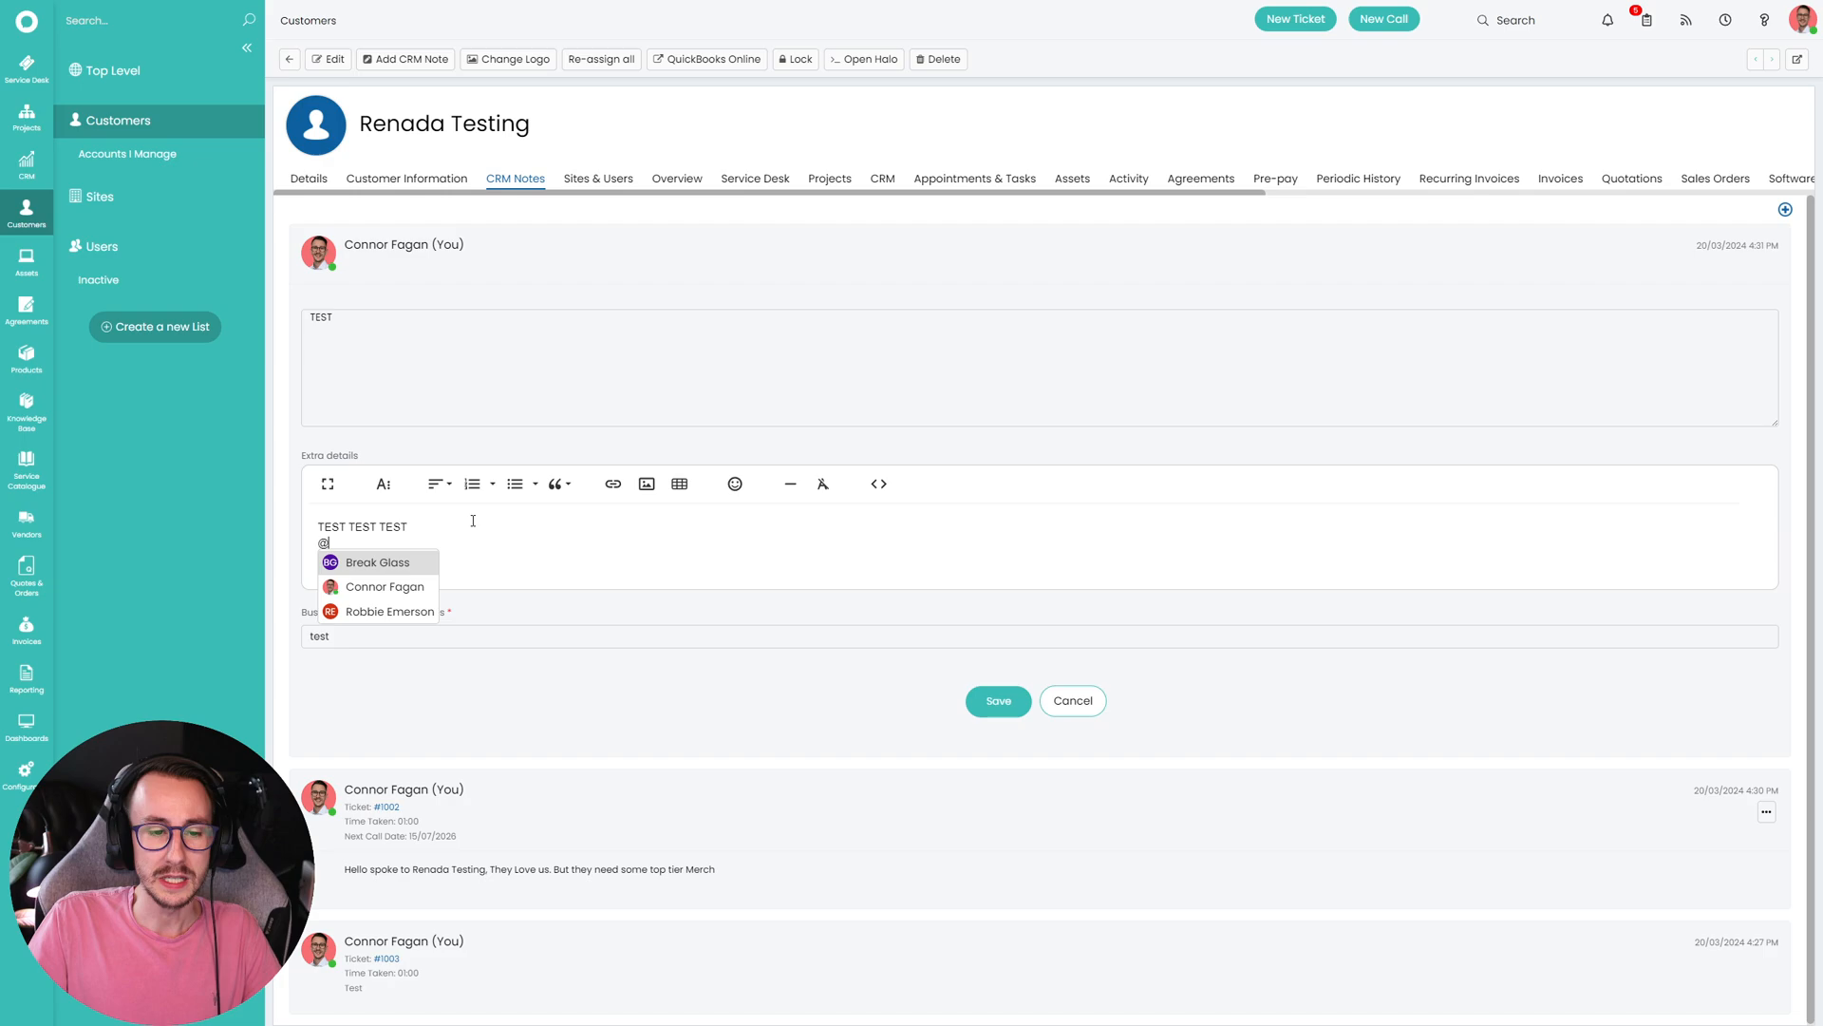
click(389, 610)
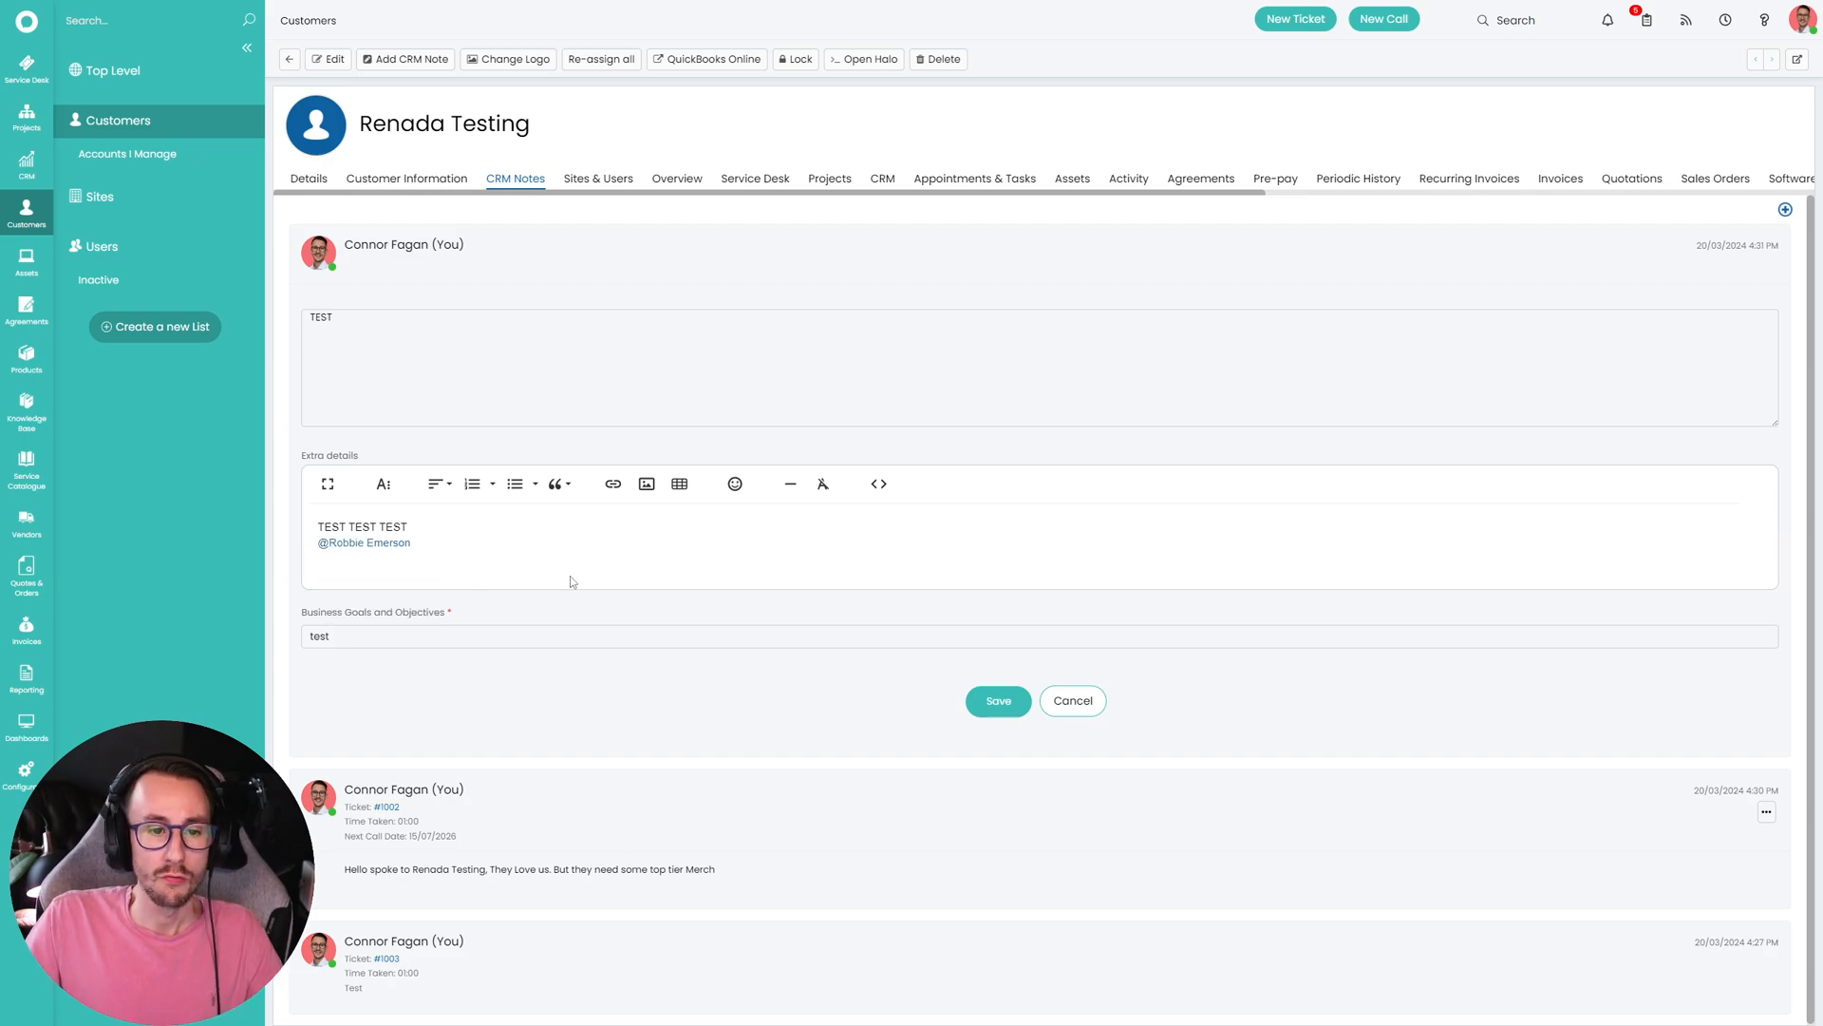
text(Please)
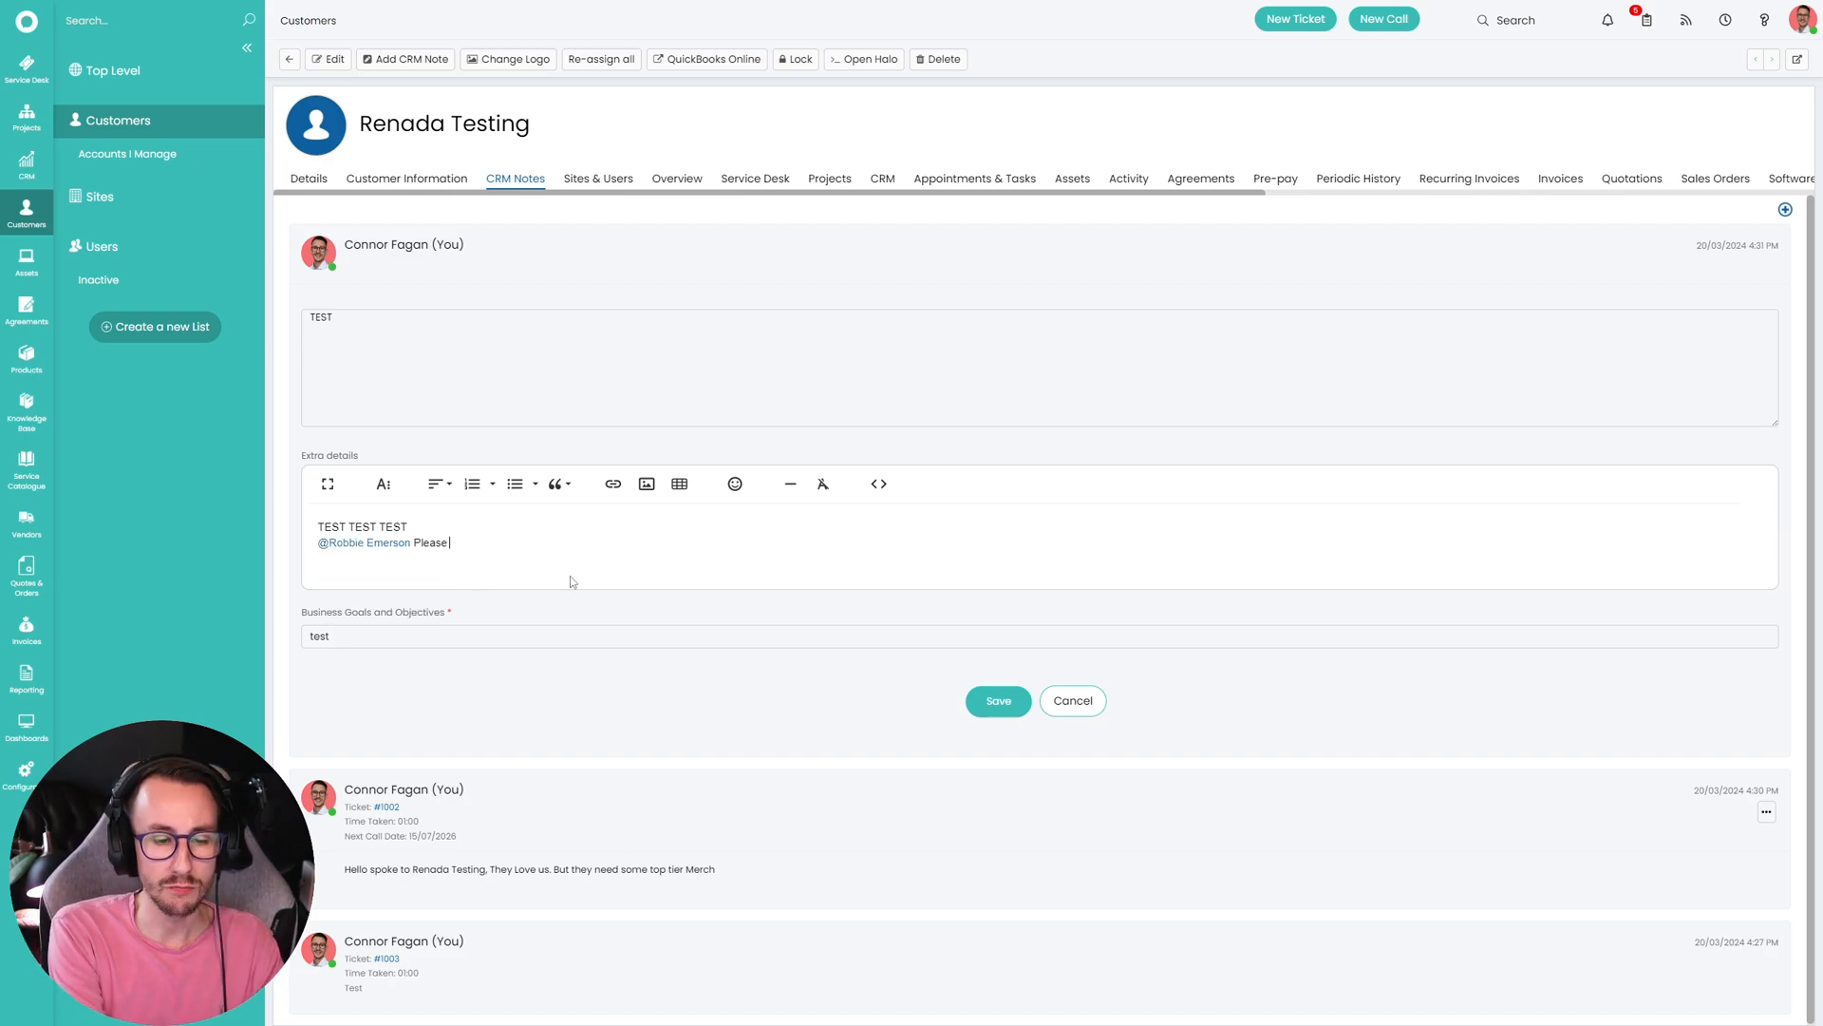
text(ring this customer because)
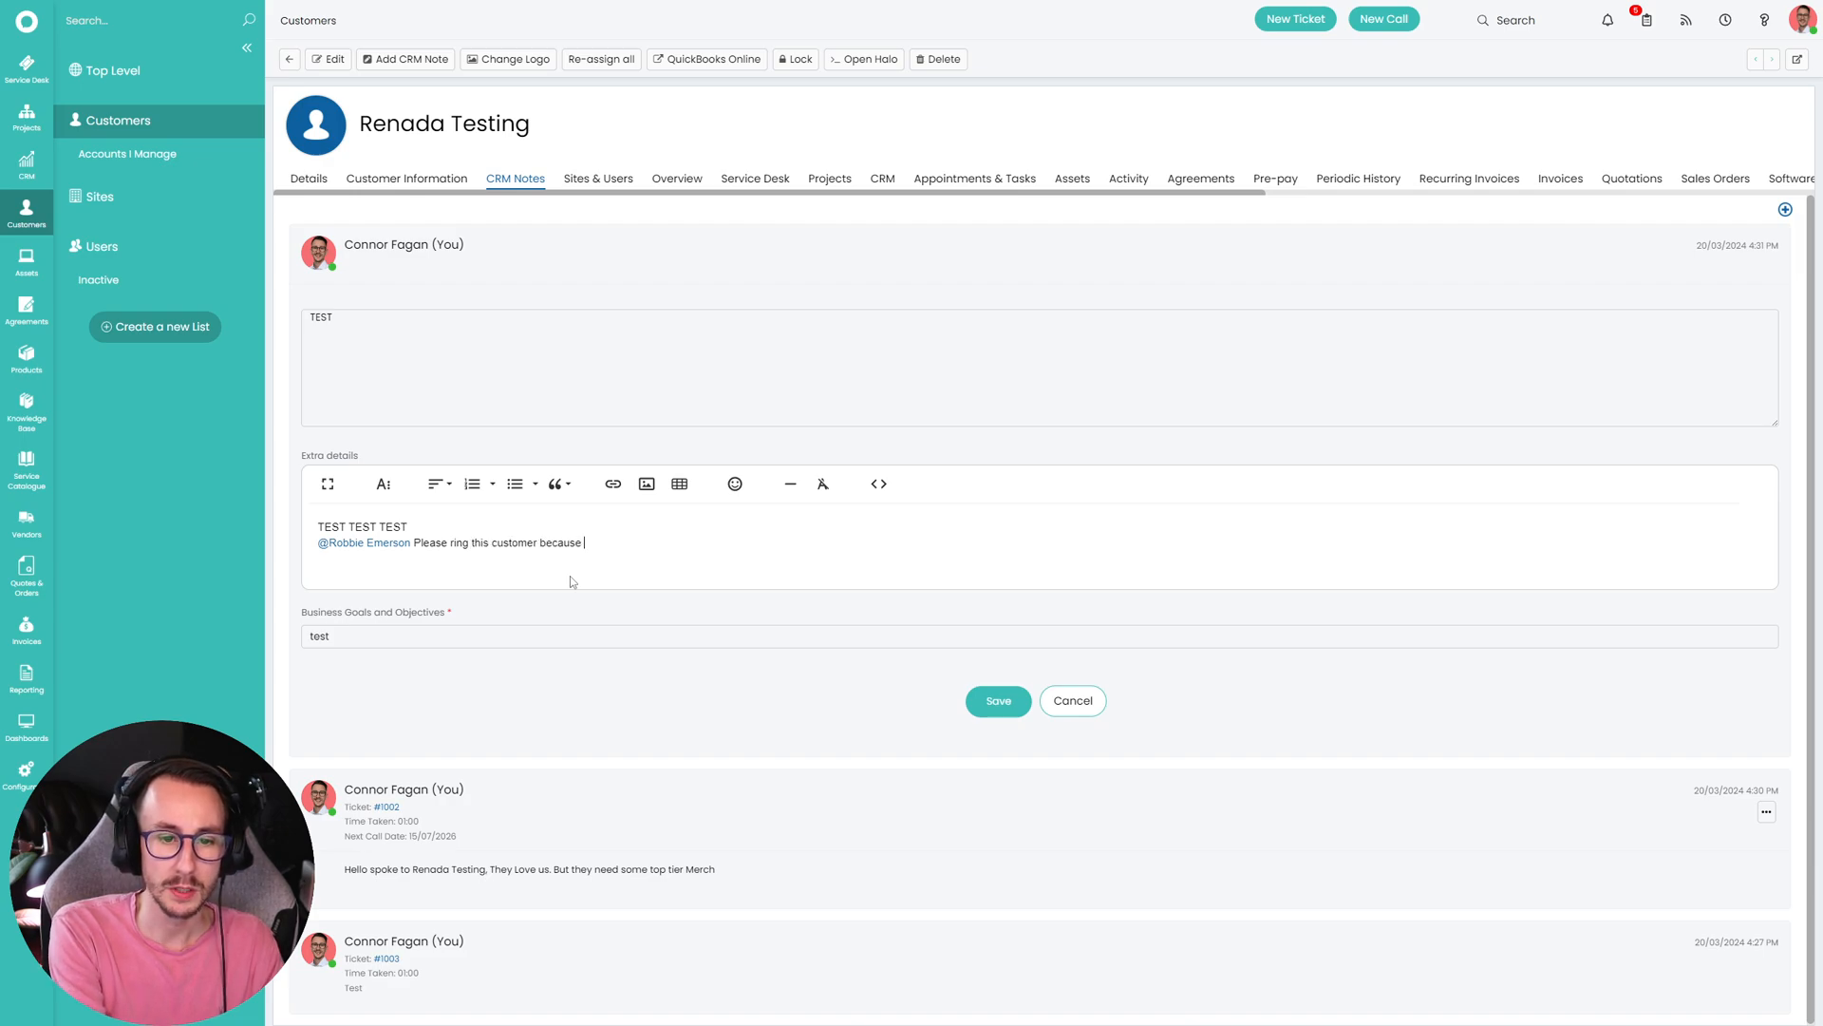
text(XYZ)
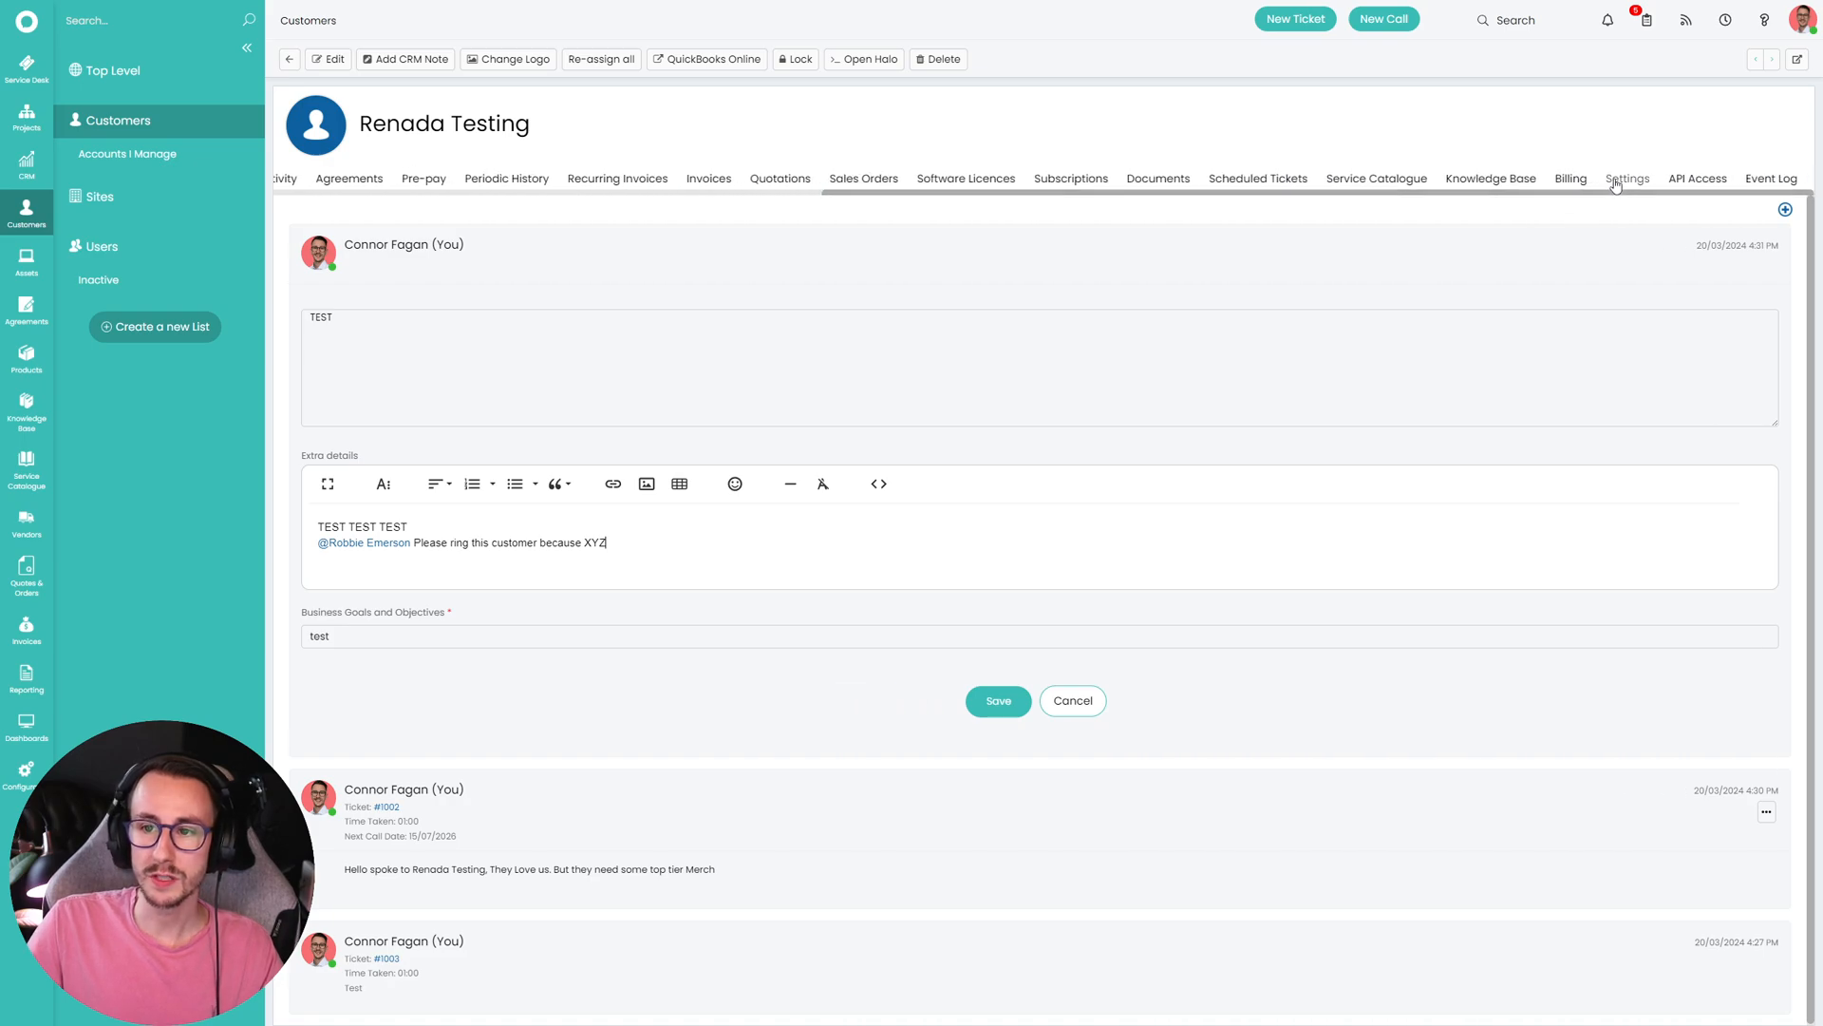
Start a new popup note under Renada Testing's settings.
click(1628, 178)
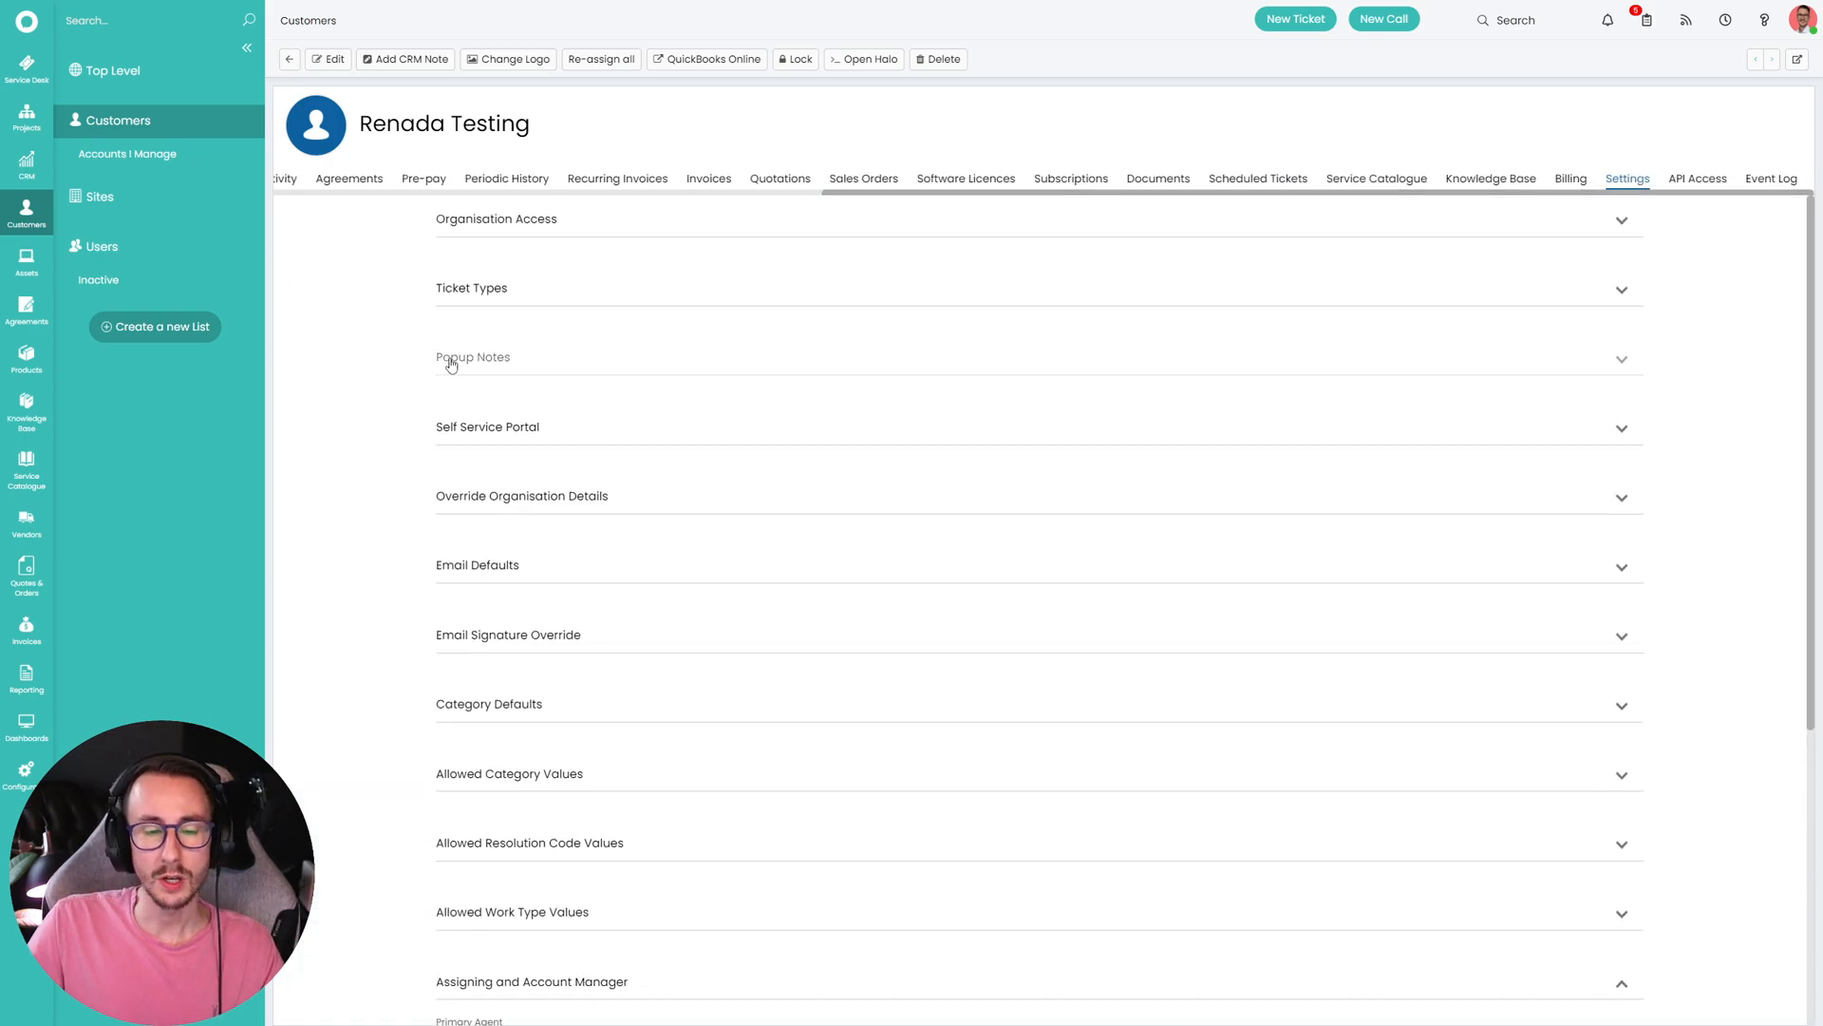
click(473, 357)
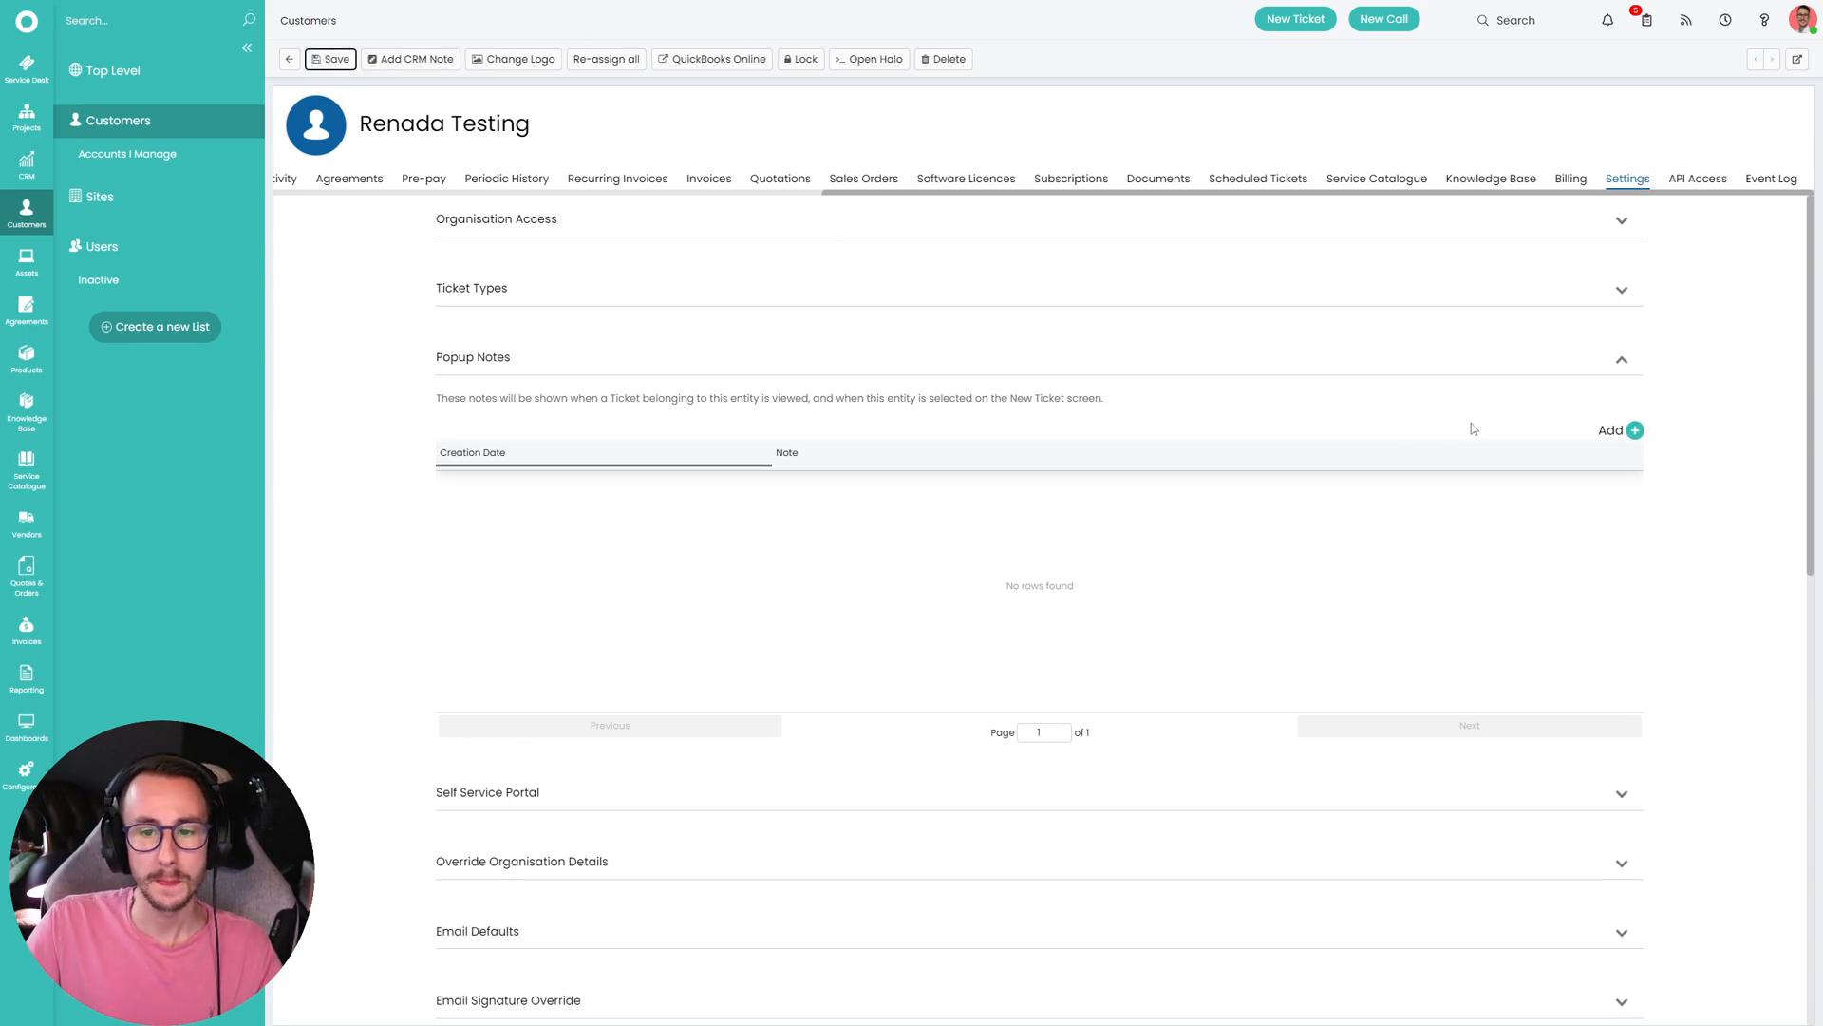
click(1633, 430)
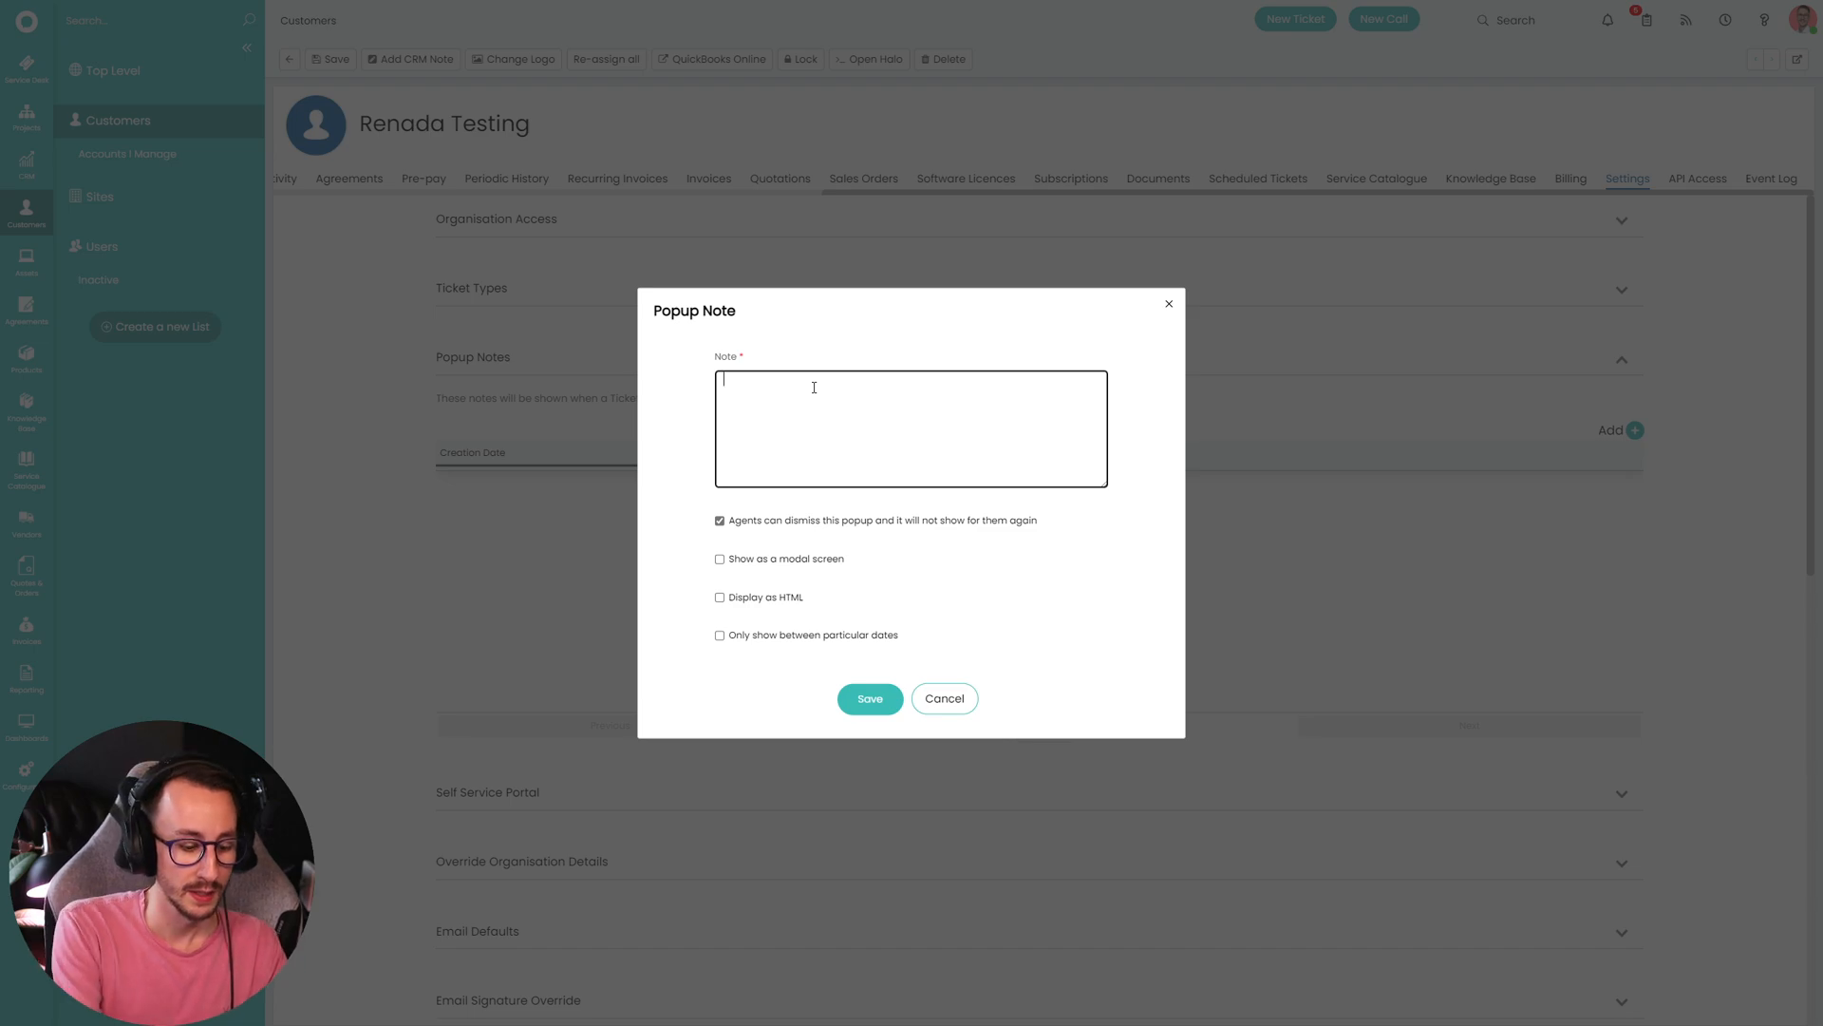
Save the popup note 'This client is really Unhappy, Make sure the level of support stays the same always'.
text(This client is really)
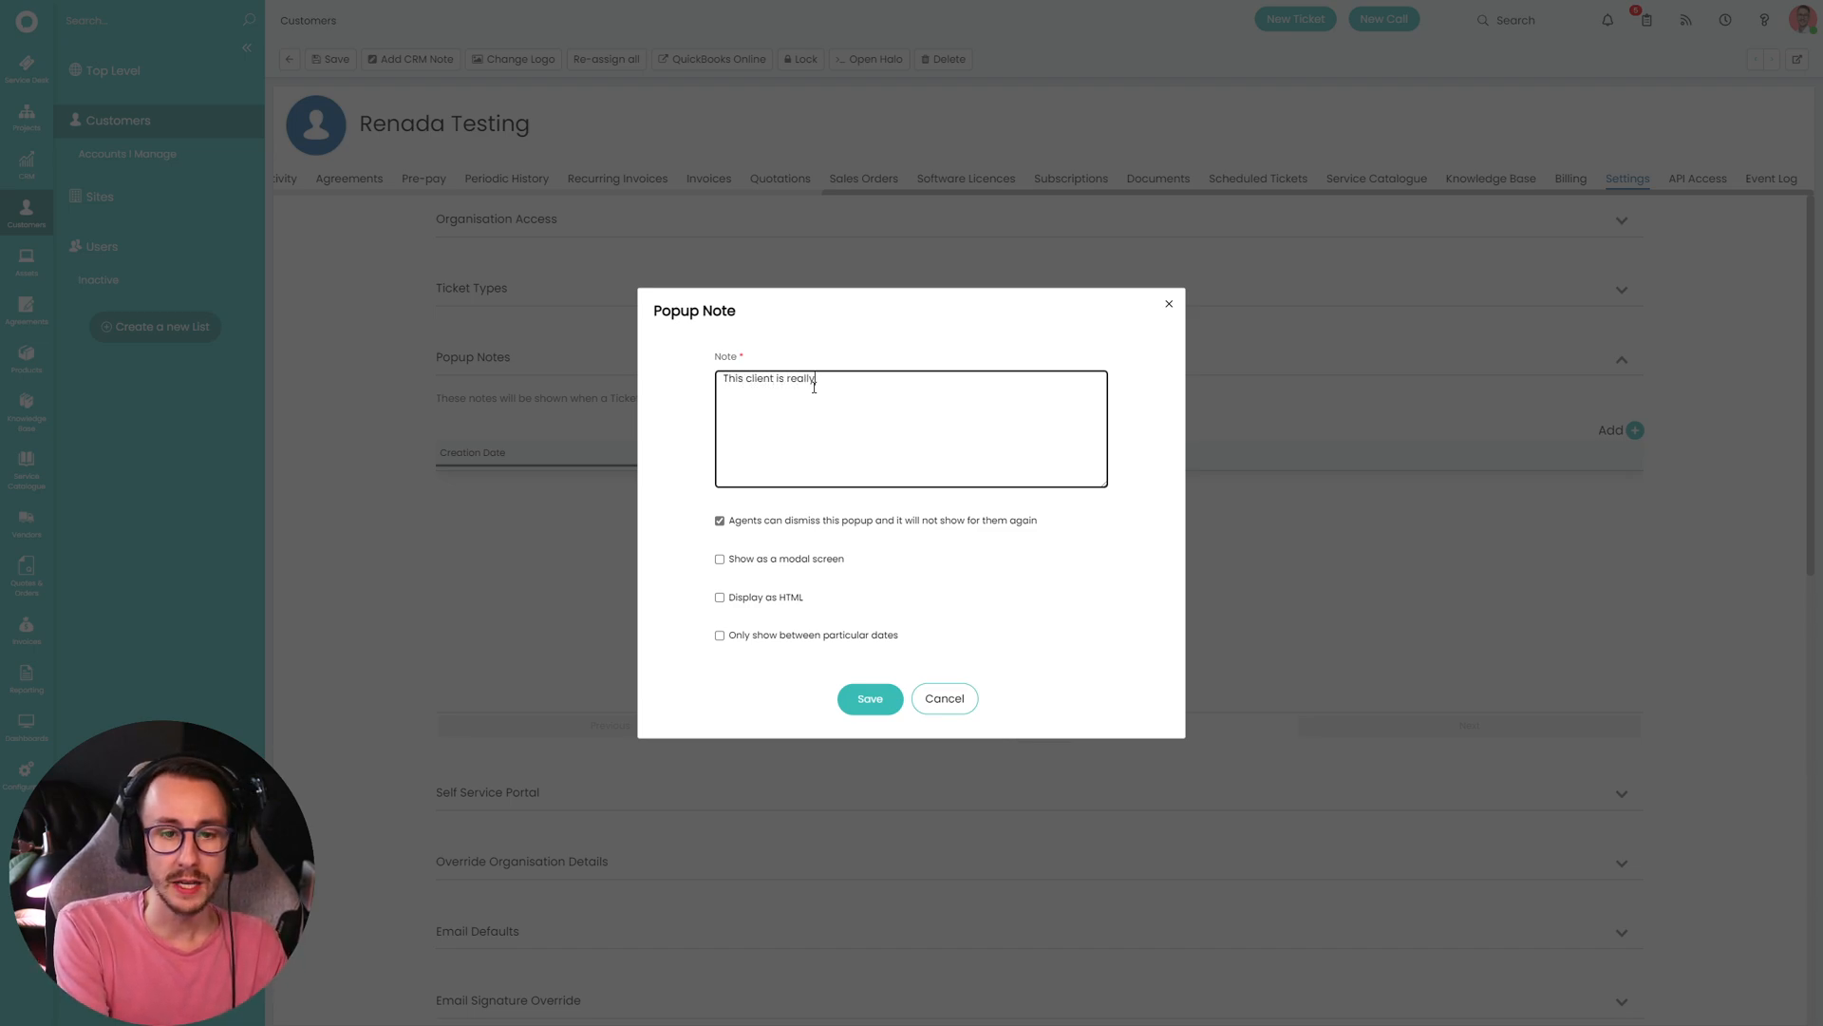
text(Unhappy, Make sure)
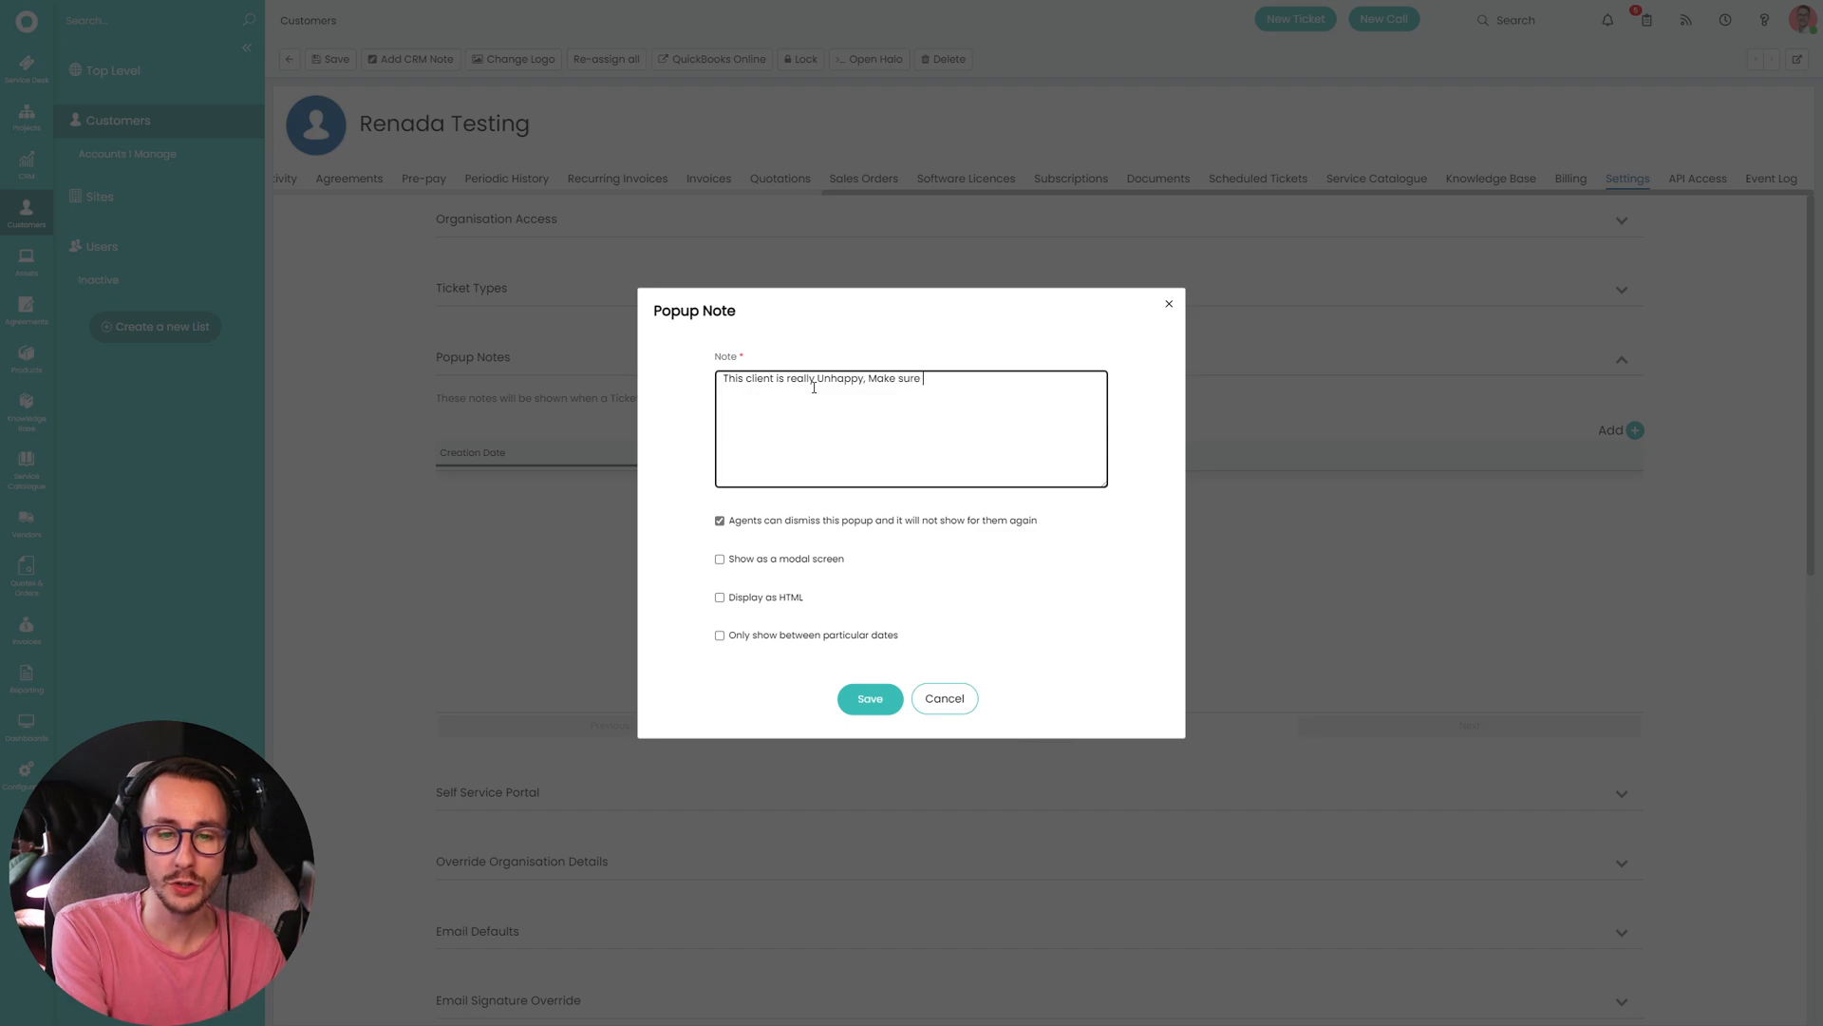
text(the level of support we give.)
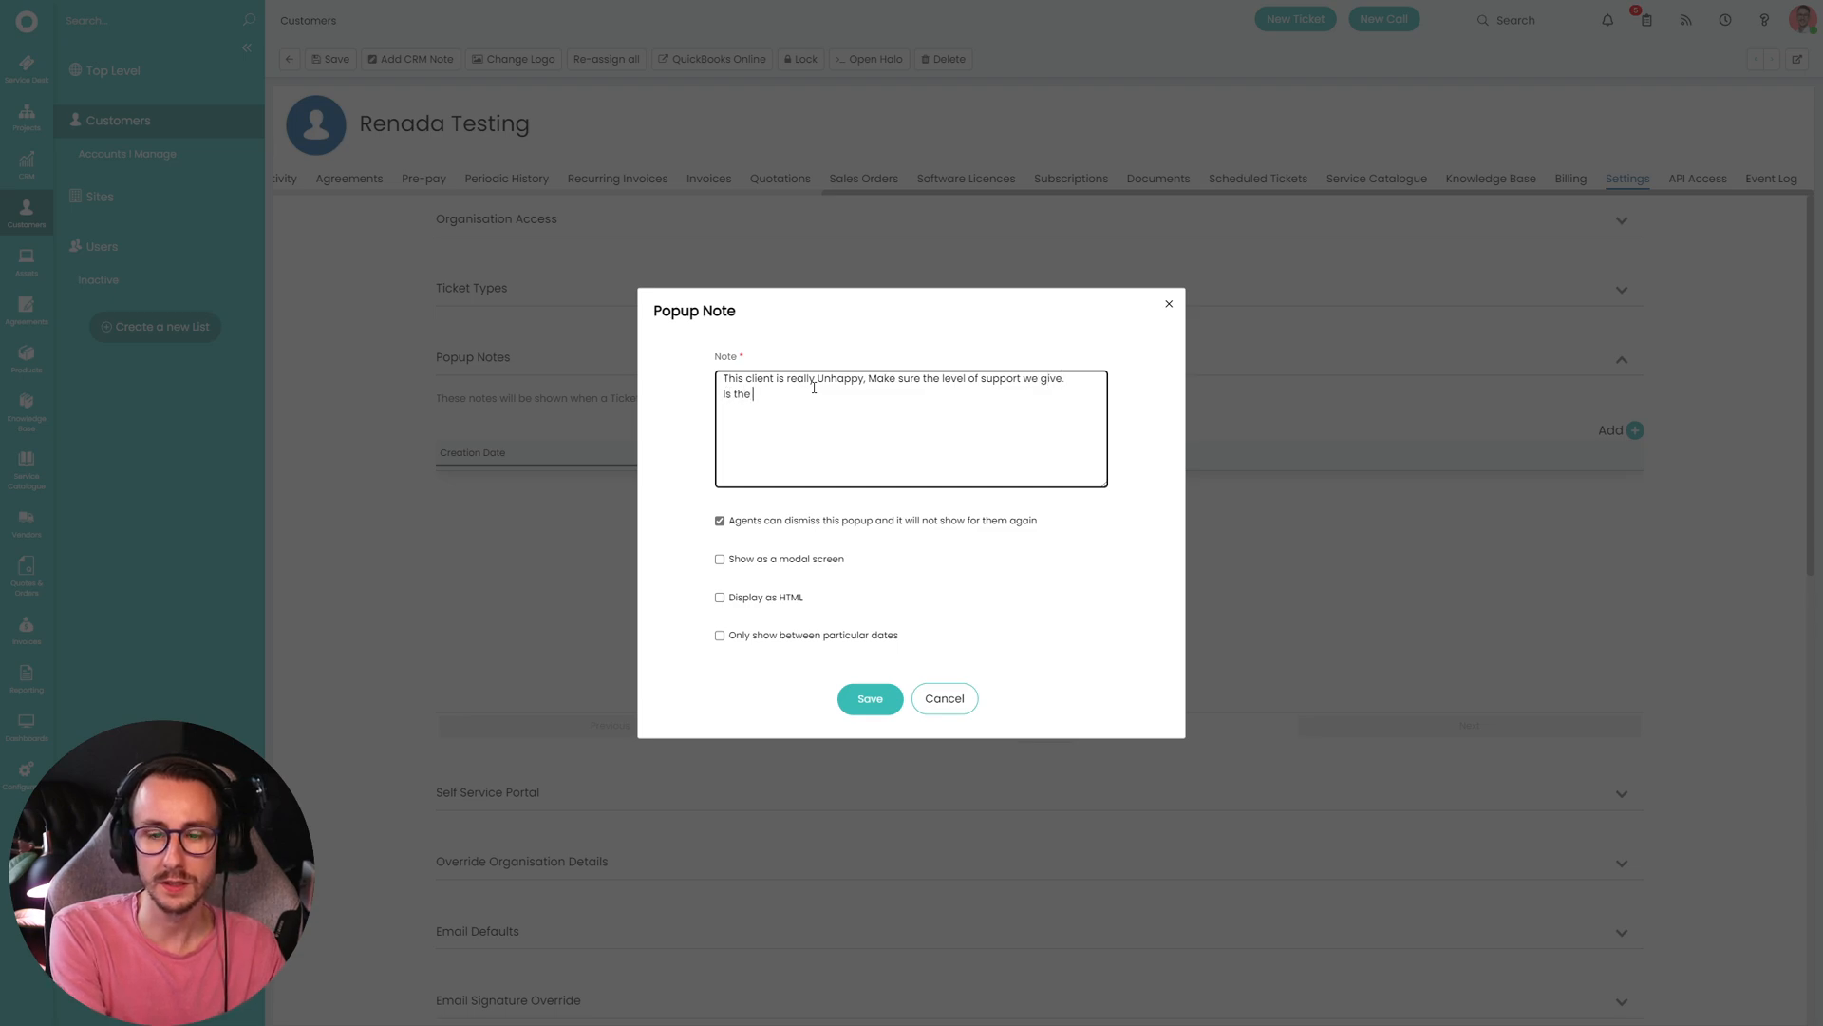
text(same always.)
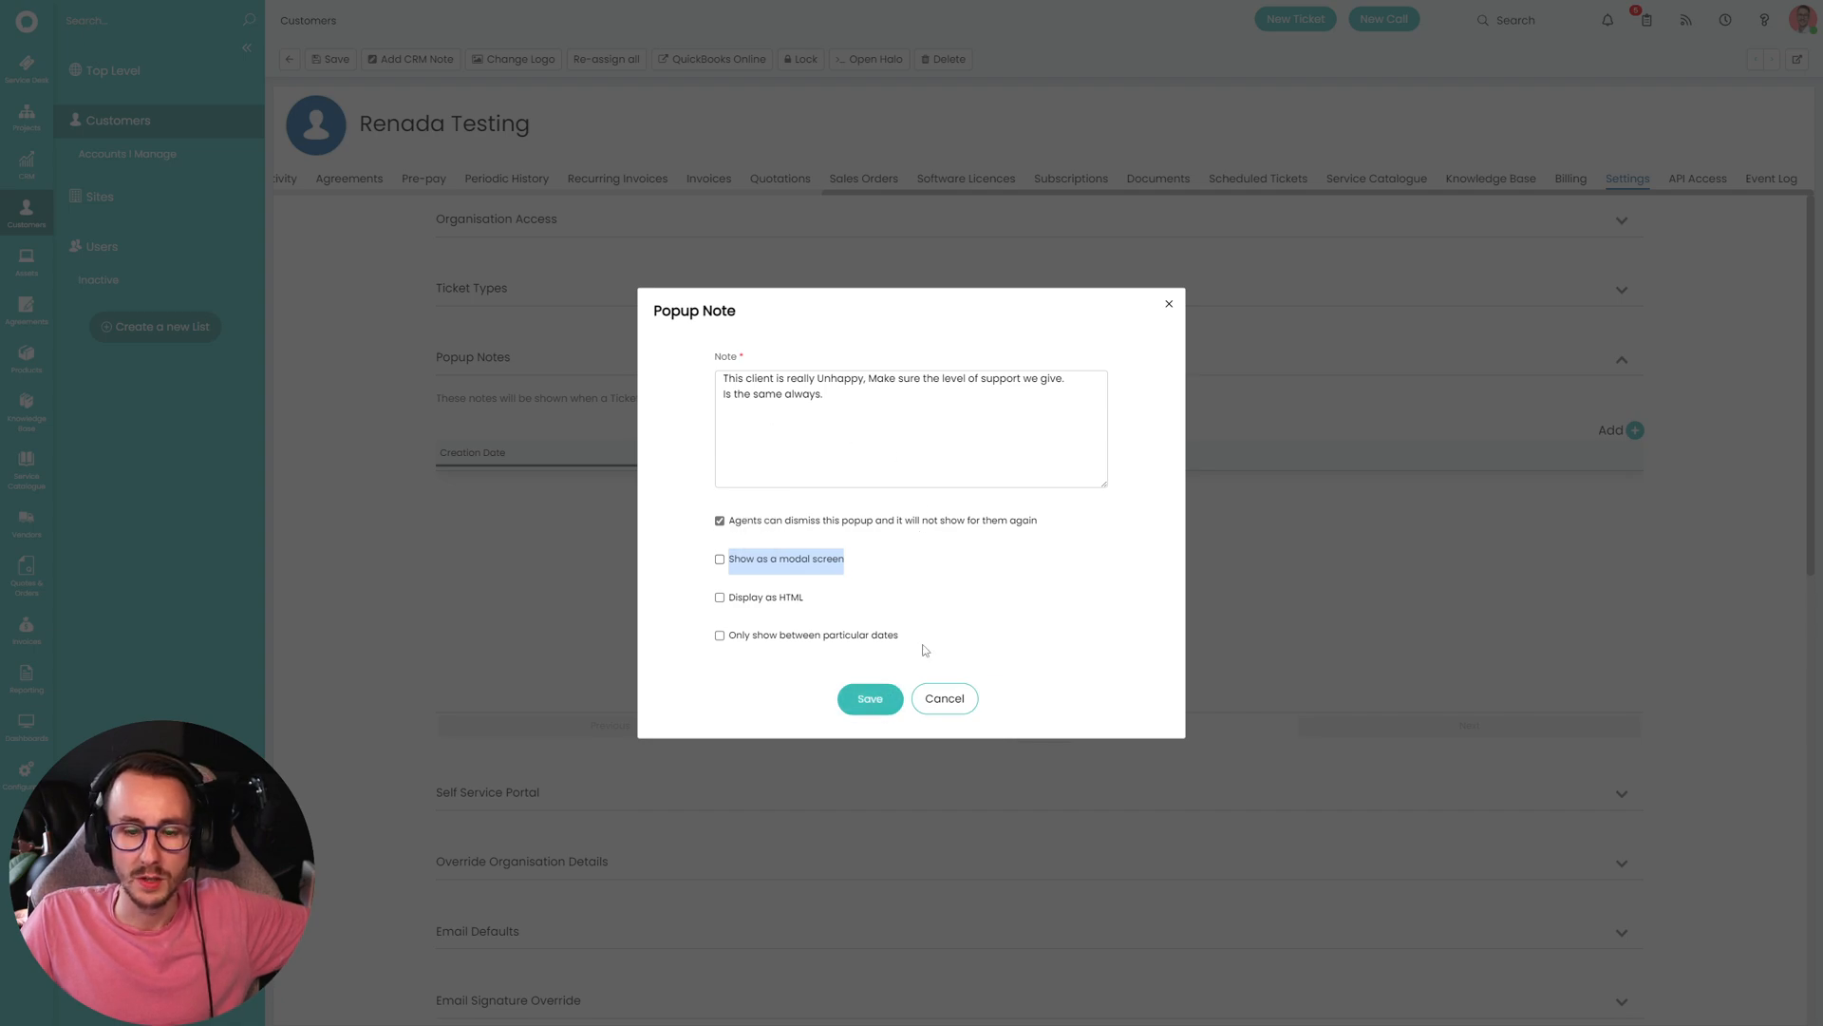
click(870, 699)
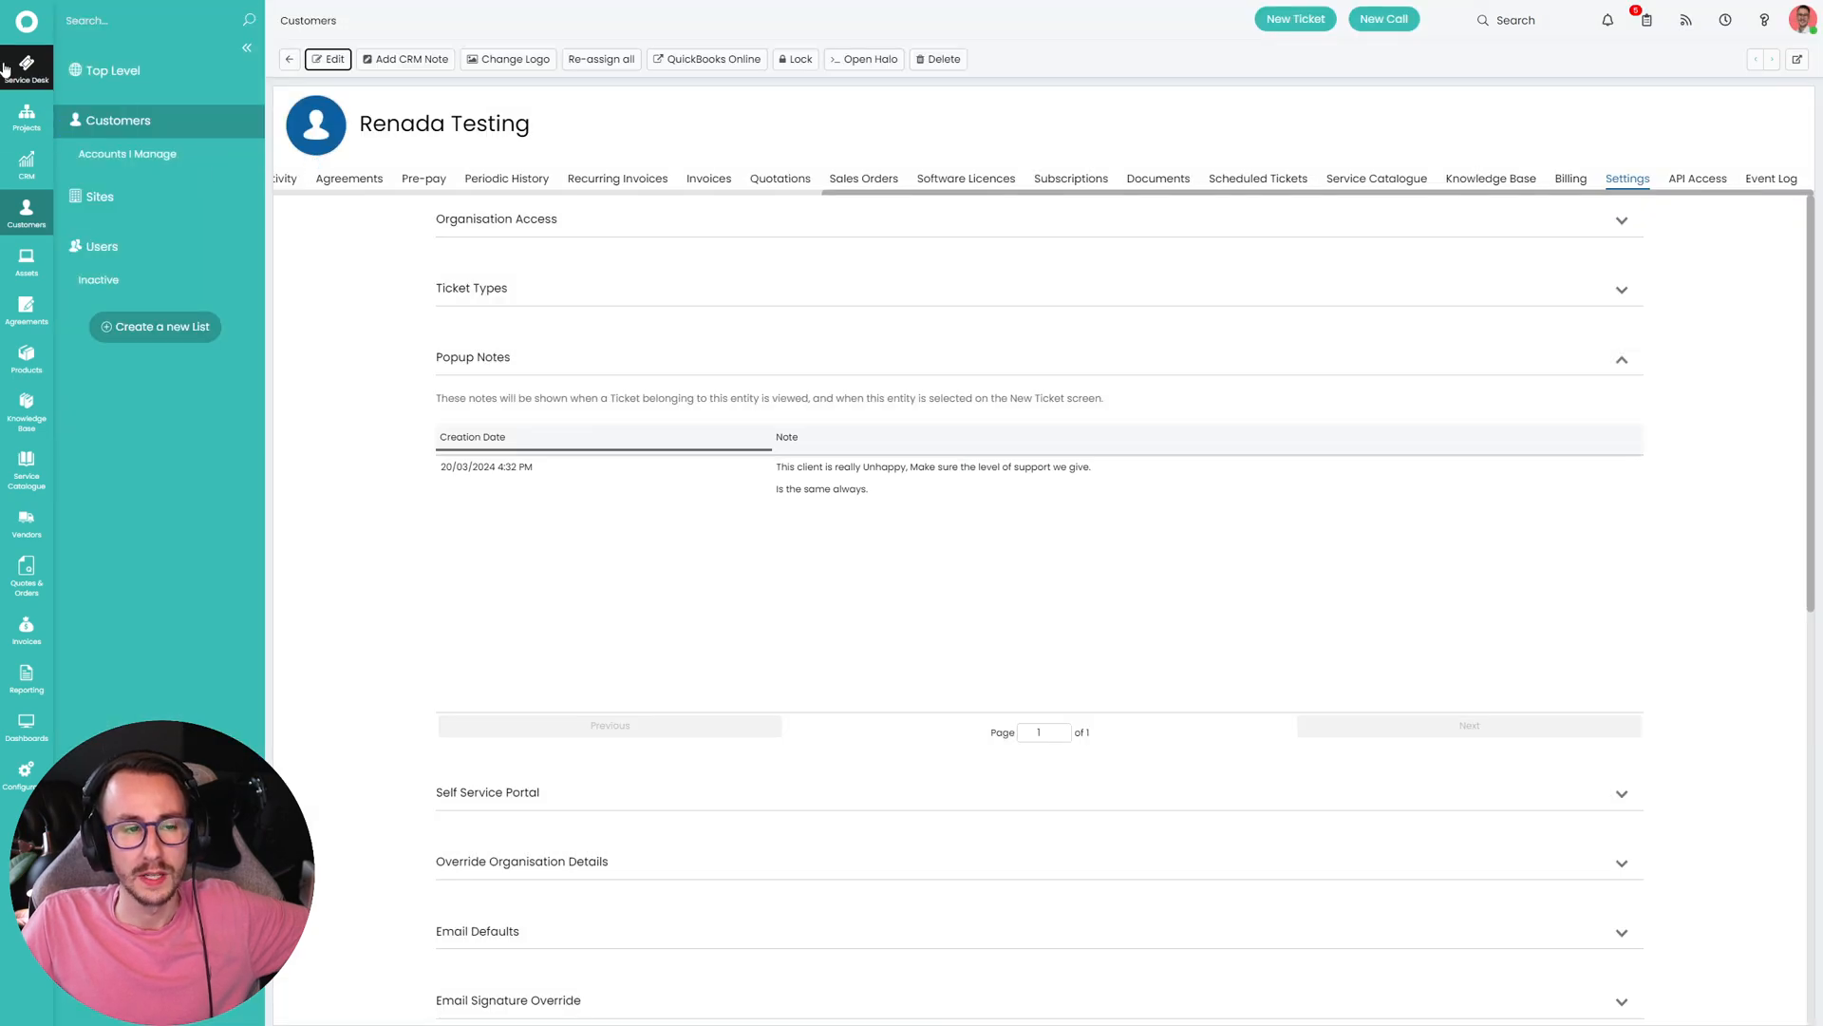
Raise a new ticket for Renada Testing from the service desk, reviewing the popup note.
click(25, 65)
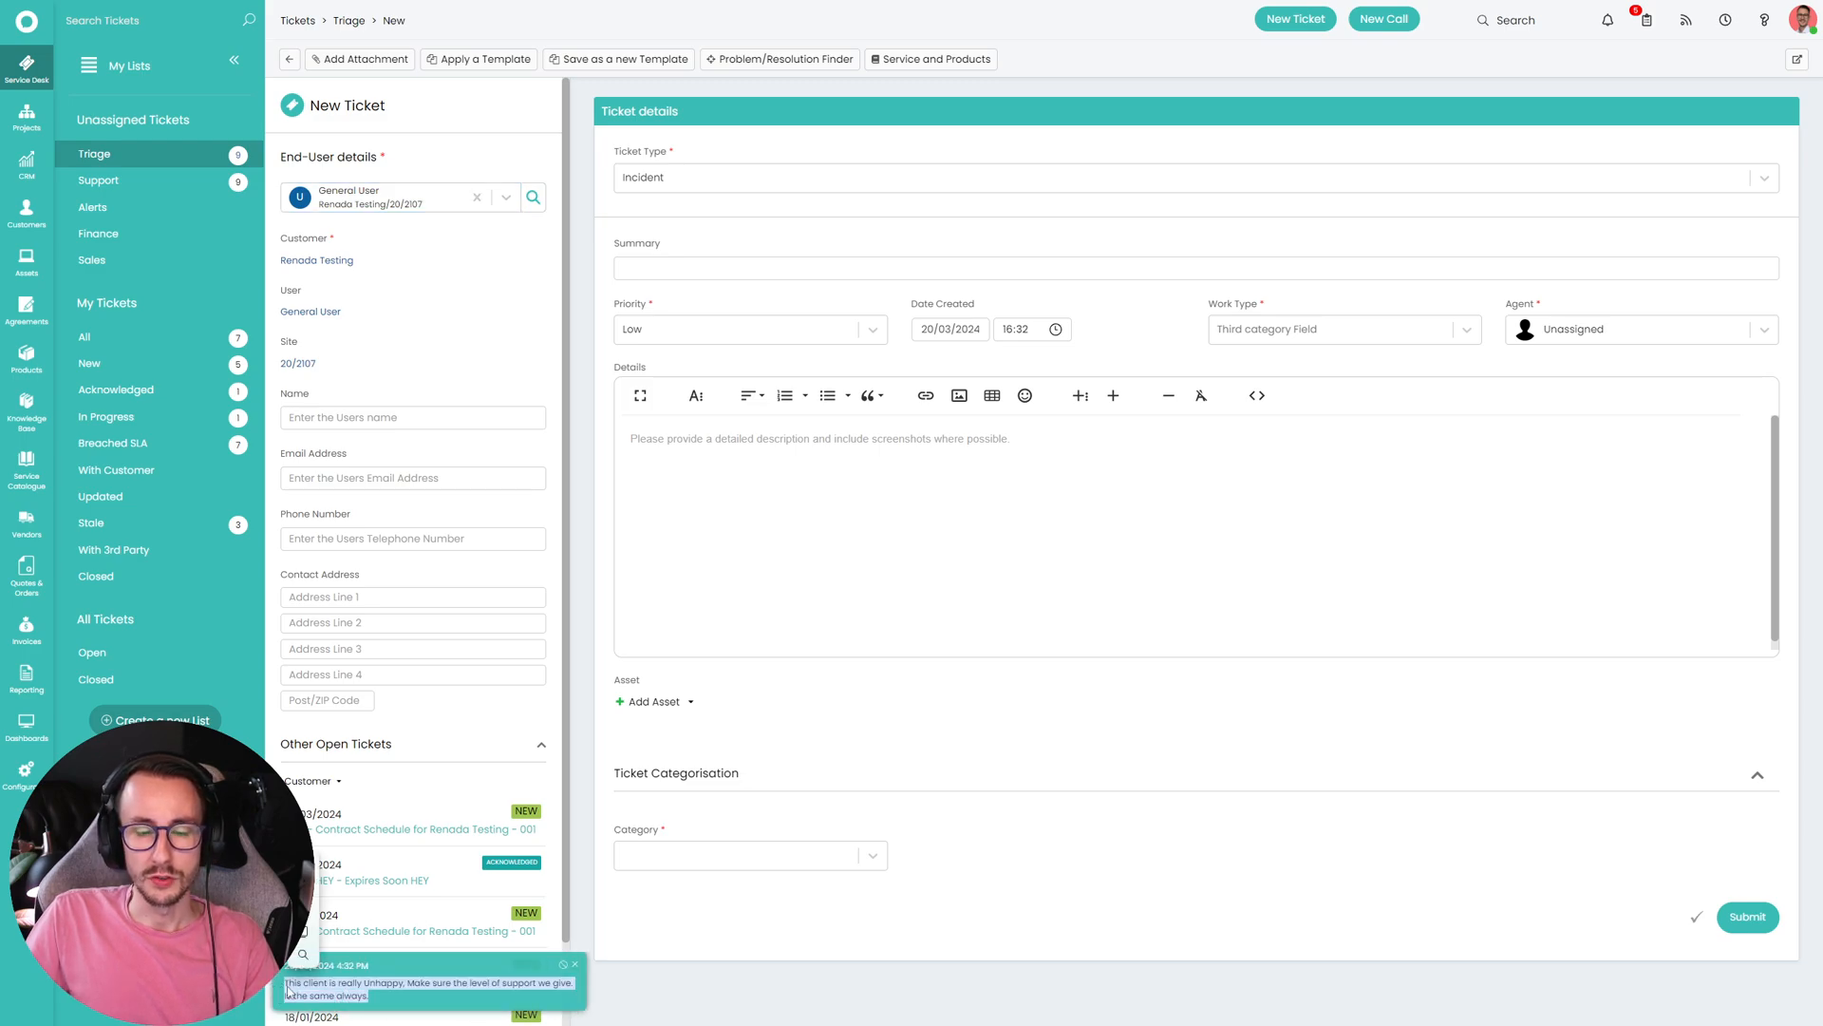
click(25, 773)
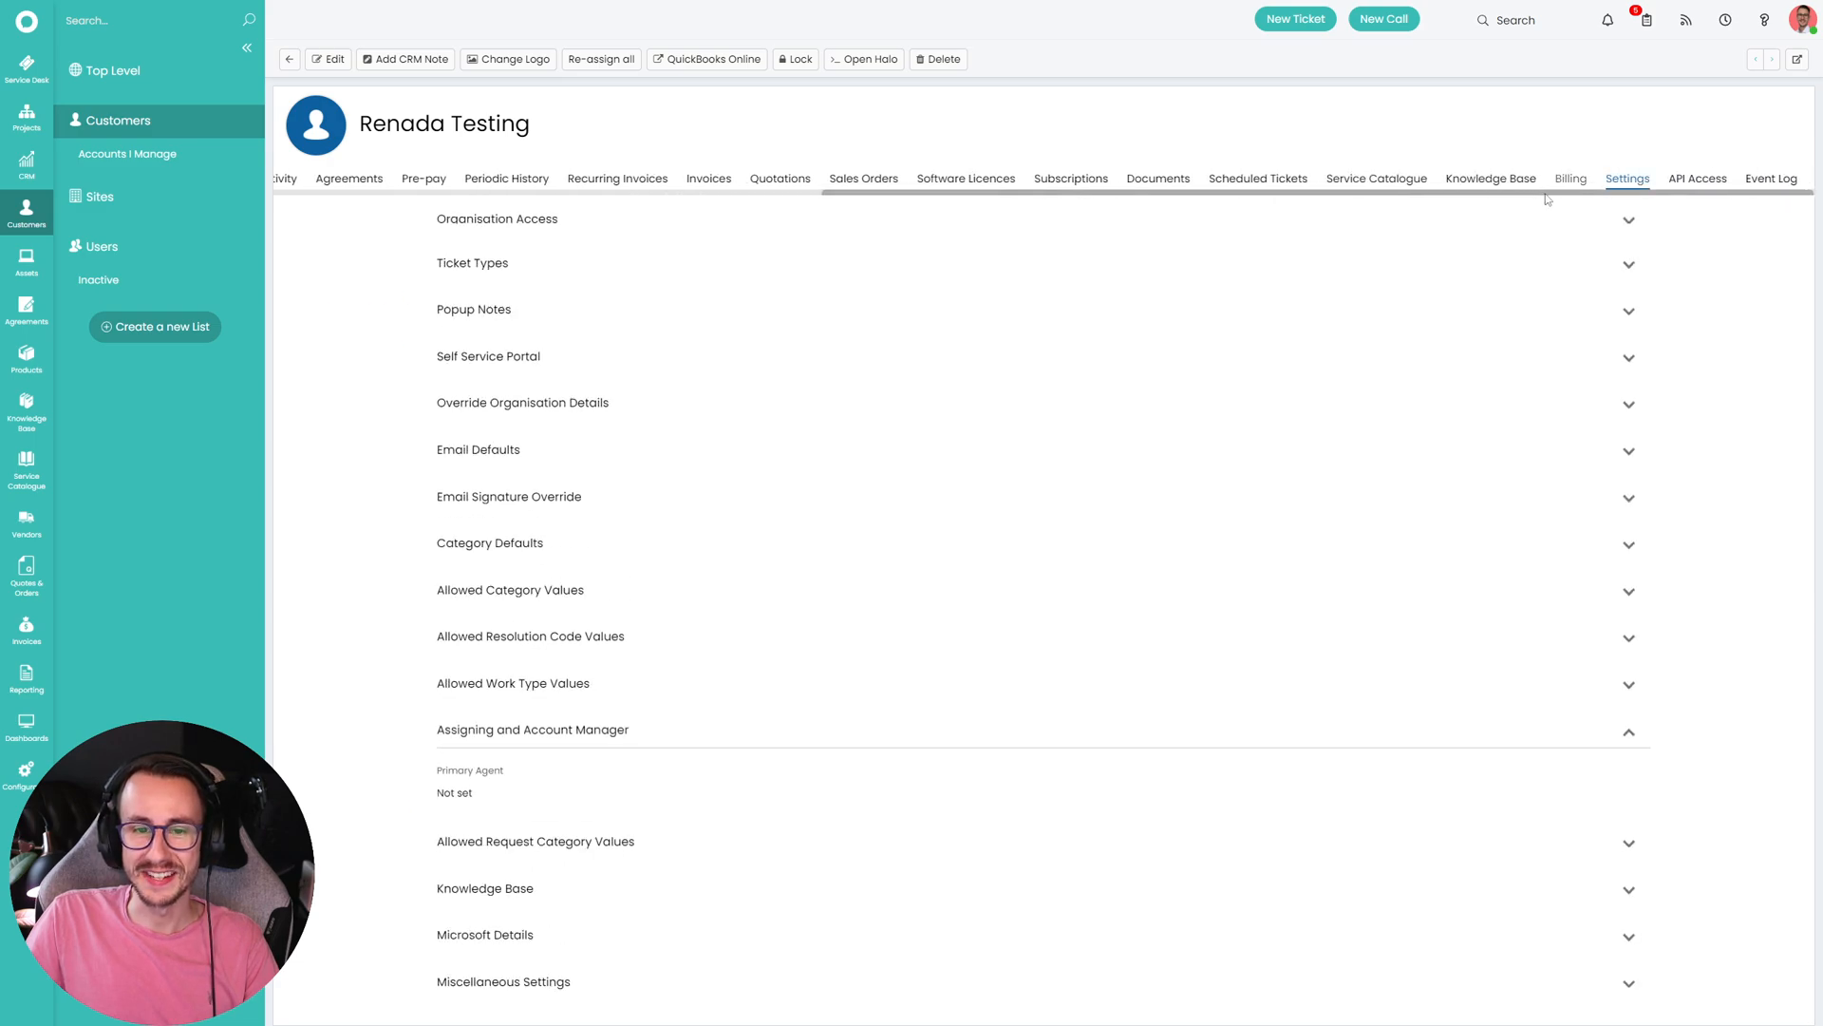
click(473, 309)
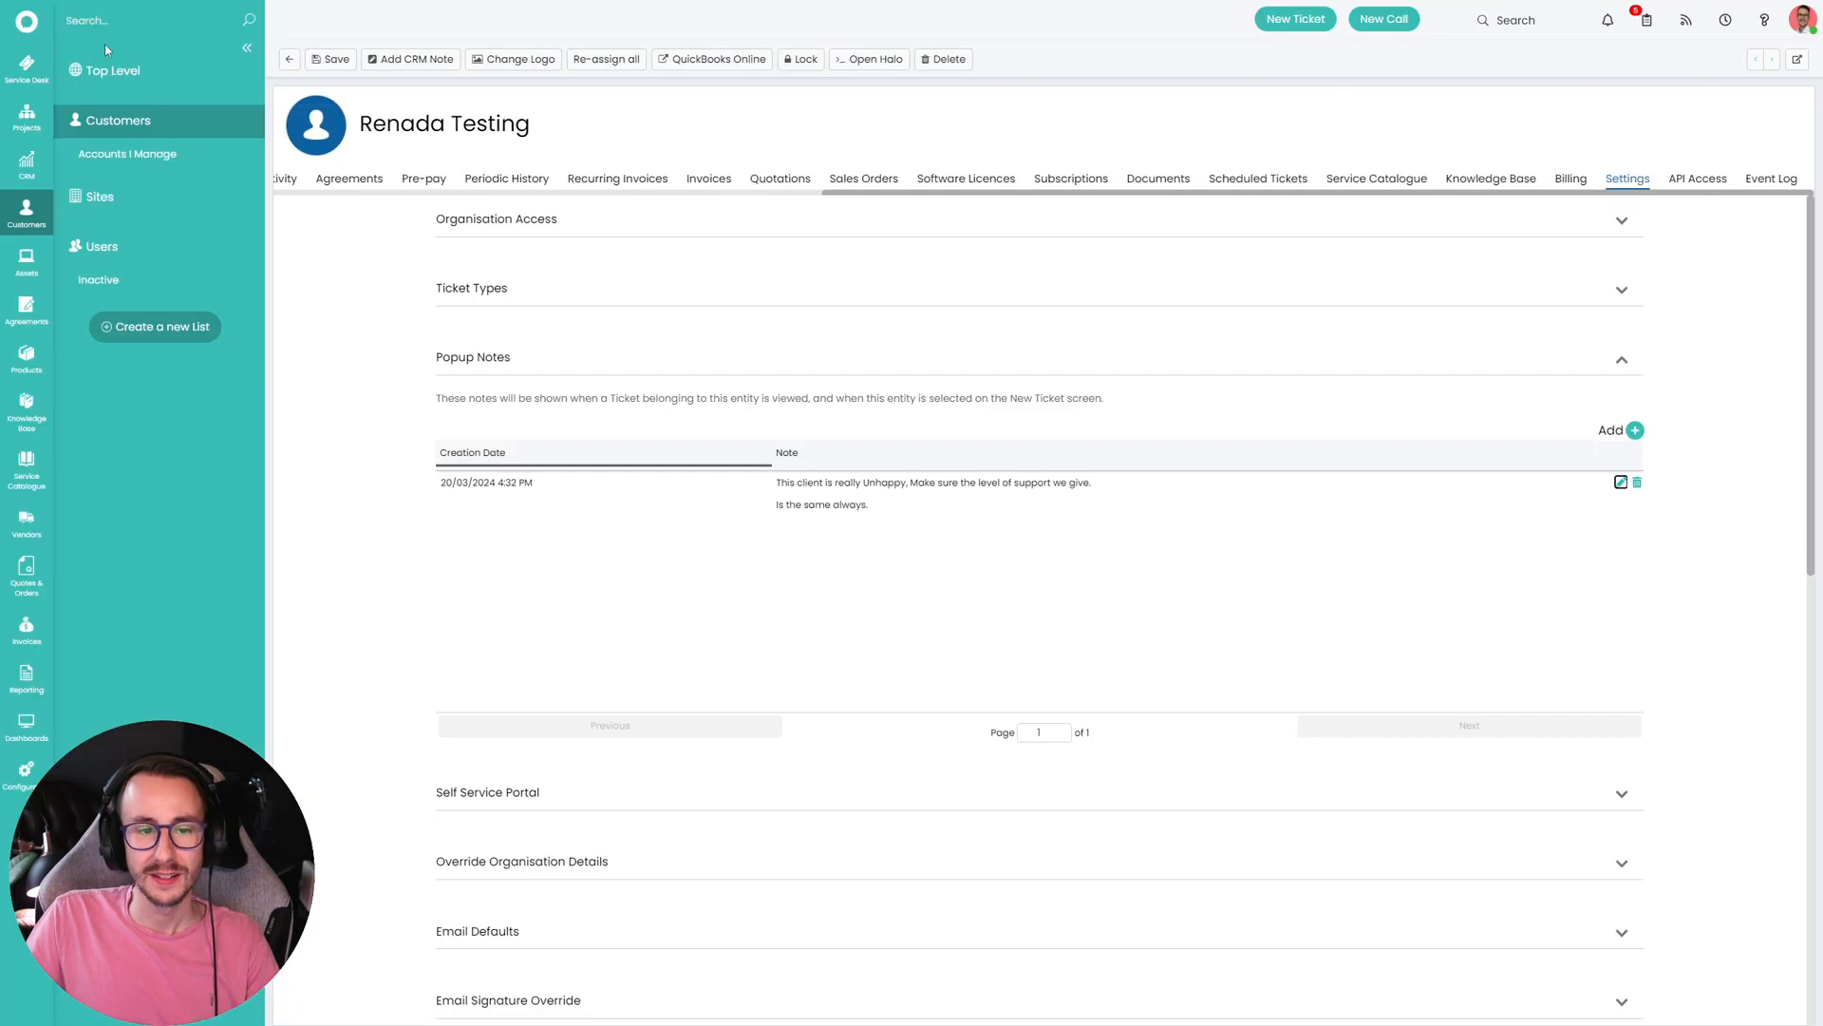
click(1293, 19)
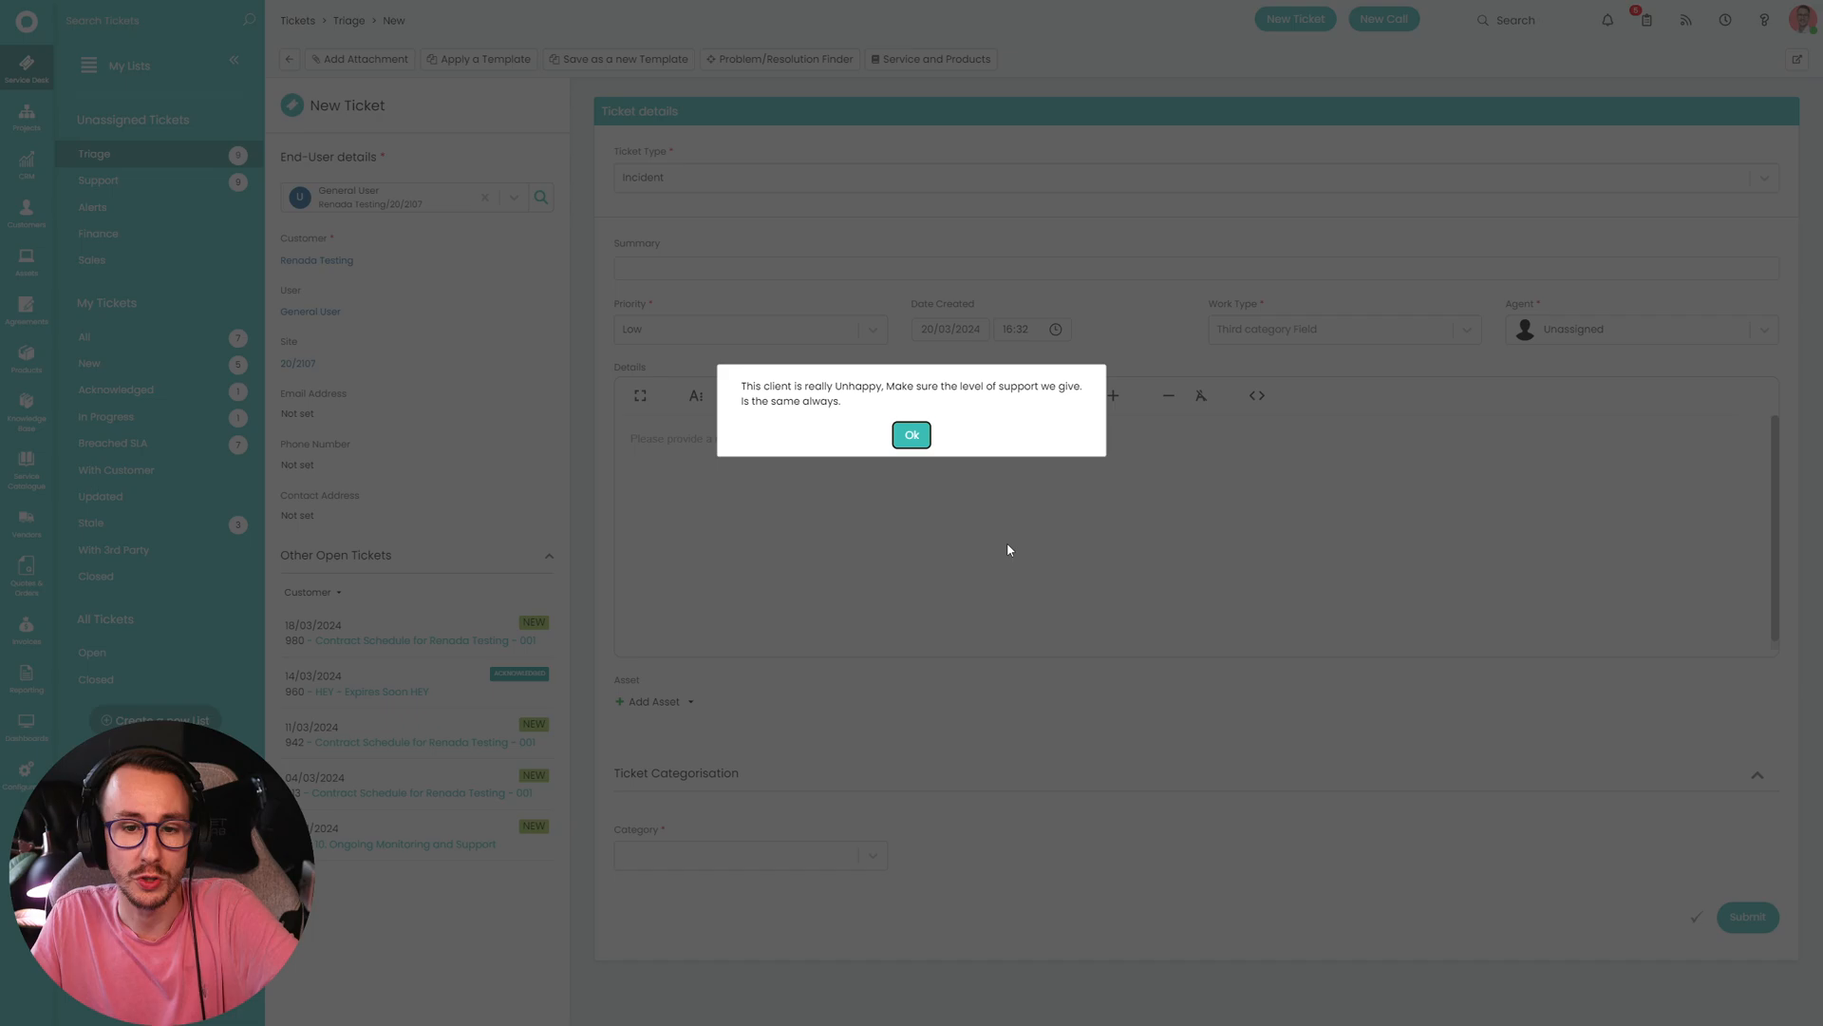
Acknowledge the unhappy-client popup on the ticket and move to the CRM leads list.
click(911, 433)
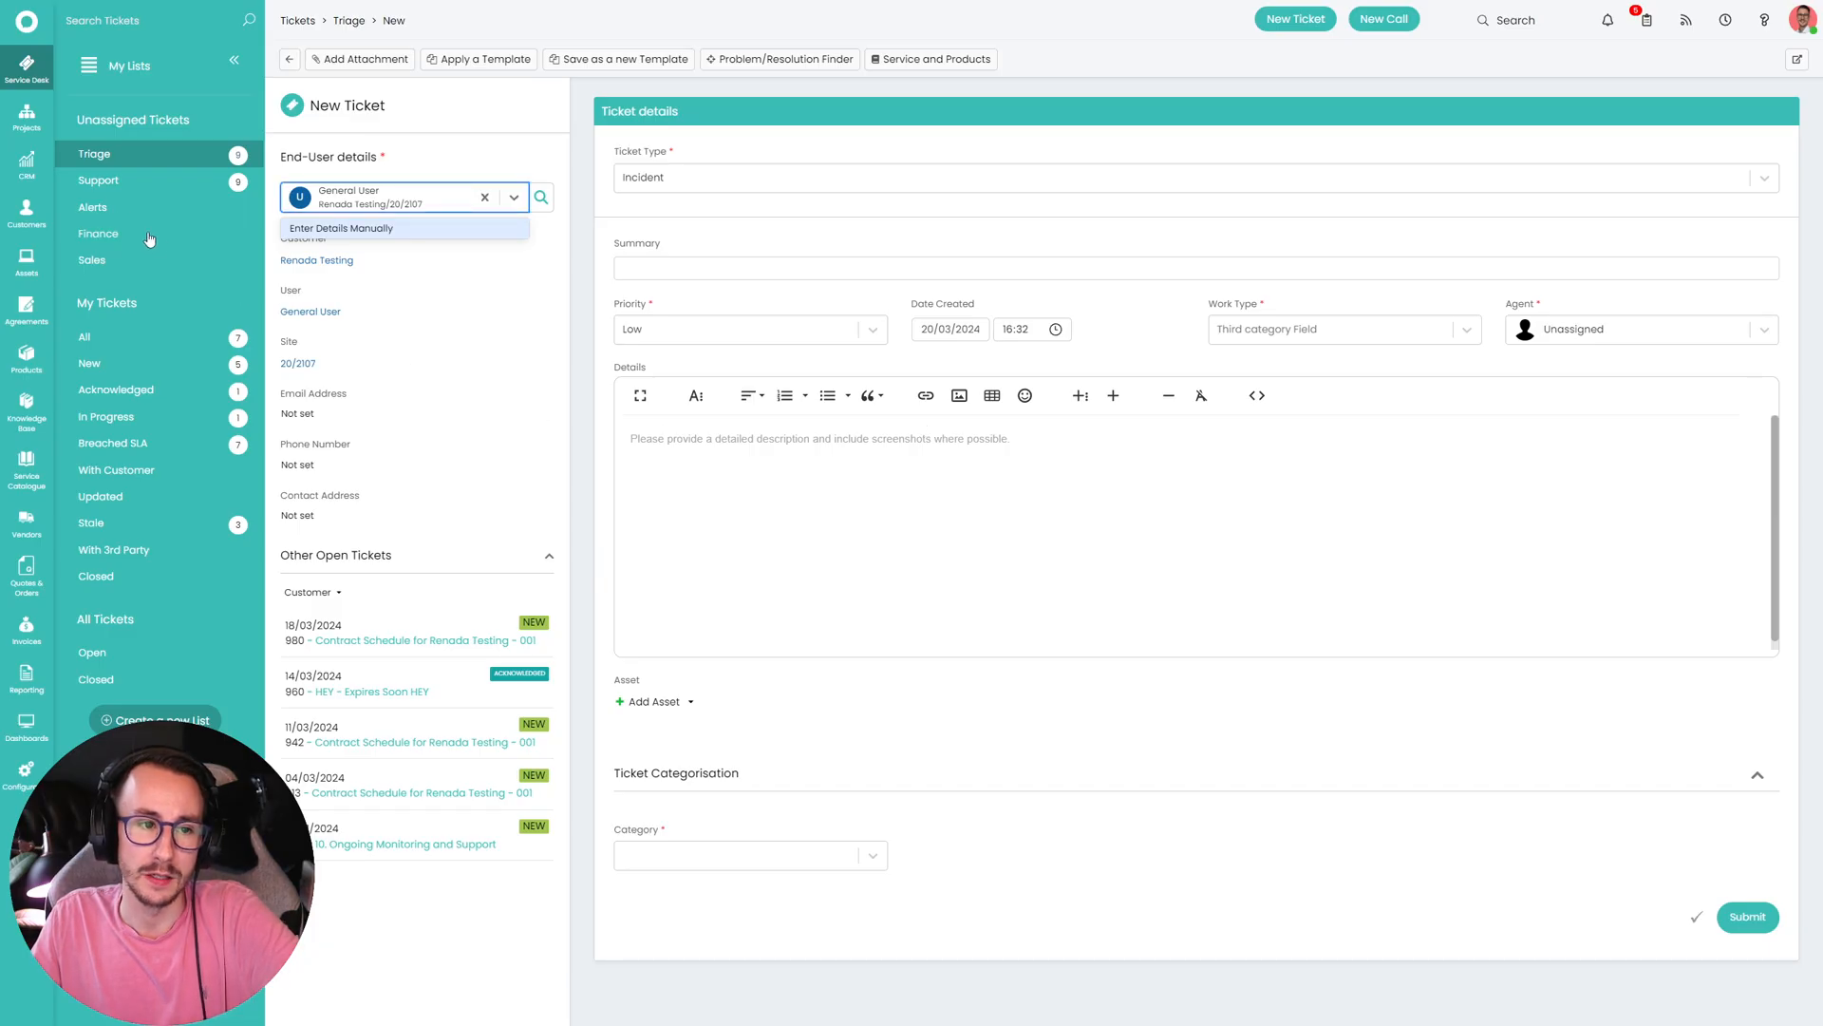
click(25, 164)
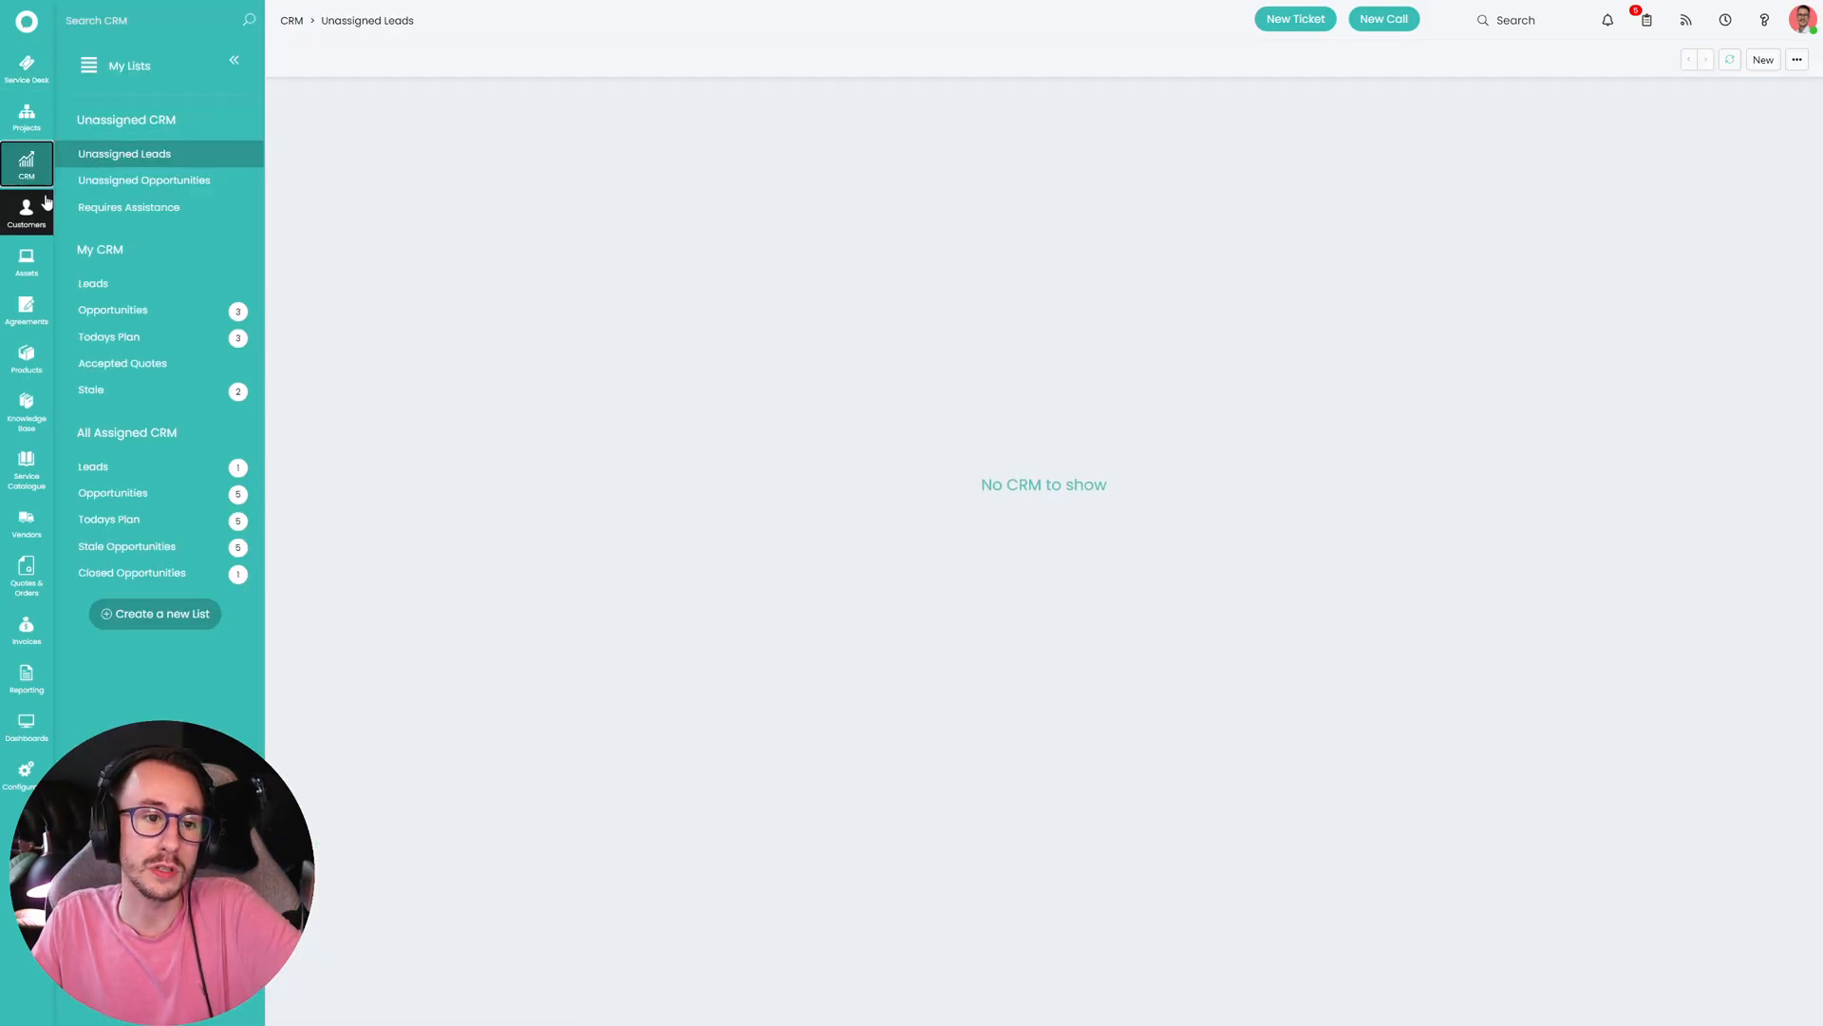